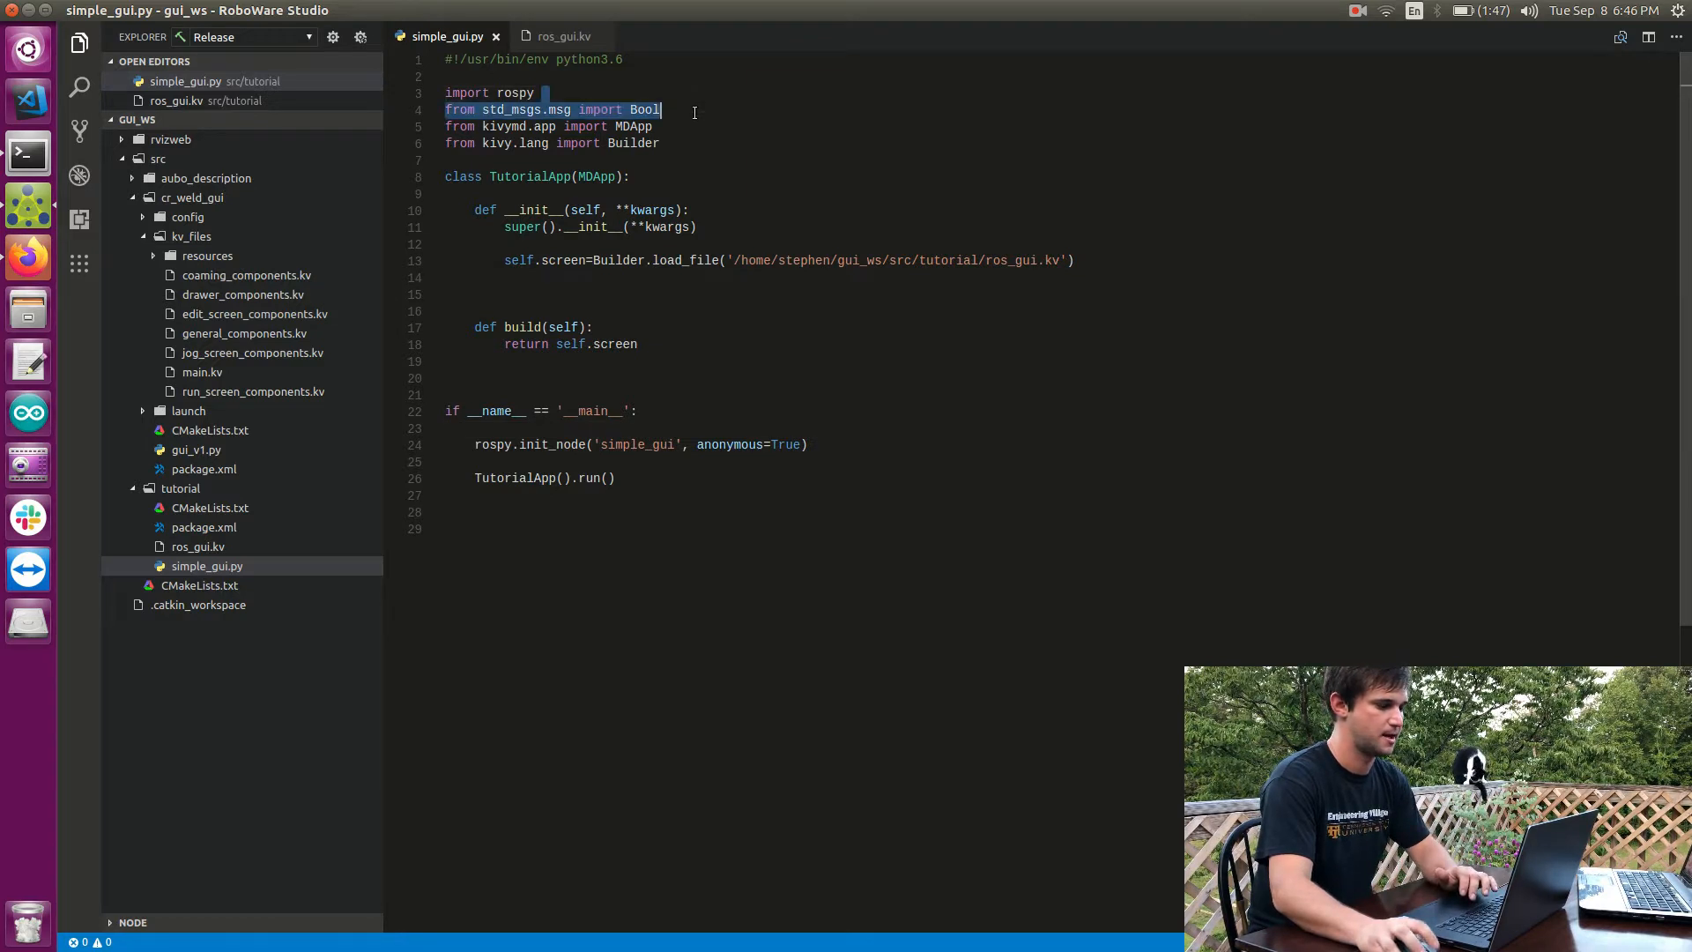
Step: Delete the 'from std_msgs.msg import Bool' line and add a blank line under the main guard
key("Delete")
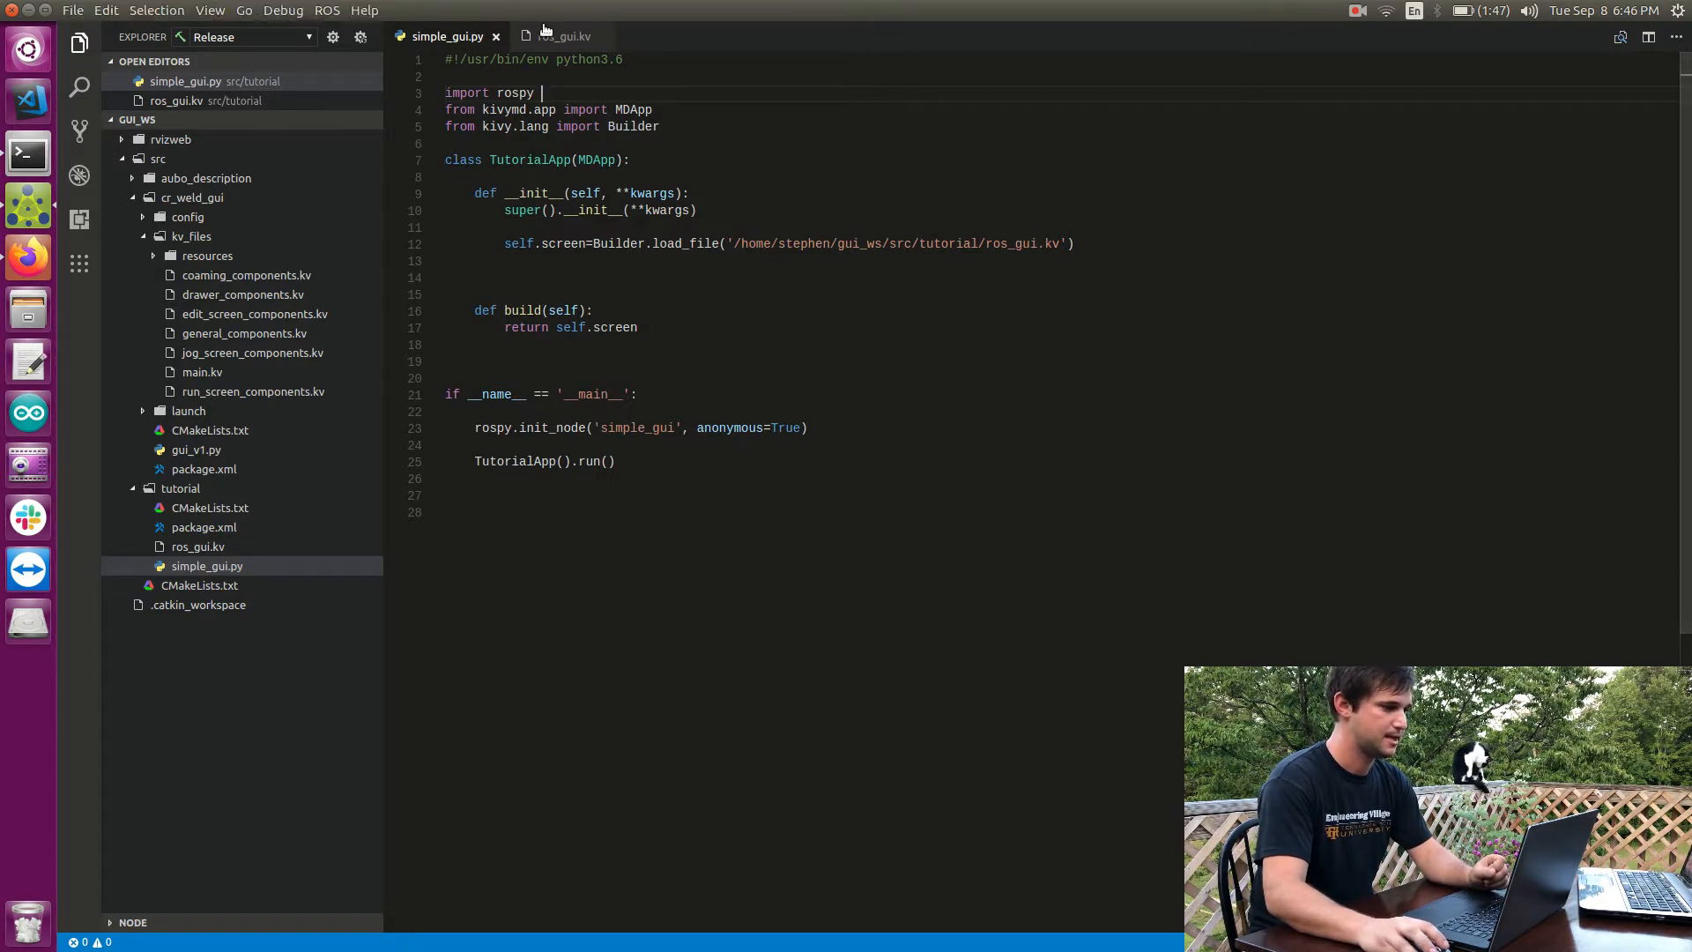
left_click(563, 36)
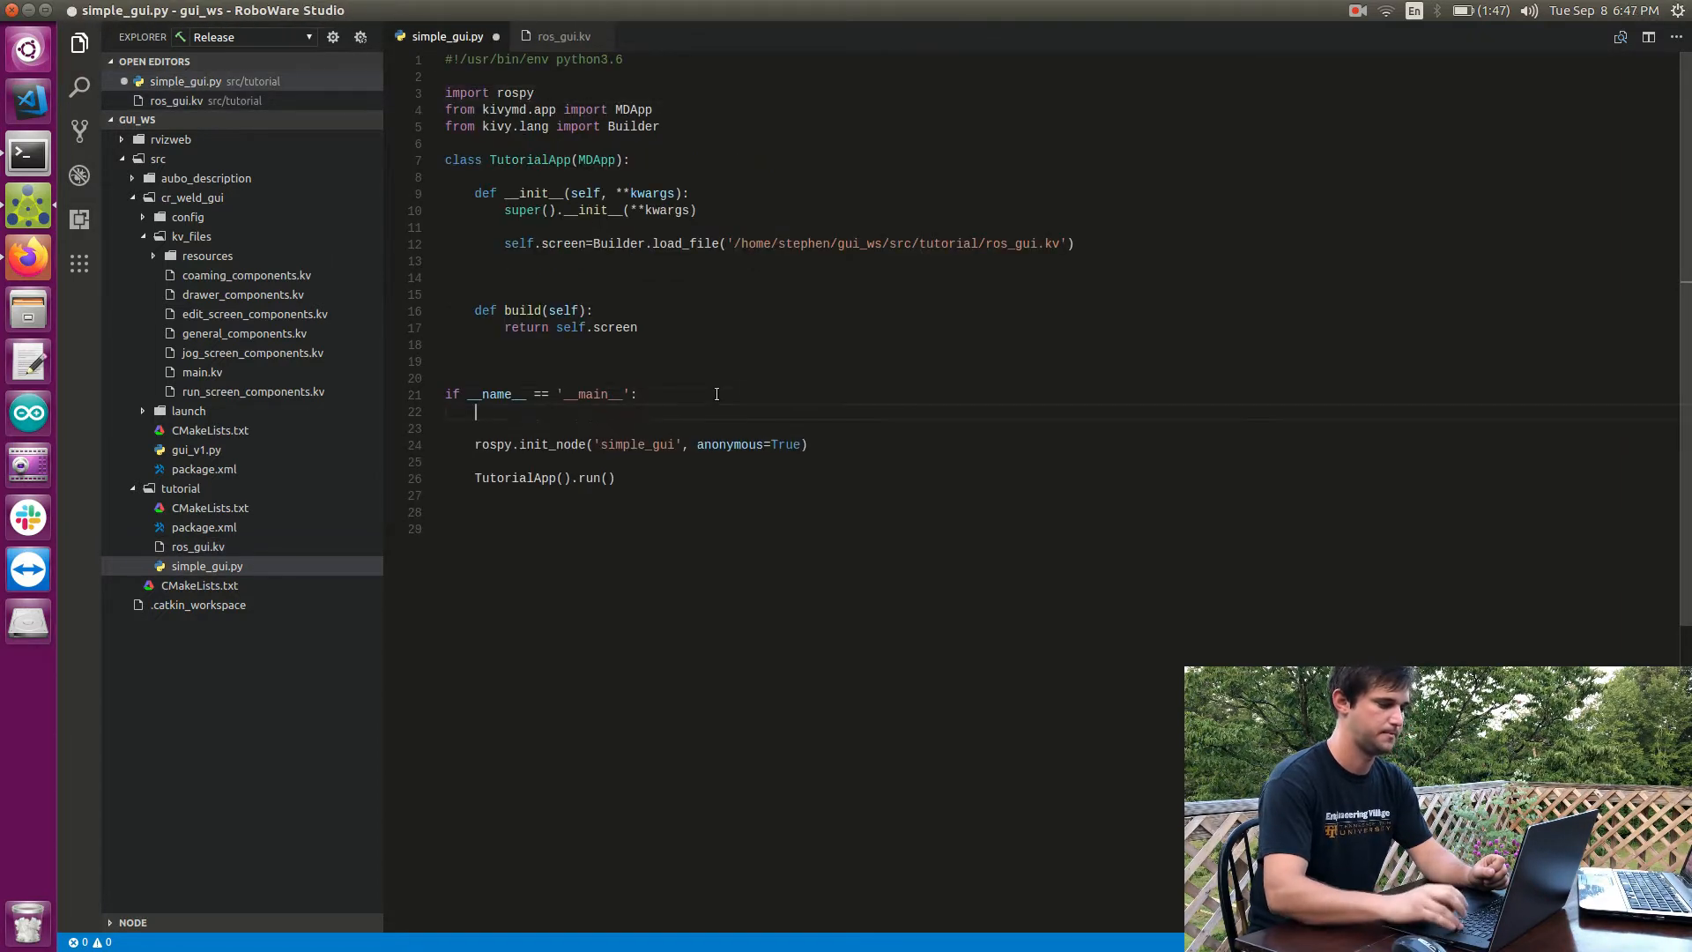
Step: Write pub=rospy.Publisher('/button',Bool,queue_size=1) in the main block and add a blank line after import rospy
type("pub")
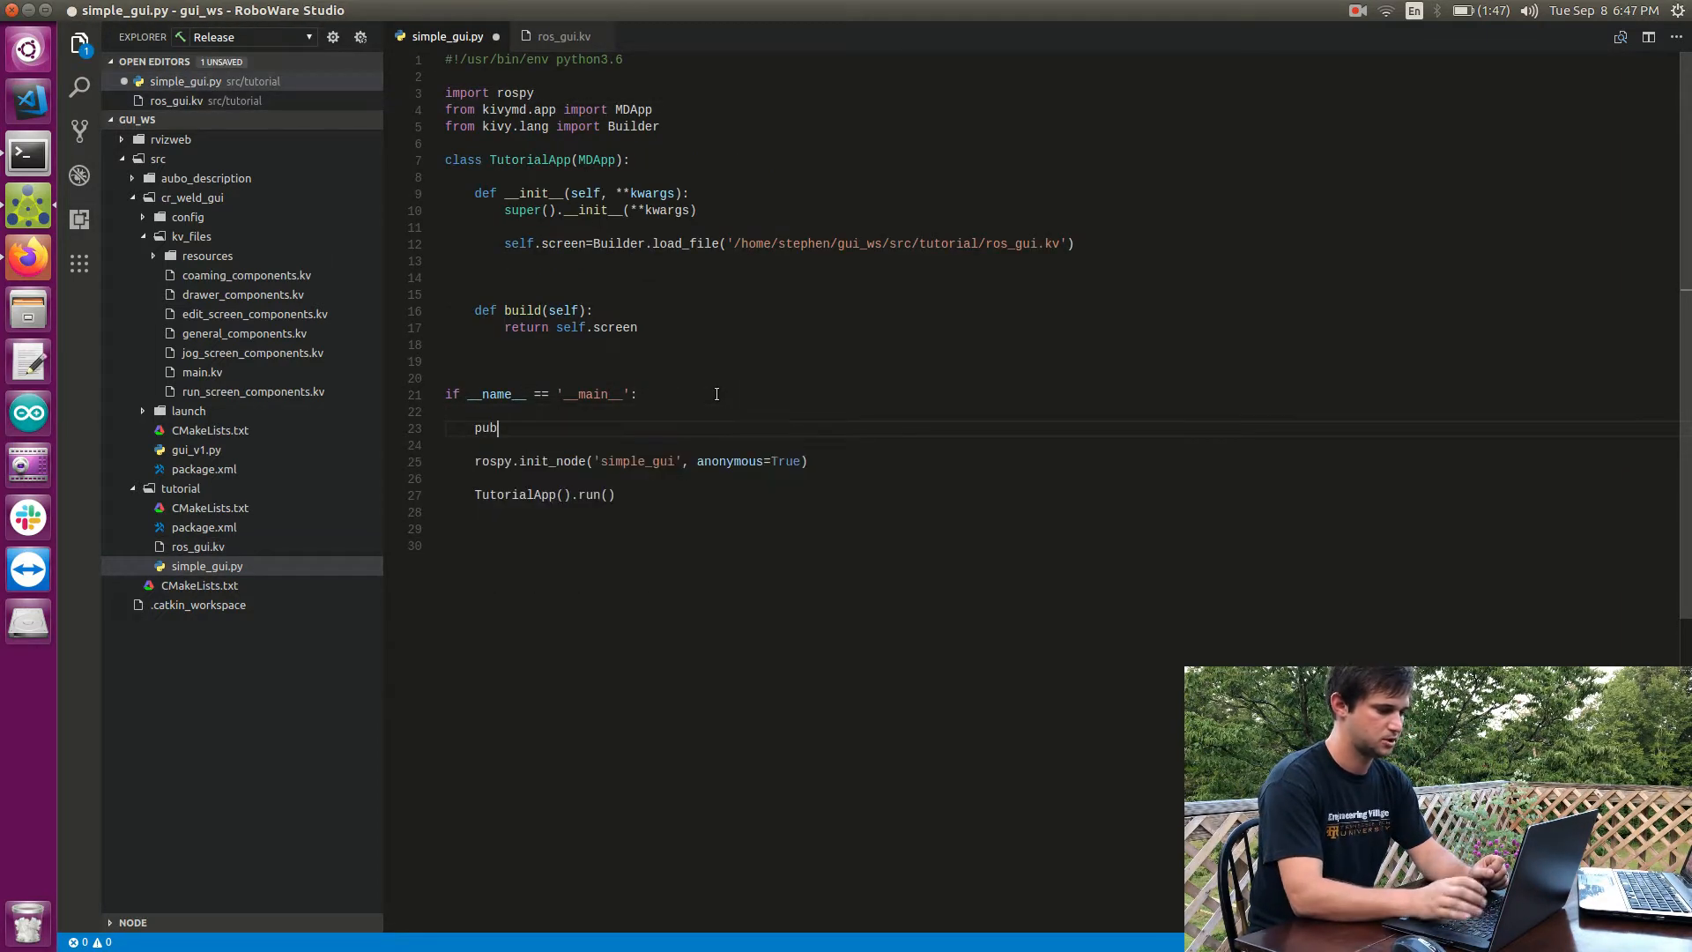
type("=")
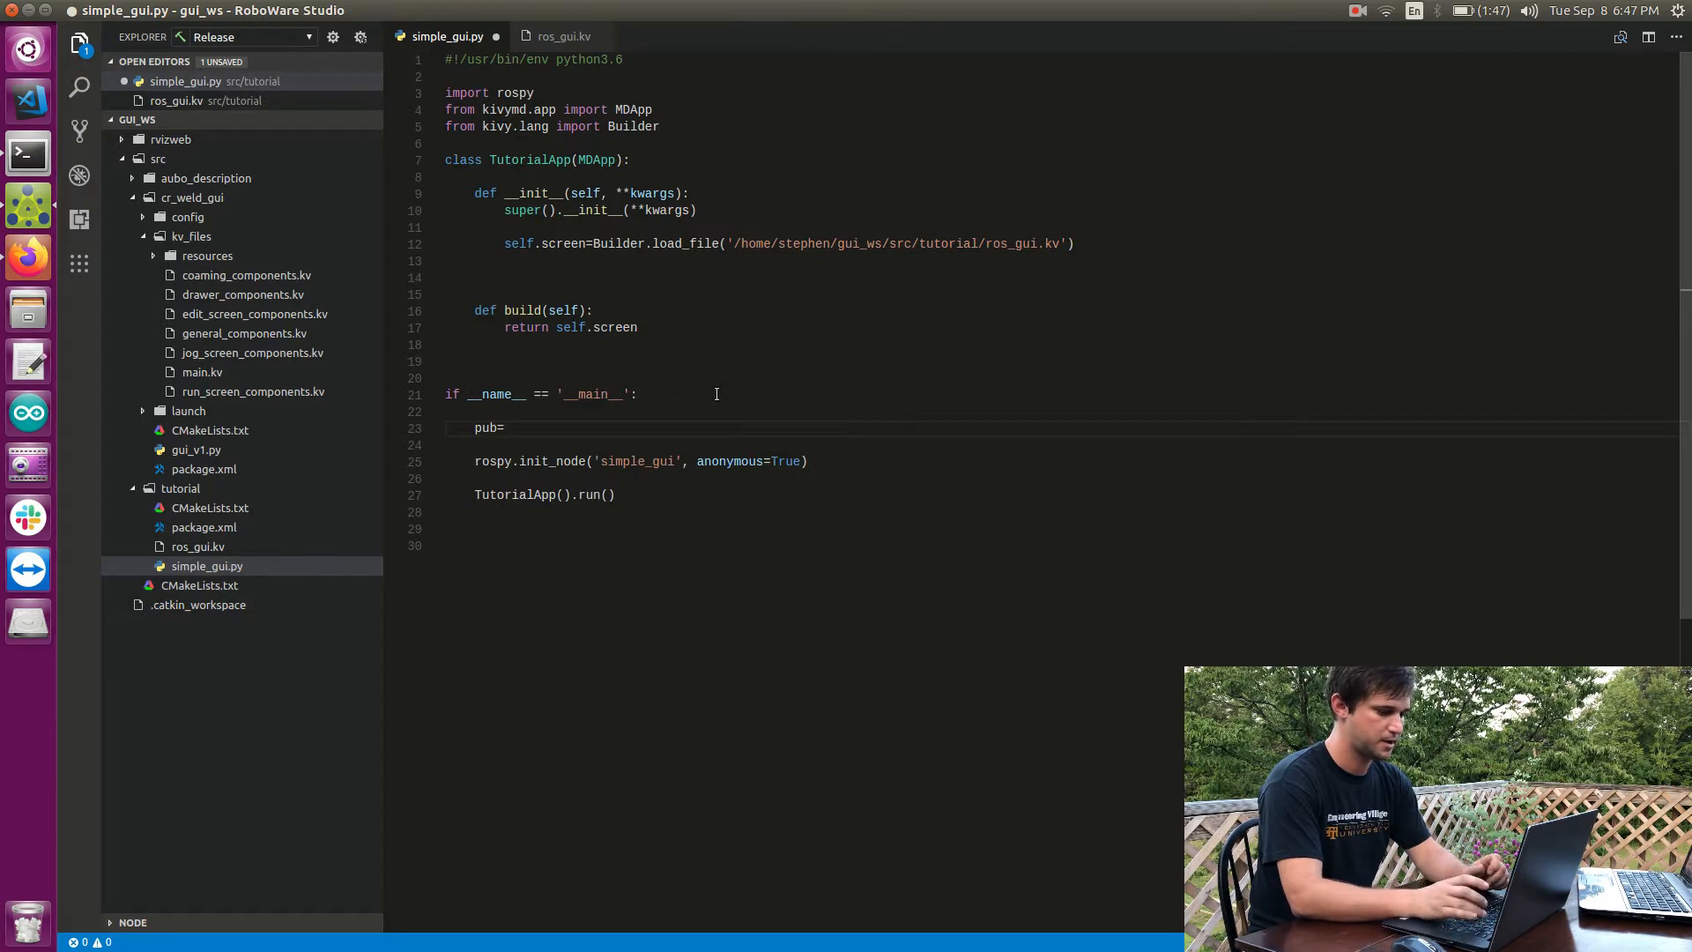
type("rosp")
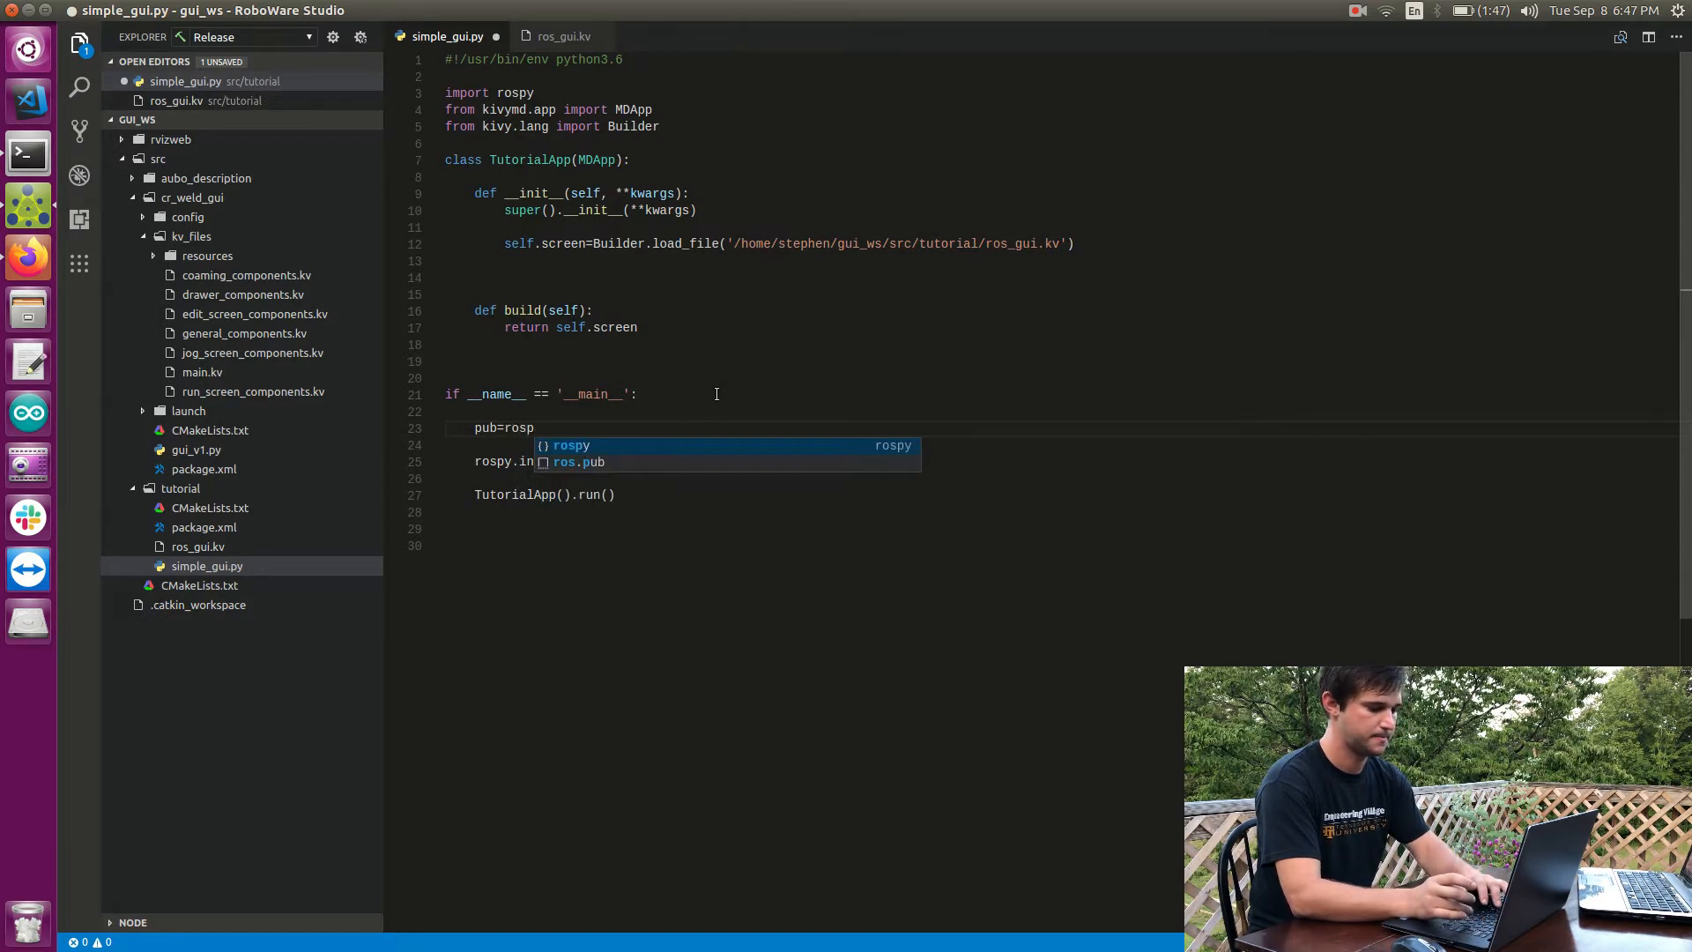
type(".P")
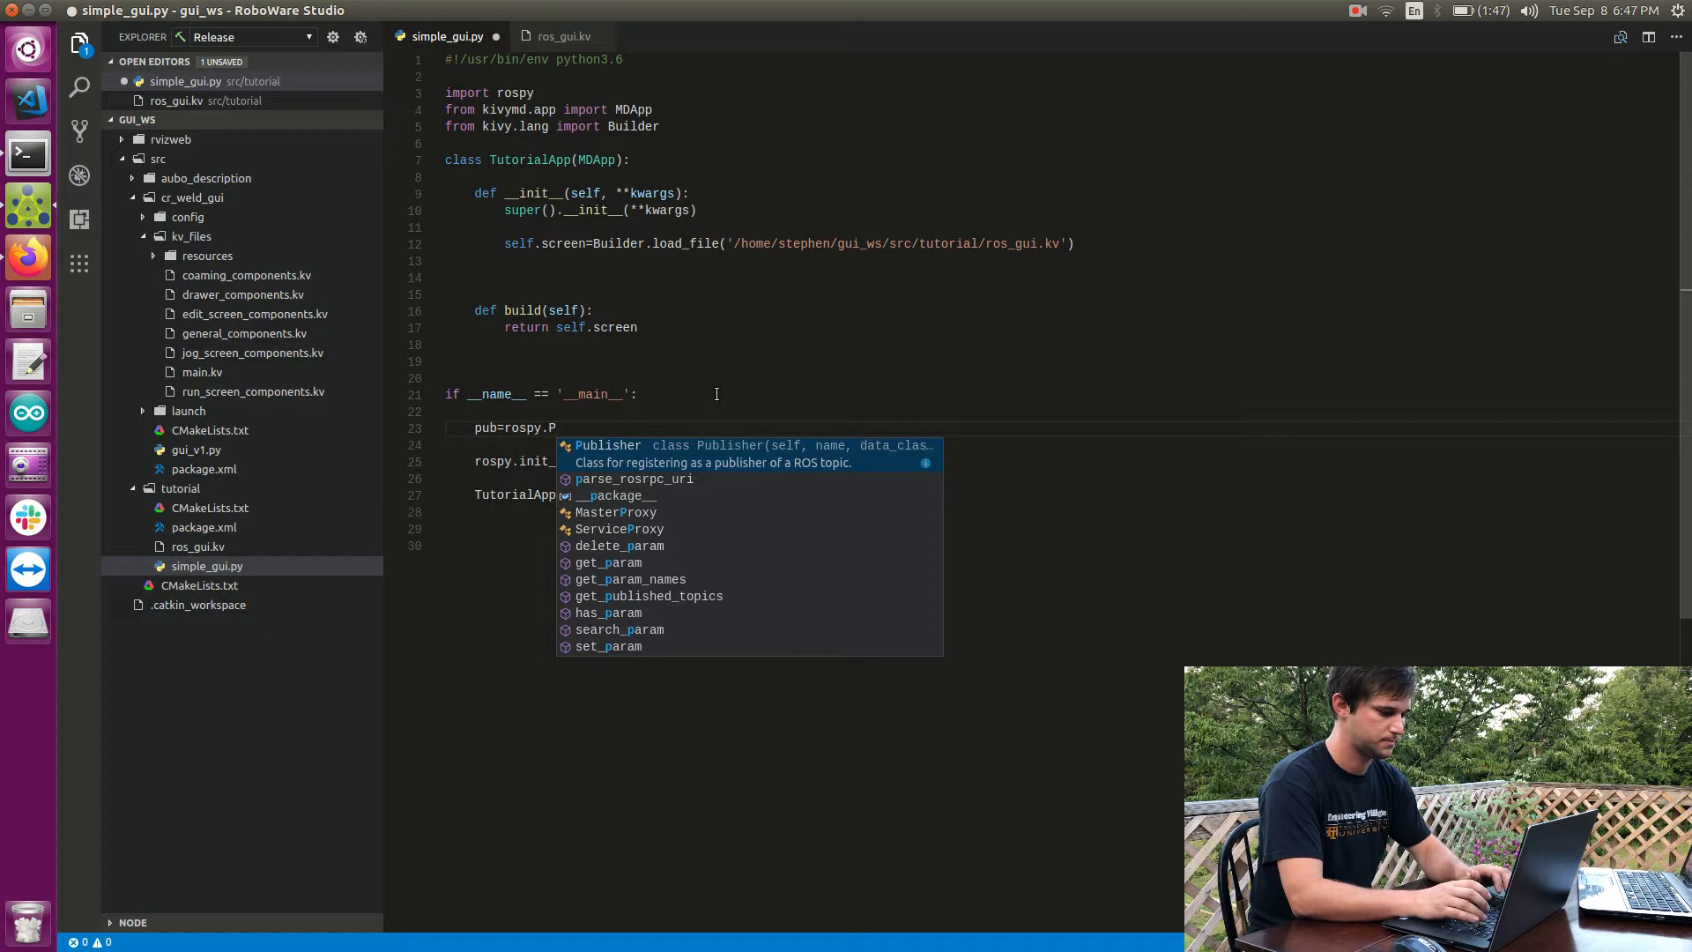
key("Tab")
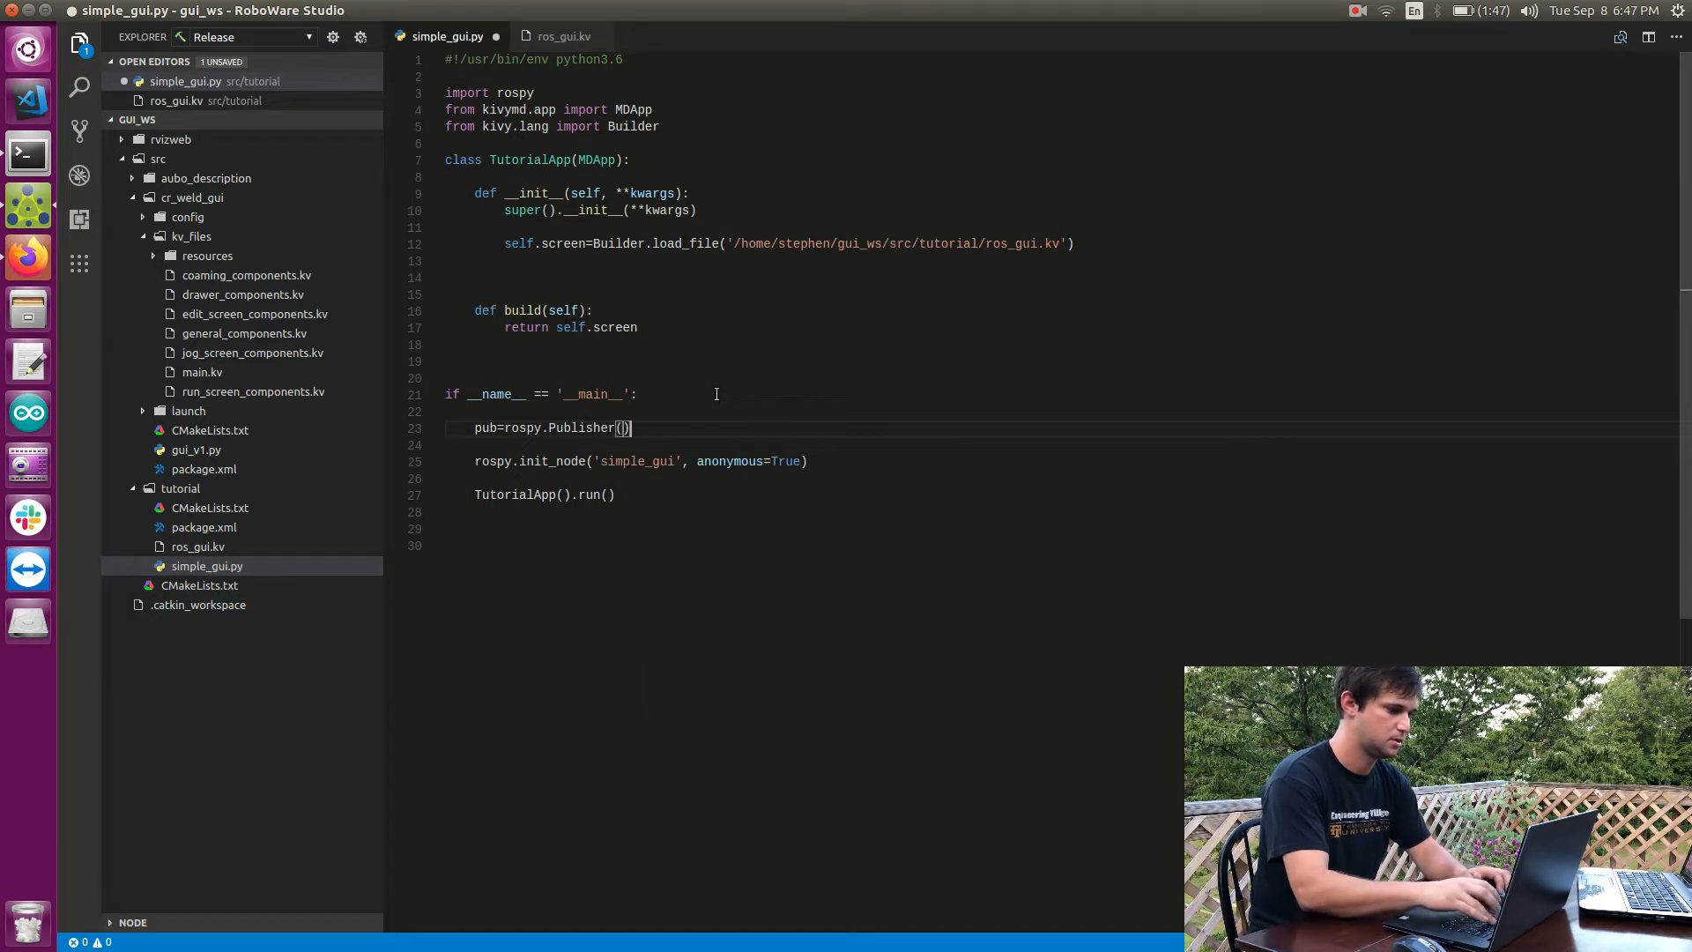
type("'/")
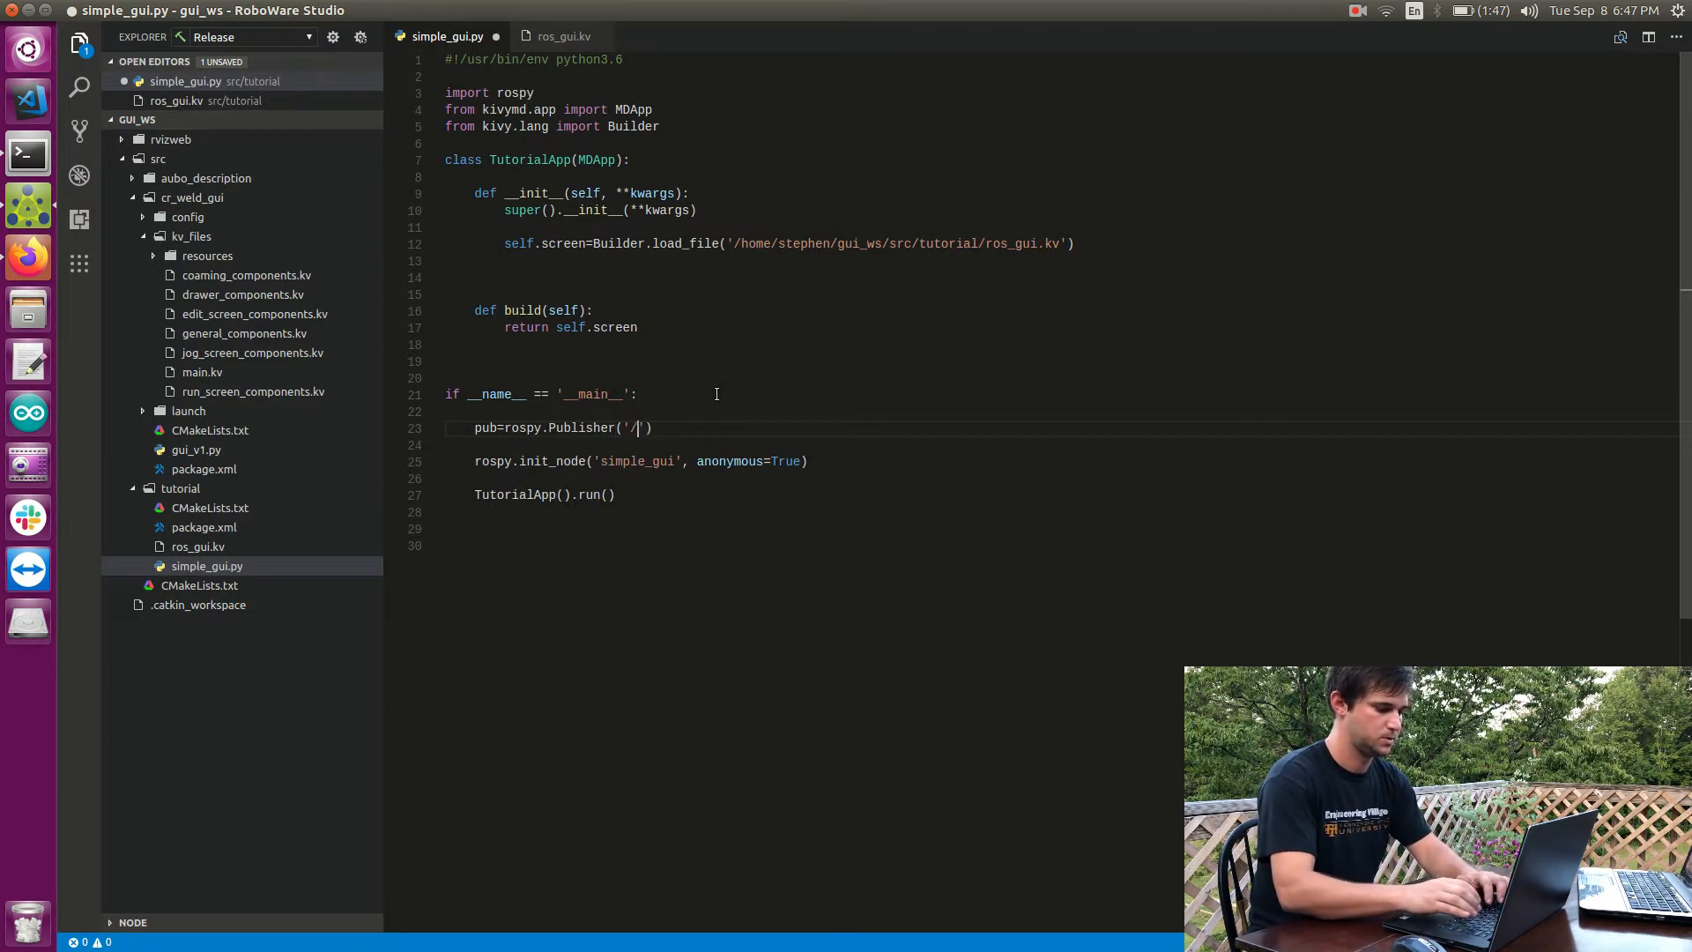
type("button")
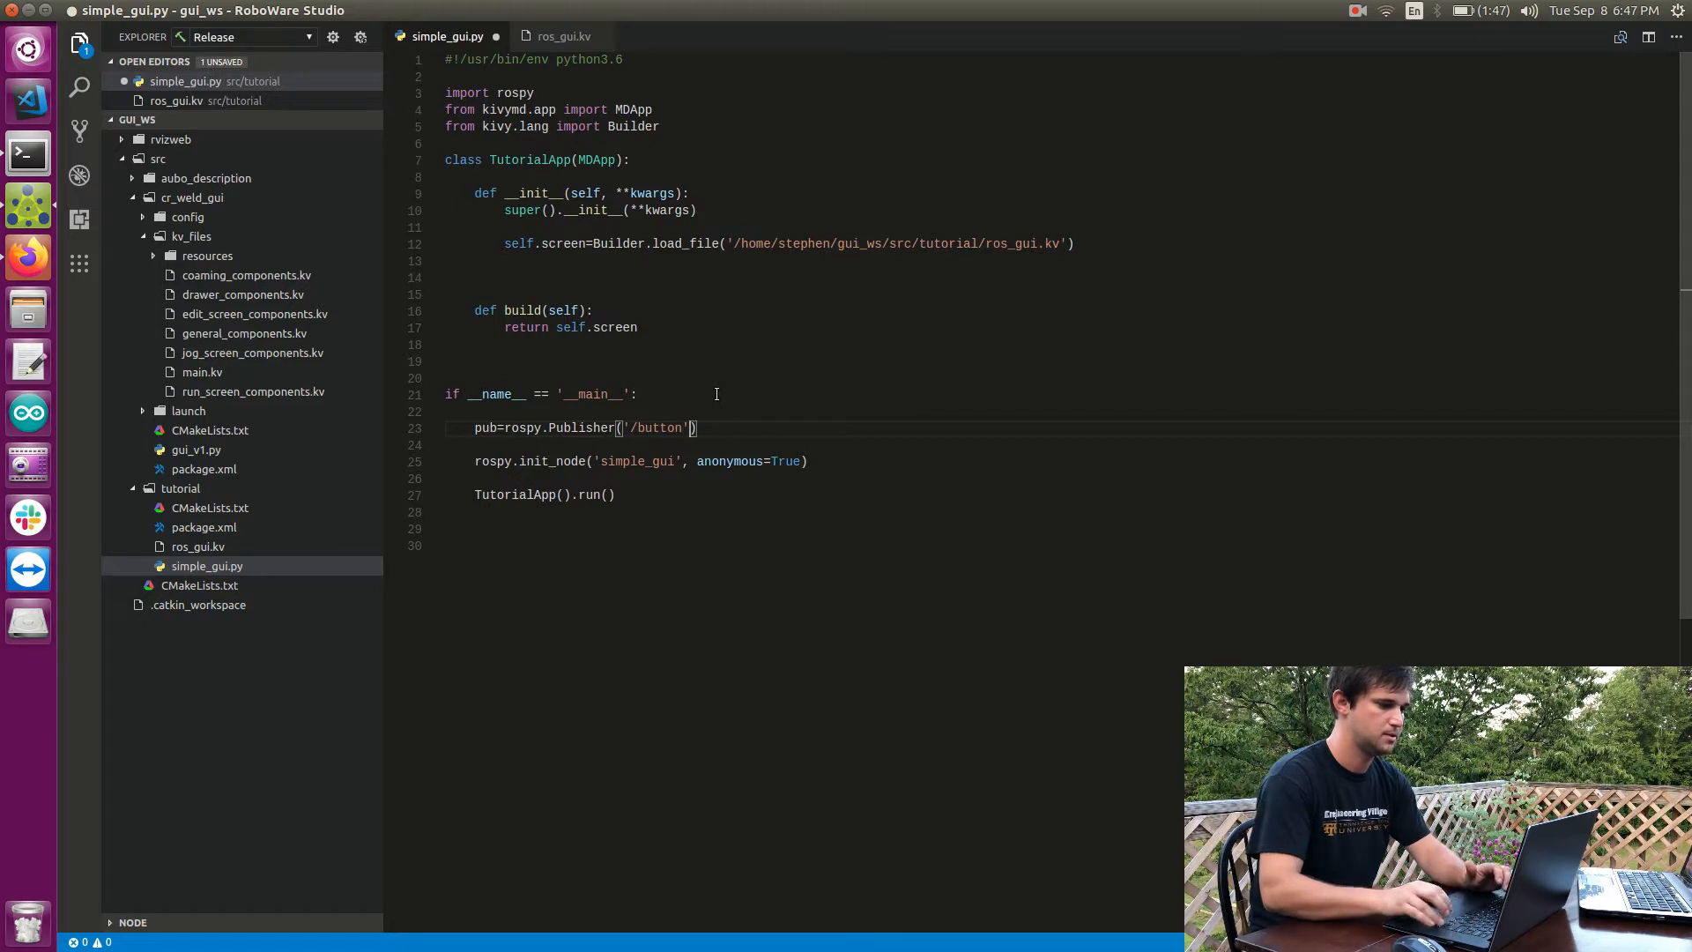
type(",")
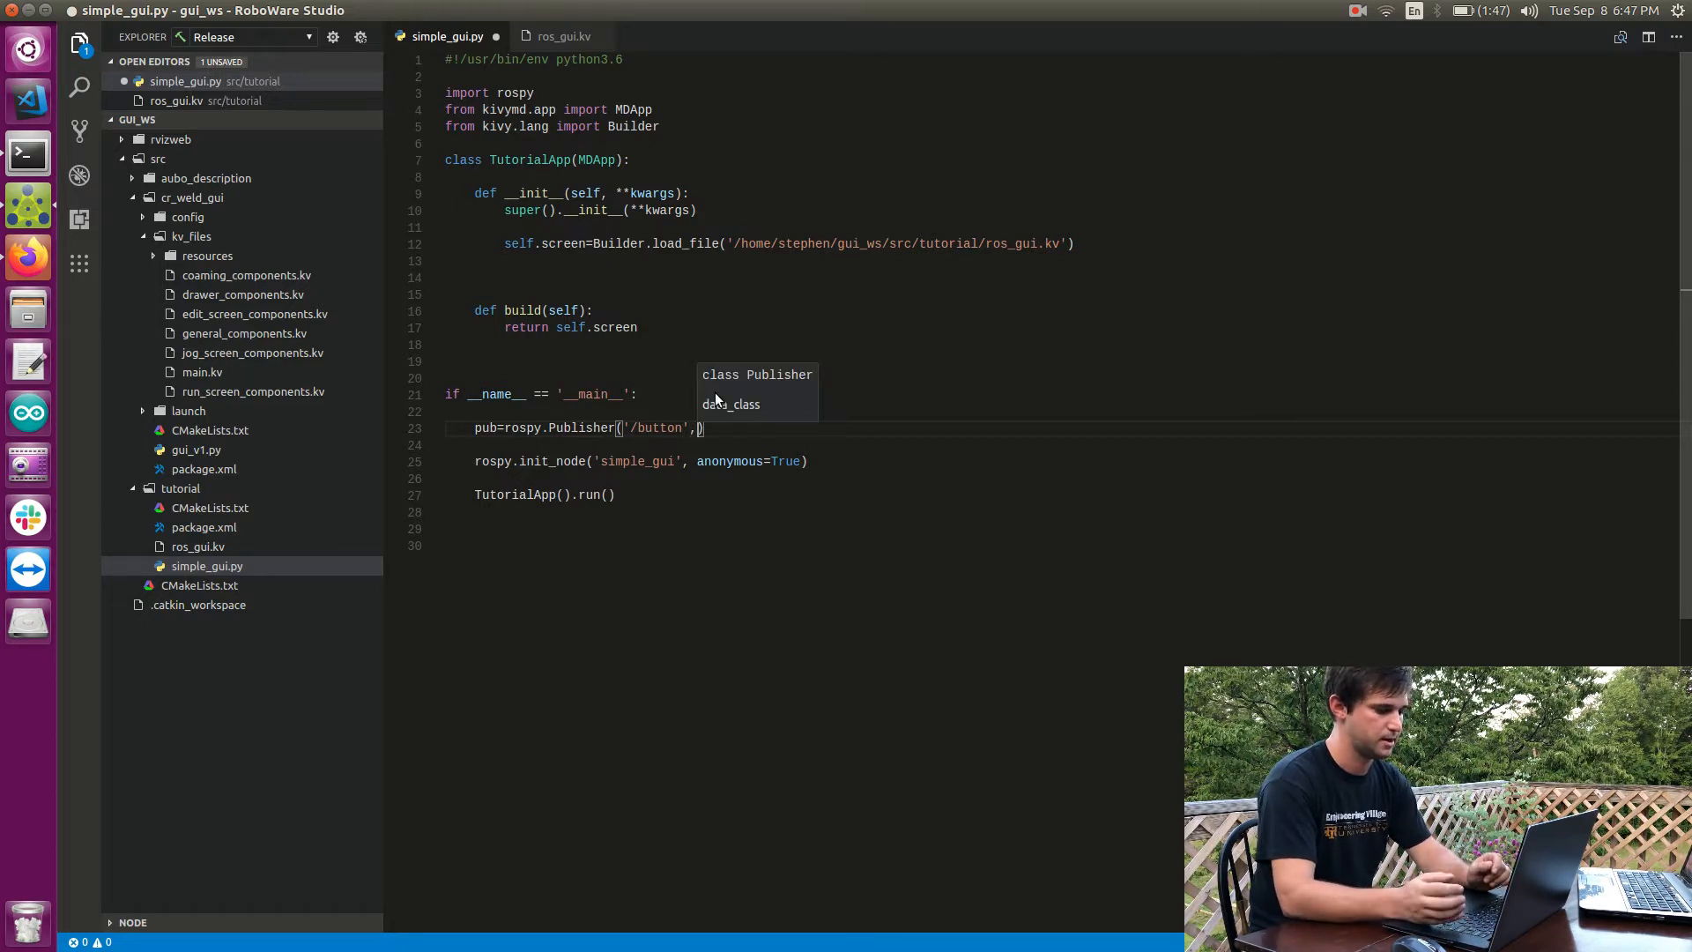
type("Bool")
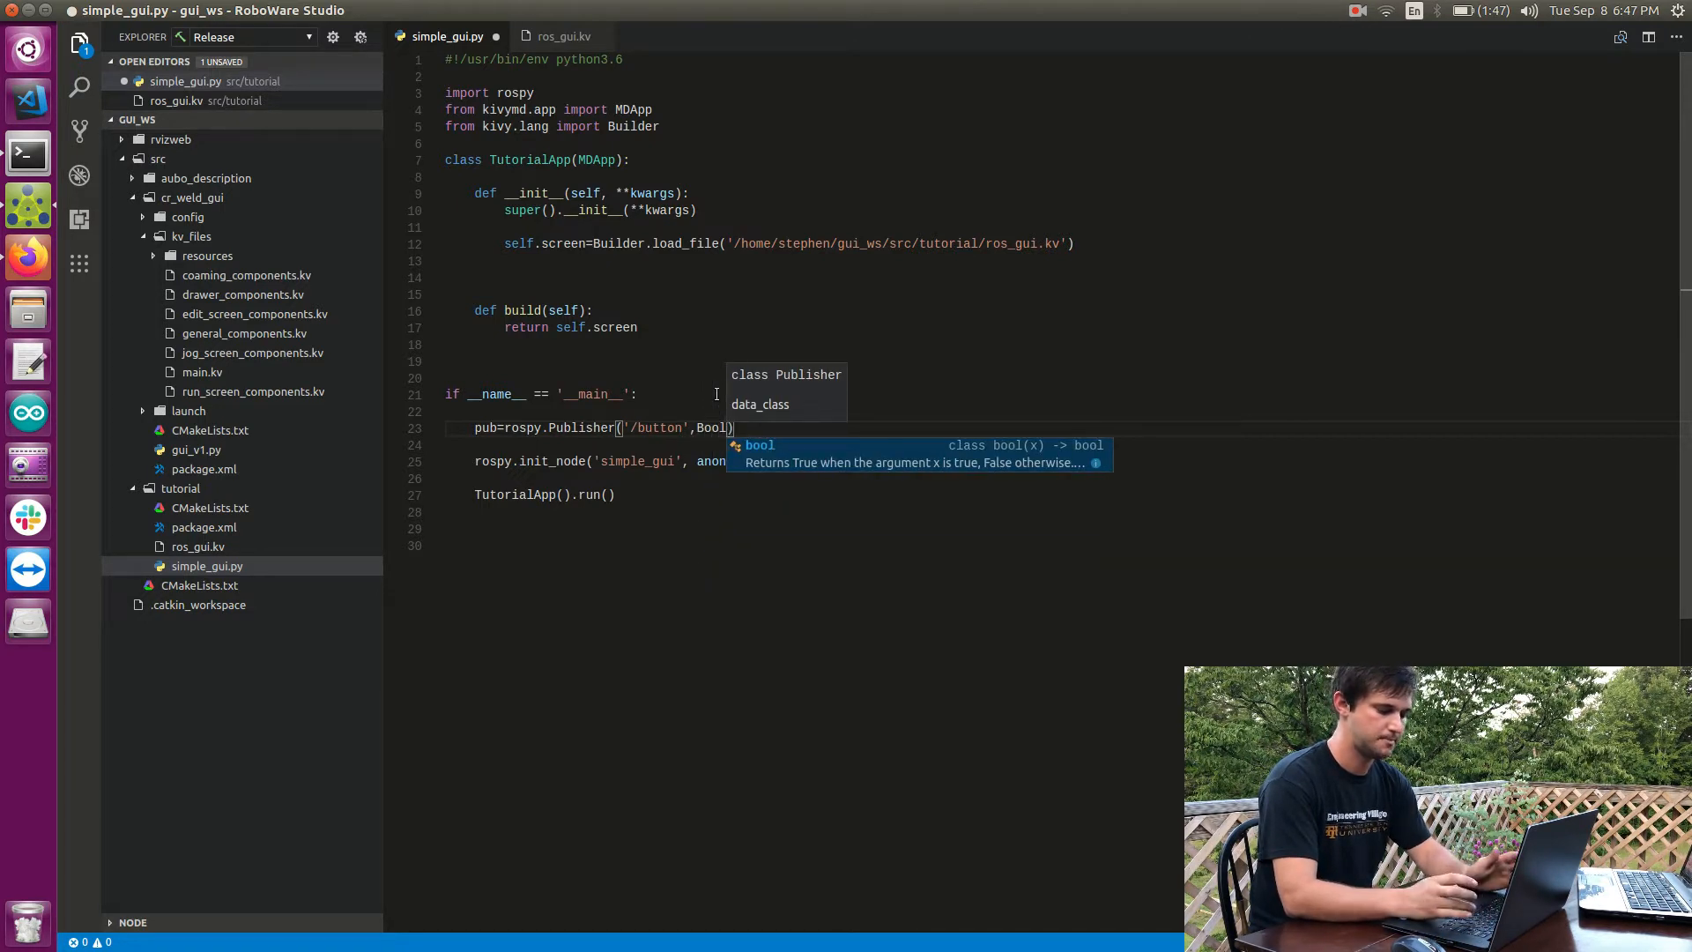
type(",")
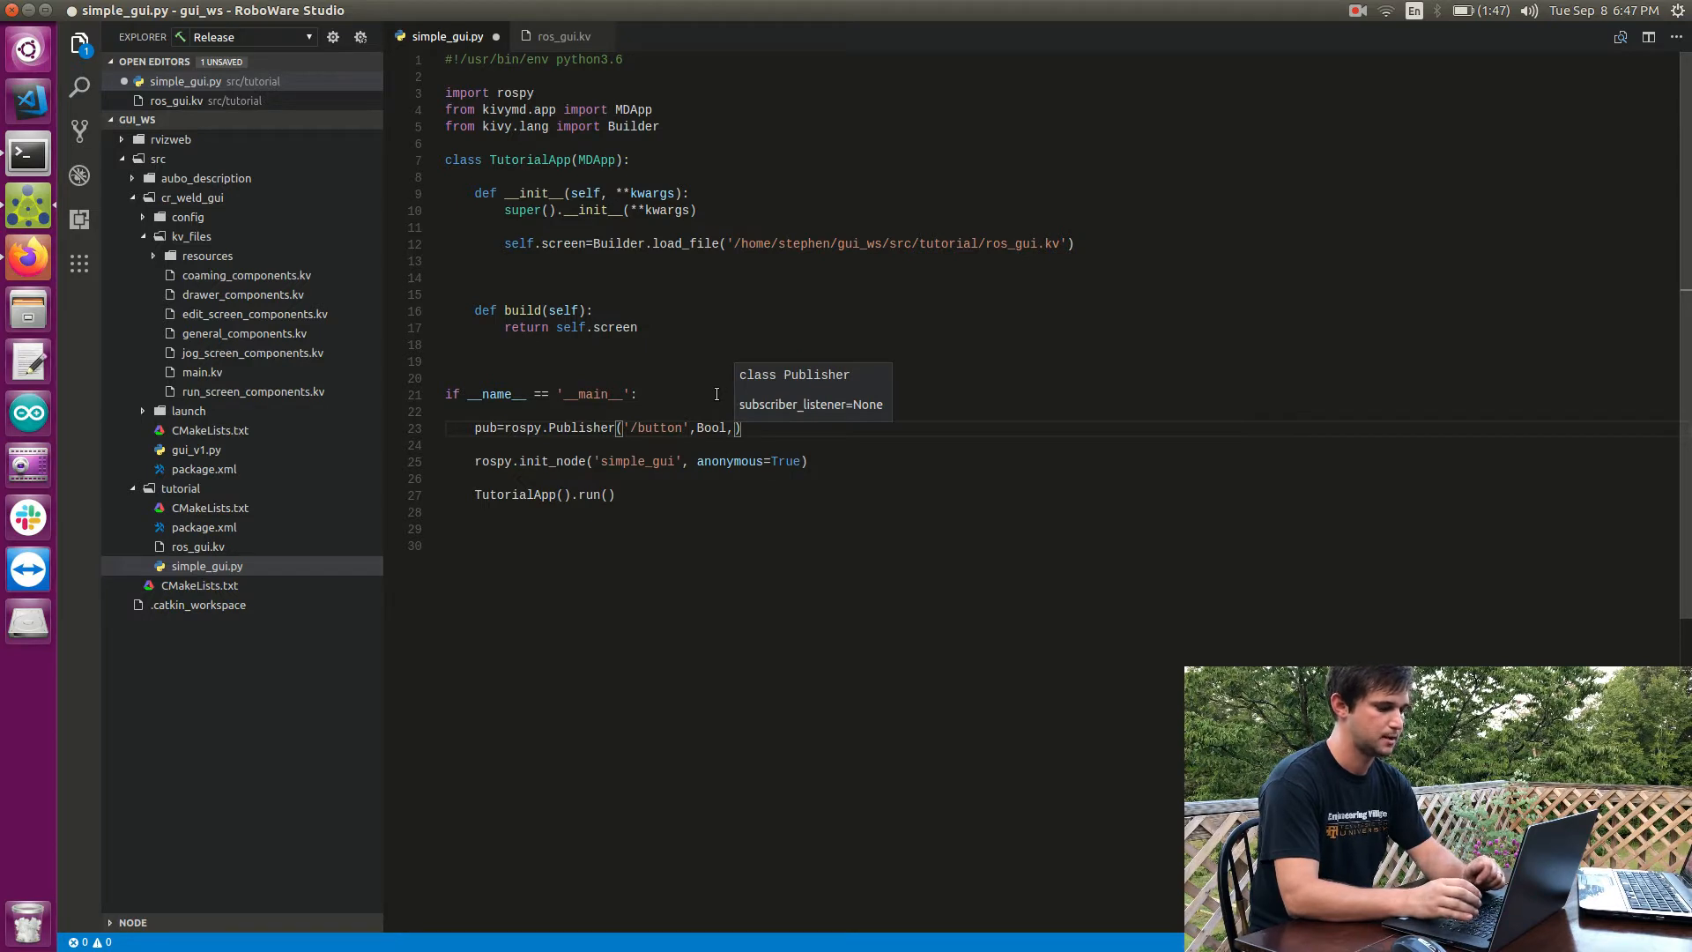
type("queue_size=No")
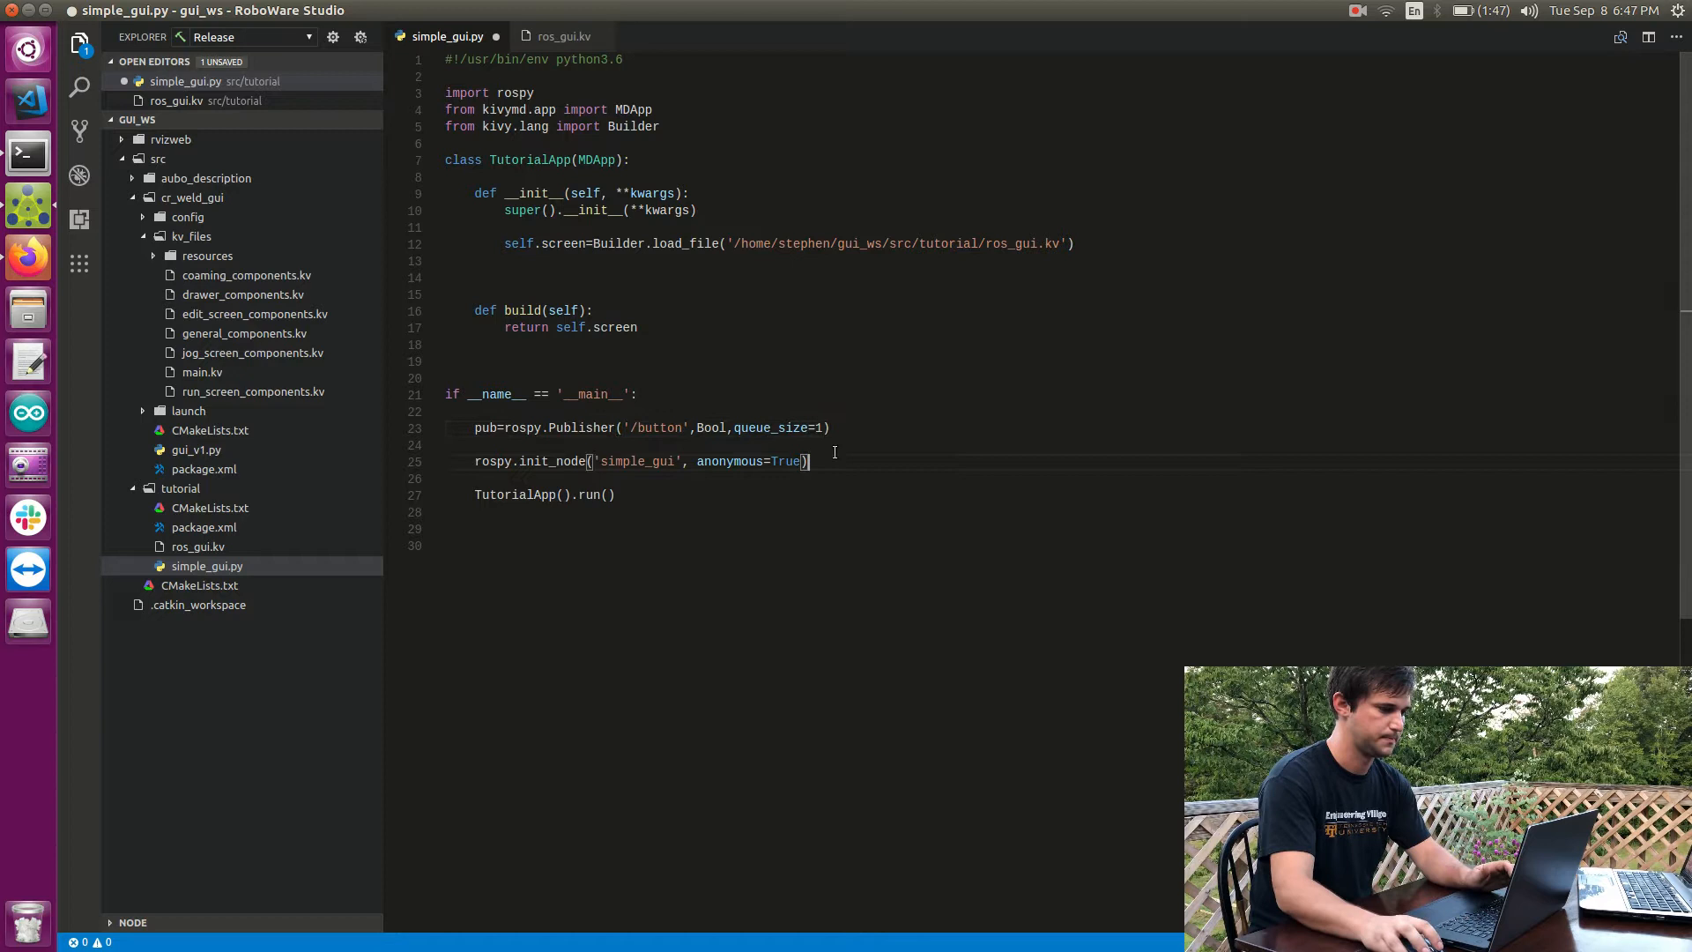
double_click(710, 427)
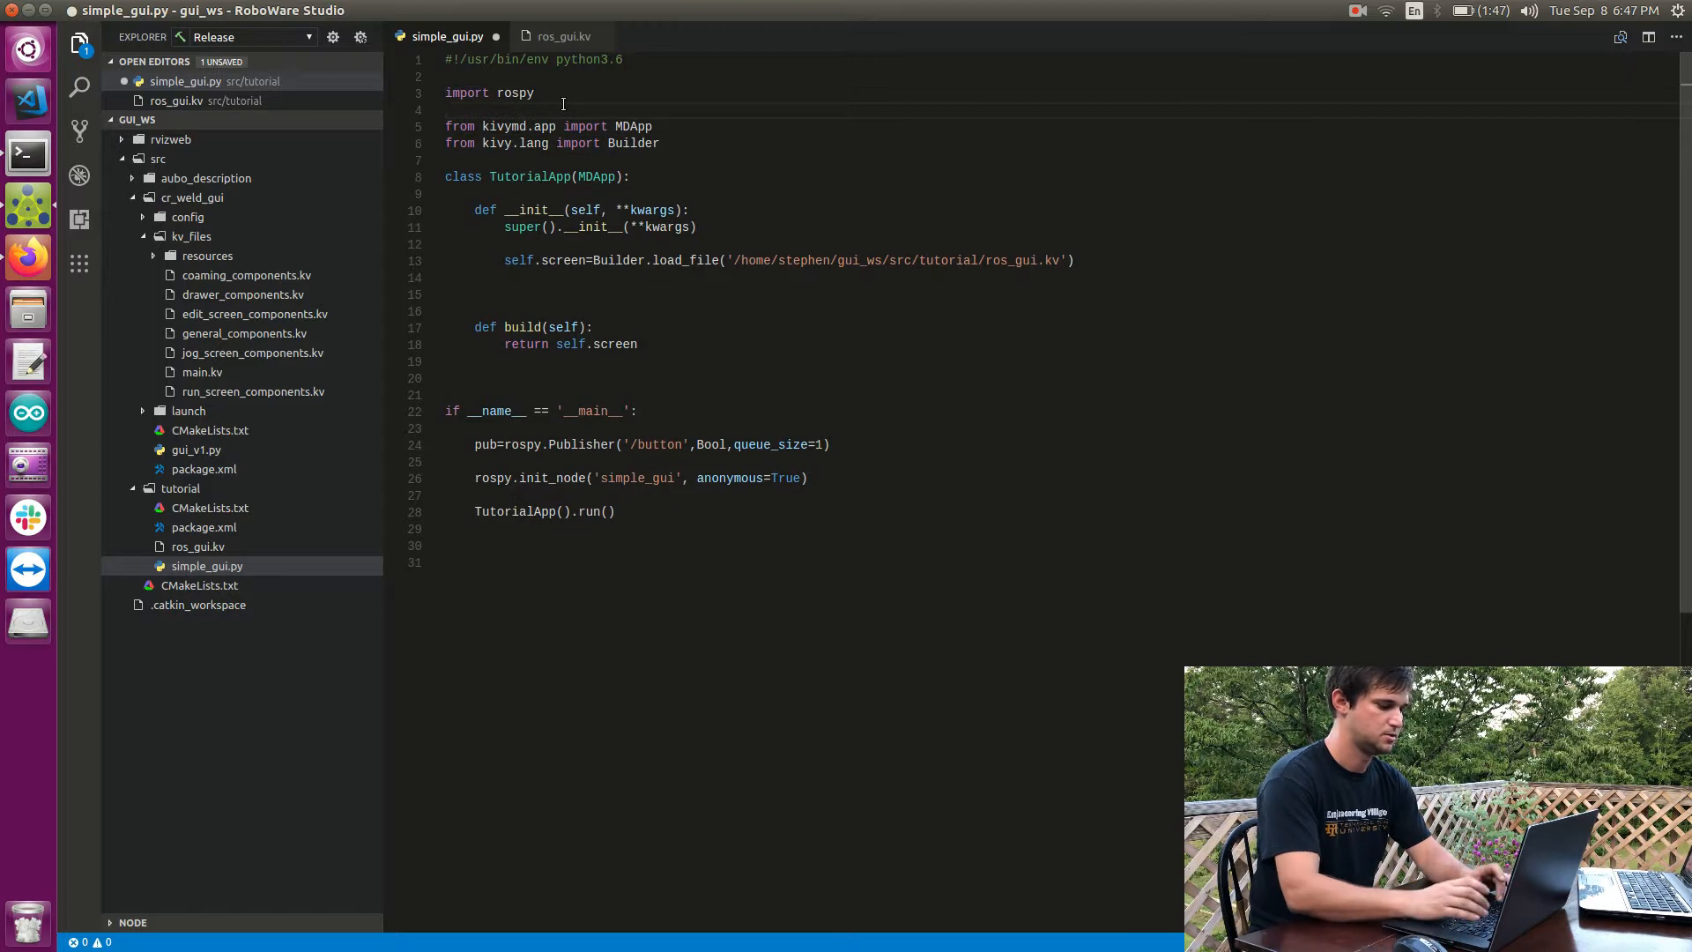
Step: Add 'from std_msgs.msg import Bool' below the rospy import
type("from std_msgs.msg import")
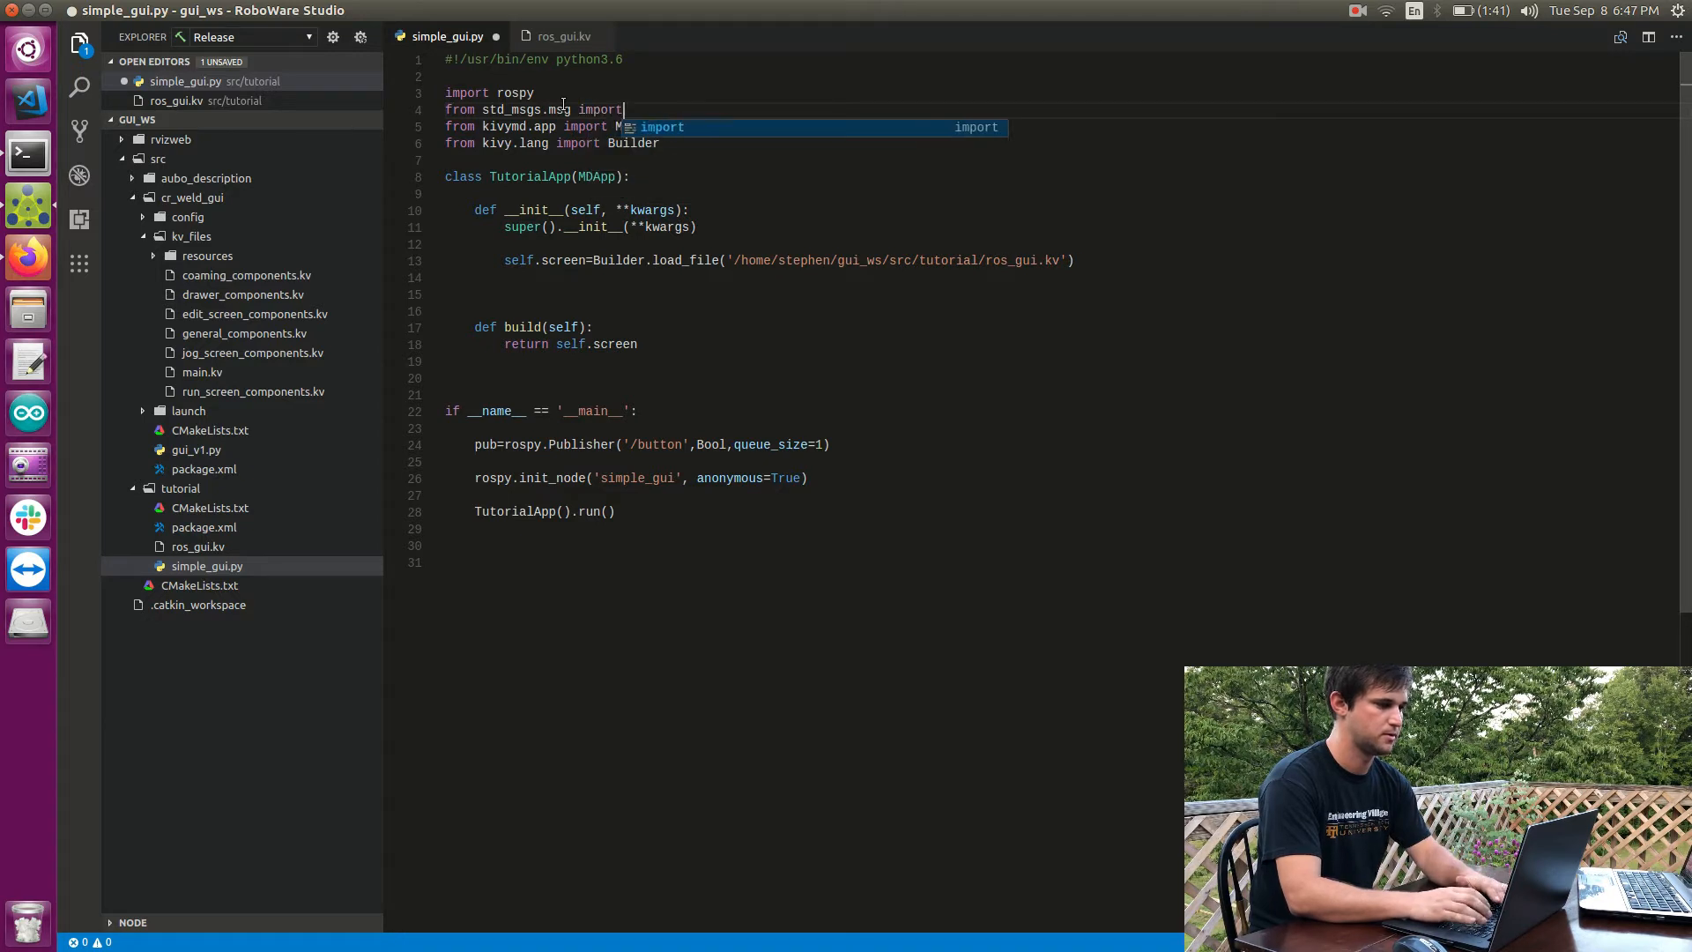
type("Bool")
type("rostopic list")
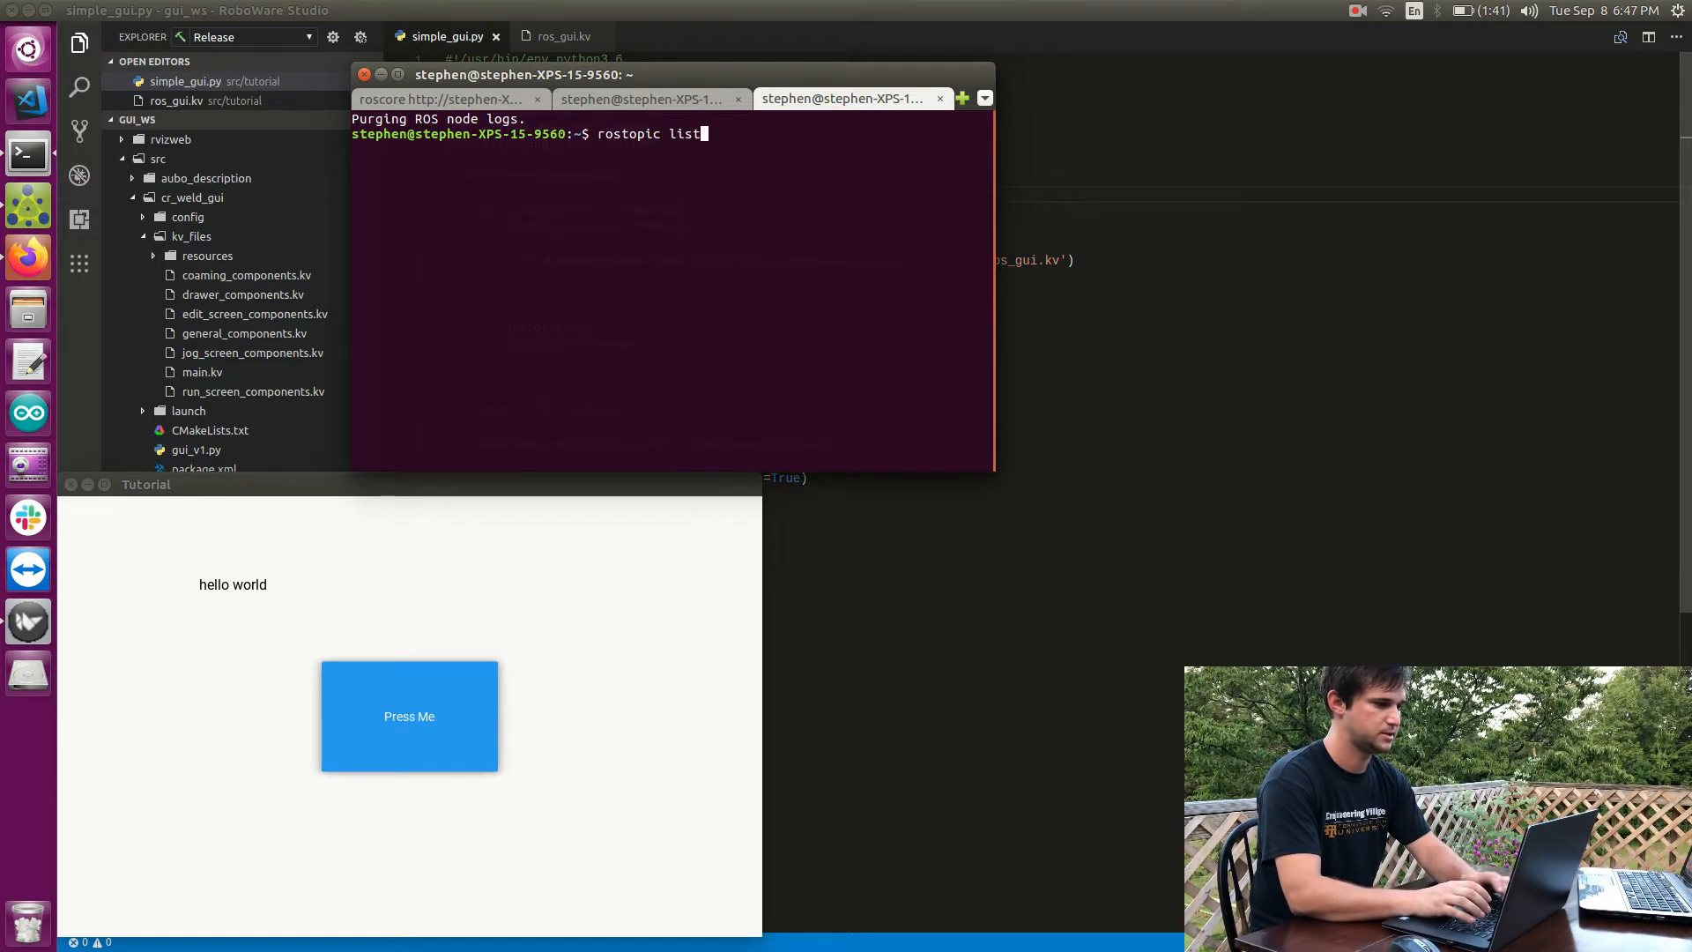
Step: Run 'rostopic list' in the terminal to list the active ROS topics
key("Return")
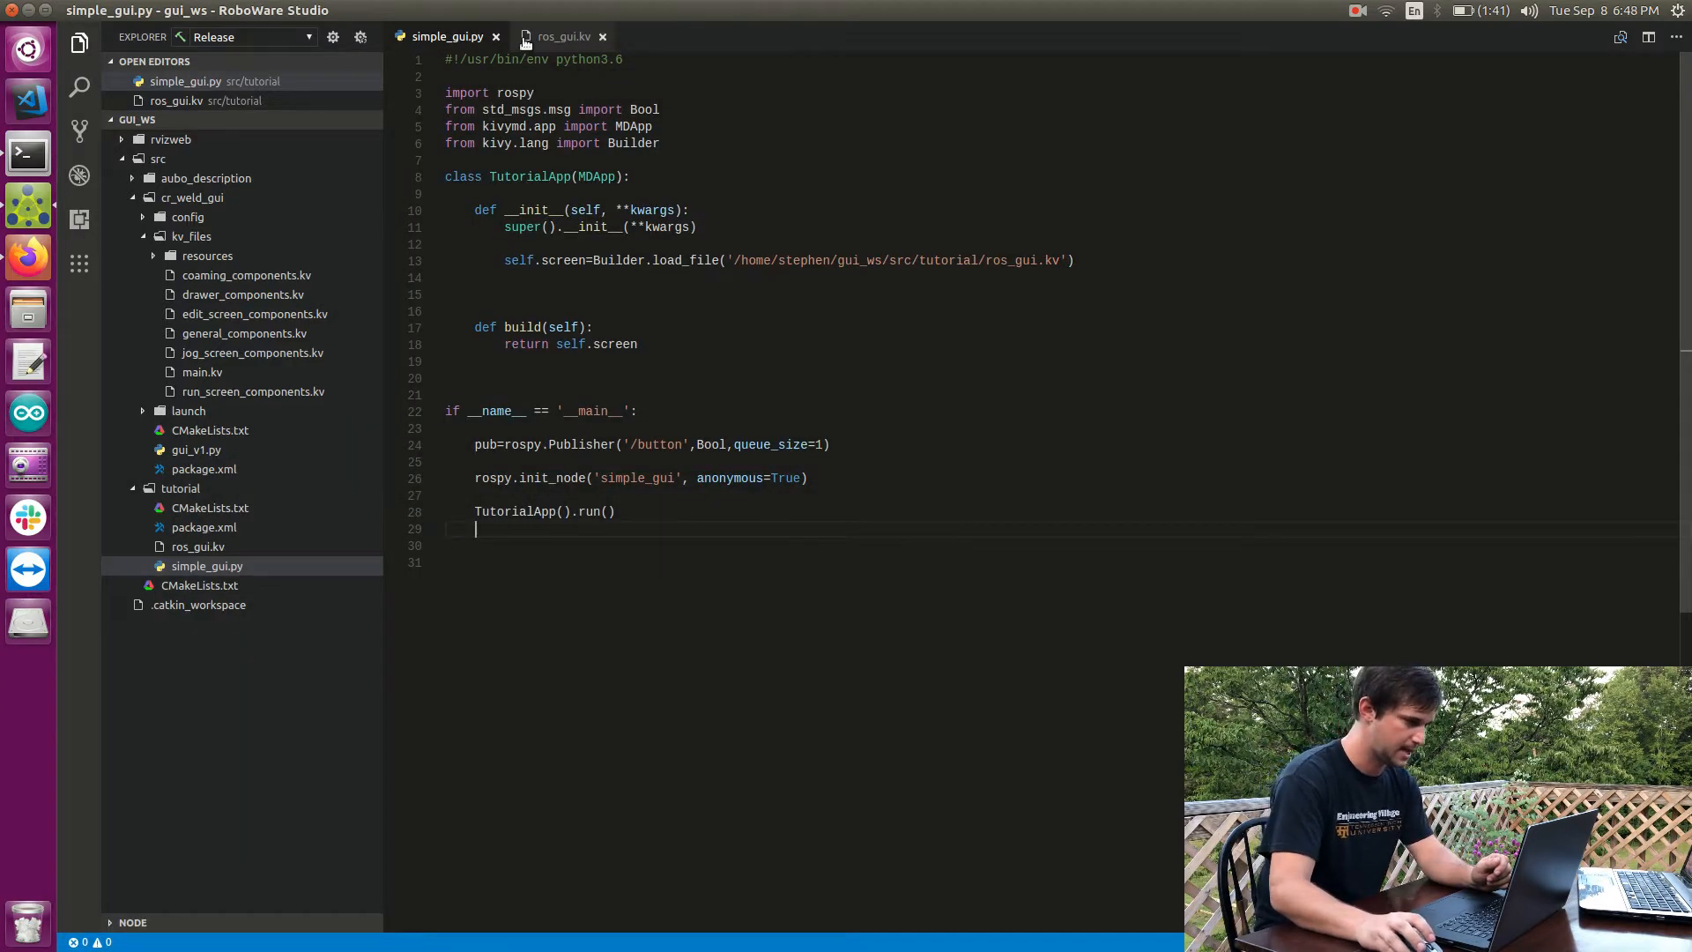
Step: Add an empty on_press: entry to the Press Me button in ros_gui.kv
left_click(562, 35)
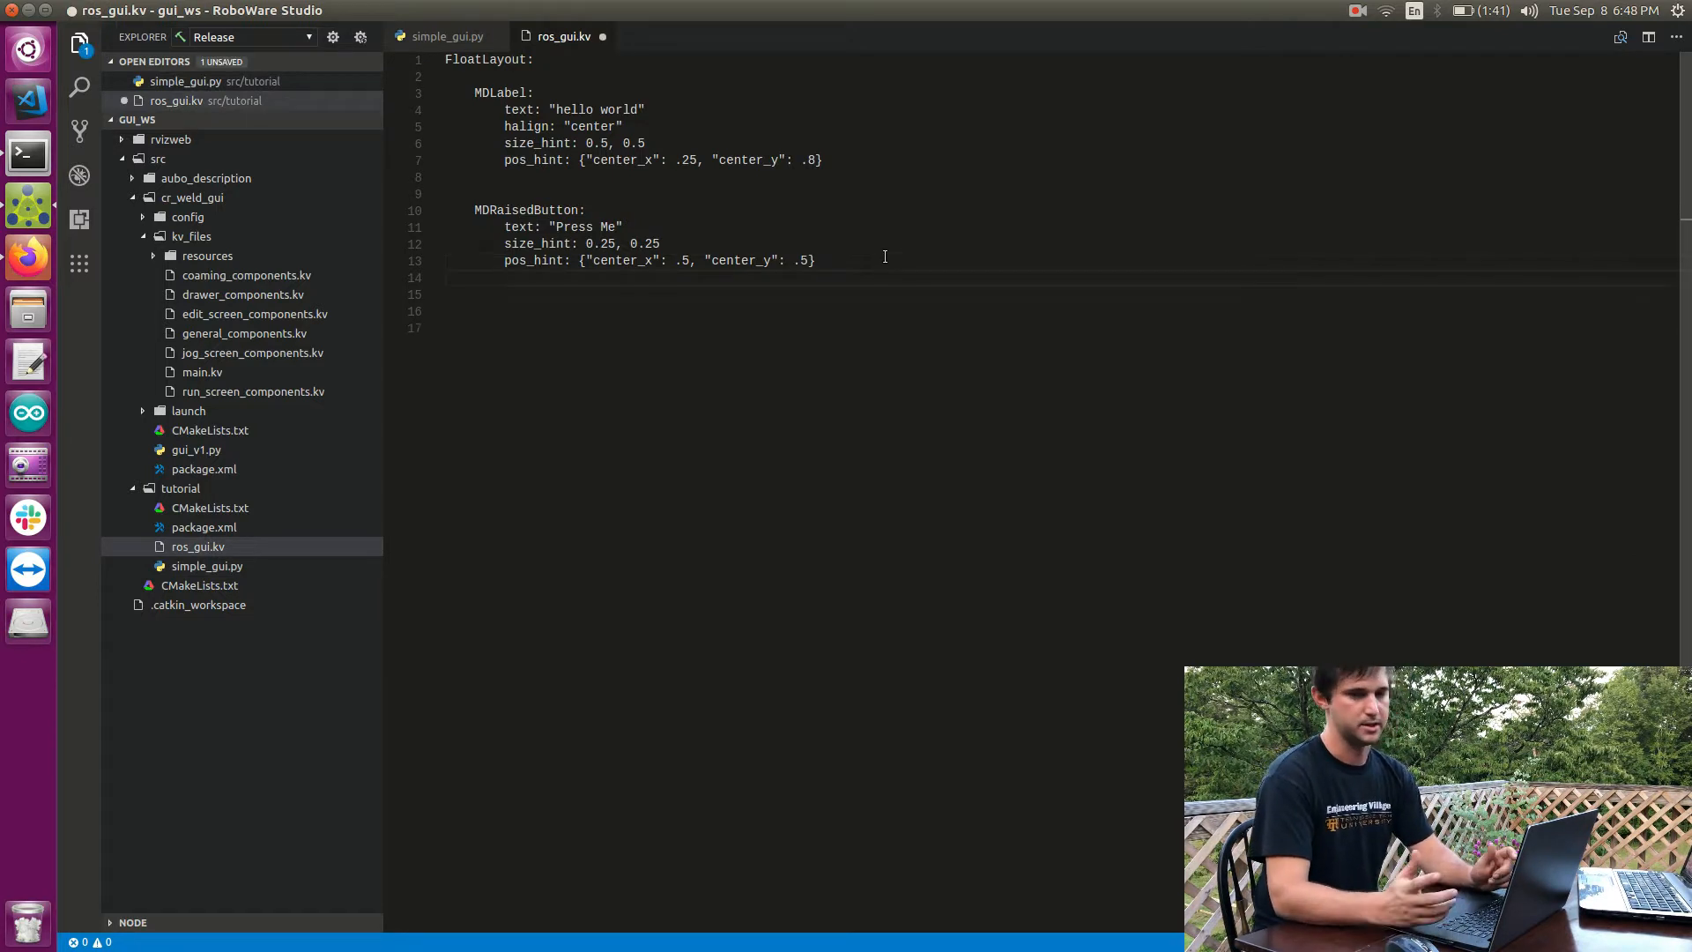
type("o")
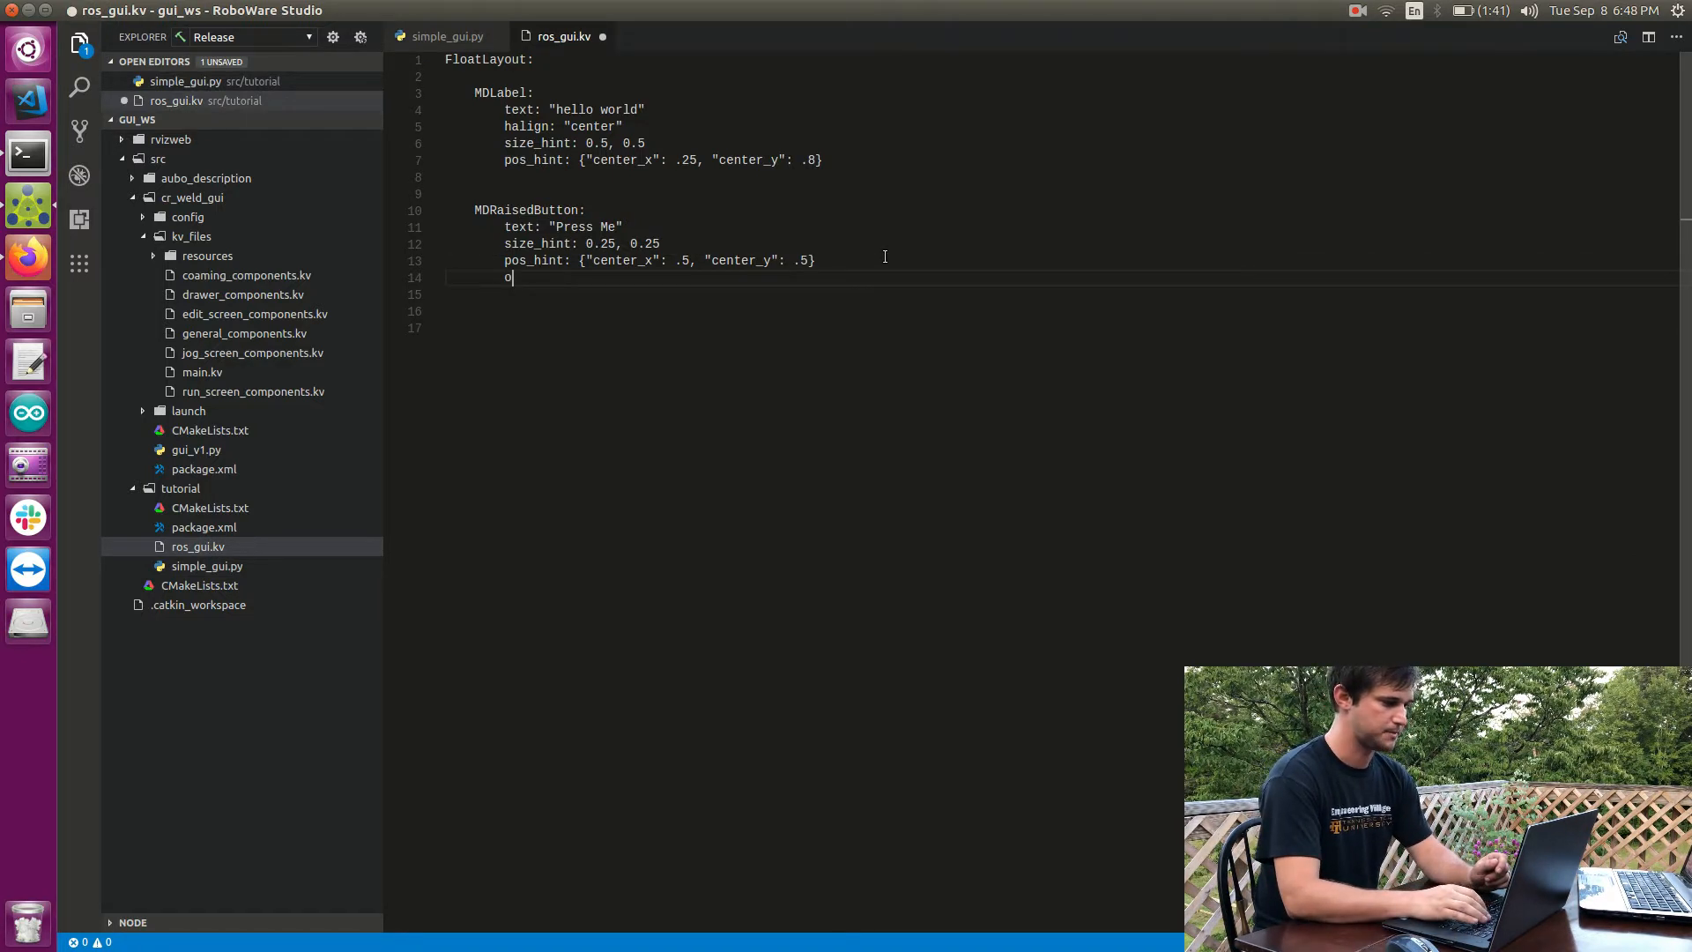
type("n_pre")
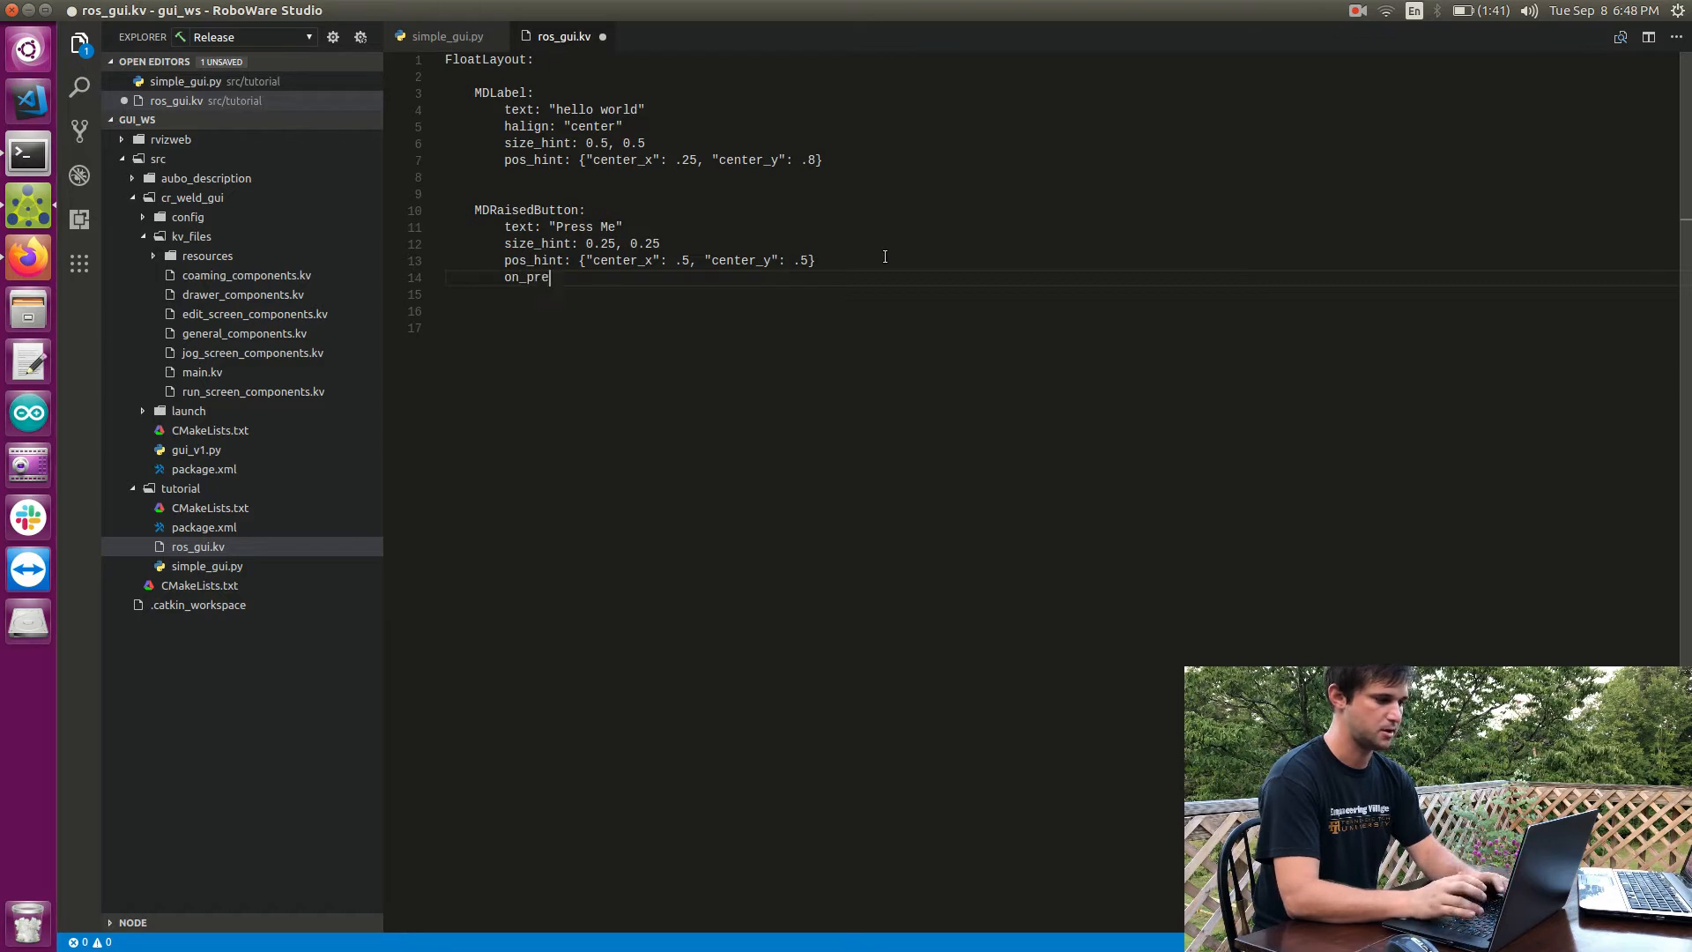
type("ss:")
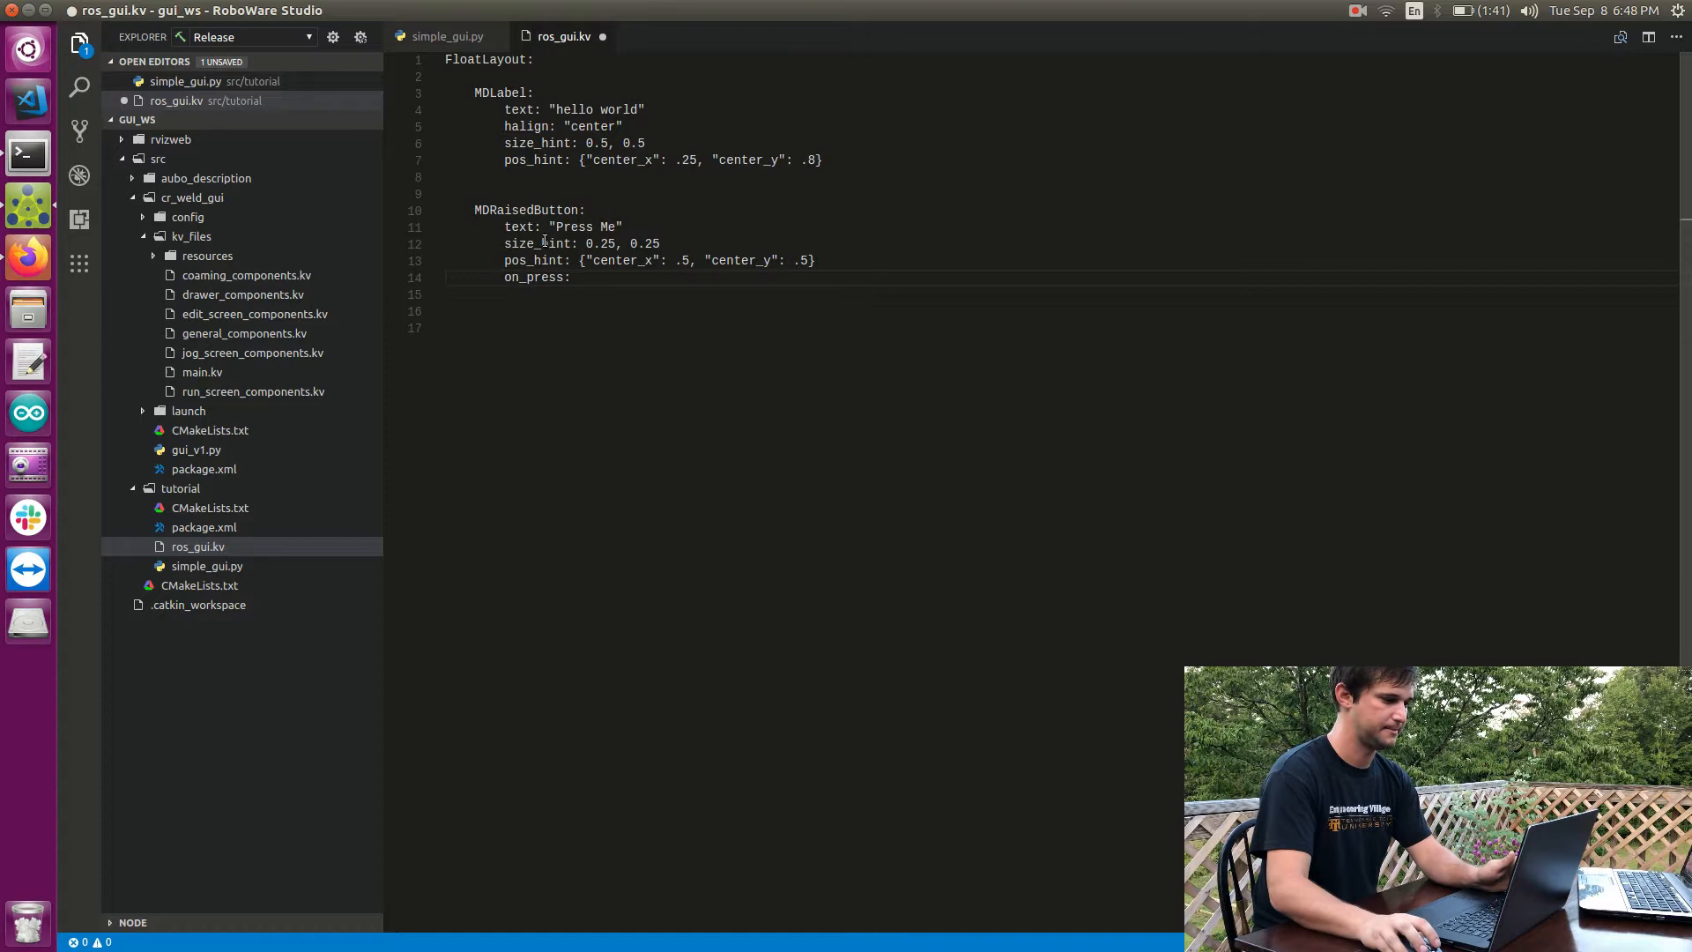
double_click(527, 209)
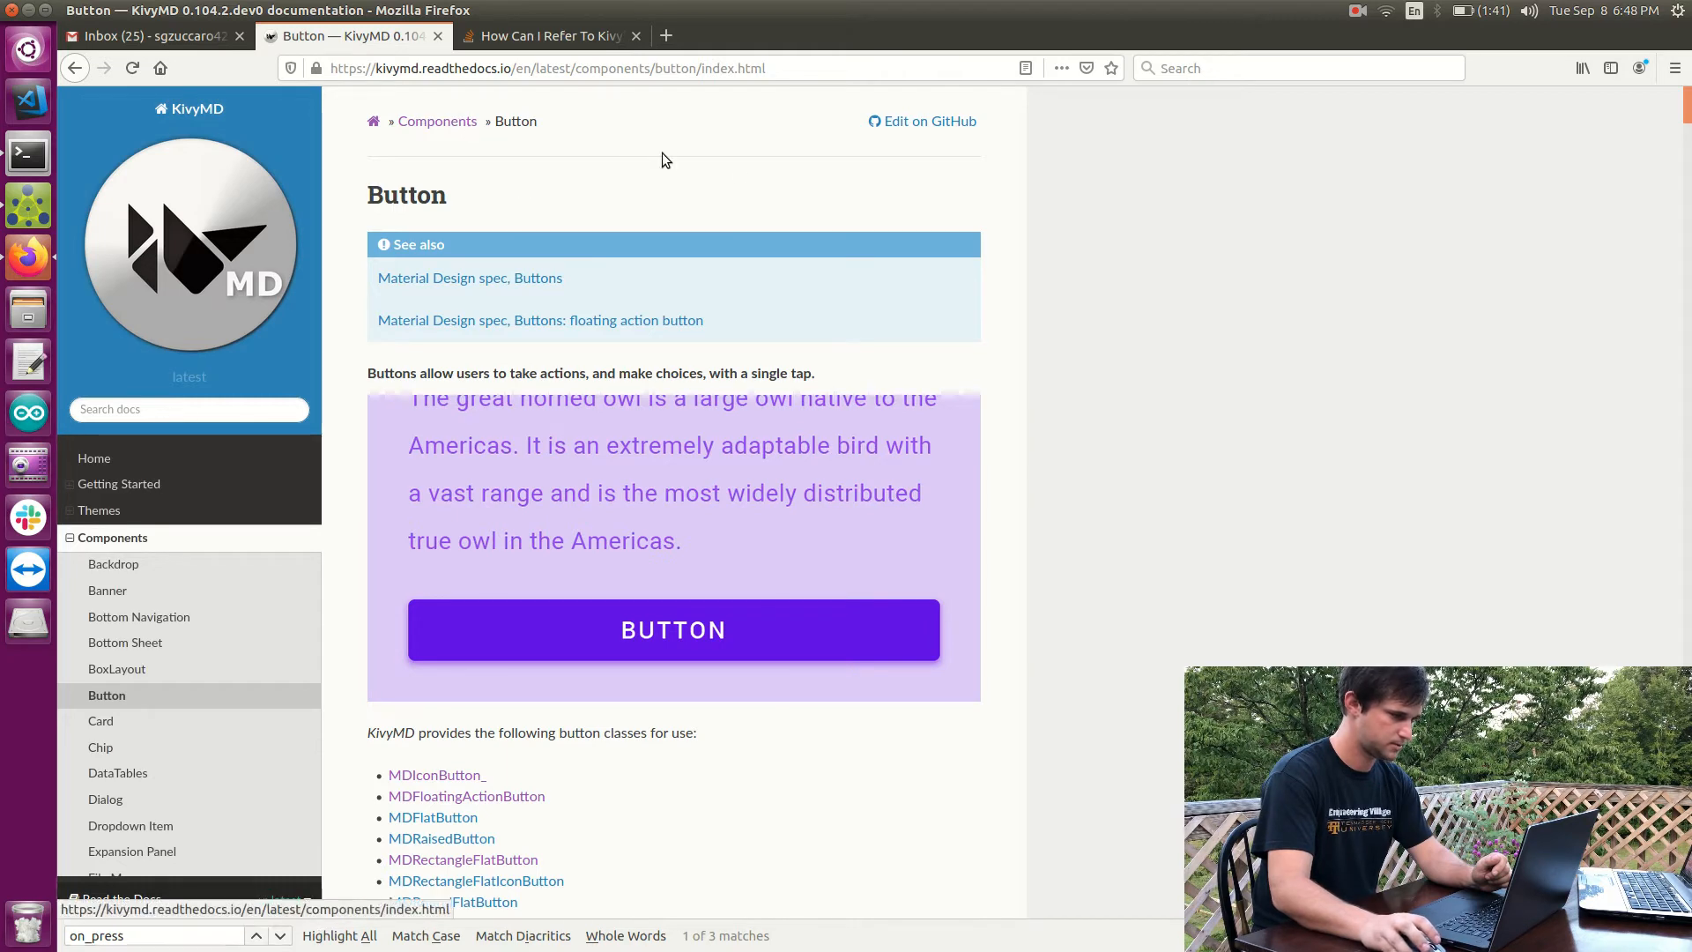
Step: Scroll the KivyMD Button docs down to the on_press entry of the button classes
scroll("down", 3)
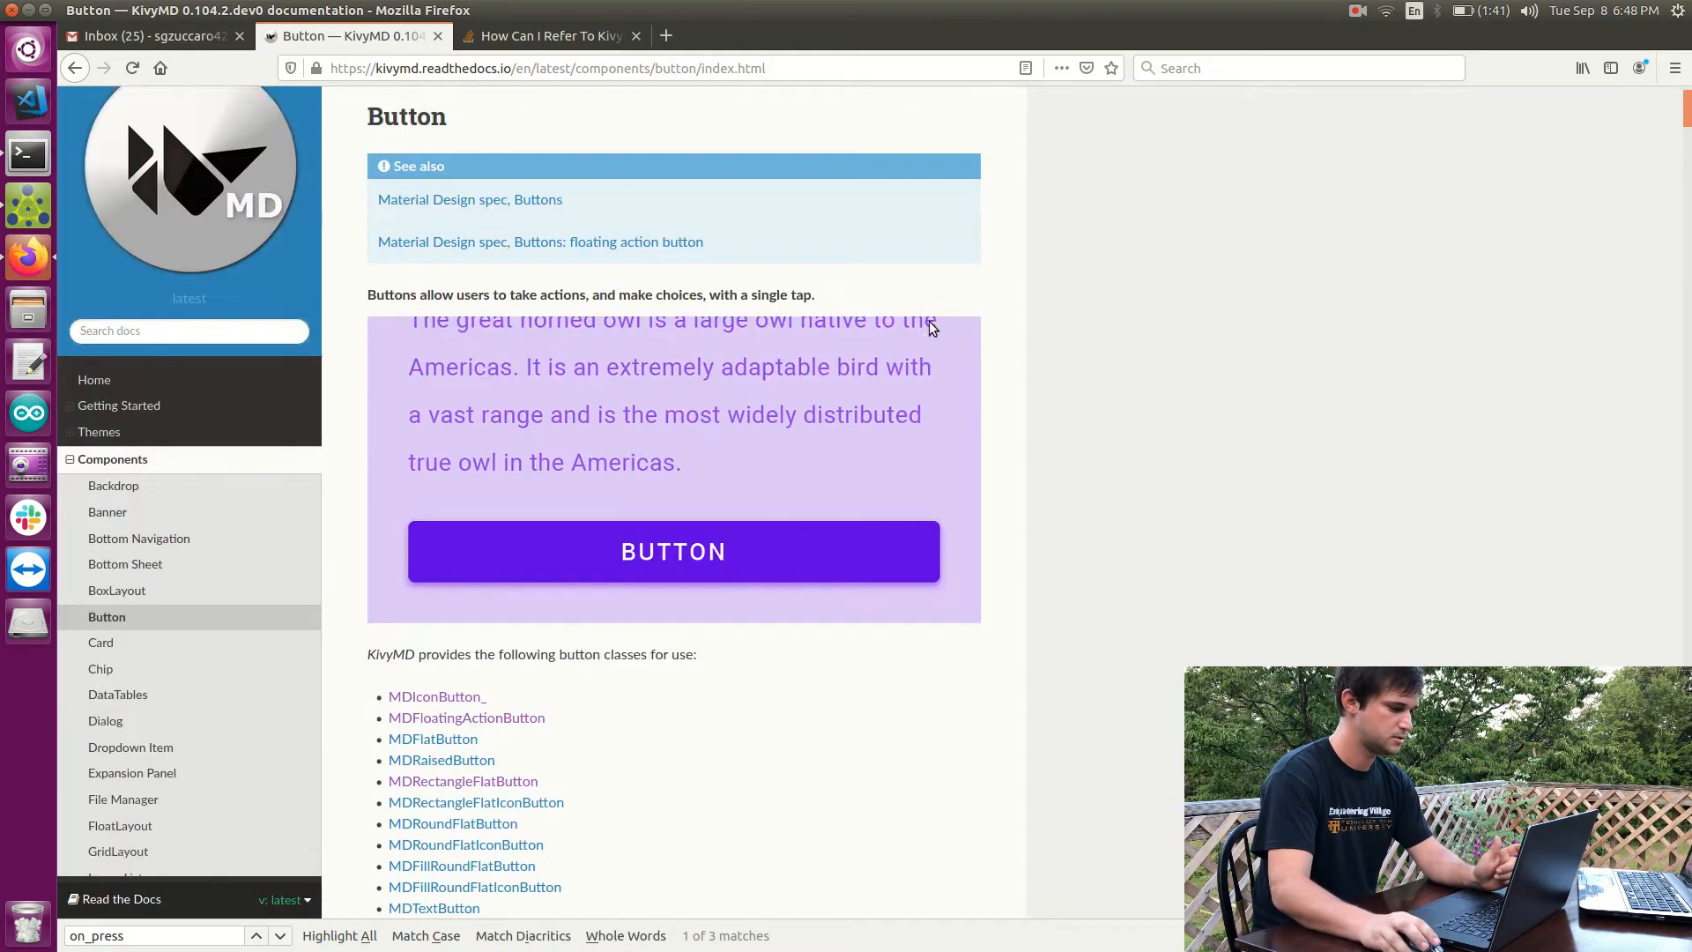
scroll("down", 3)
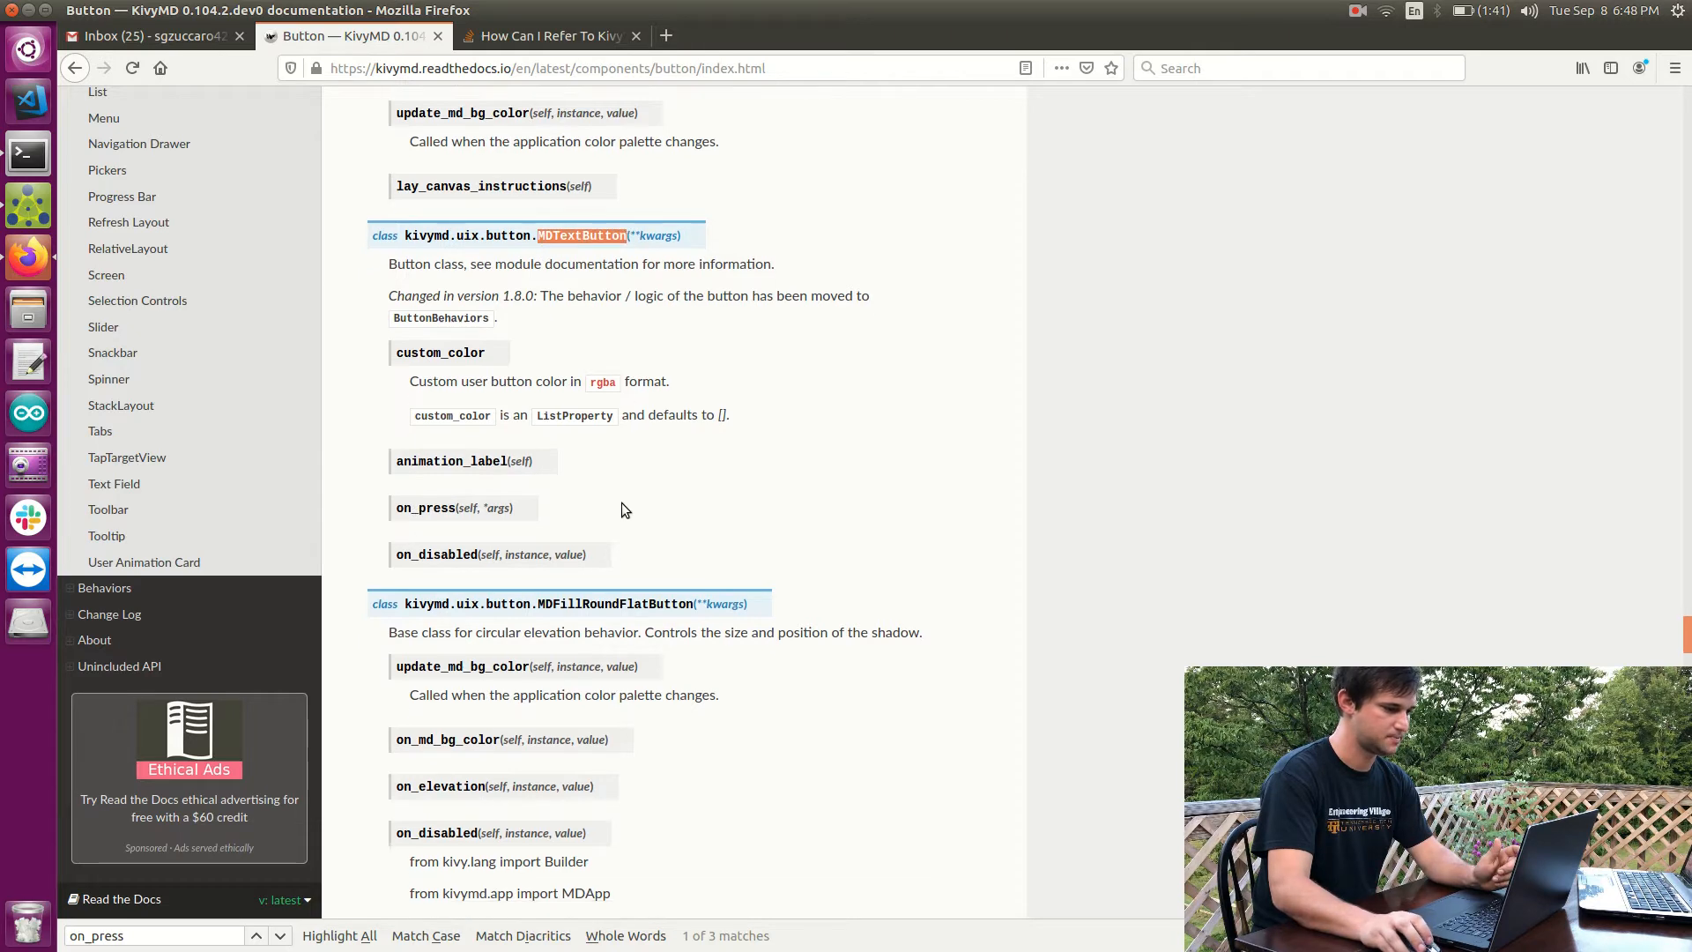
scroll("down", 3)
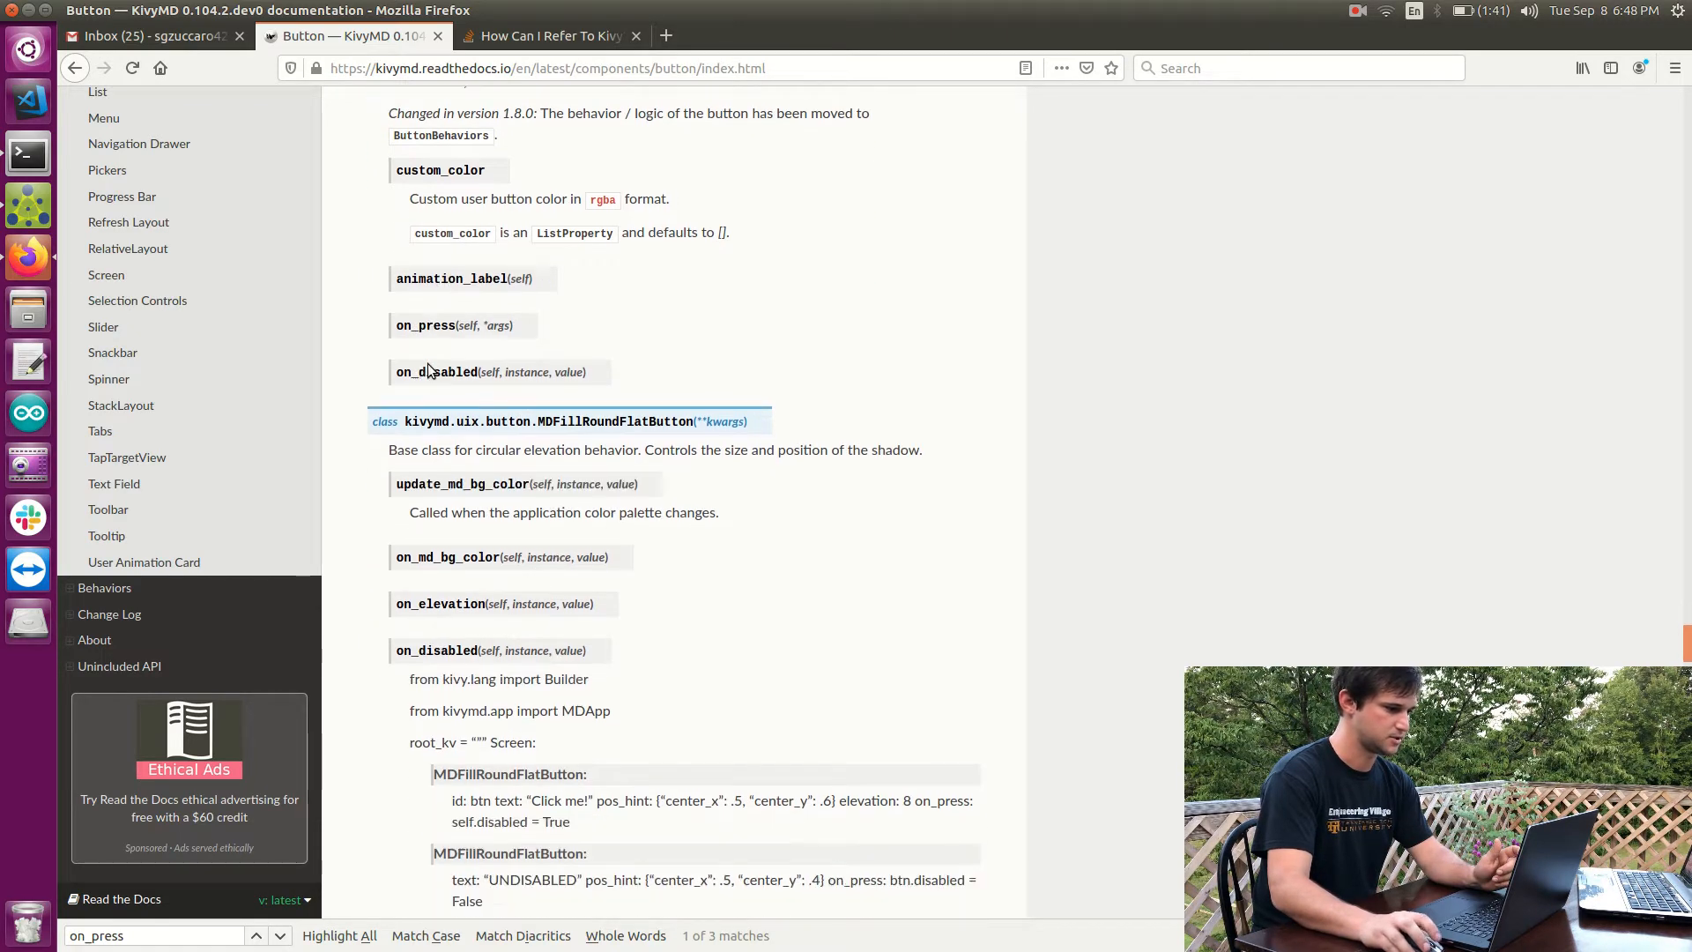
scroll("down", 3)
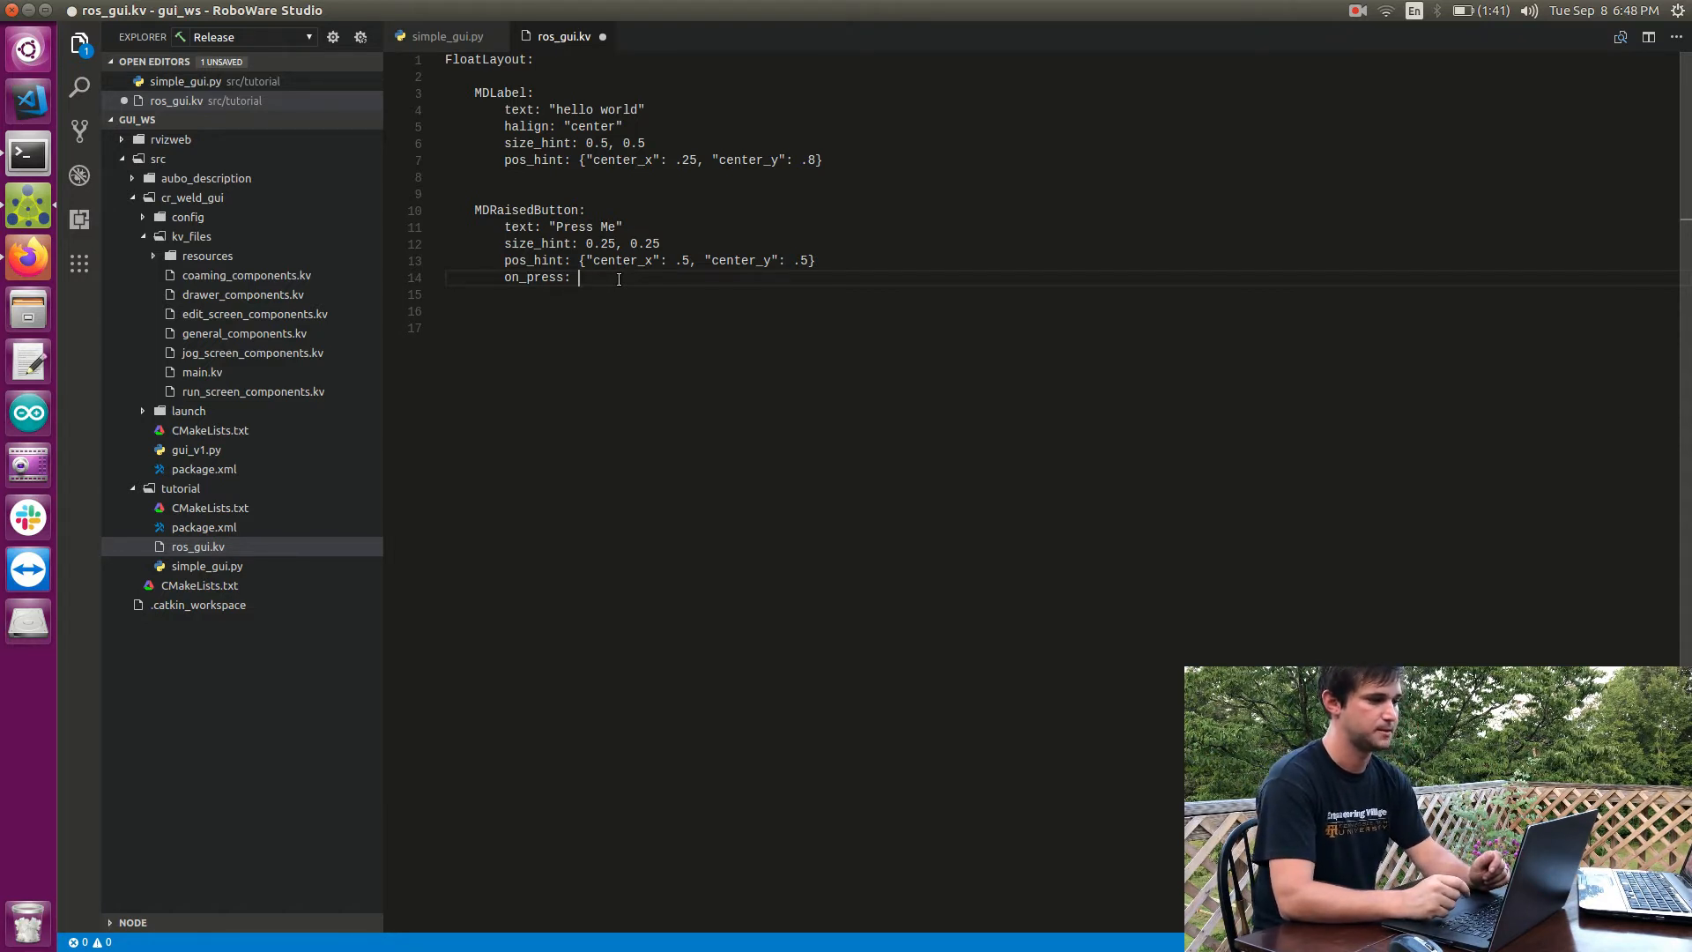
Step: Complete the on_press line with app.my_function(*args) for the Press Me button
type("app.")
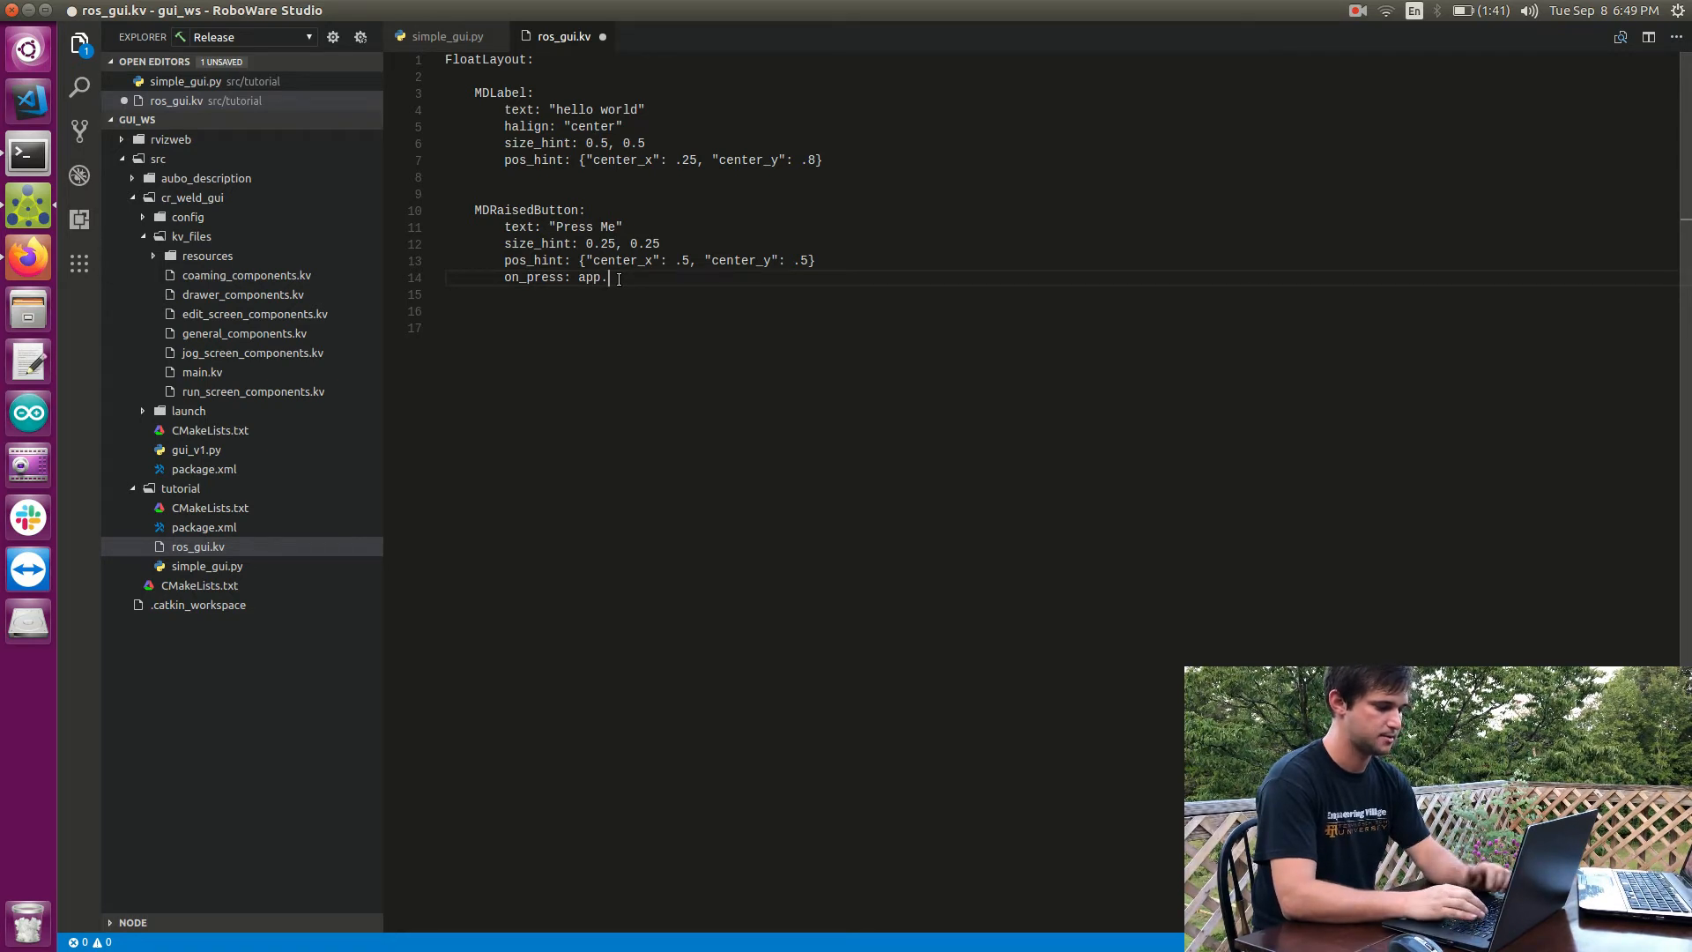
type("m_f")
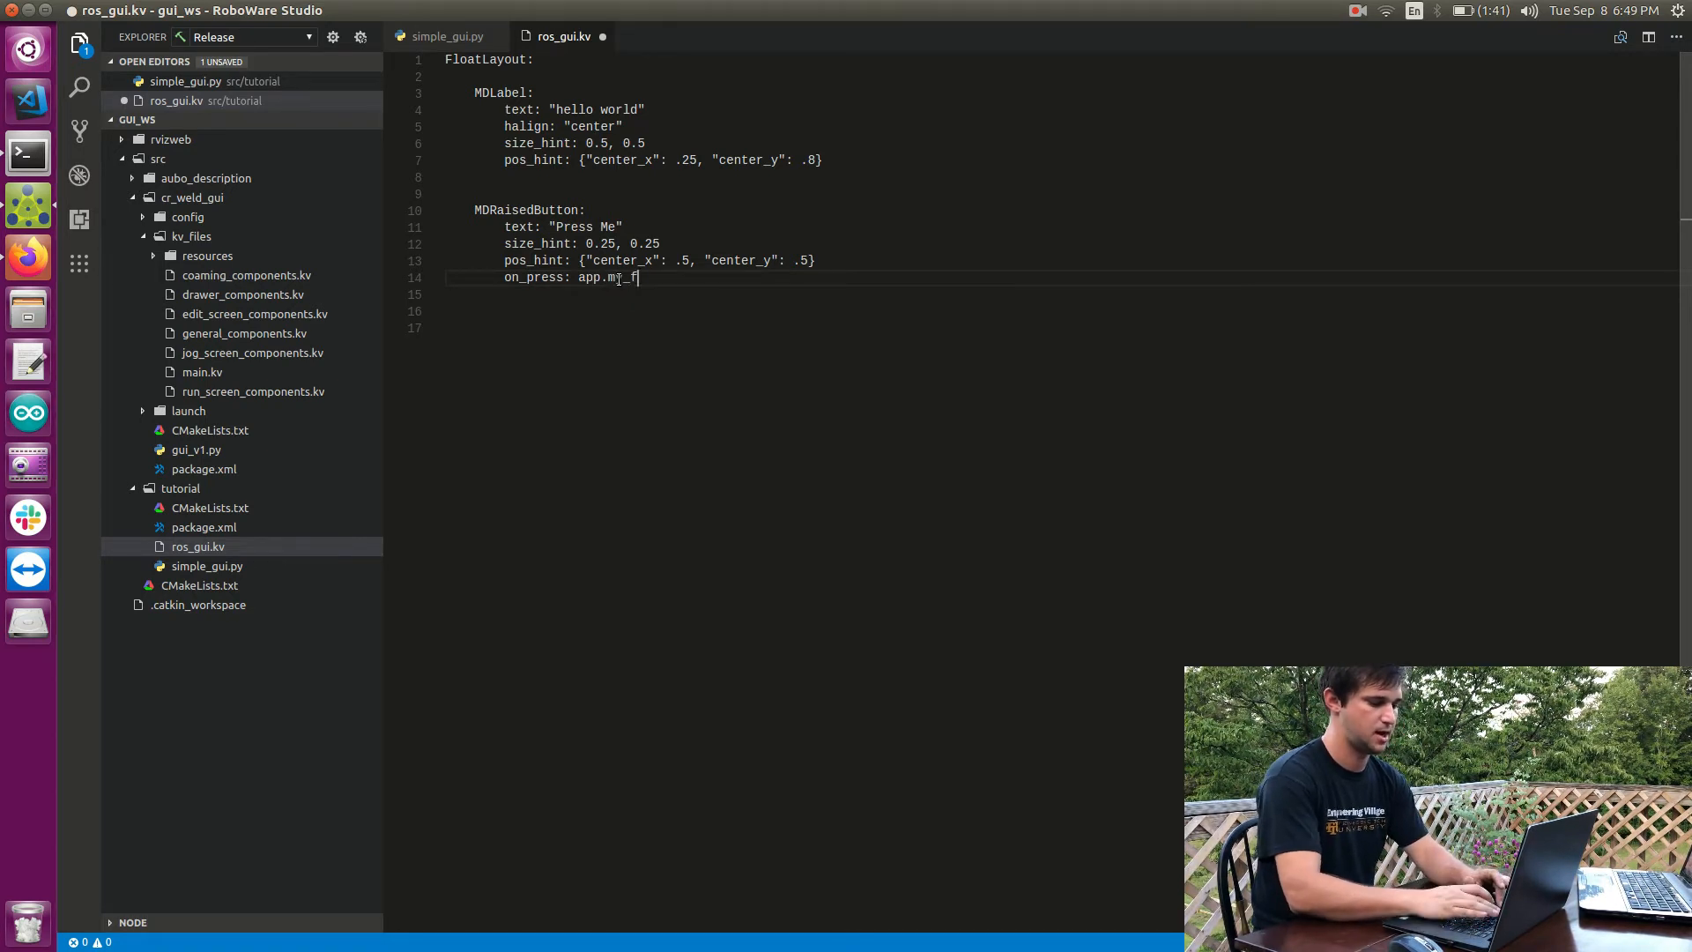
type("unction()")
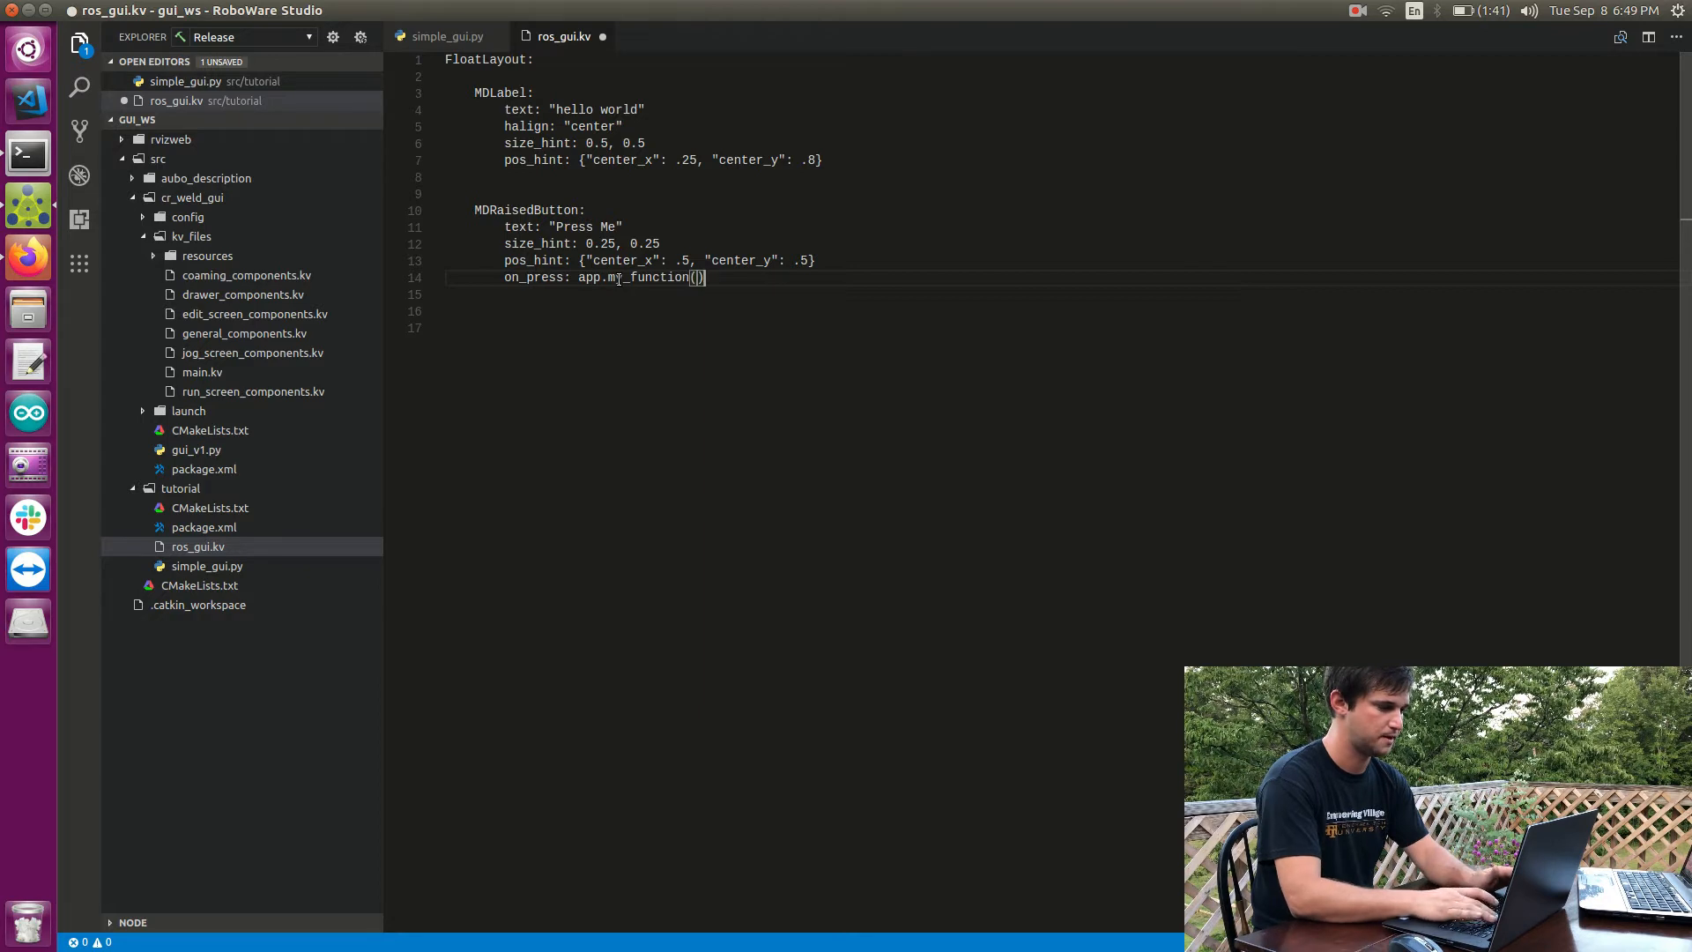
type("\"\"")
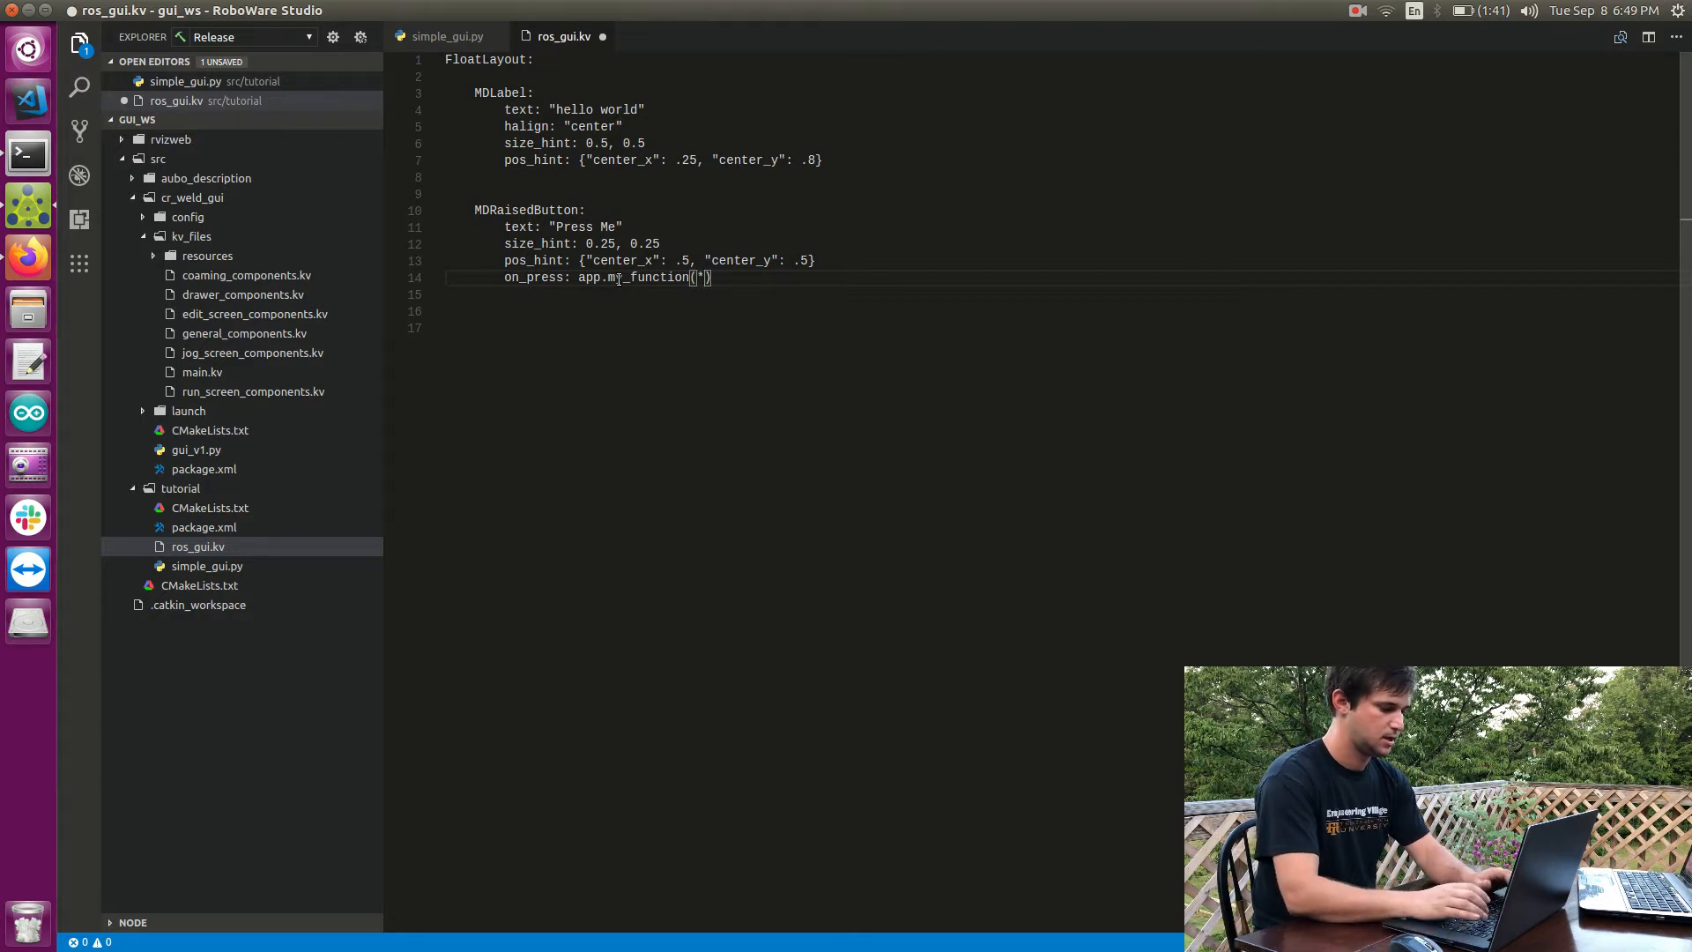
type("args")
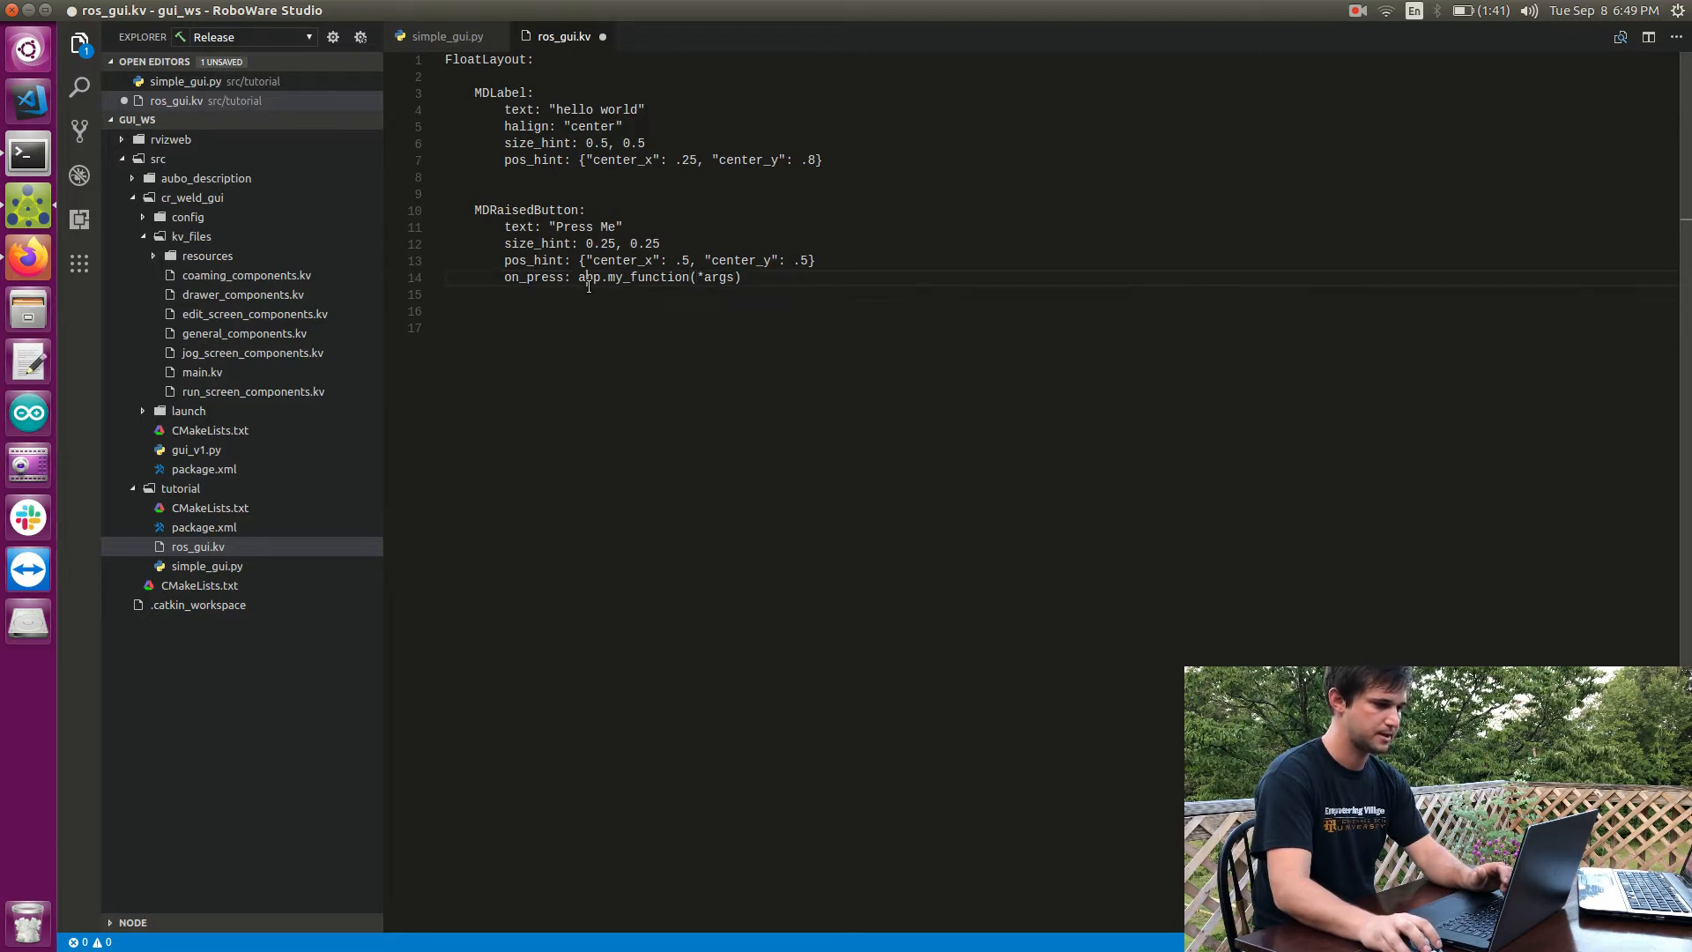
double_click(589, 277)
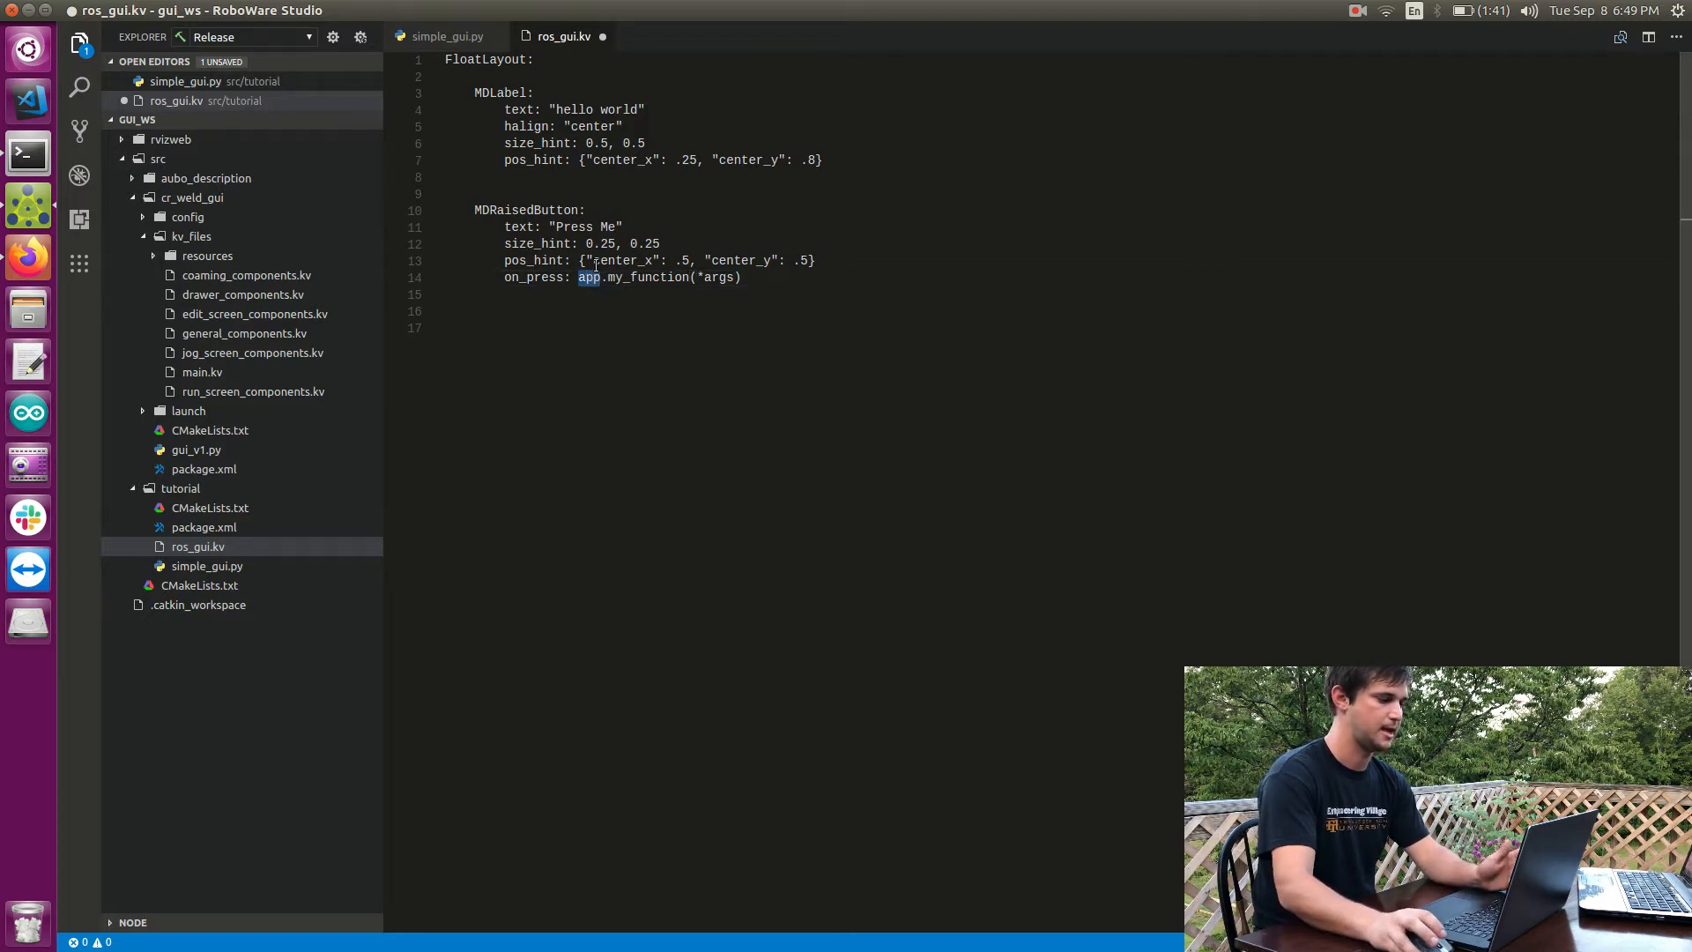
Step: Check the MDApp class in simple_gui.py, then save ros_gui.kv with its app.my_function(*args) call
left_click(443, 36)
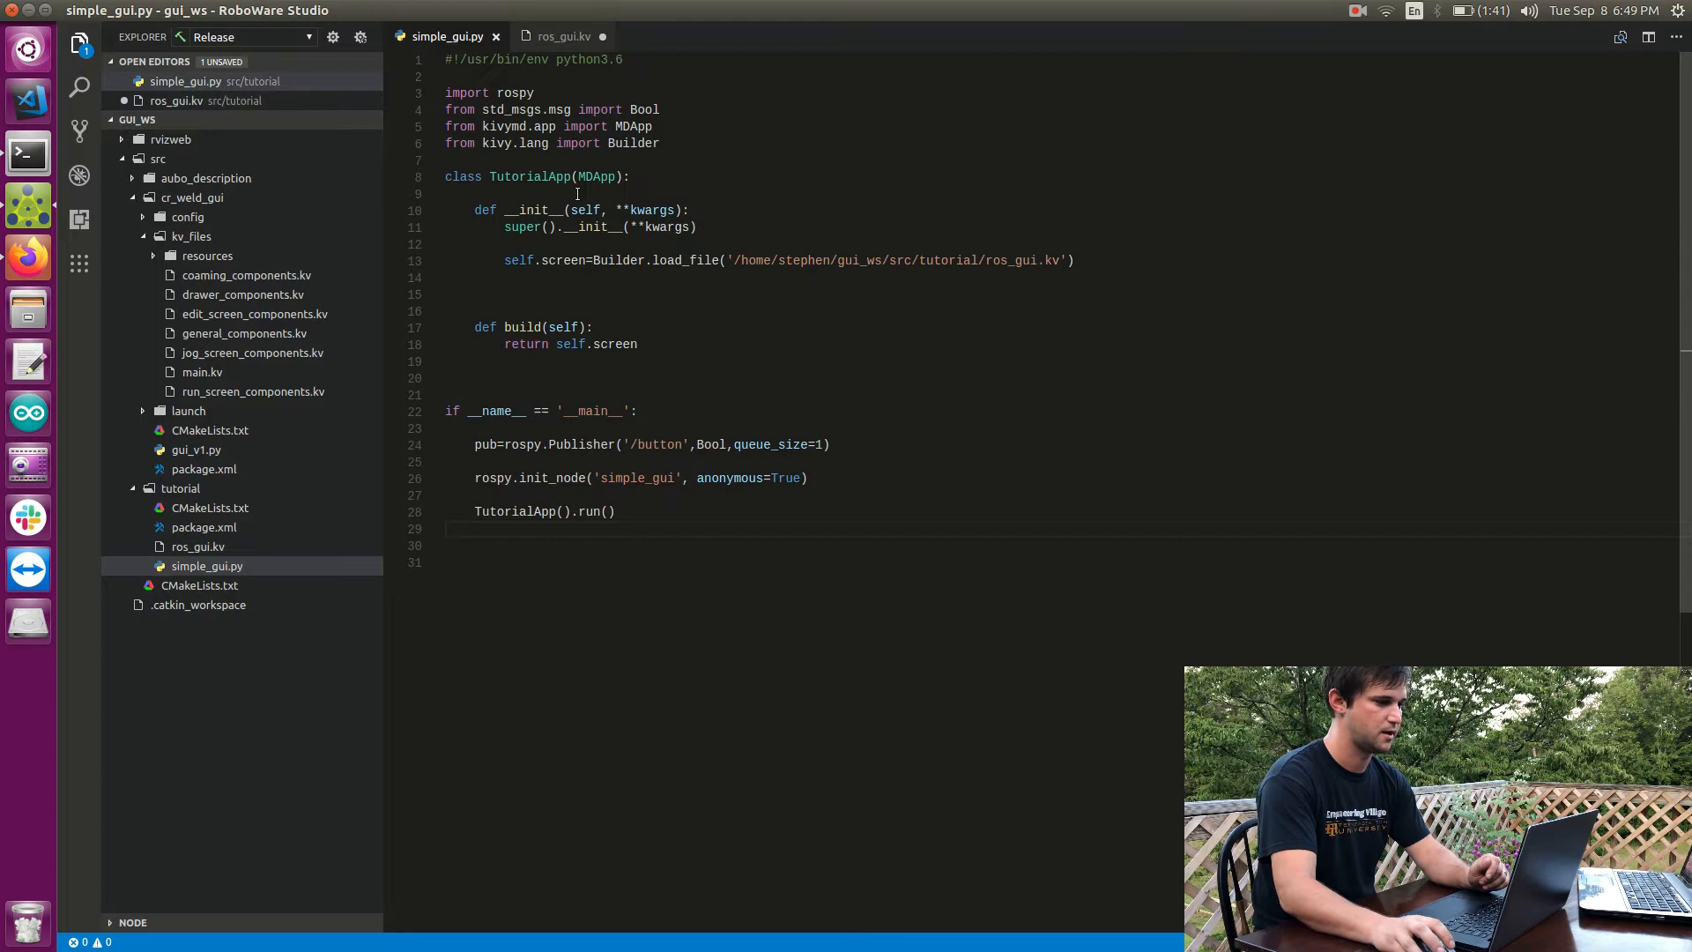
double_click(596, 176)
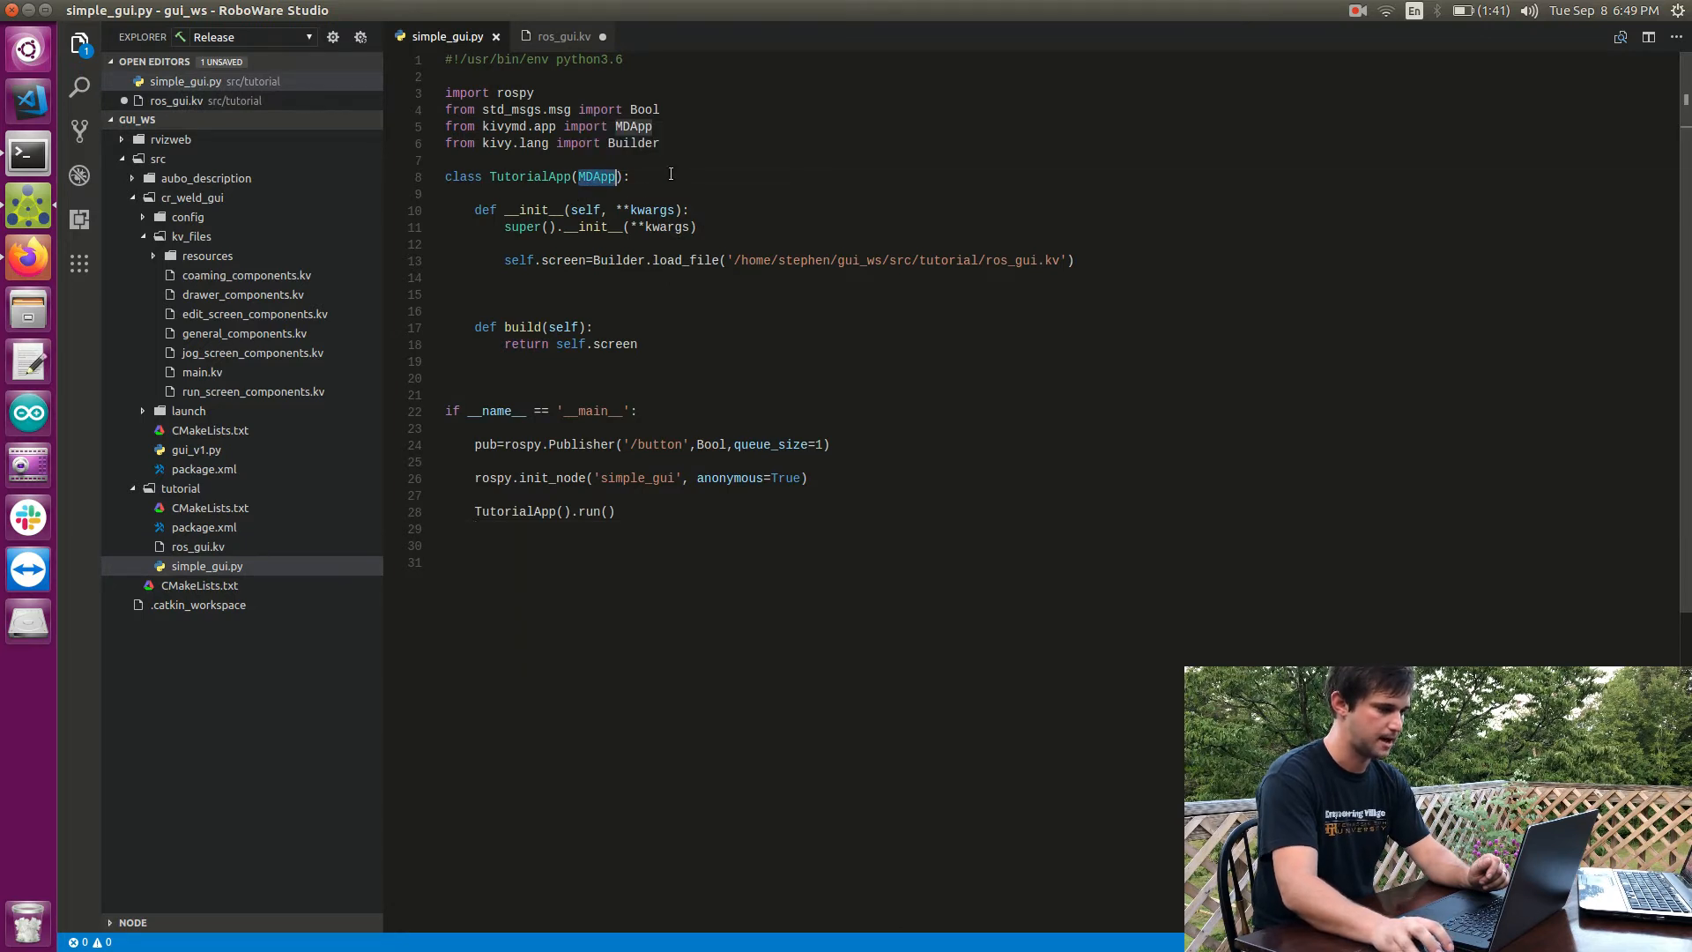
left_click(631, 176)
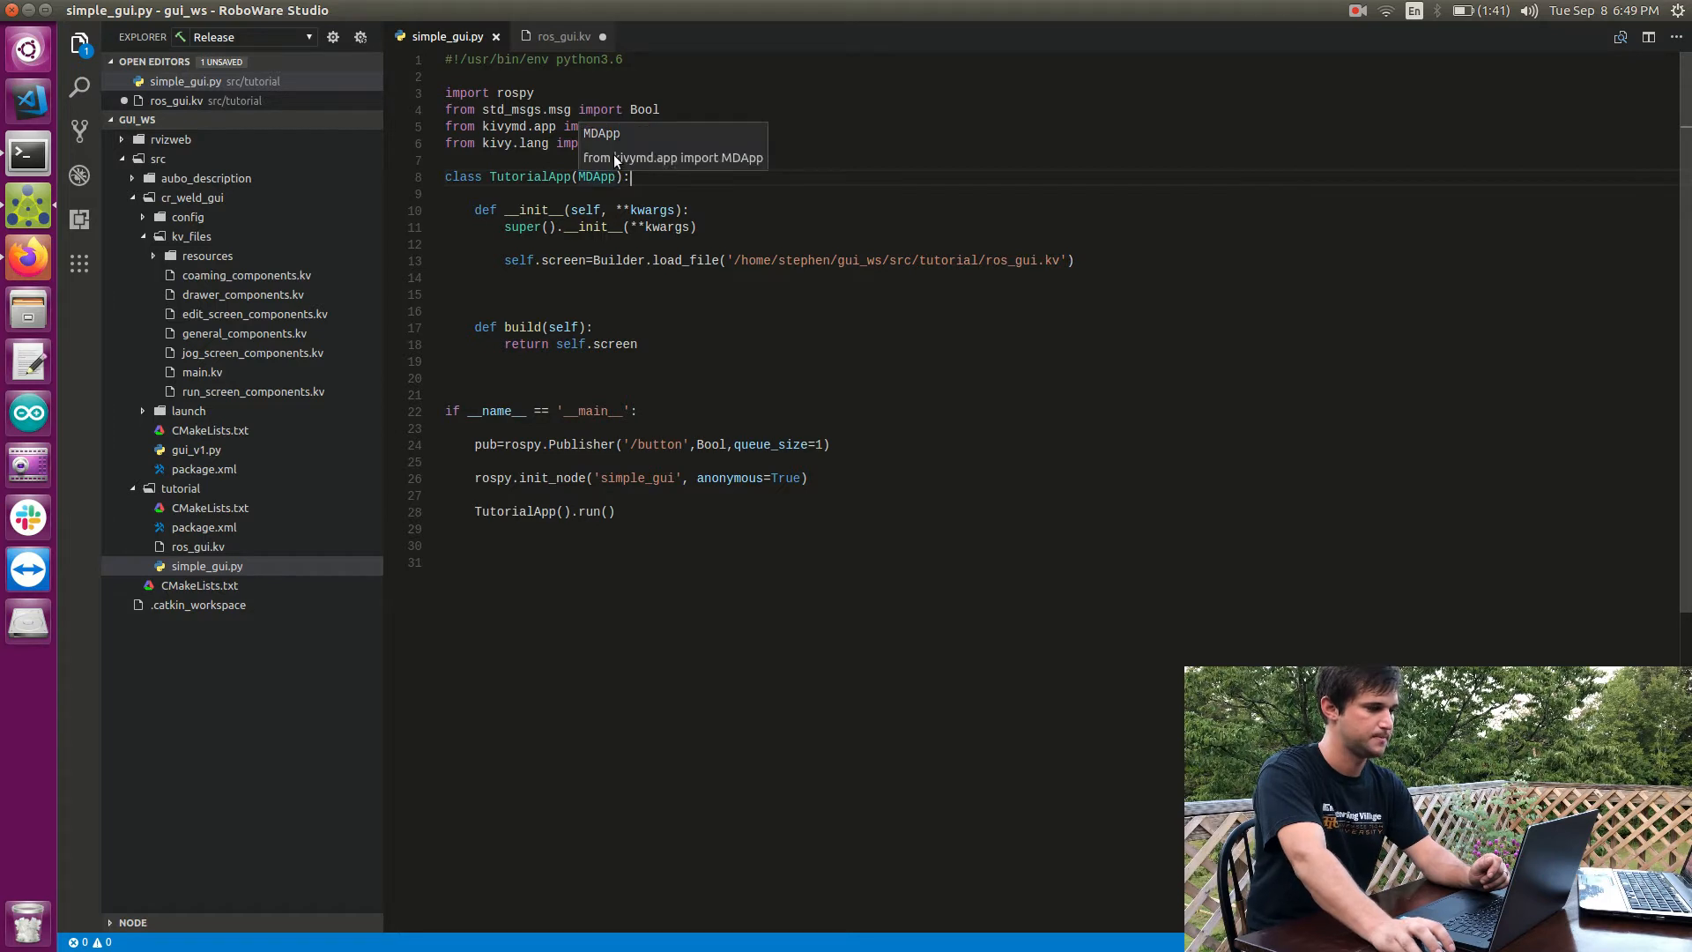
left_click(560, 35)
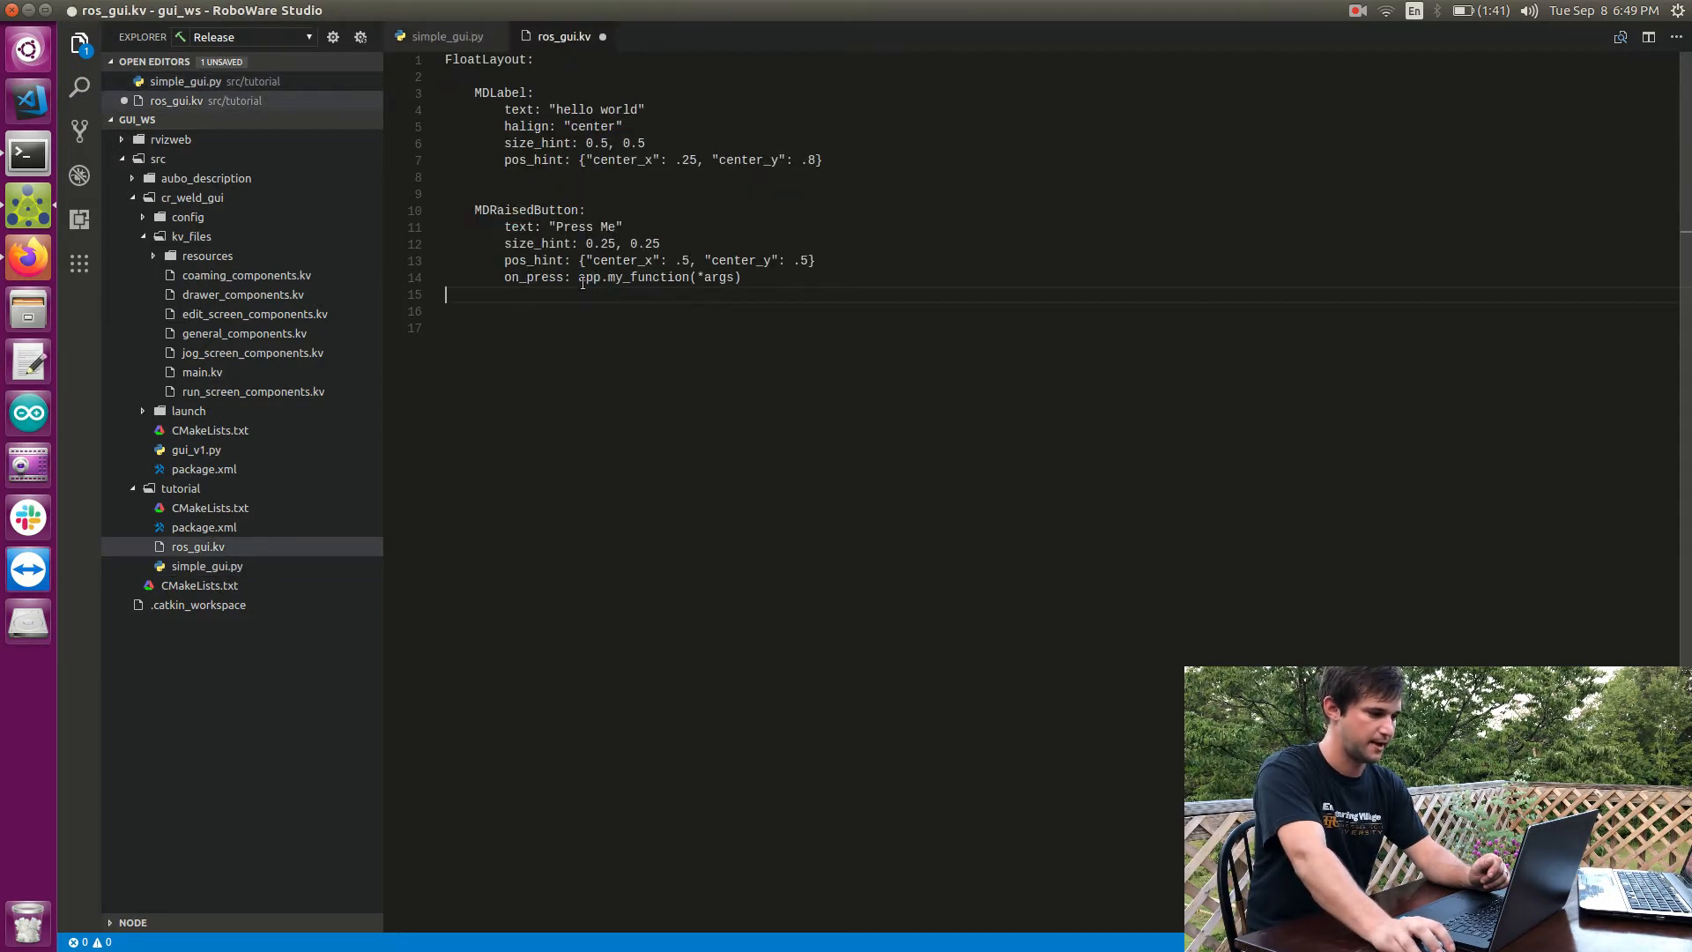
double_click(589, 277)
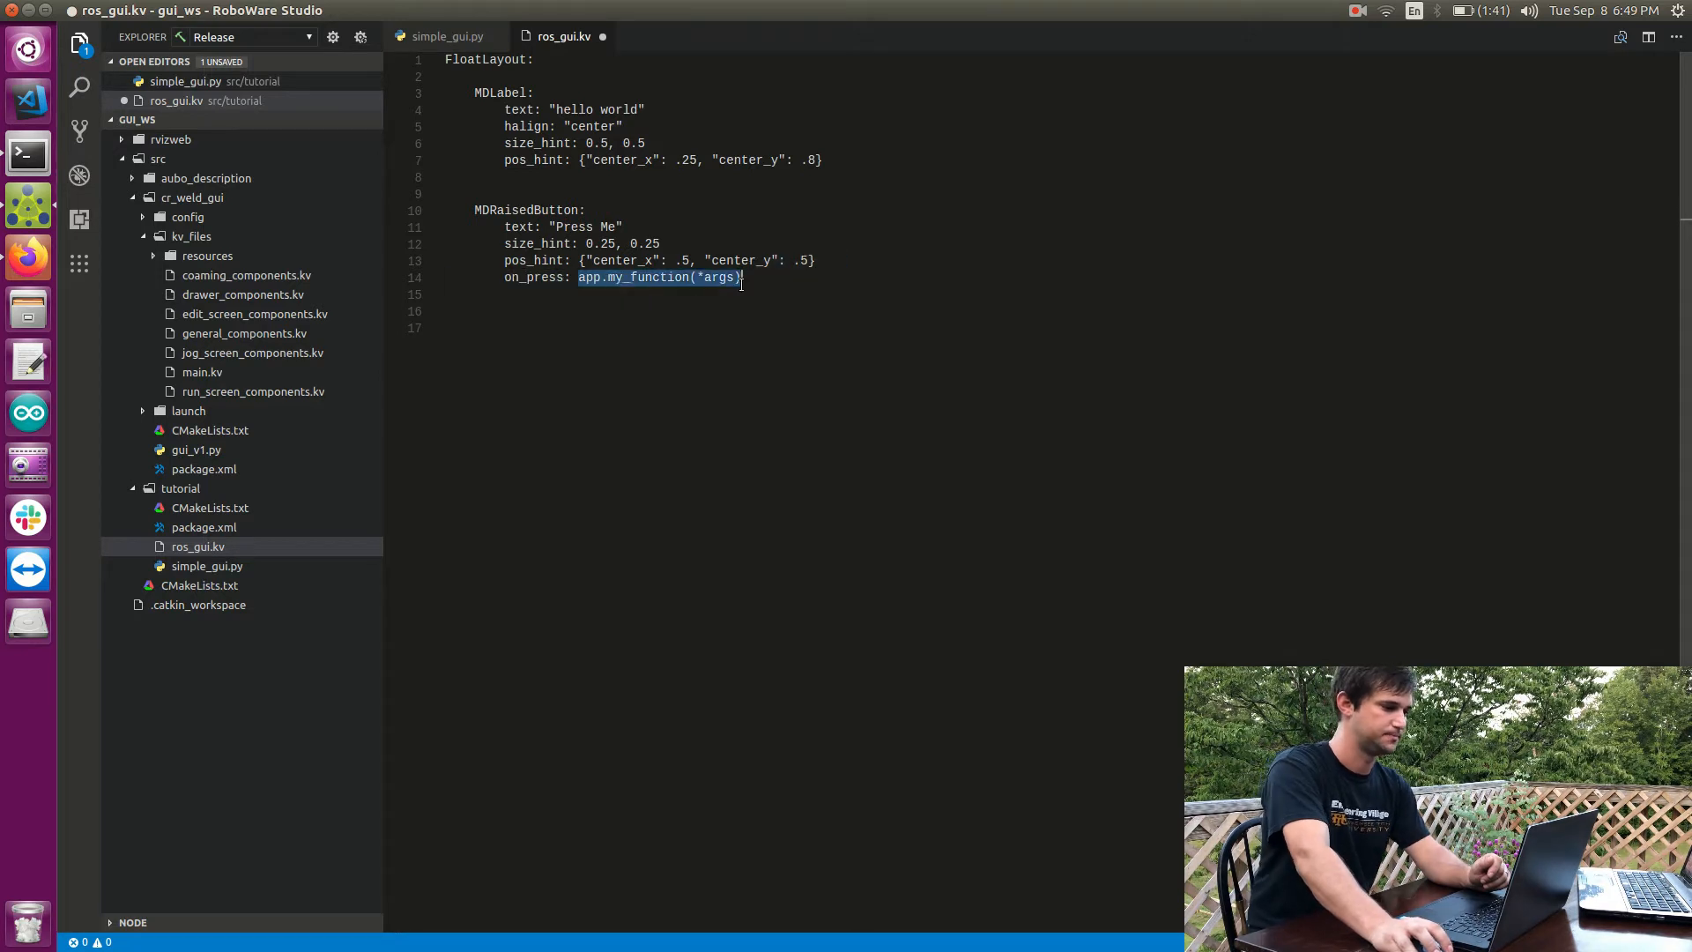
key("ctrl+s")
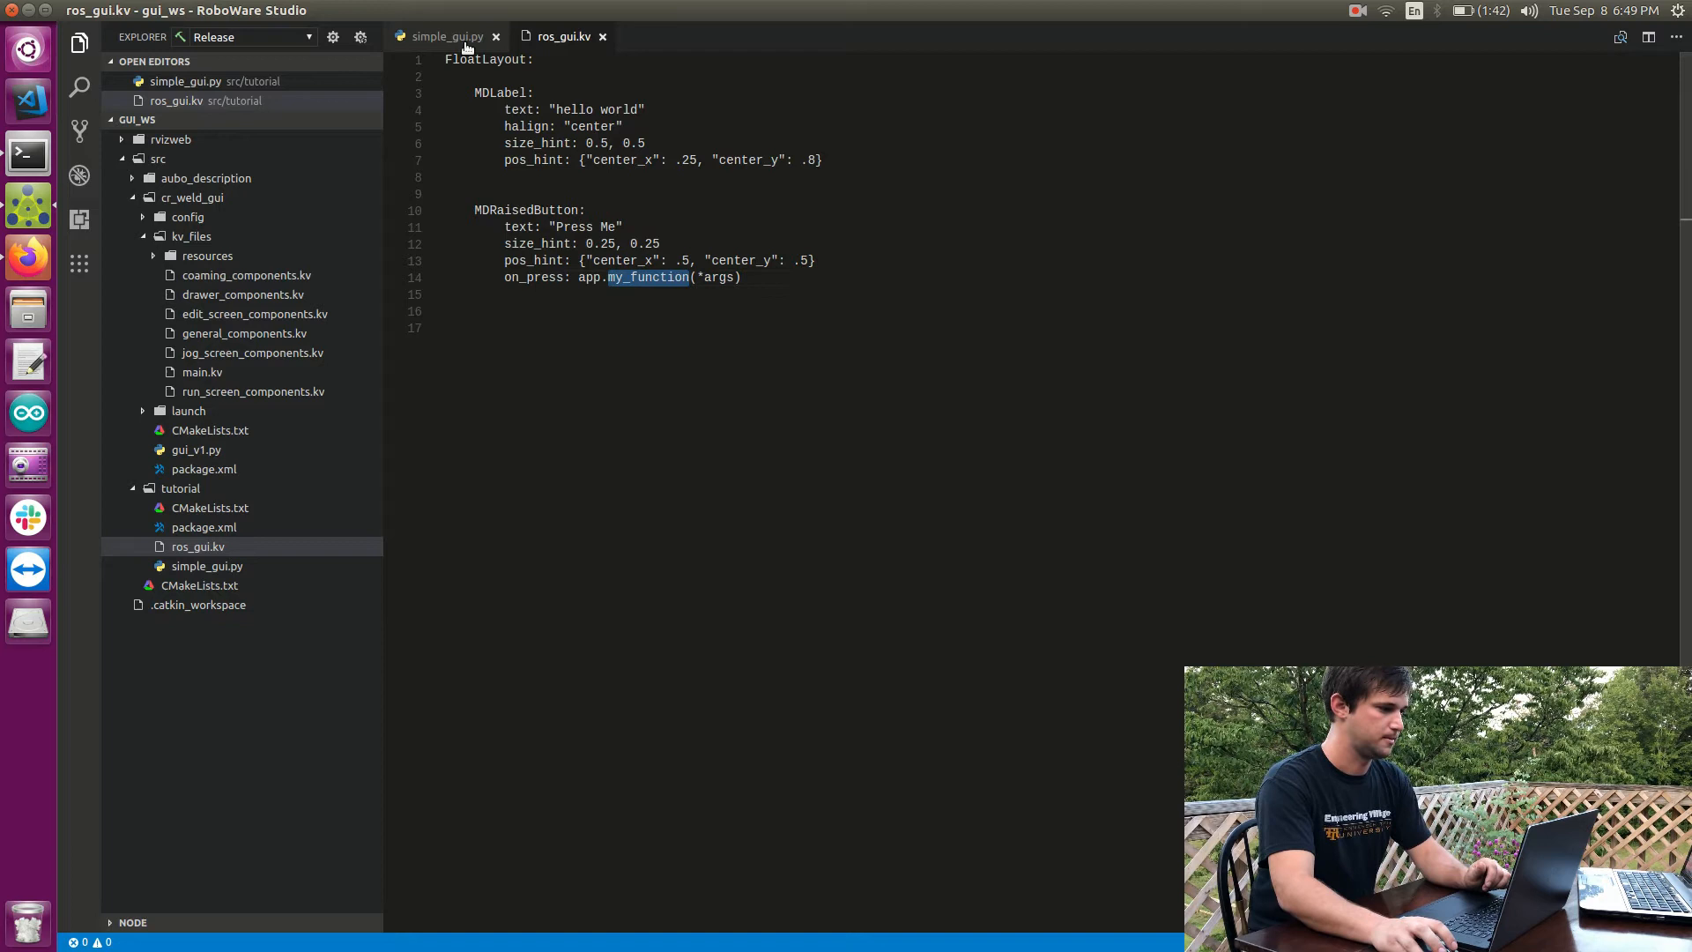
Step: Define my_function(self,*args) in TutorialApp that prints "button pressed"
left_click(444, 35)
type("def my")
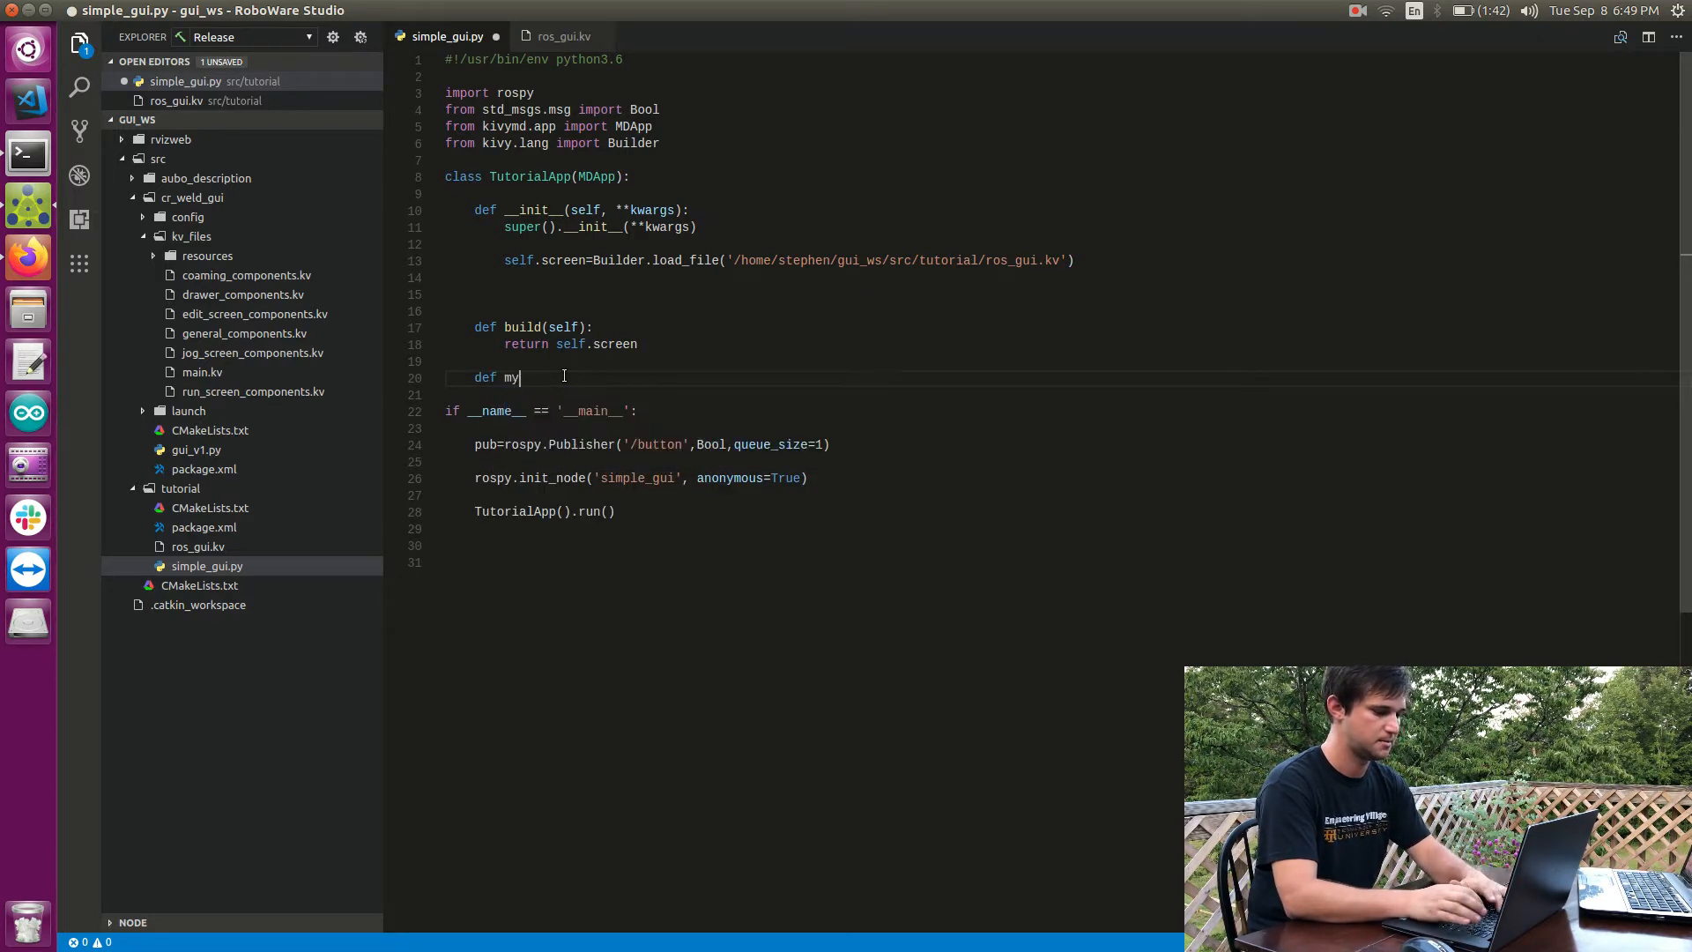
type("_function")
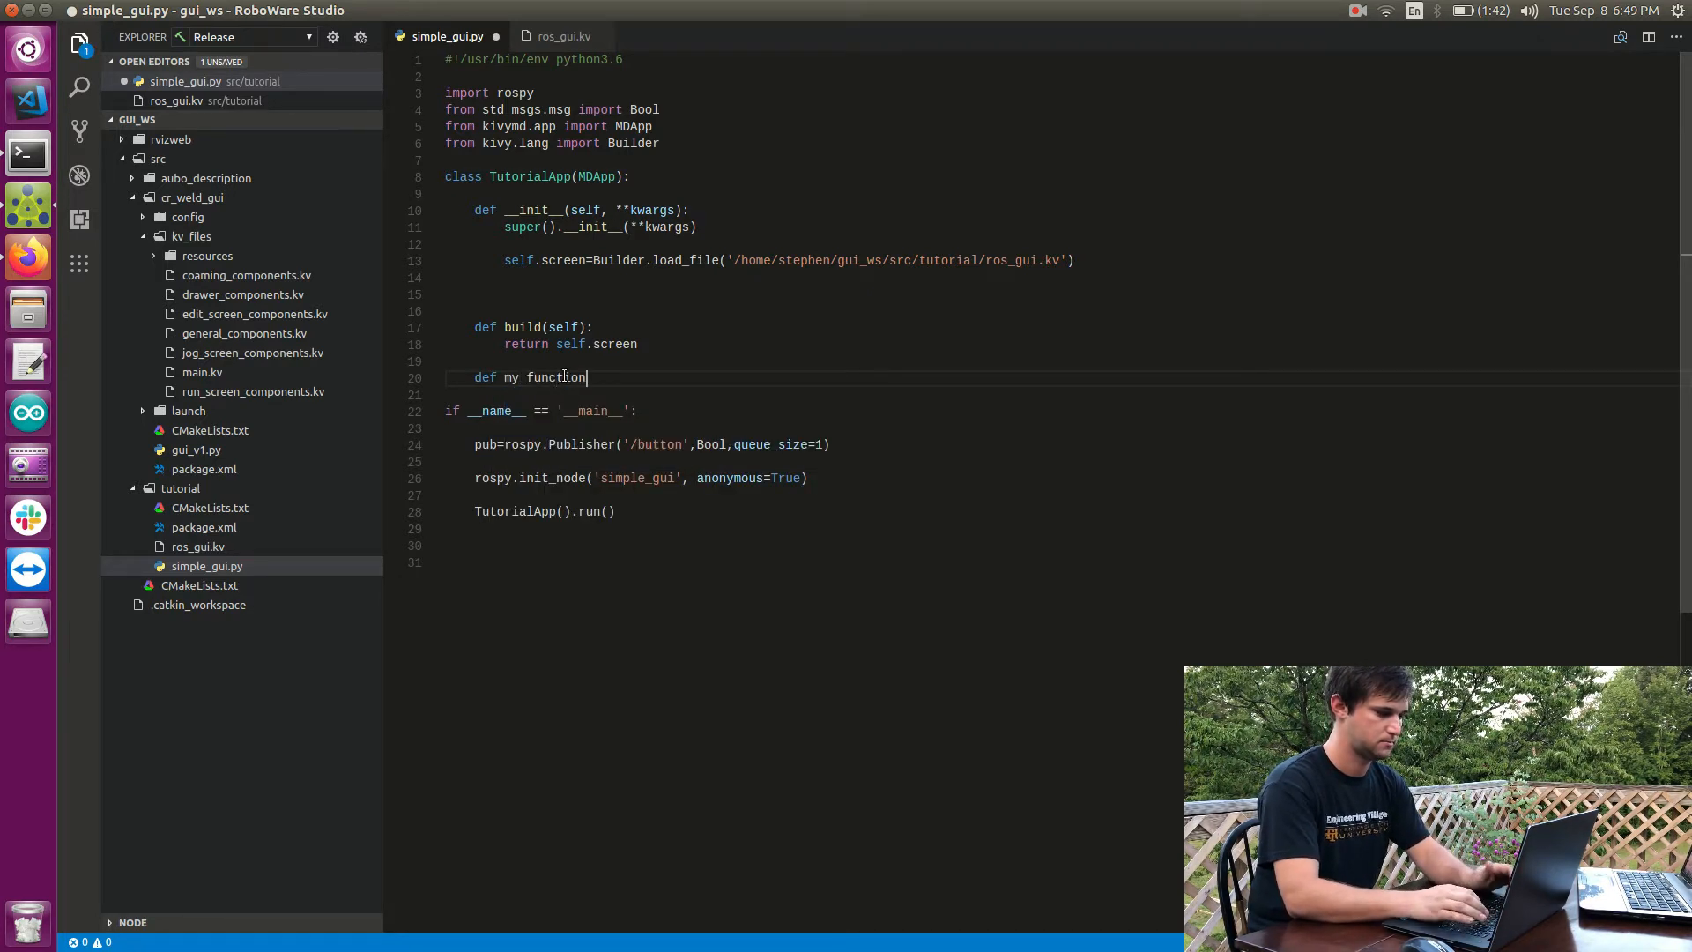
type("(self,)")
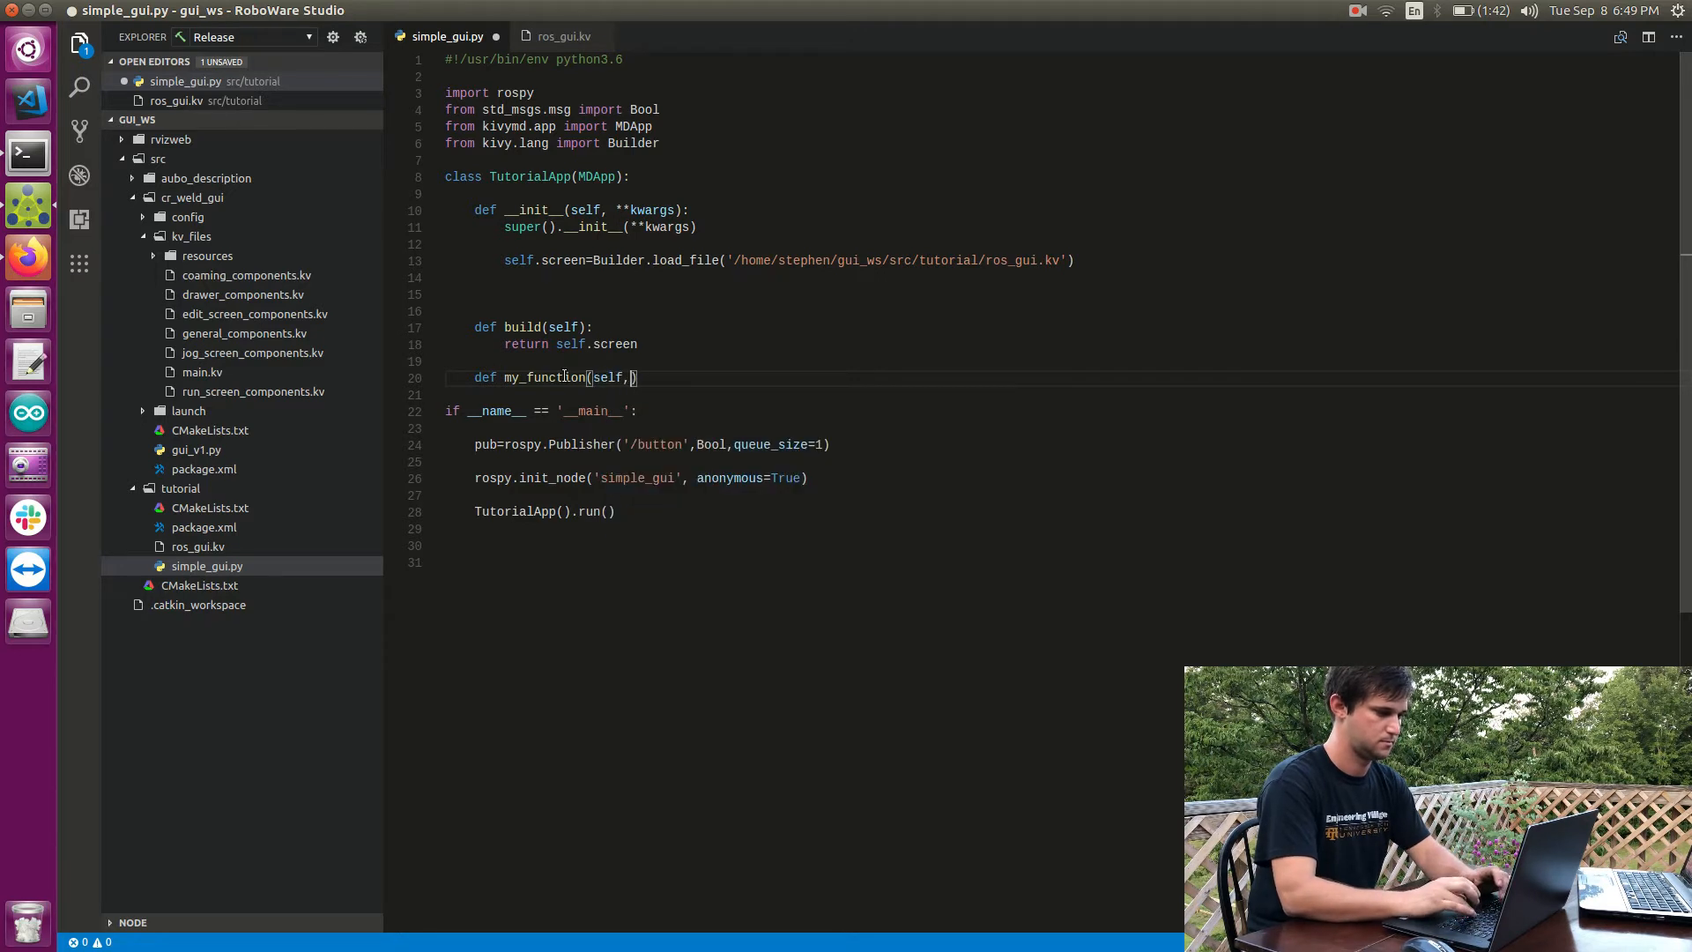
type("*a")
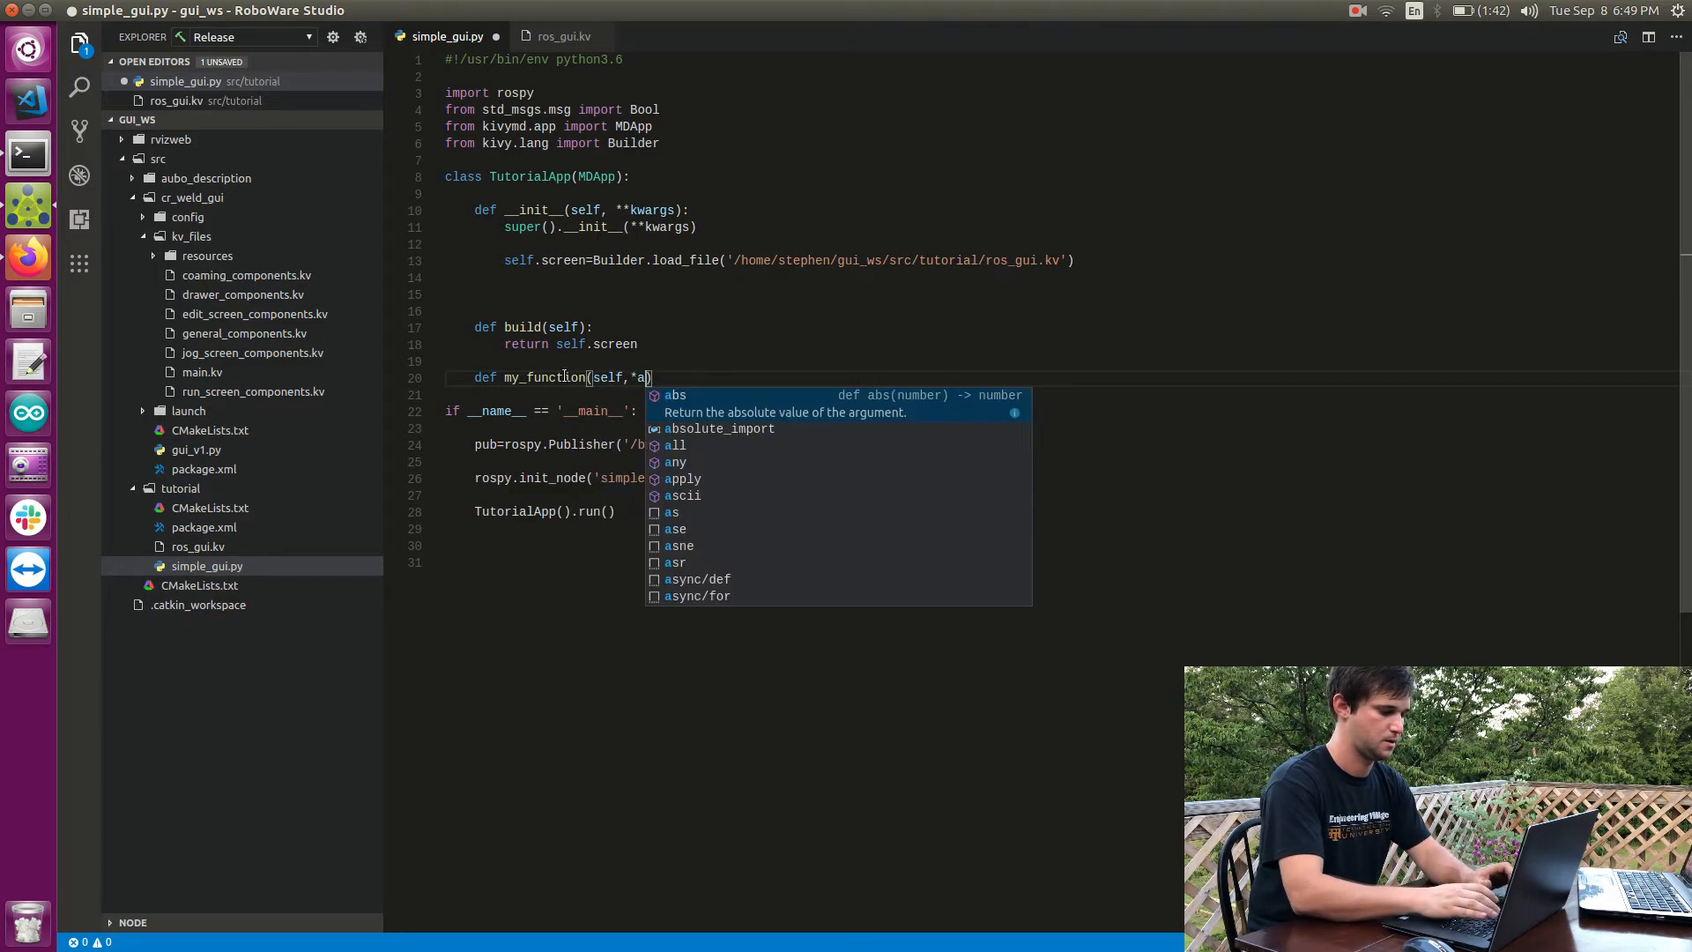
type("rgs):")
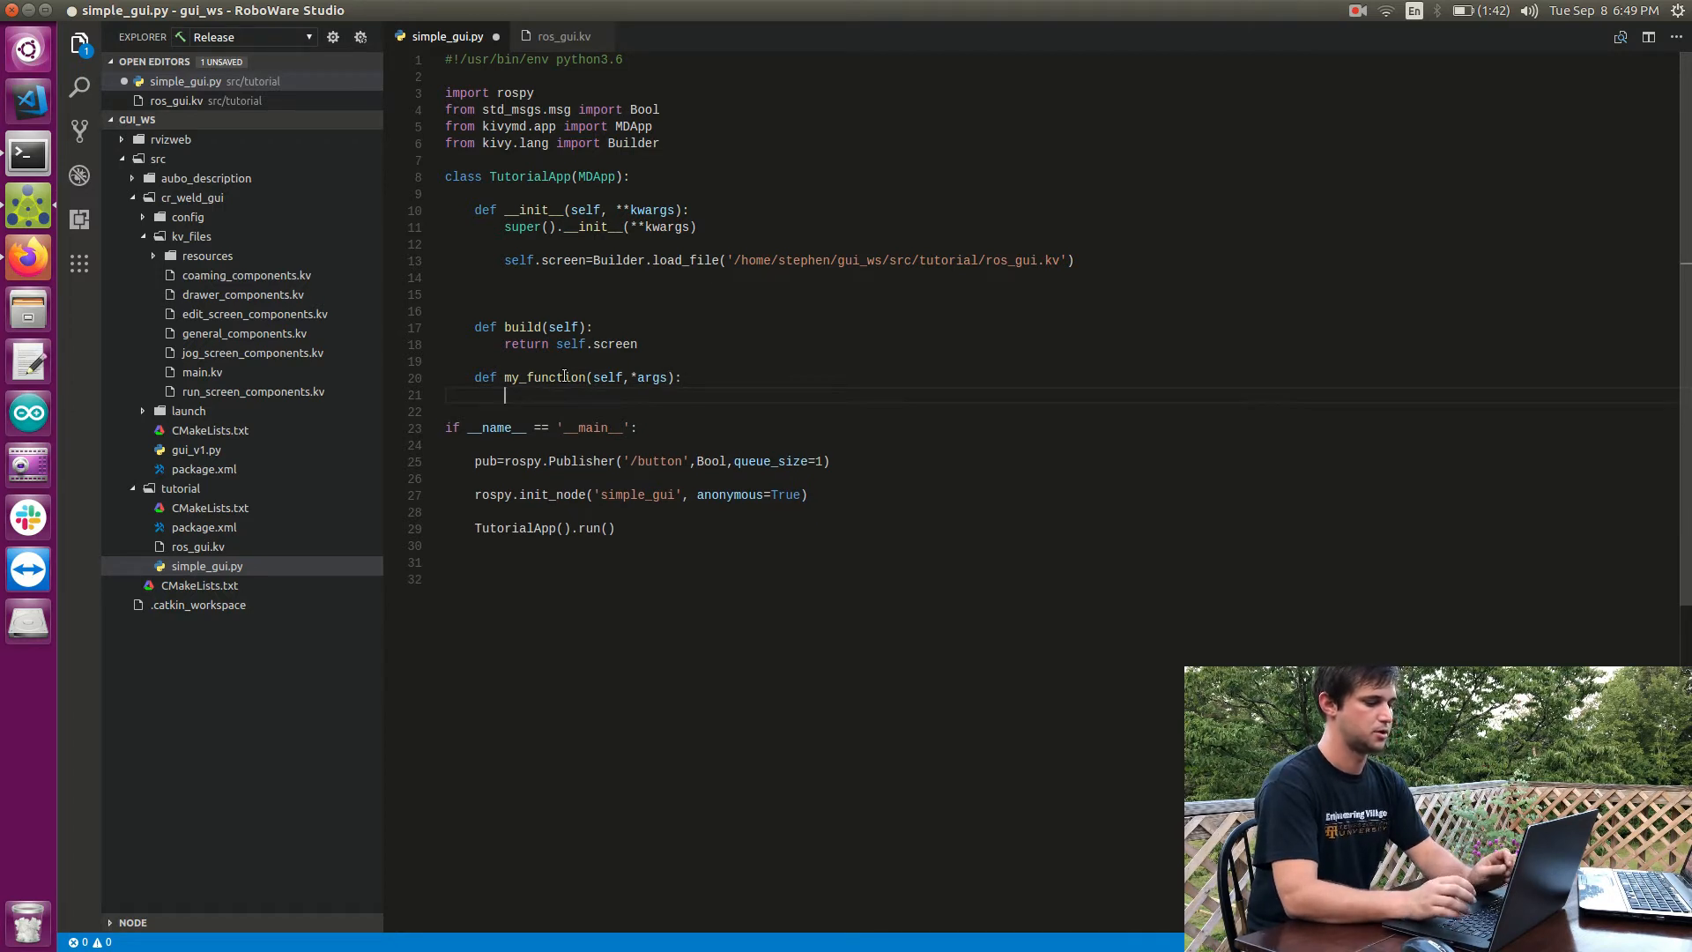
type("print()")
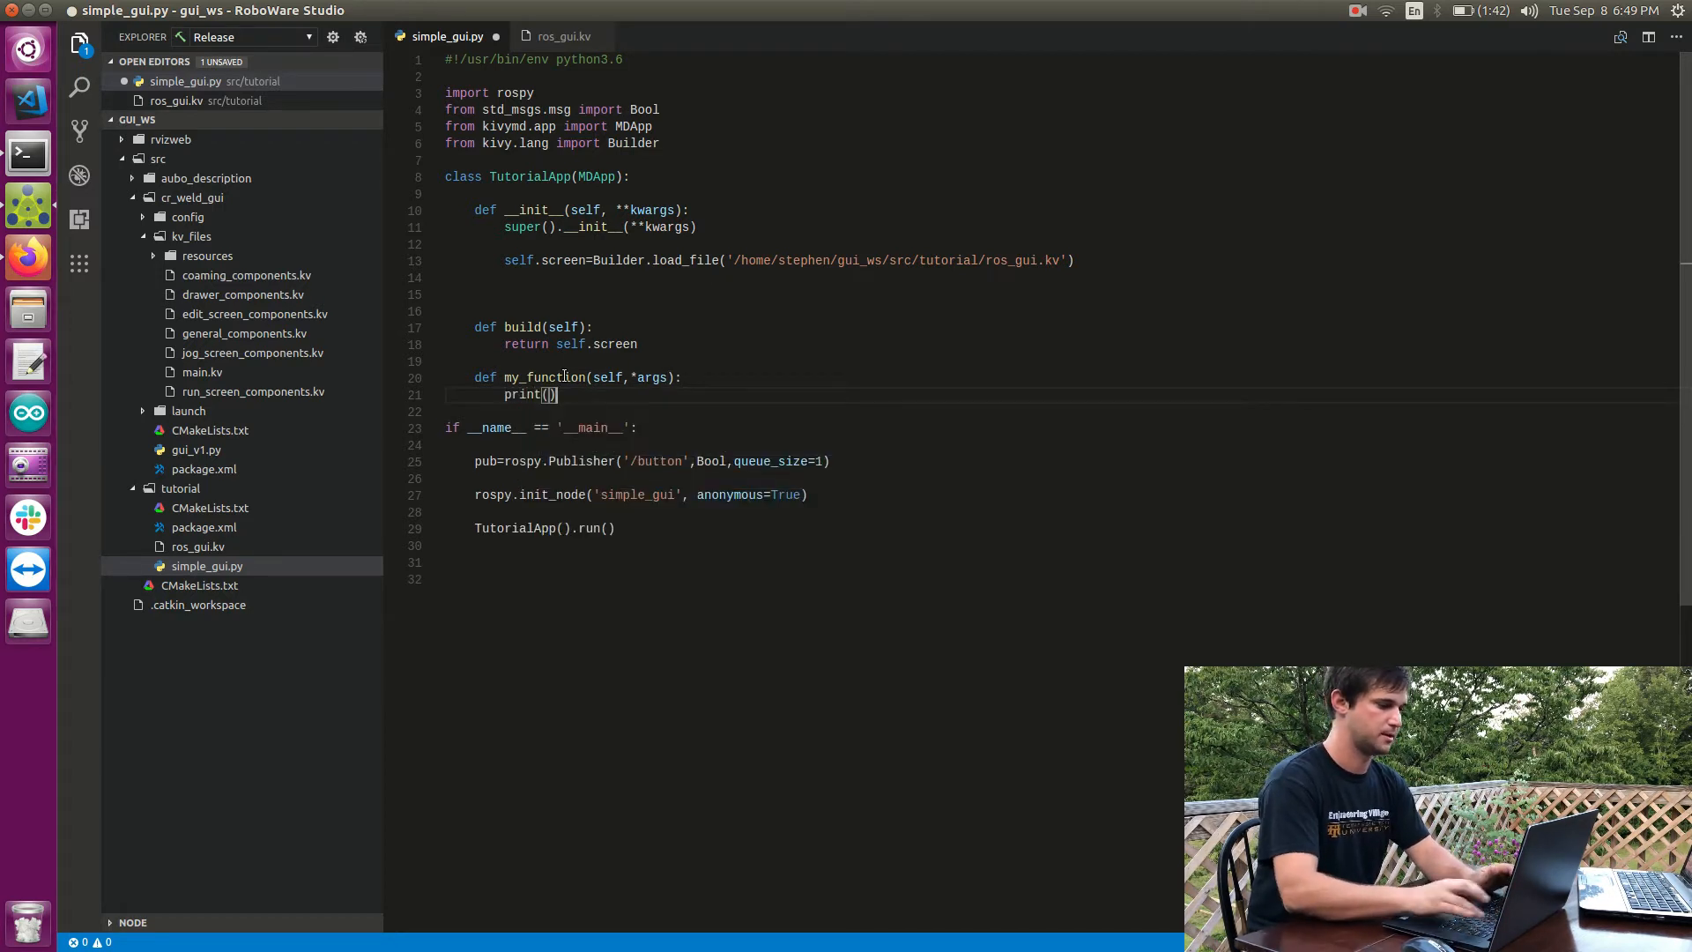
type("\"\"")
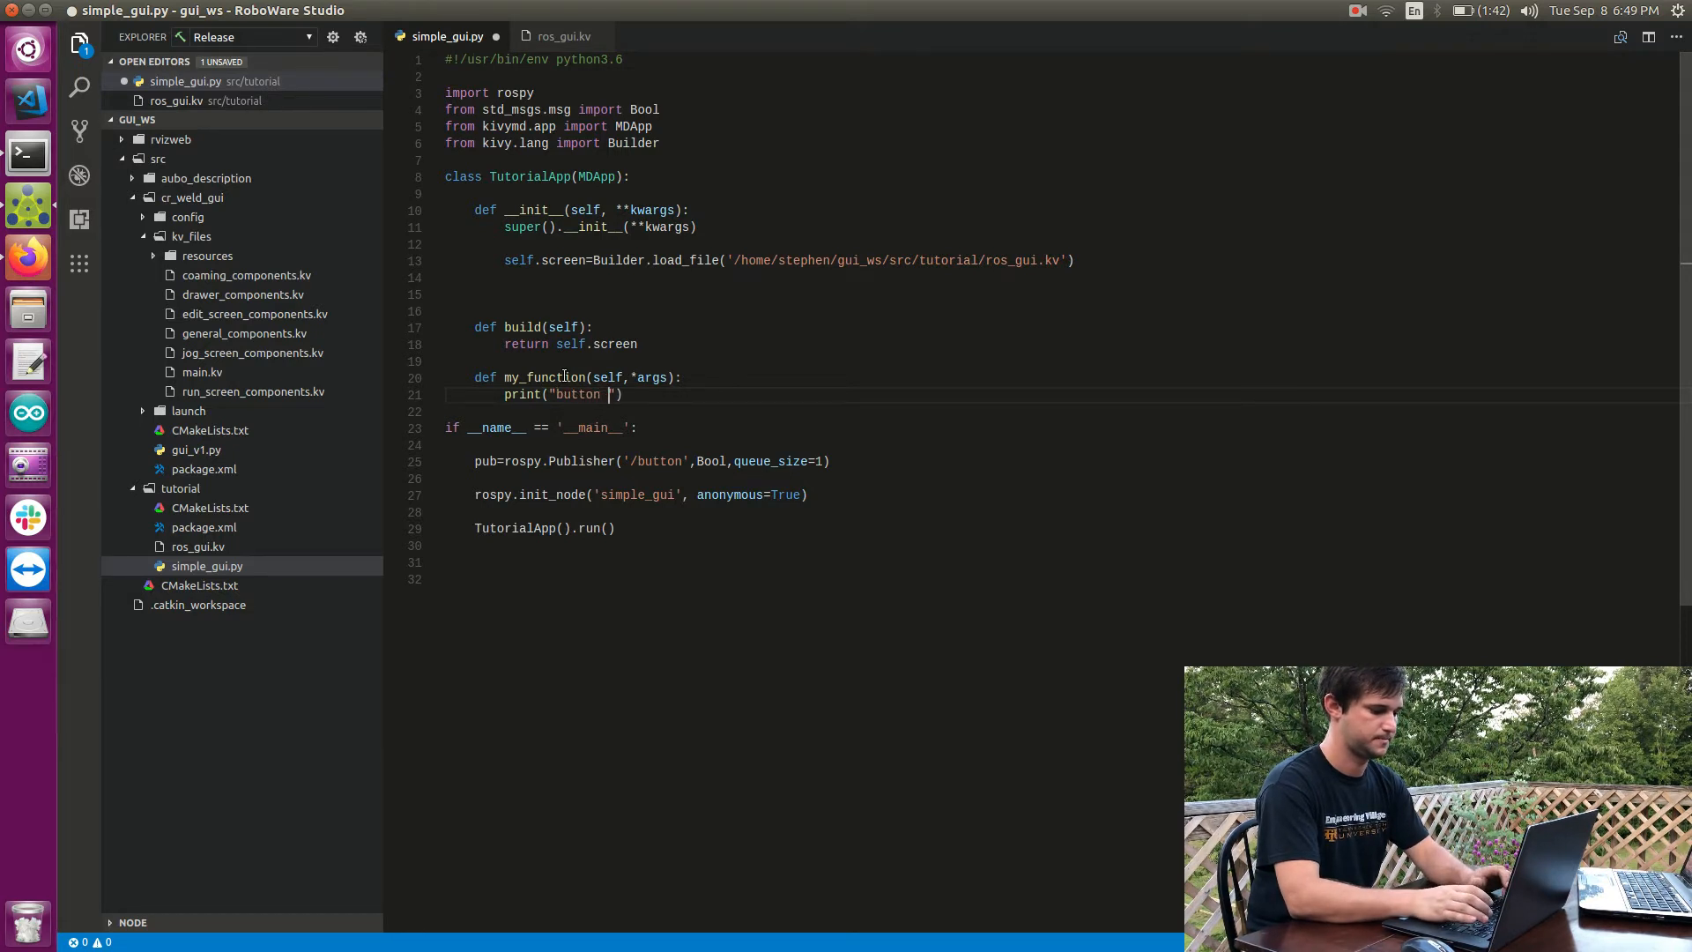
type("pressed")
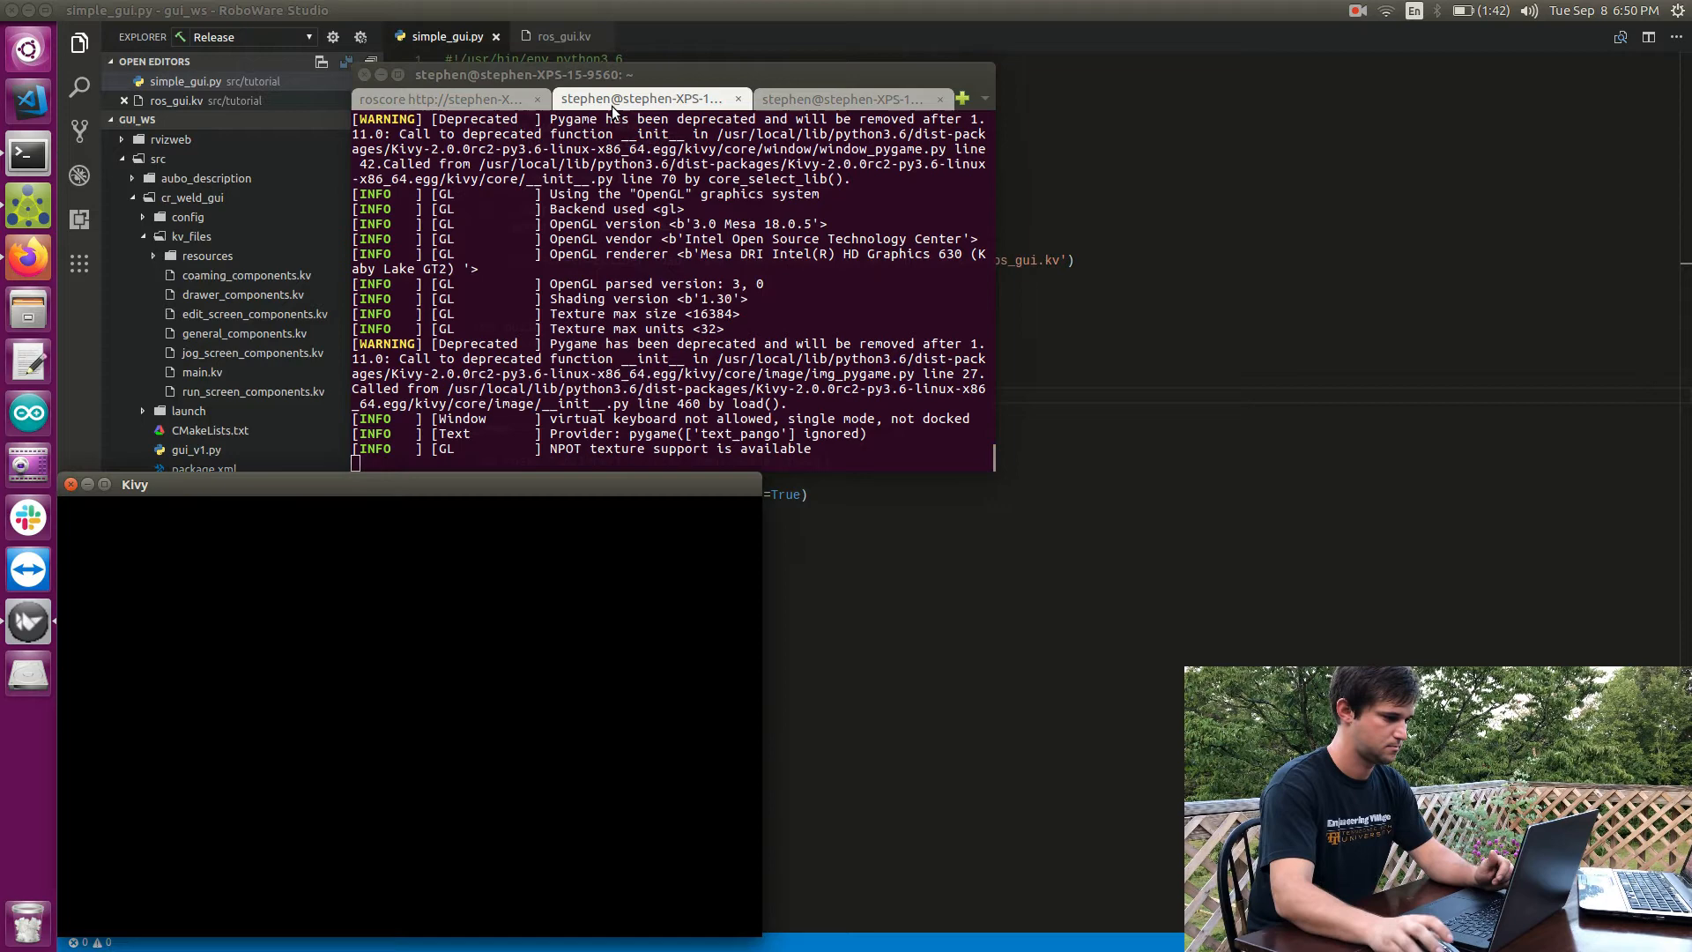
Step: Press the Tutorial app's Press Me button twice to log "button pressed" in the terminal
left_click(408, 716)
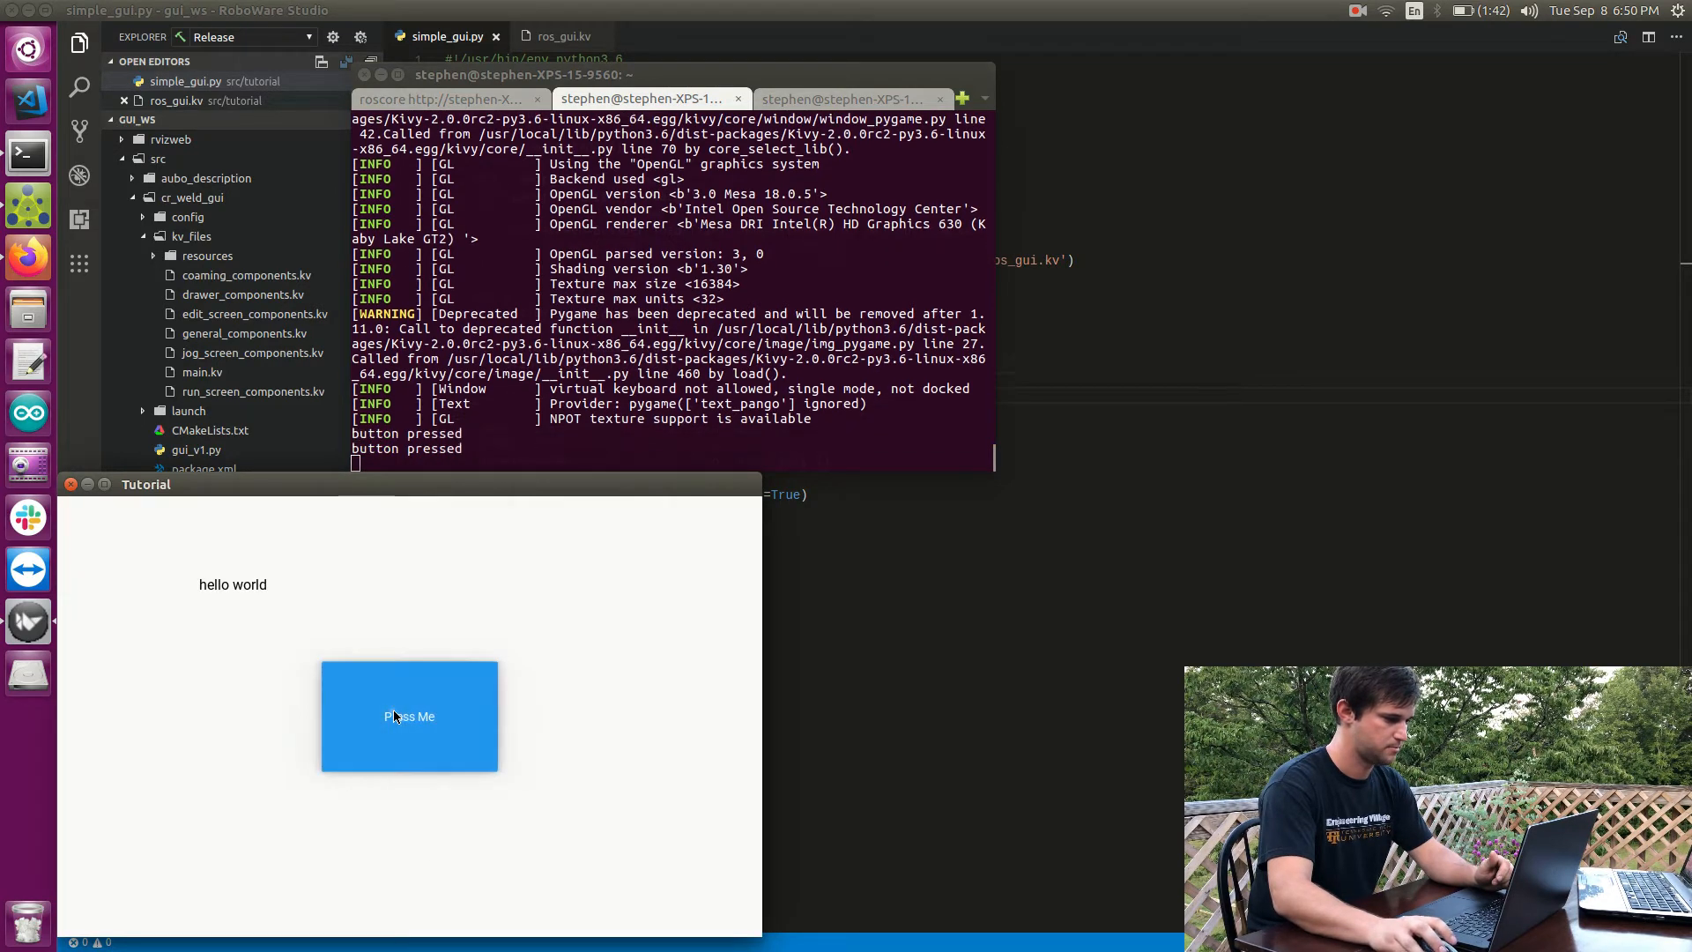
left_click(409, 715)
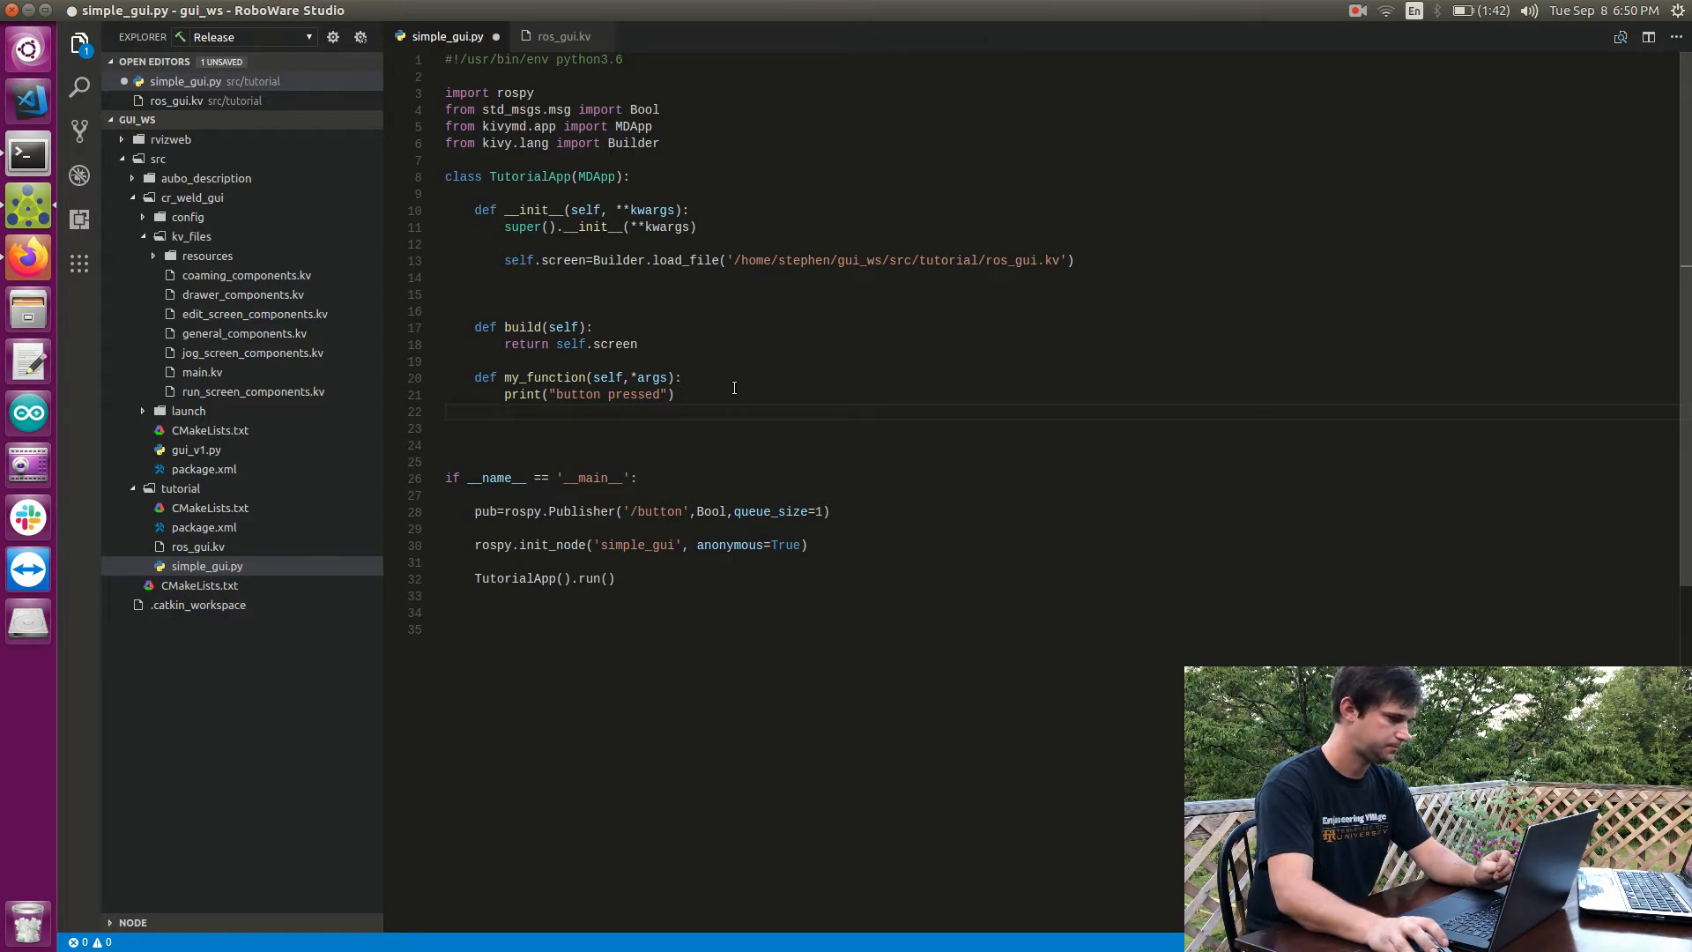
Step: Write msg=True and pub.publish(msg) inside my_function using autocomplete
type("msg=")
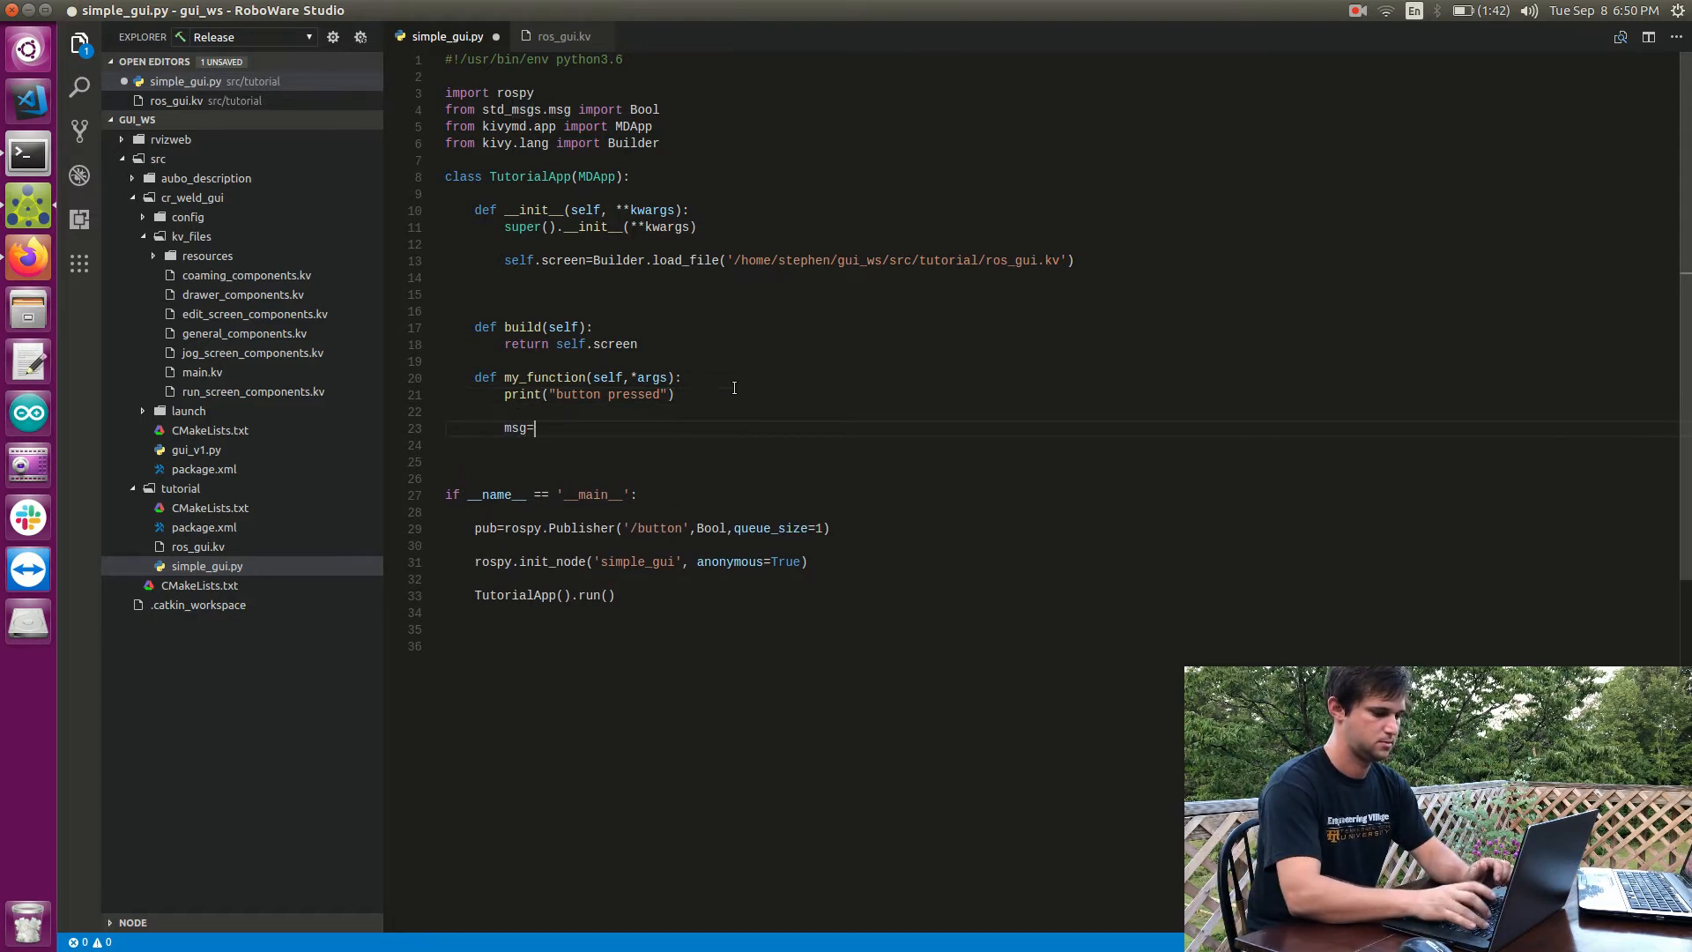
type("True")
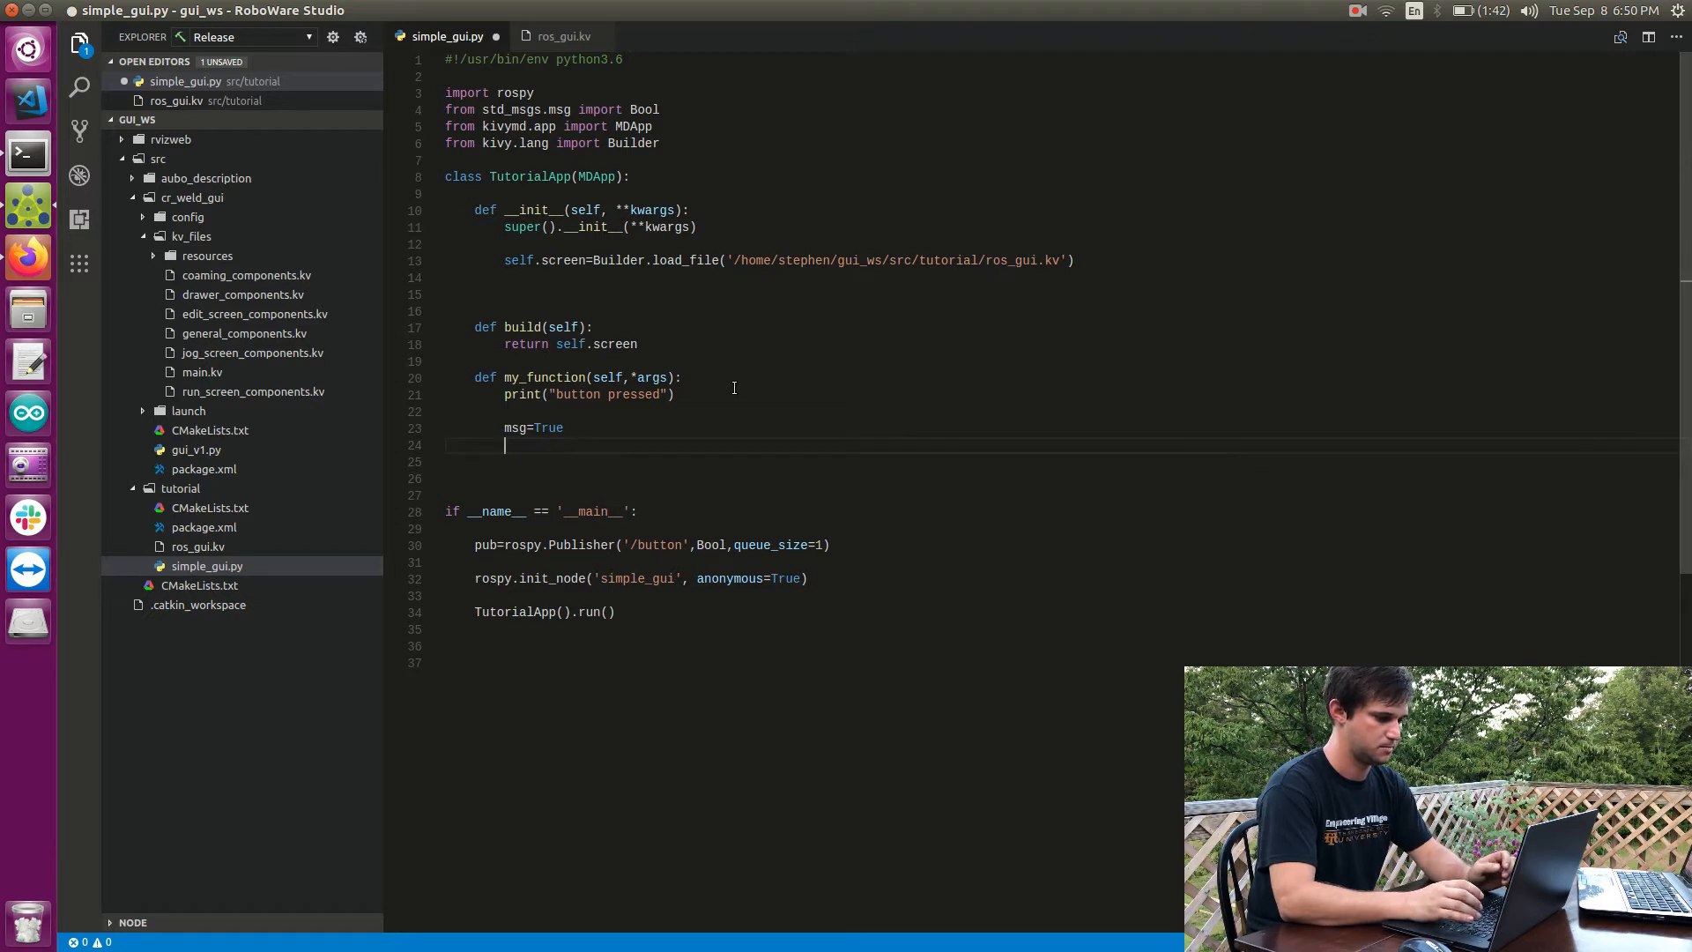
type("pub")
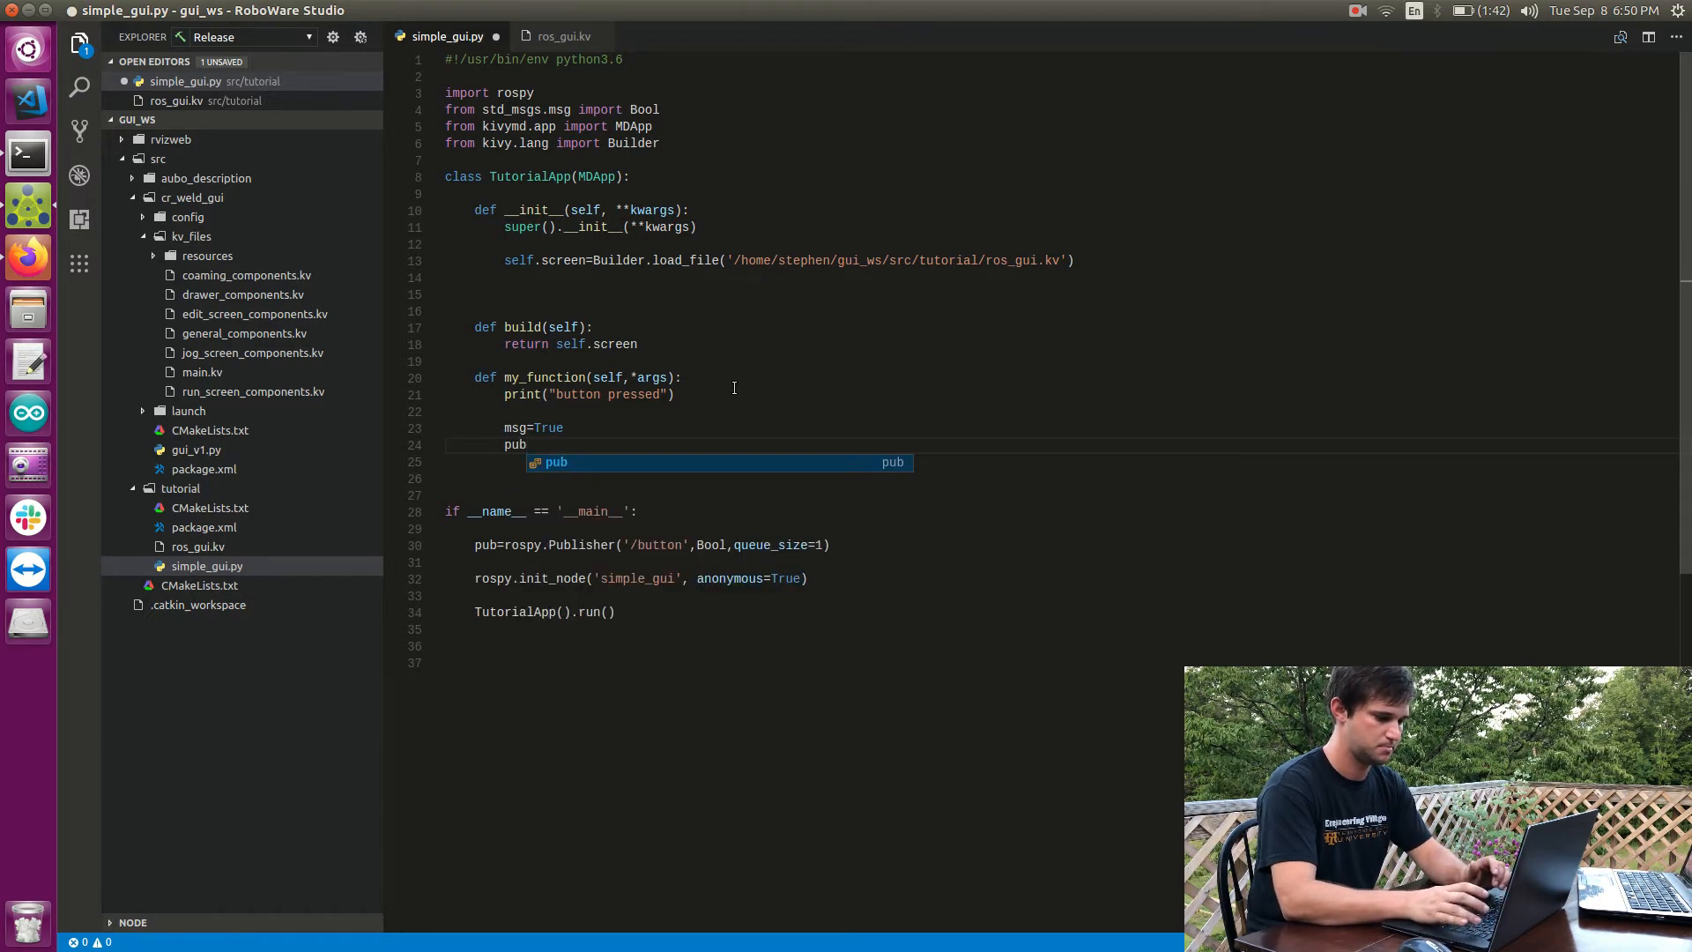
type(".pu")
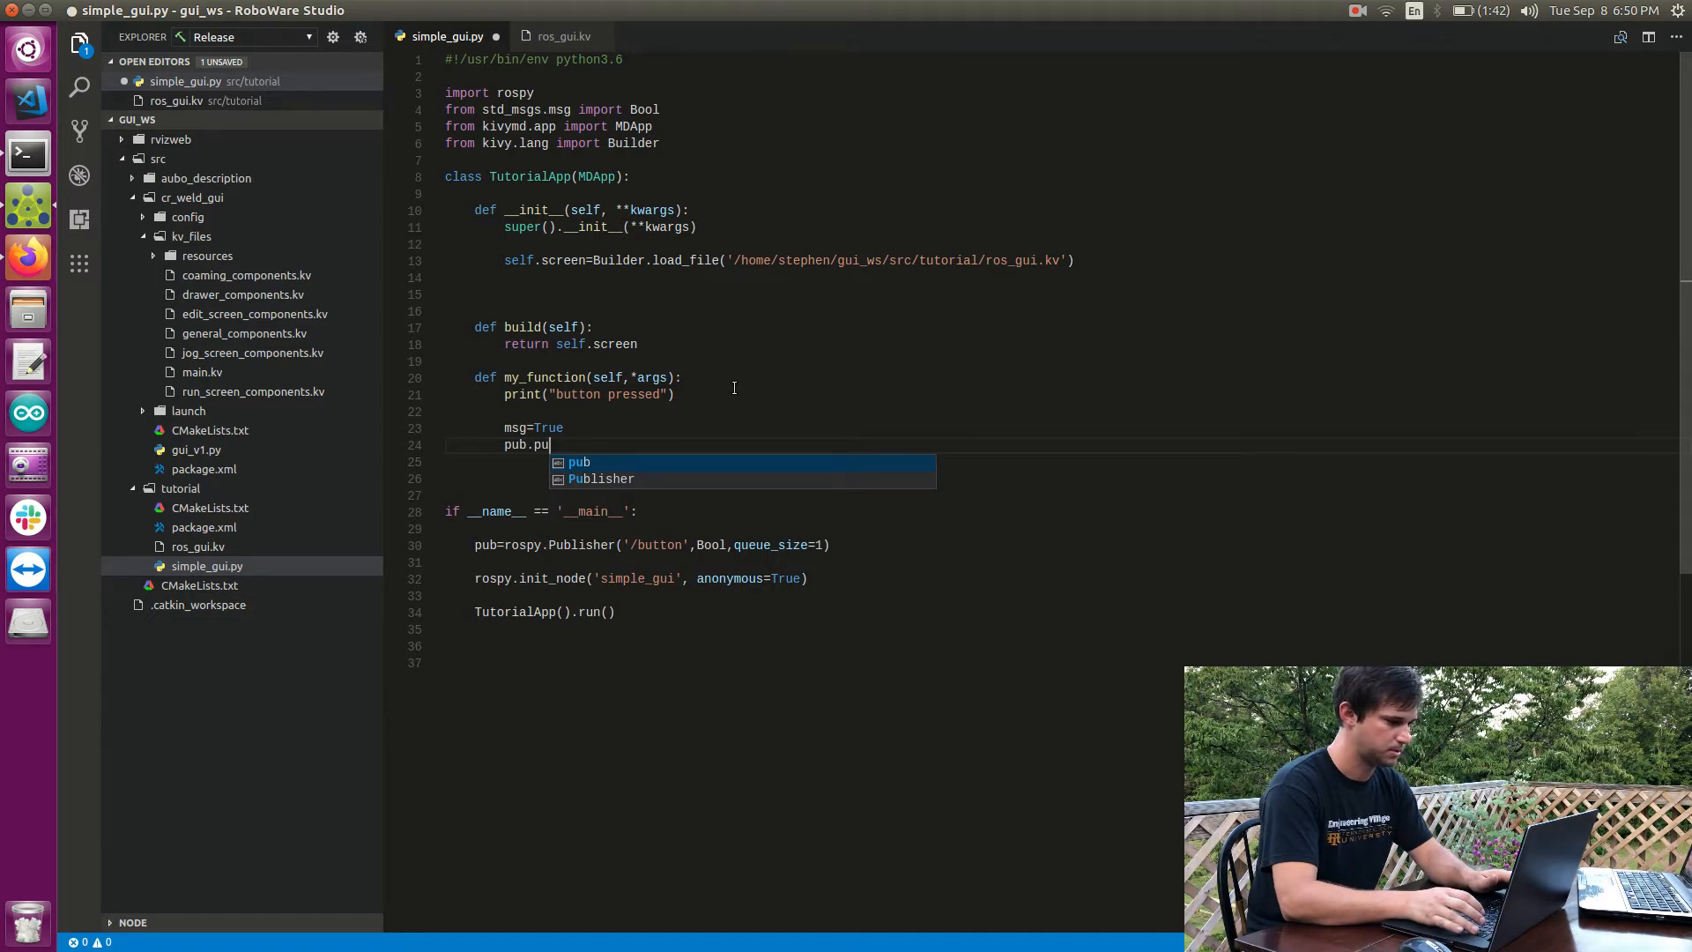
type("bl")
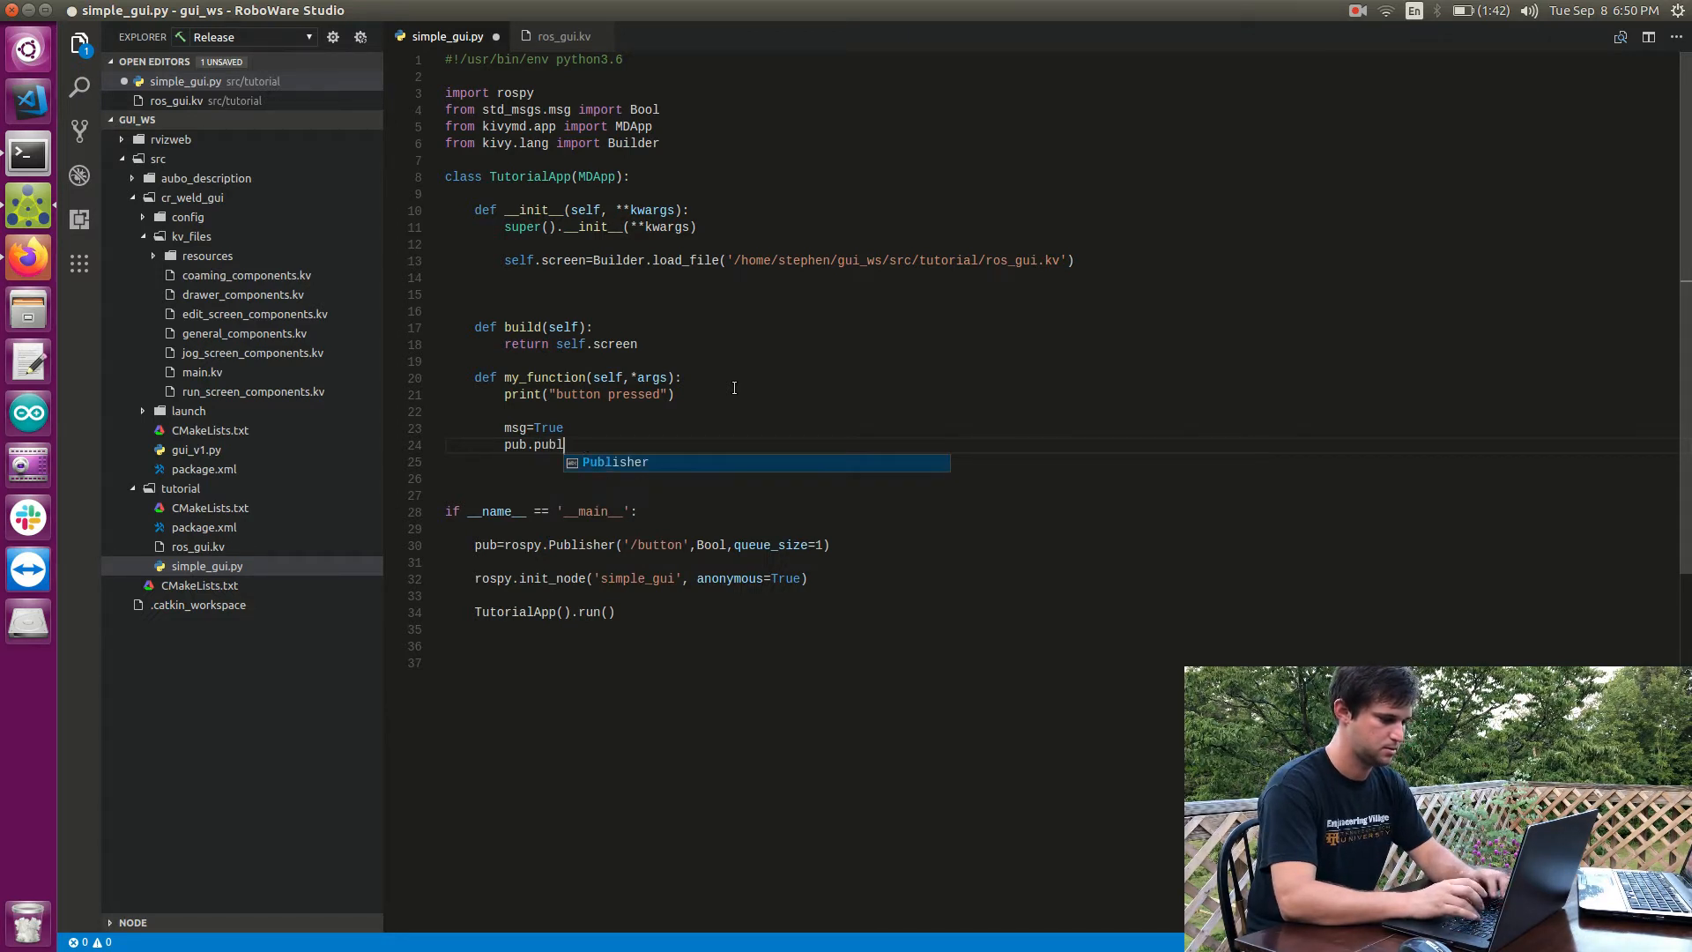
type("ish(m")
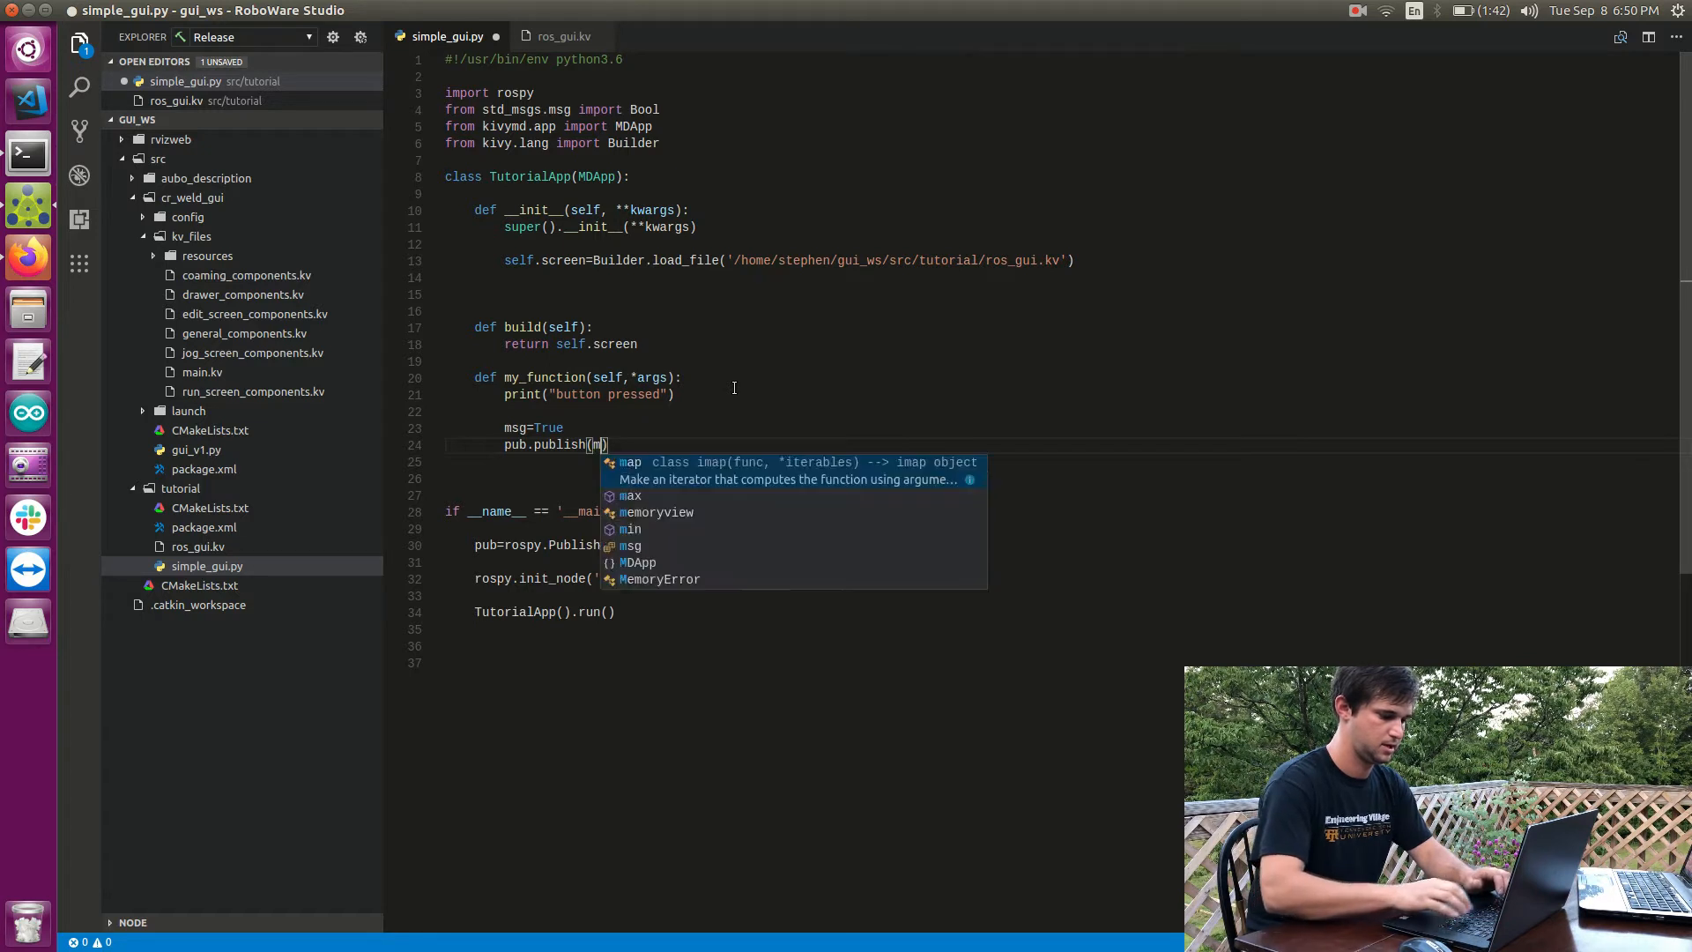
type("sg")
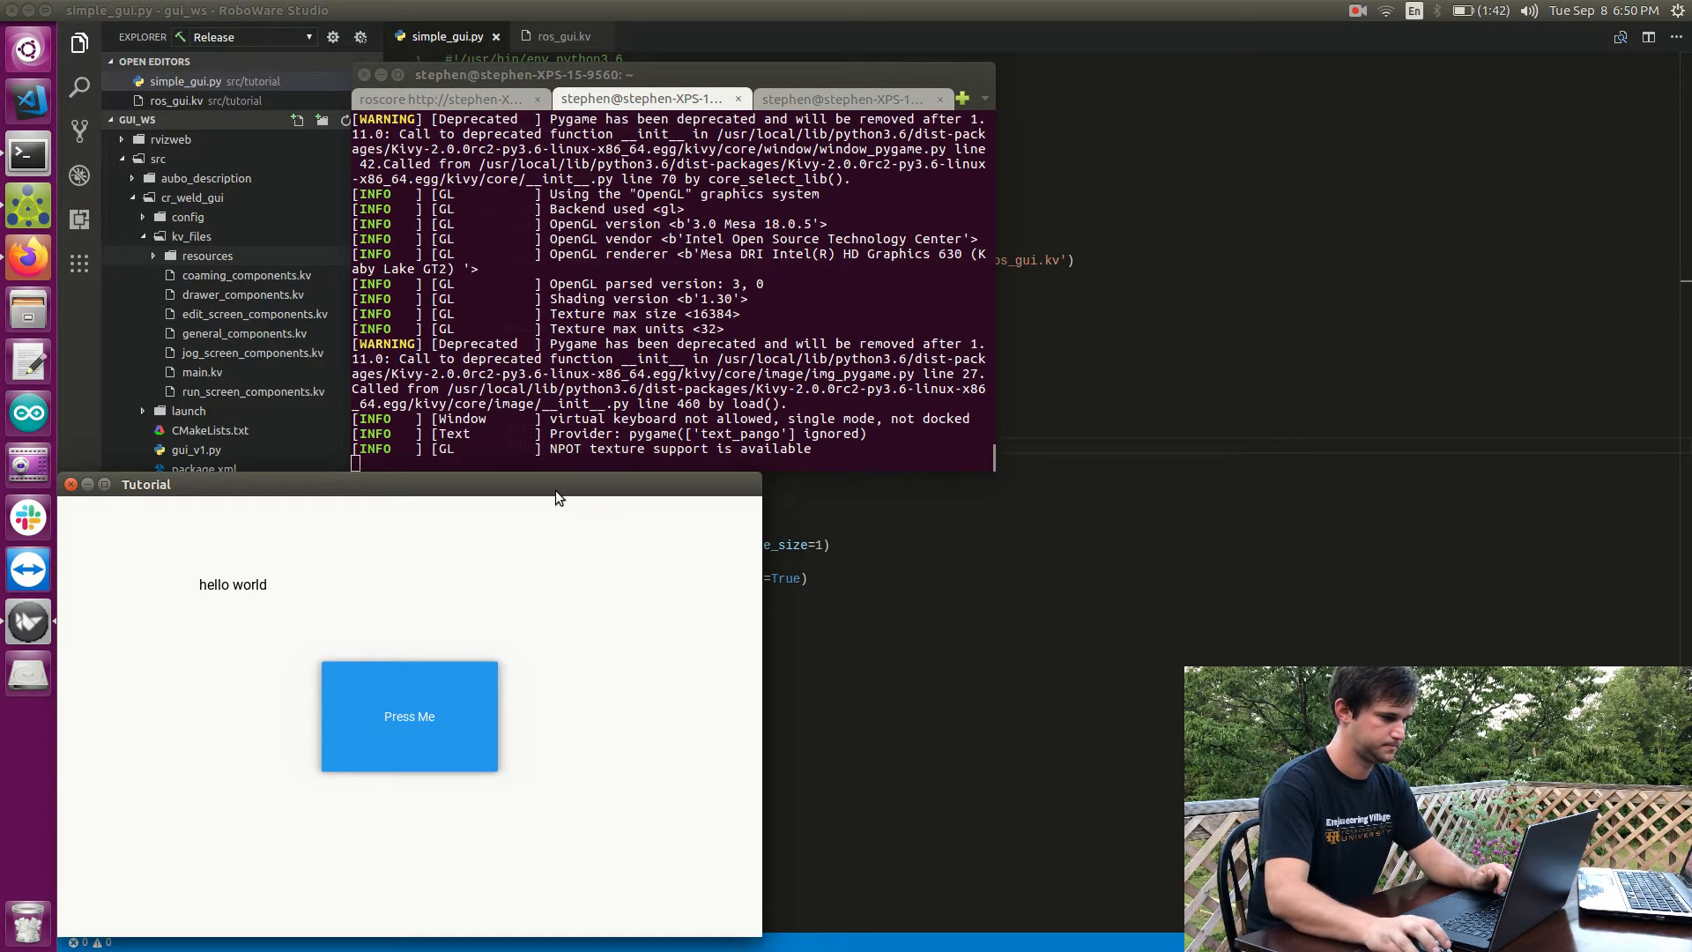
Step: In a free terminal session, echo the /button topic to show its data: True messages
left_click(409, 715)
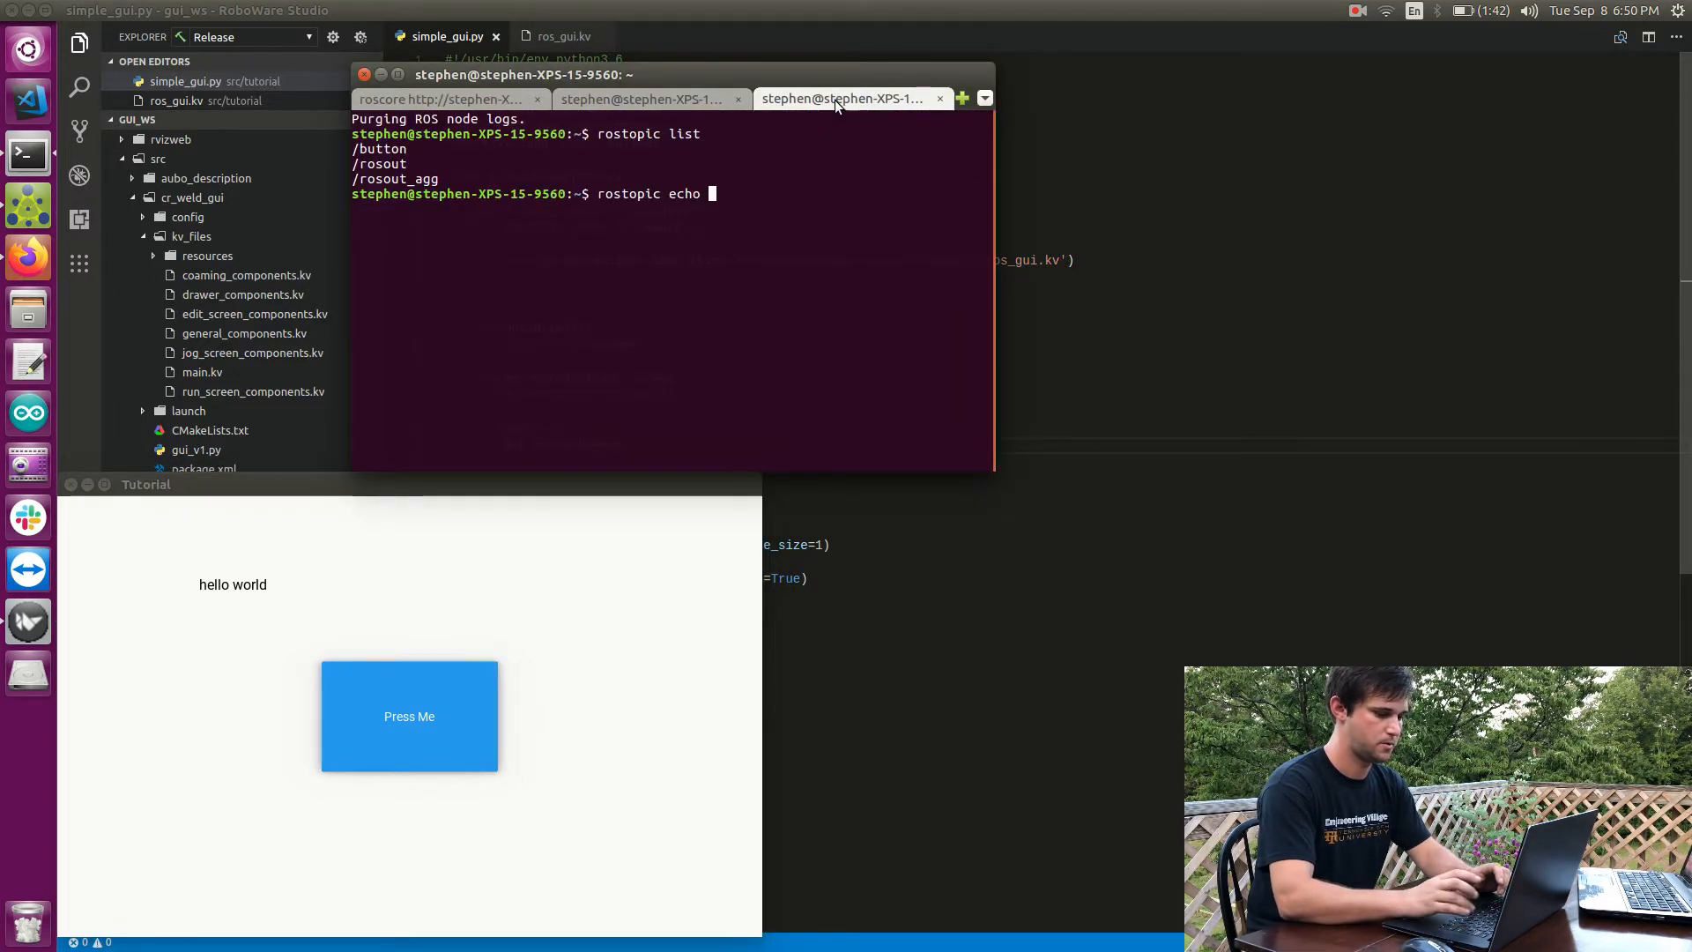
type("/button")
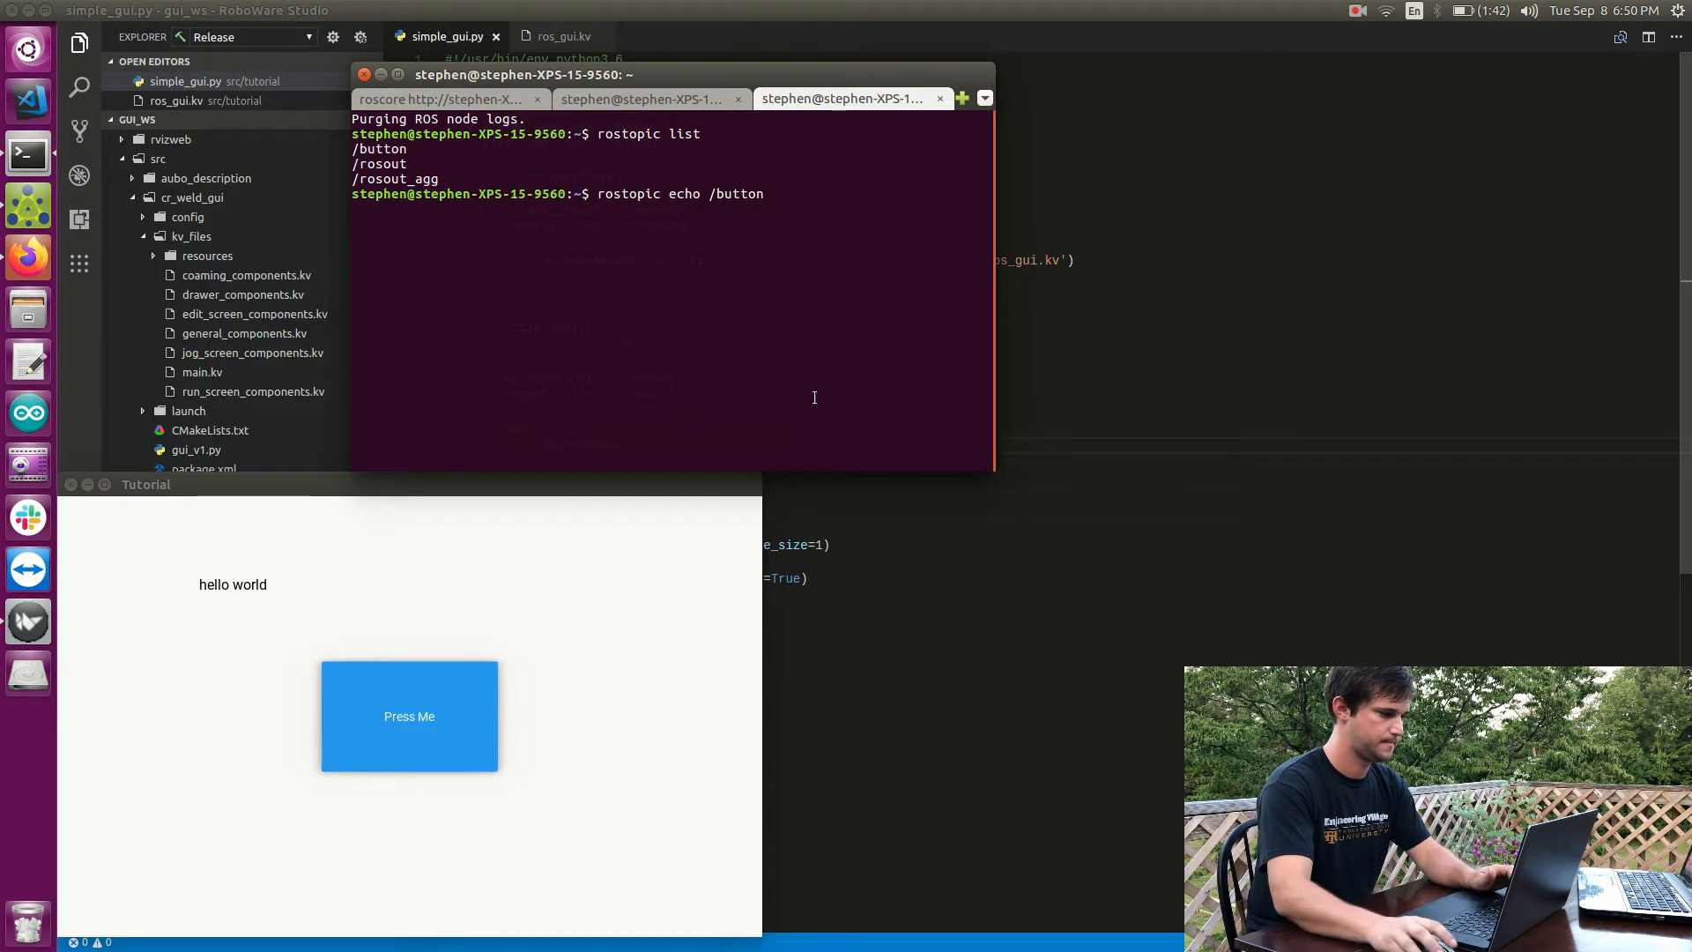
left_click(409, 716)
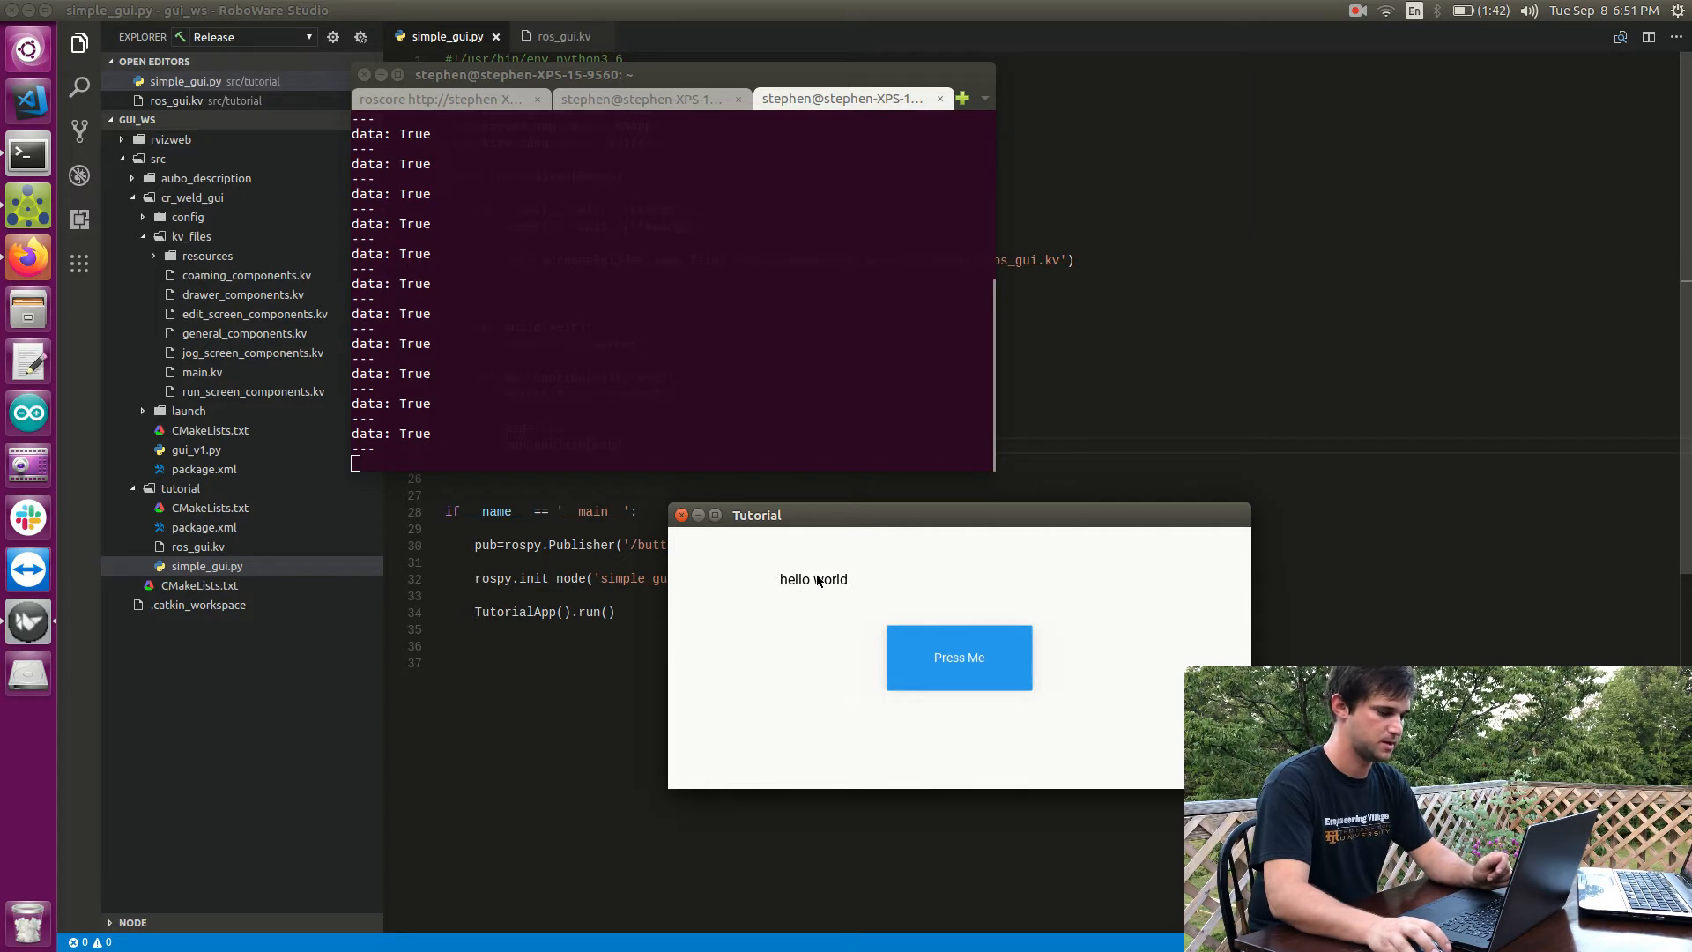
mouse_move(889, 589)
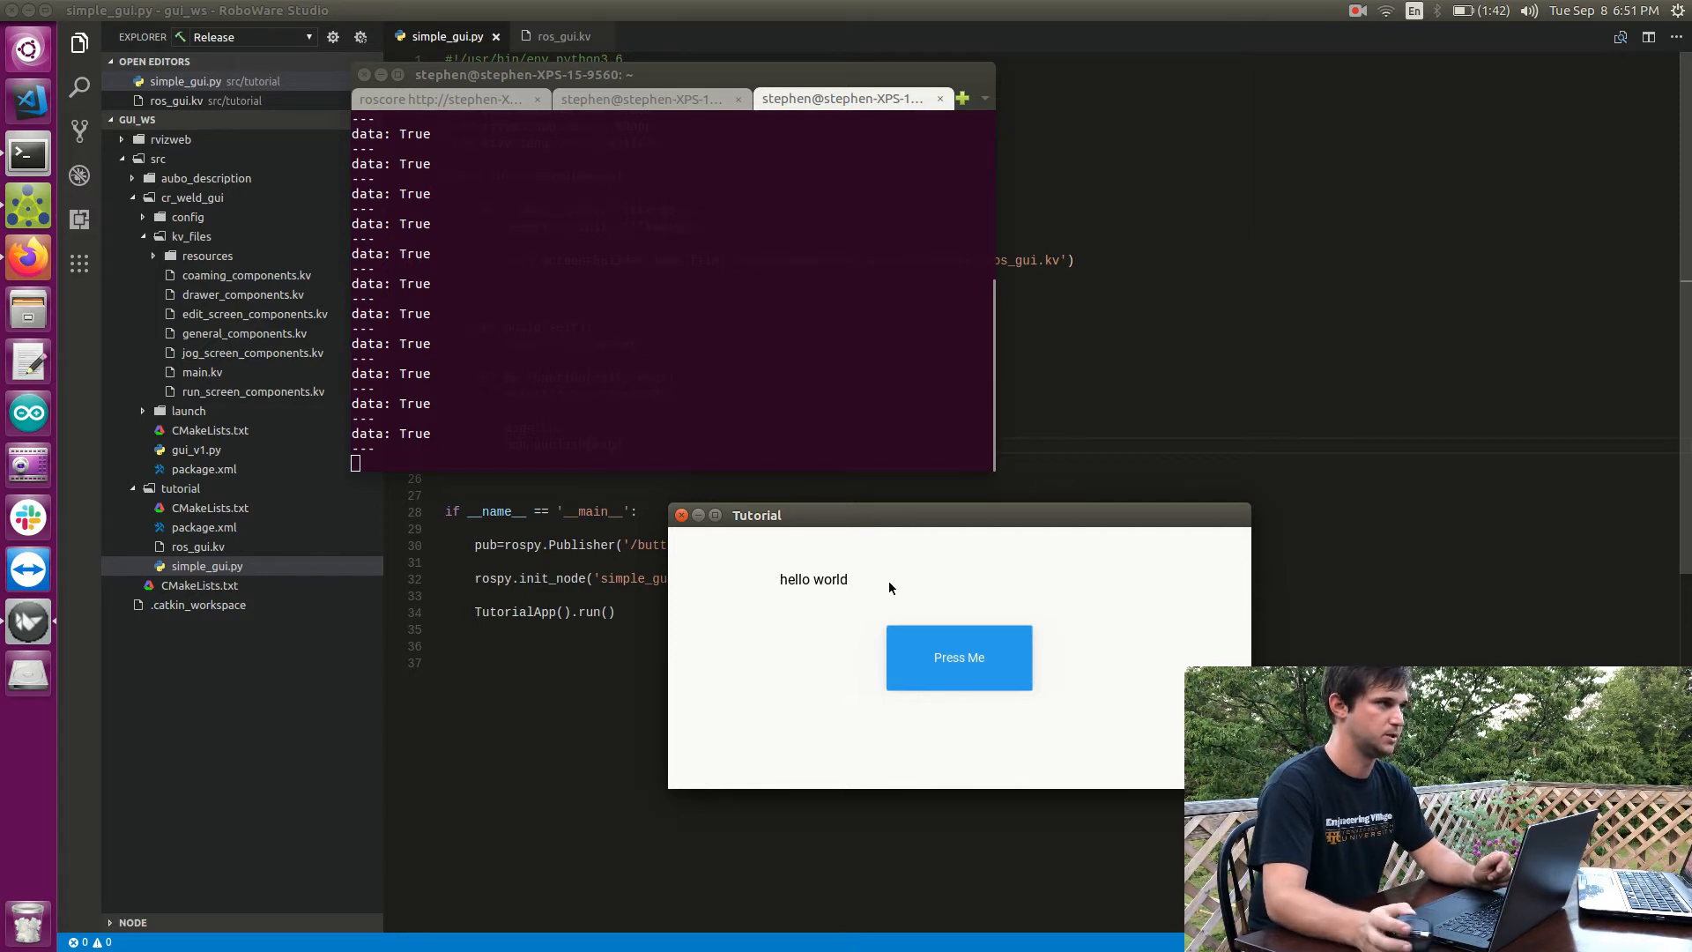
mouse_move(835, 590)
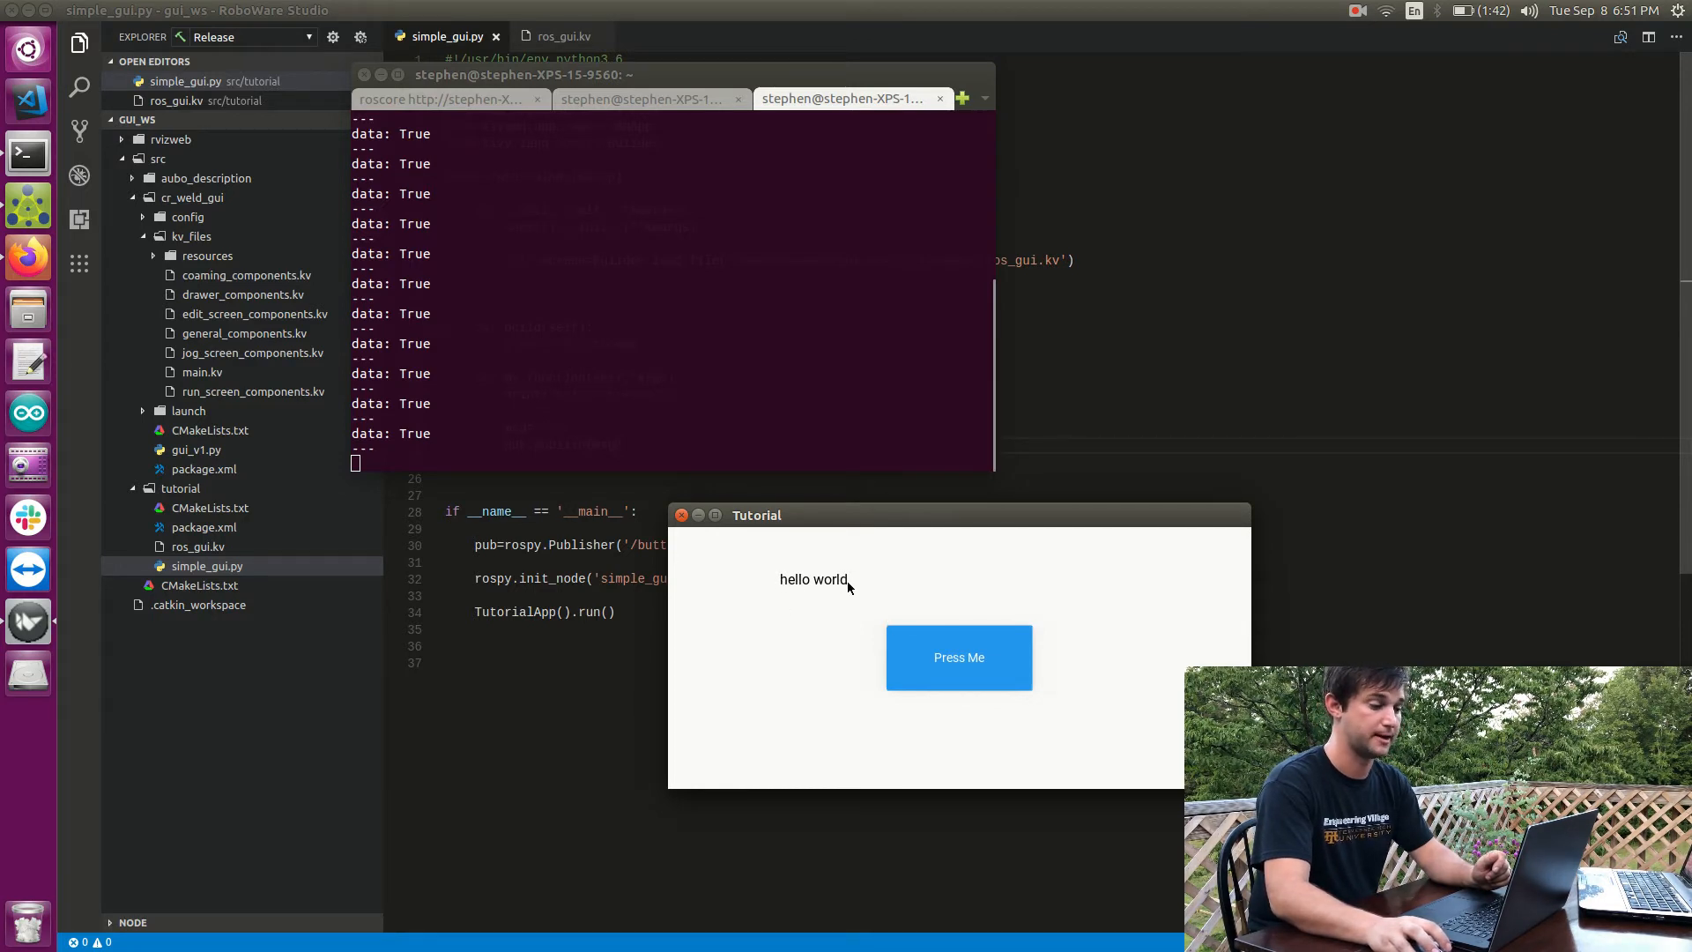
mouse_move(771, 584)
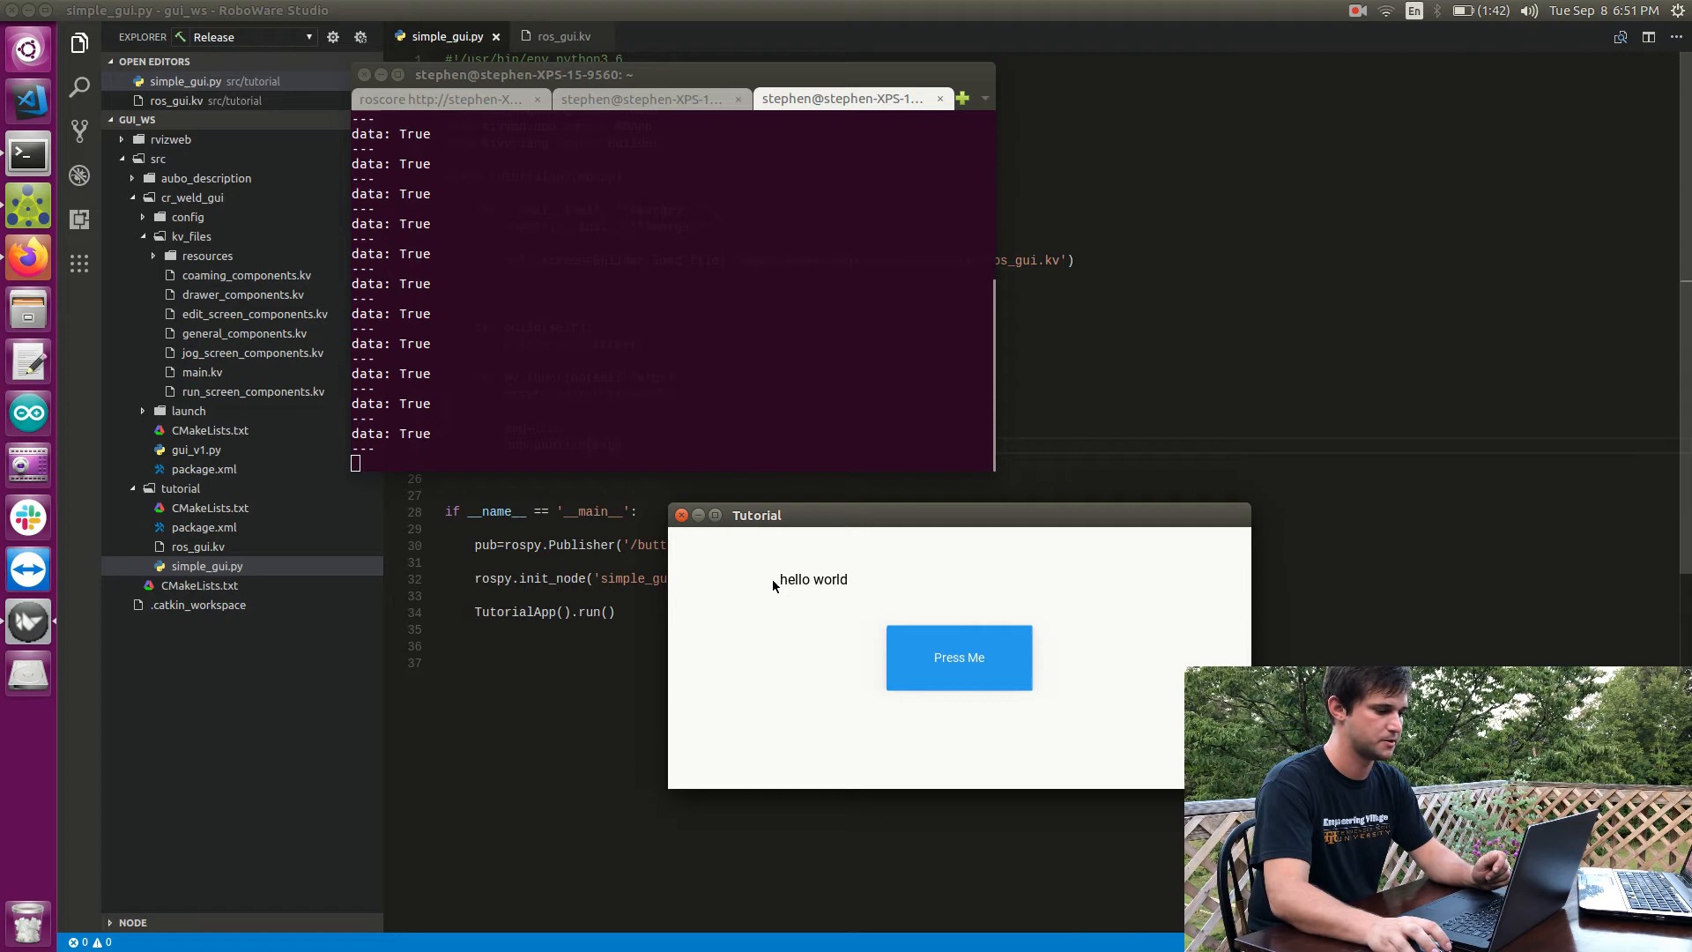
mouse_move(989, 662)
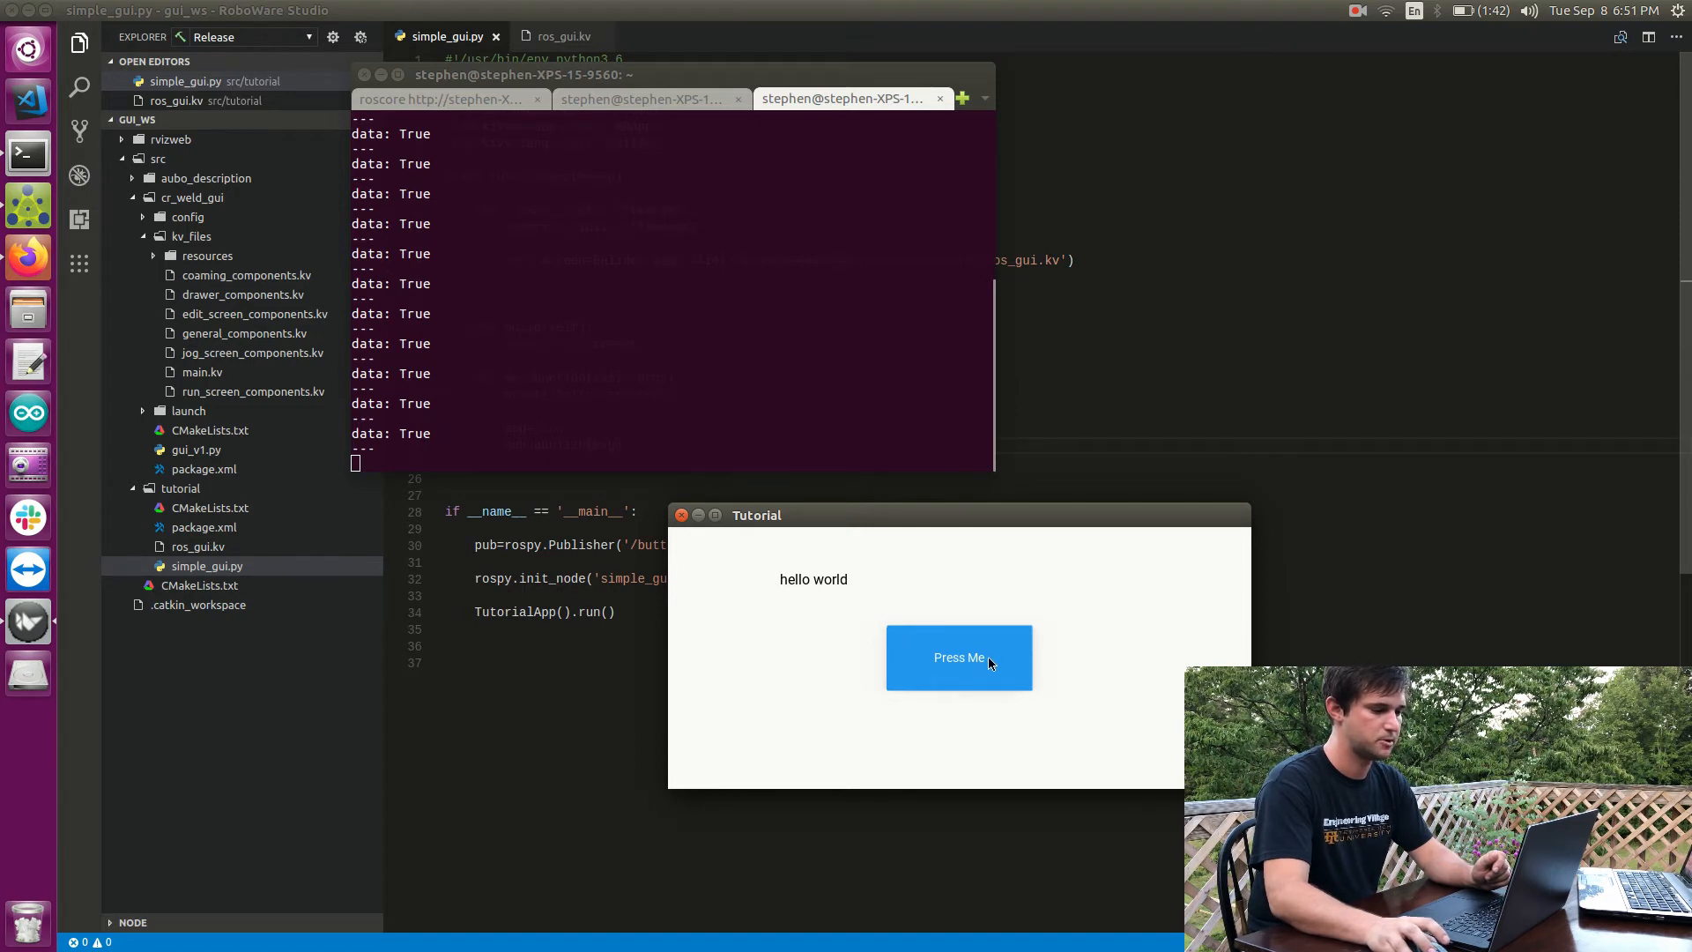
mouse_move(911, 578)
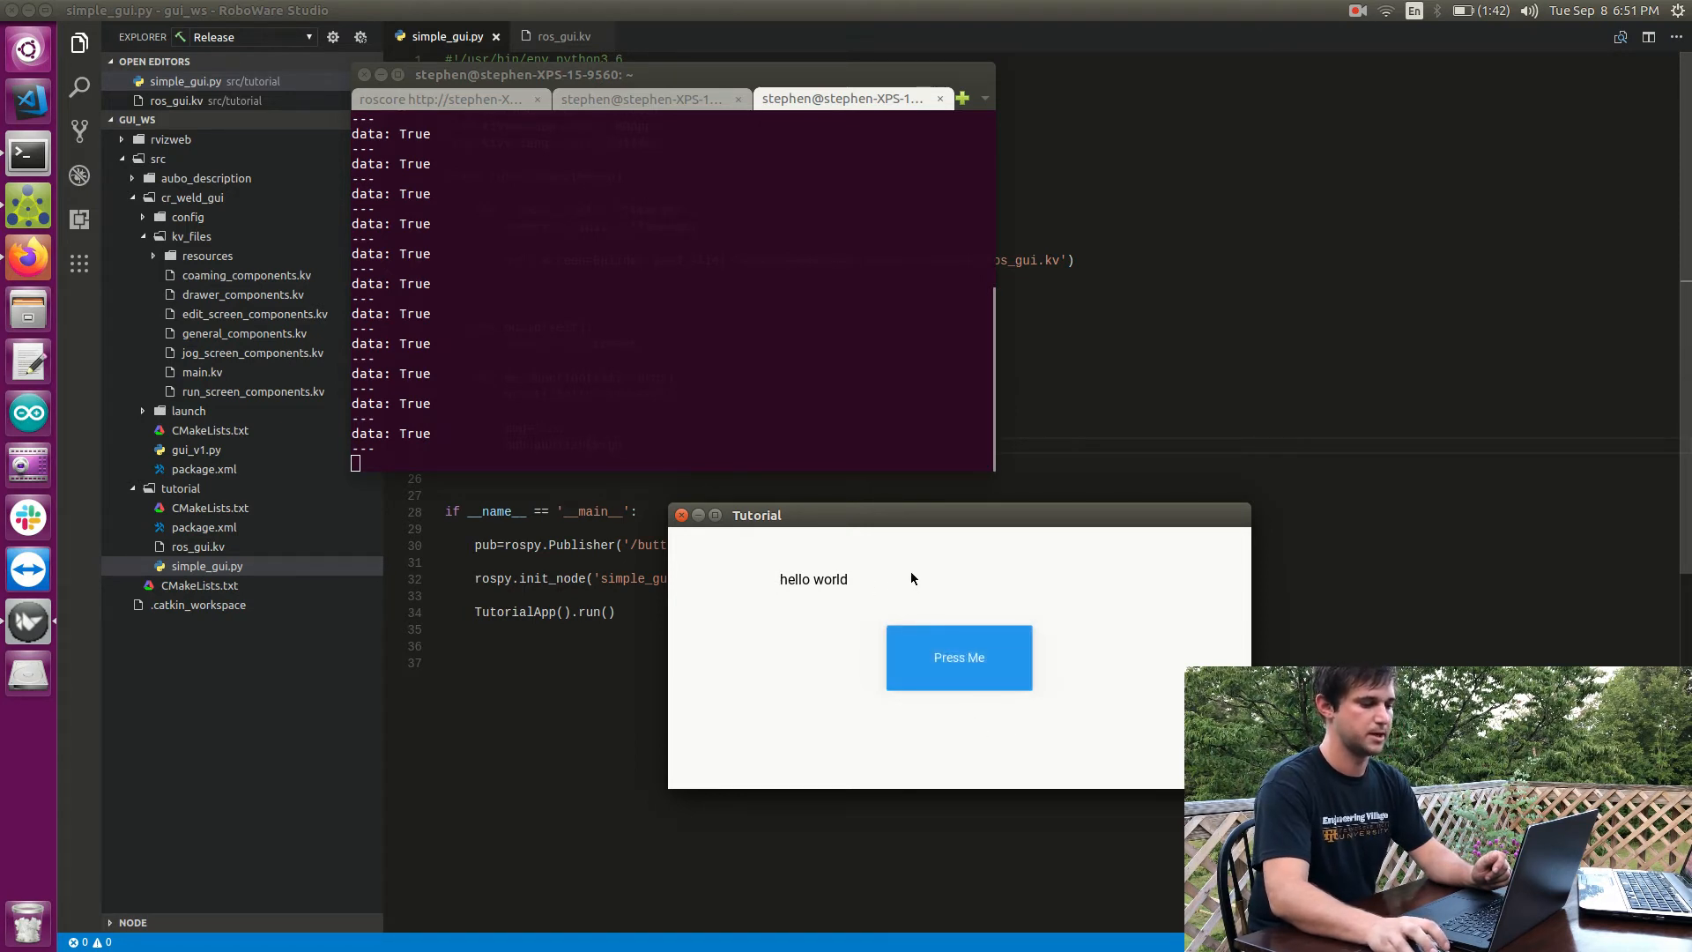
mouse_move(844, 550)
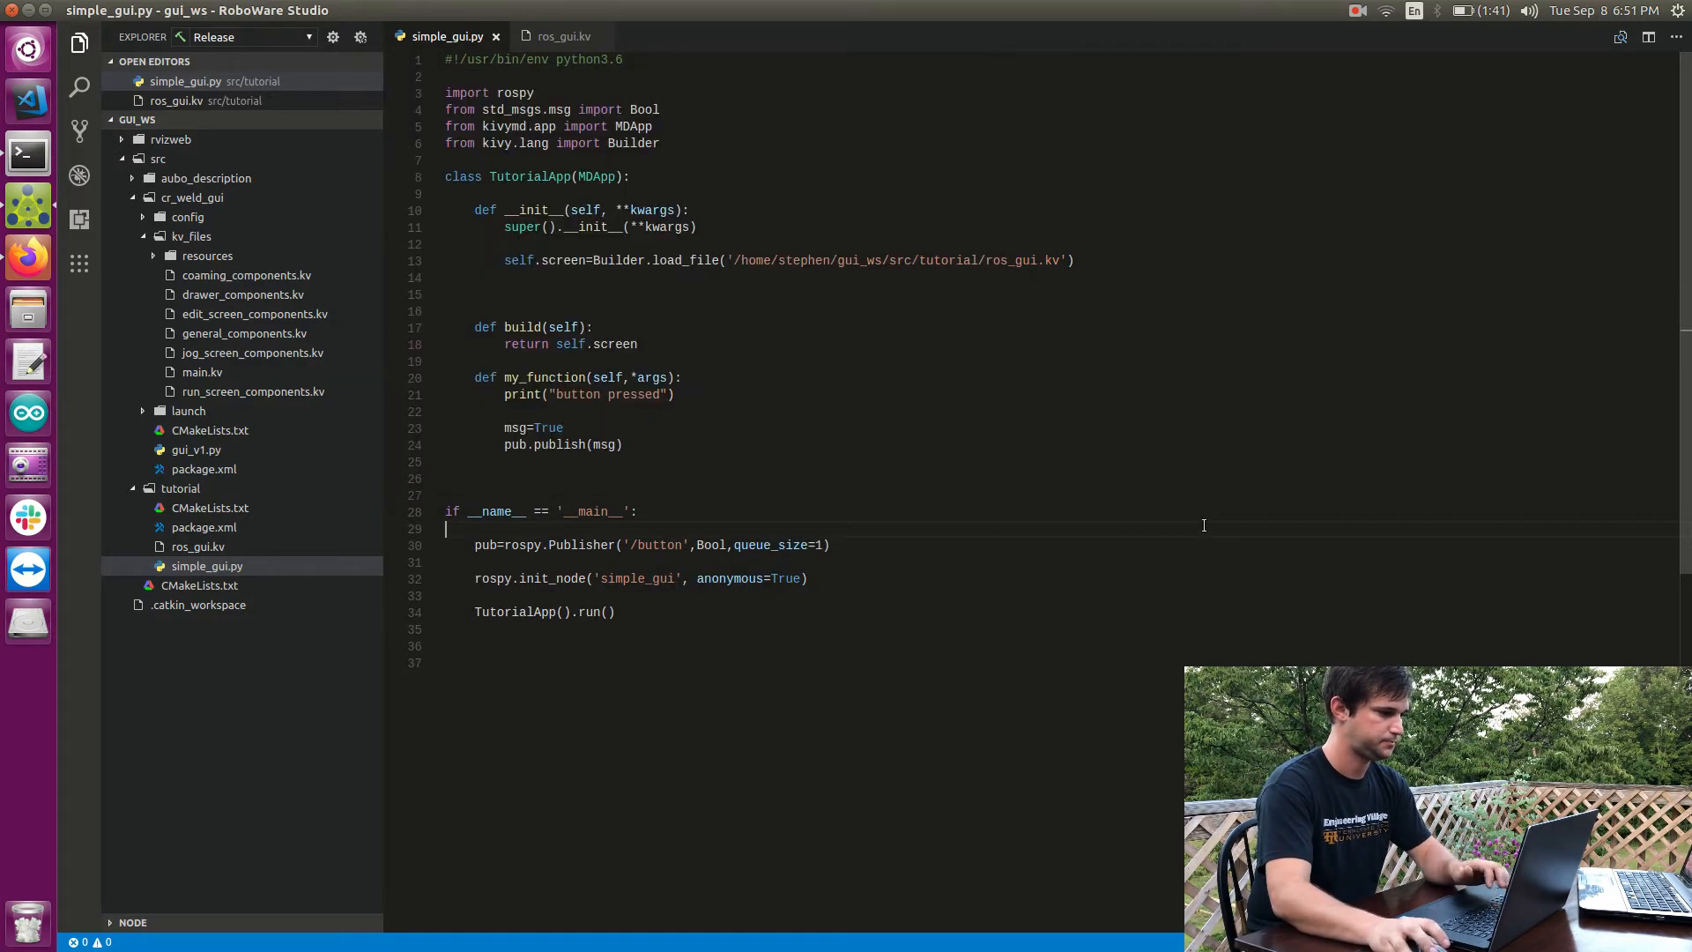
Step: Review ros_gui.kv against simple_gui.py, ending on the layout's Press Me on_press binding
left_click(561, 36)
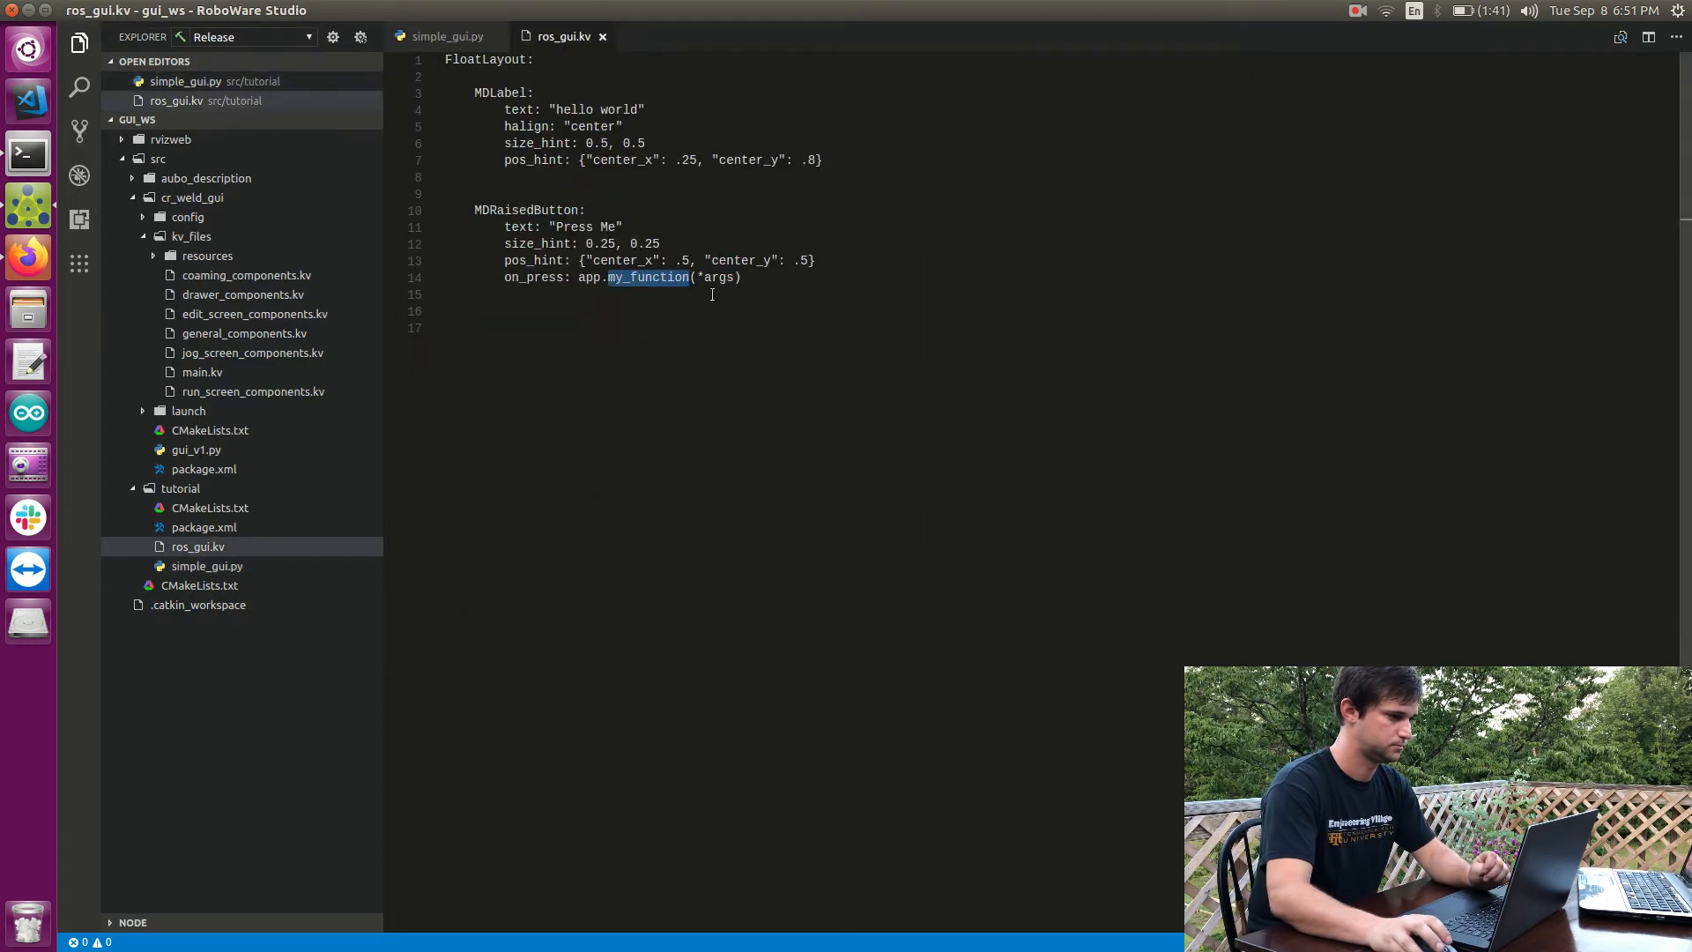
left_click(444, 35)
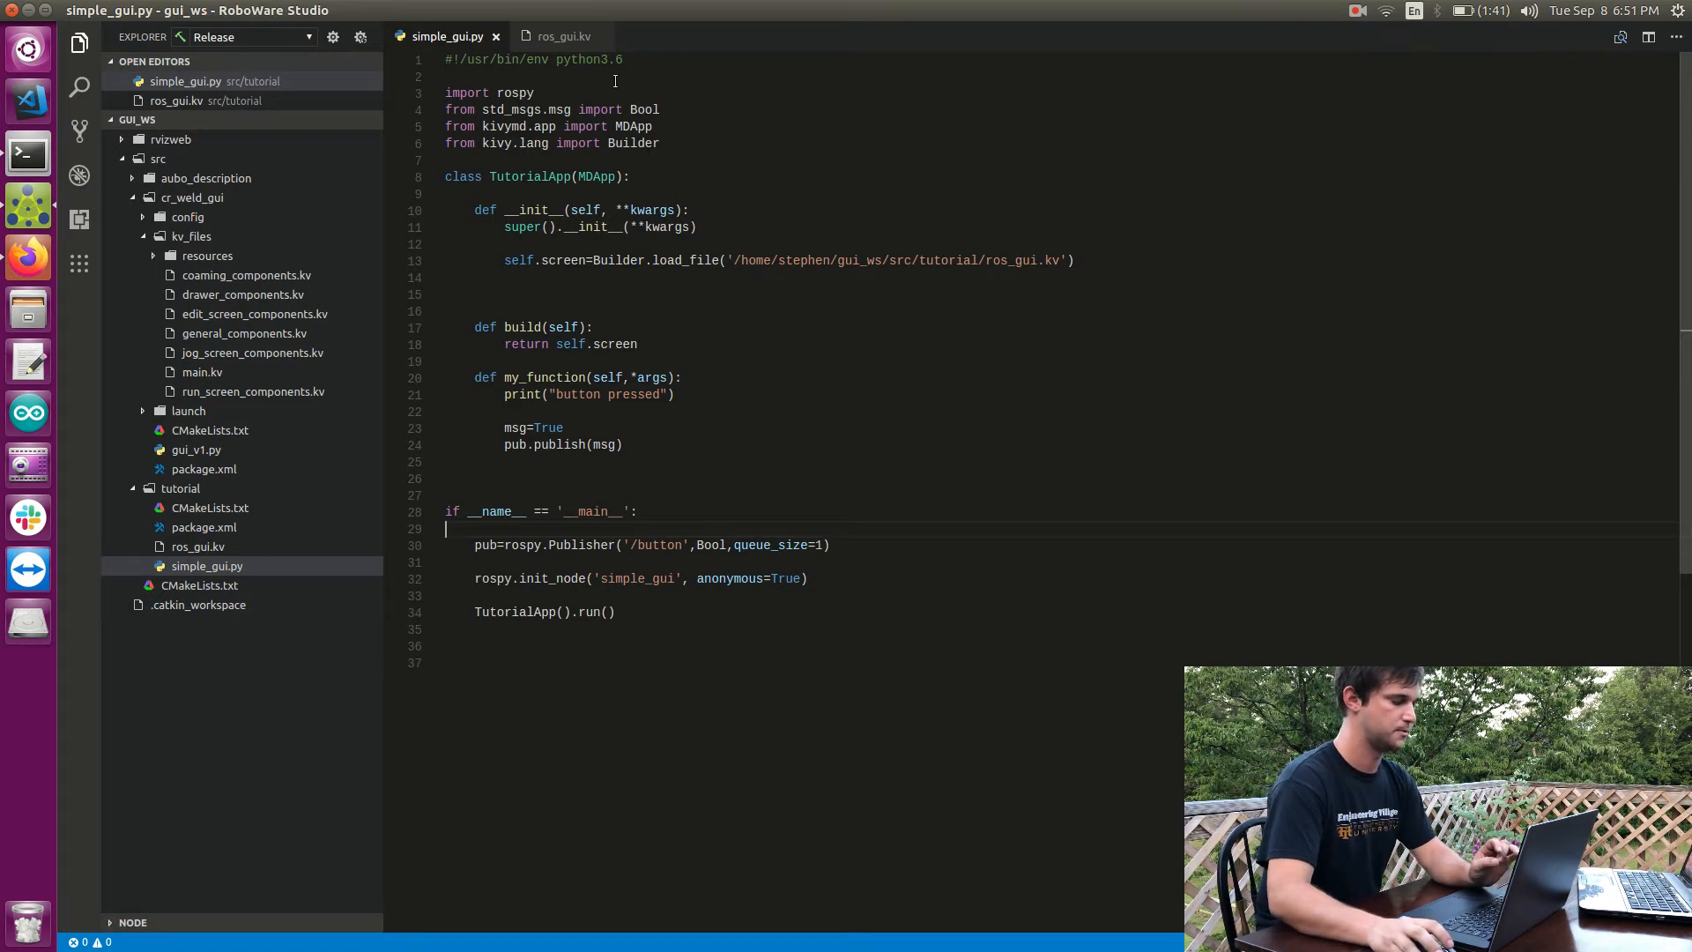
left_click(558, 35)
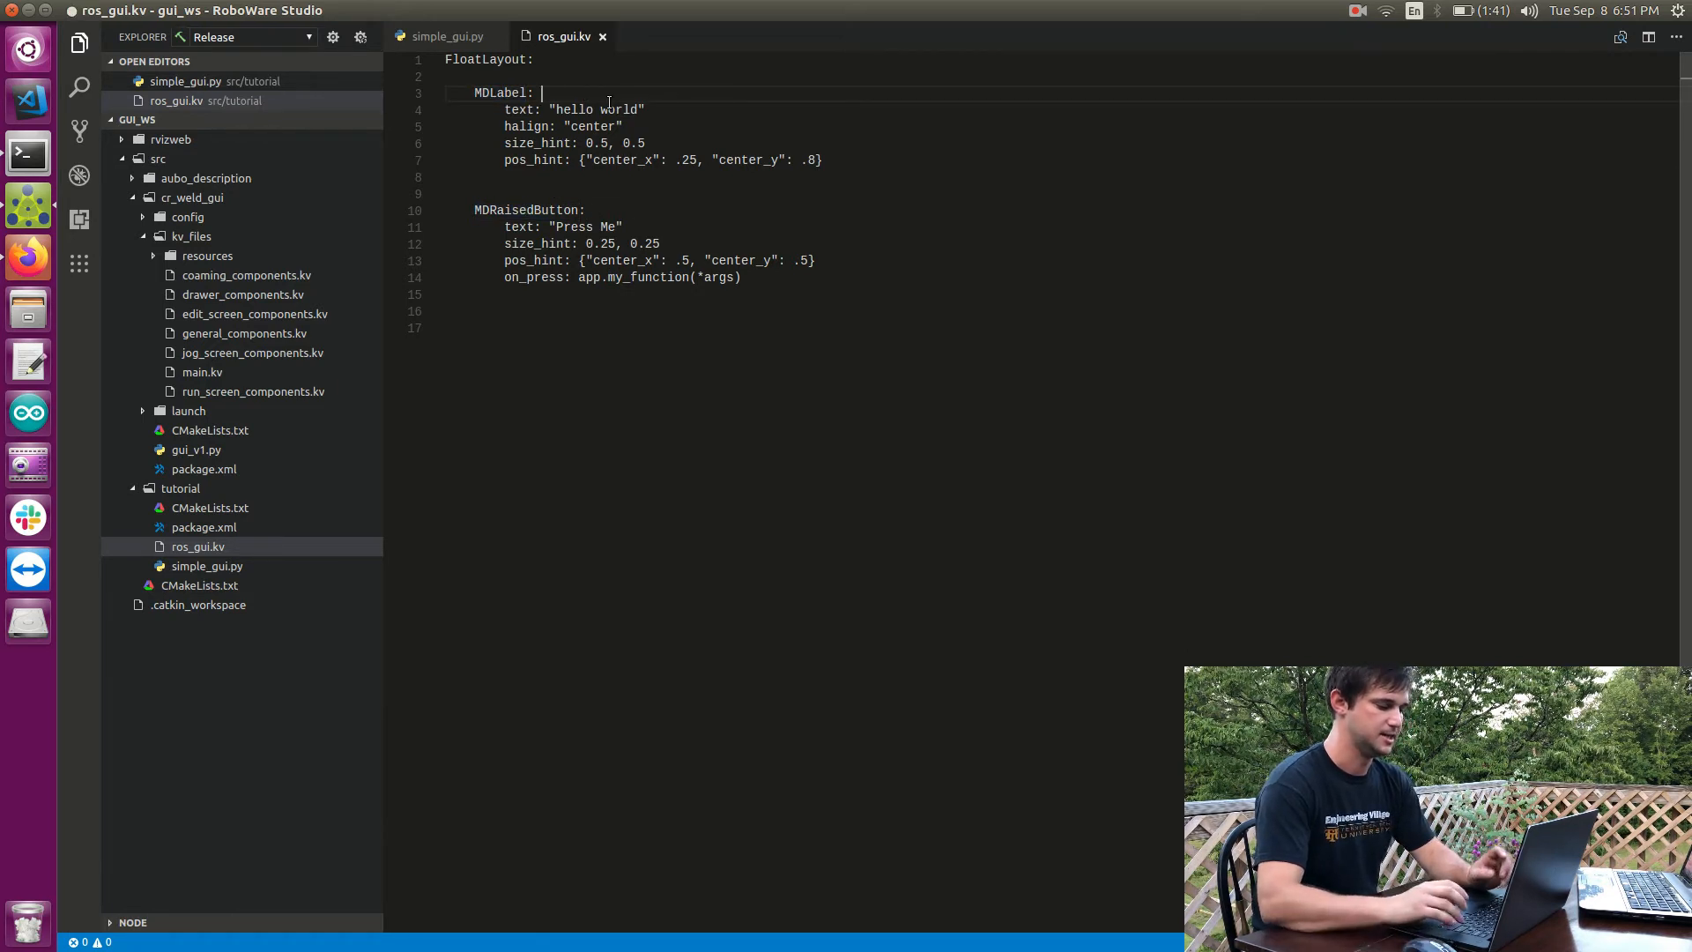
Step: Give the MDLabel the id my_label in ros_gui.kv, then return to simple_gui.py
type("id: my_")
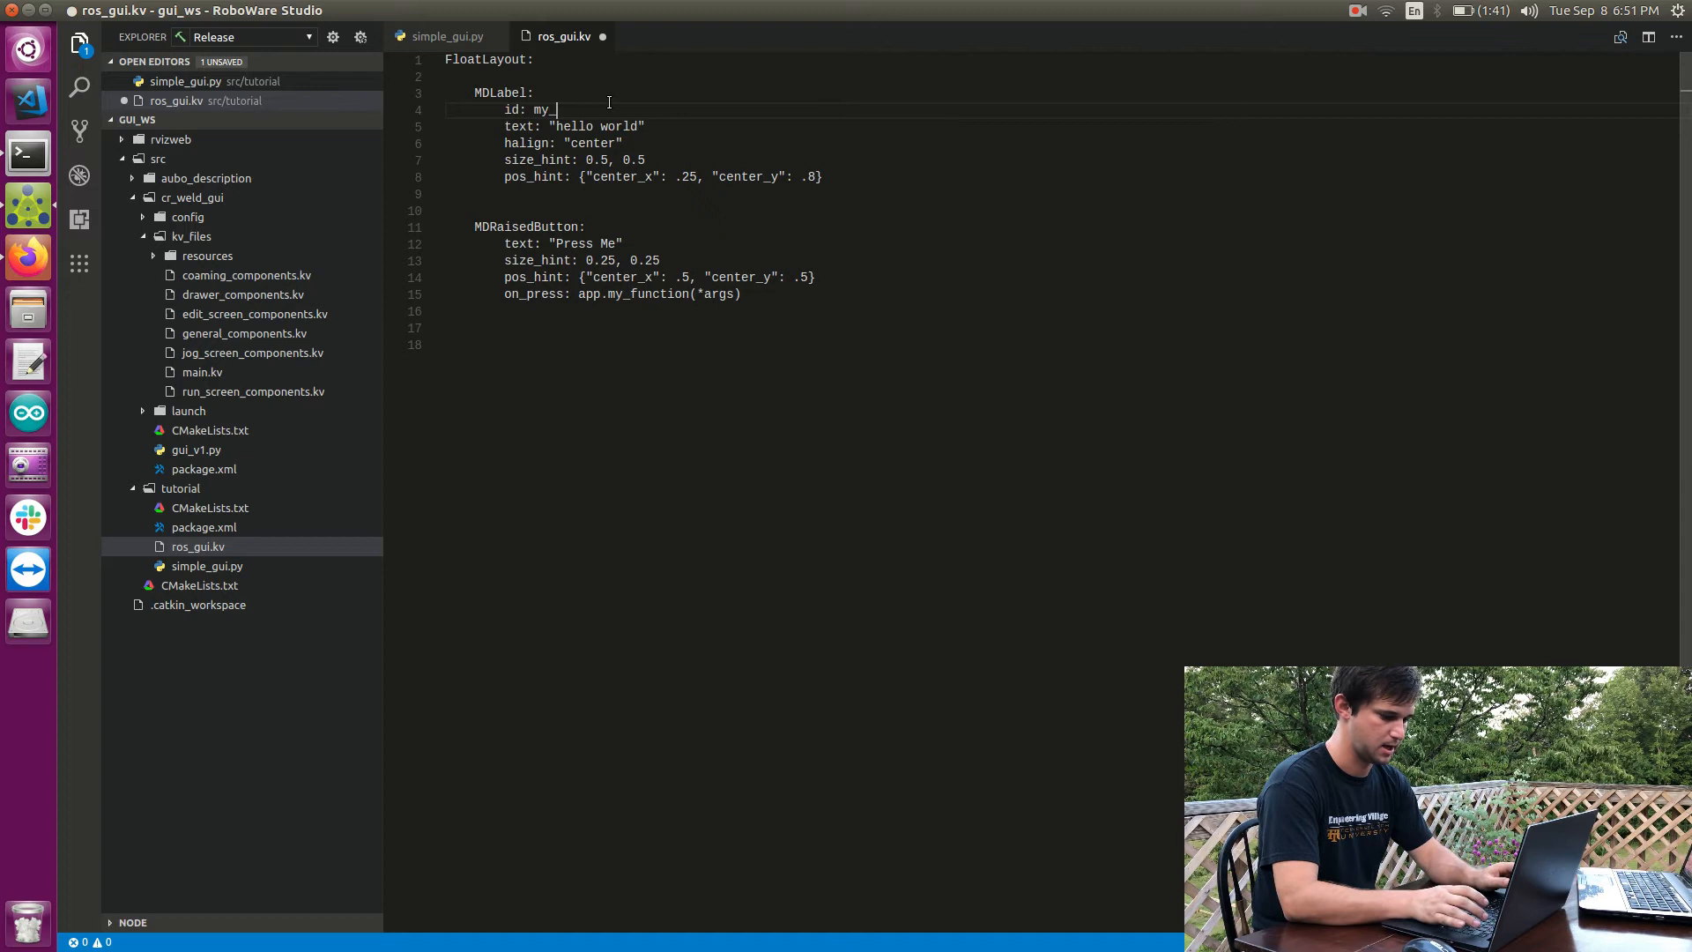
type("label")
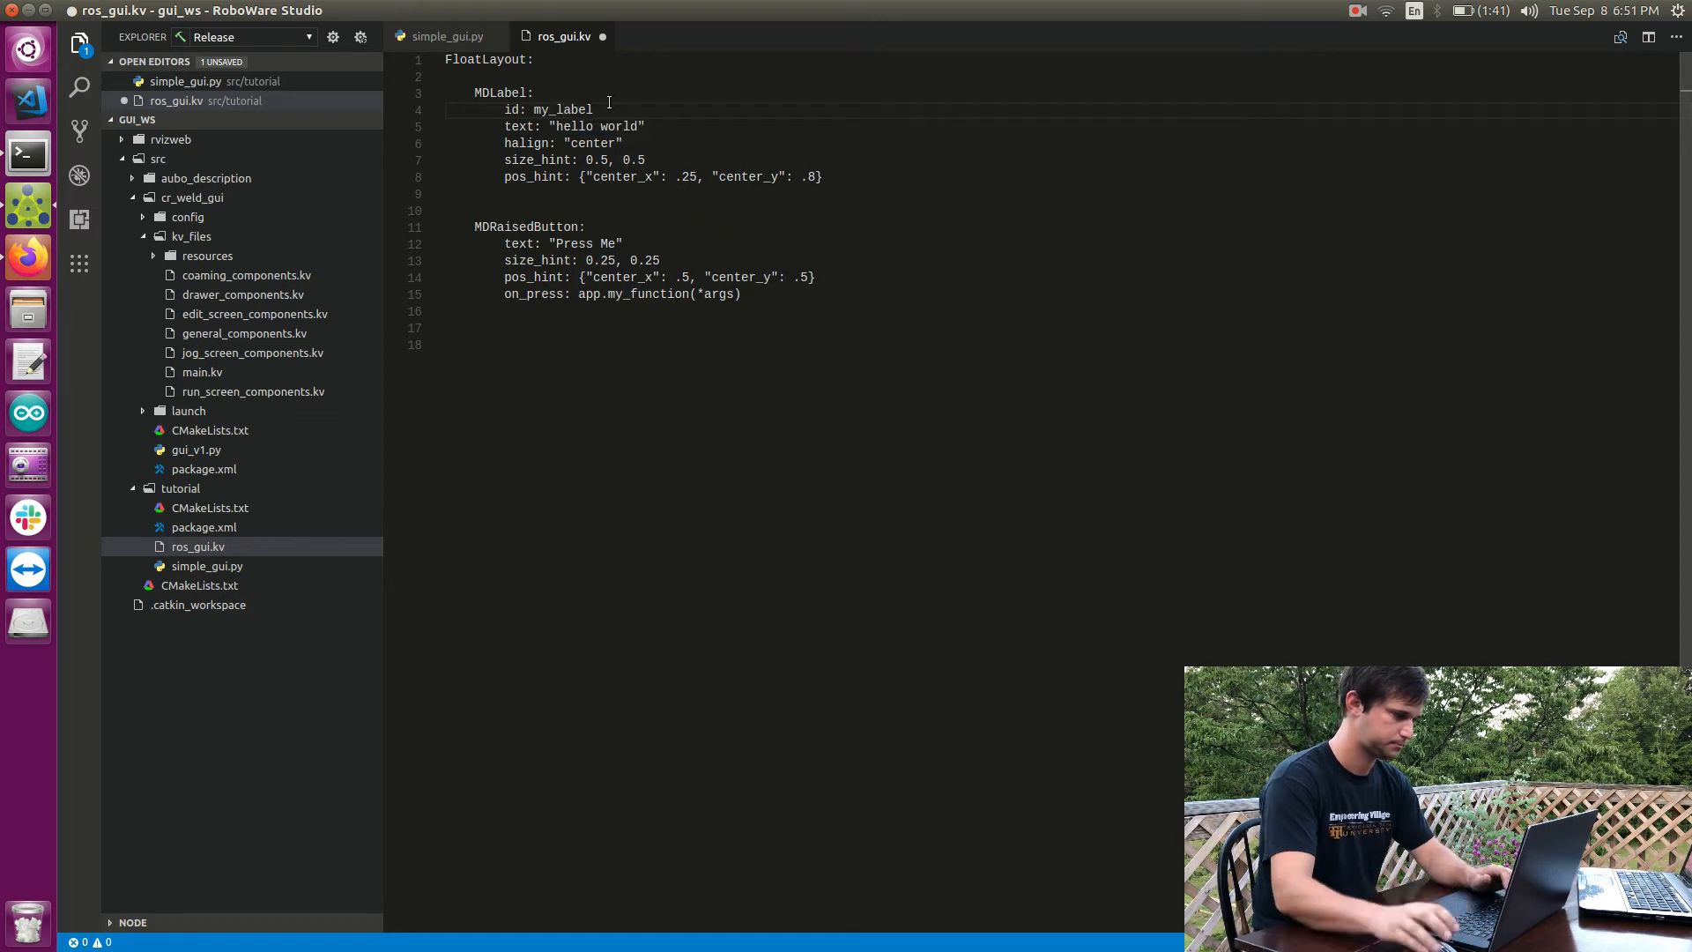
double_click(511, 109)
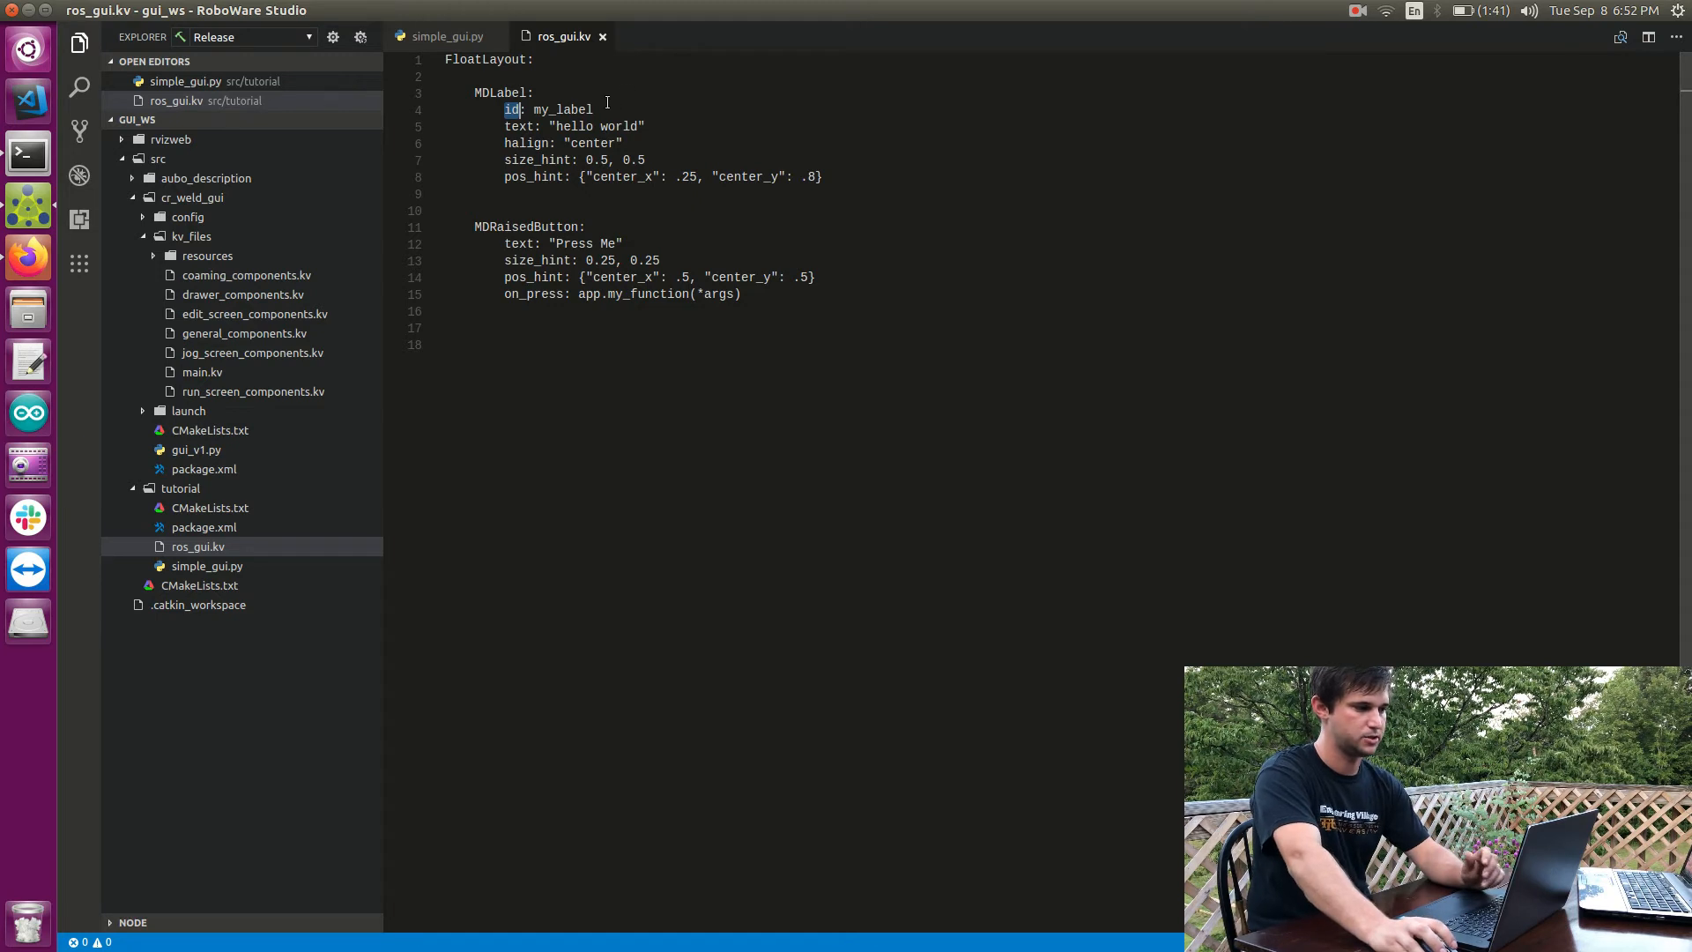
double_click(499, 91)
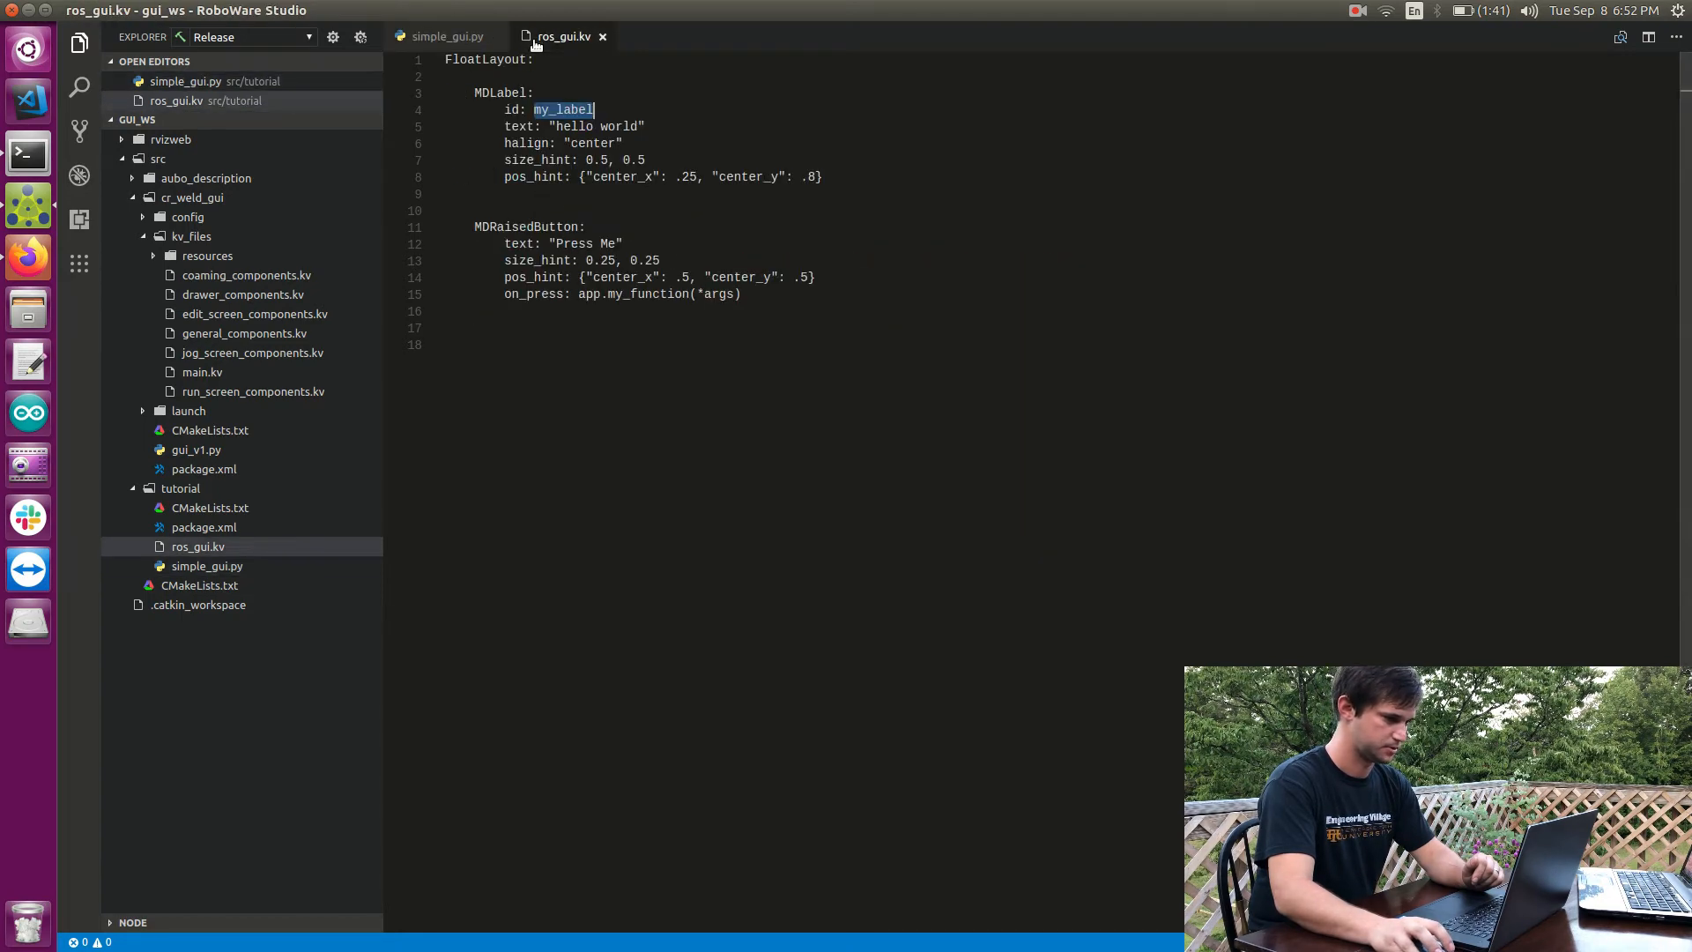
left_click(435, 35)
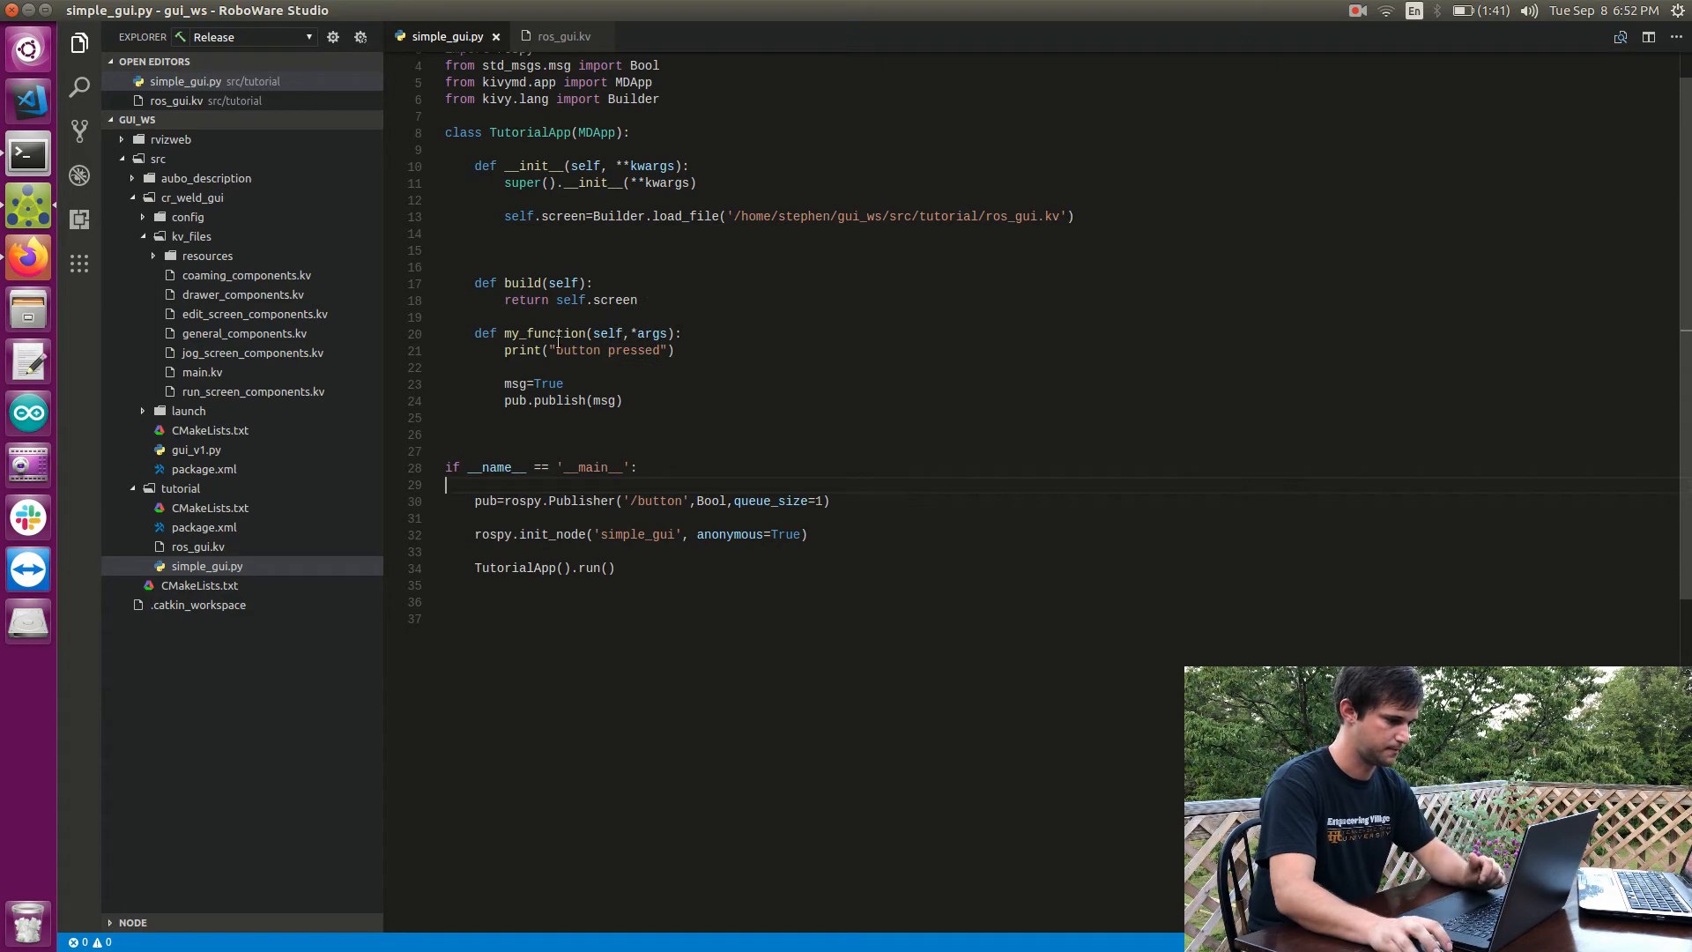
Step: On a new line in my_function, reference self.screen.ids.my_label, checking the id in ros_gui.kv
left_click(677, 350)
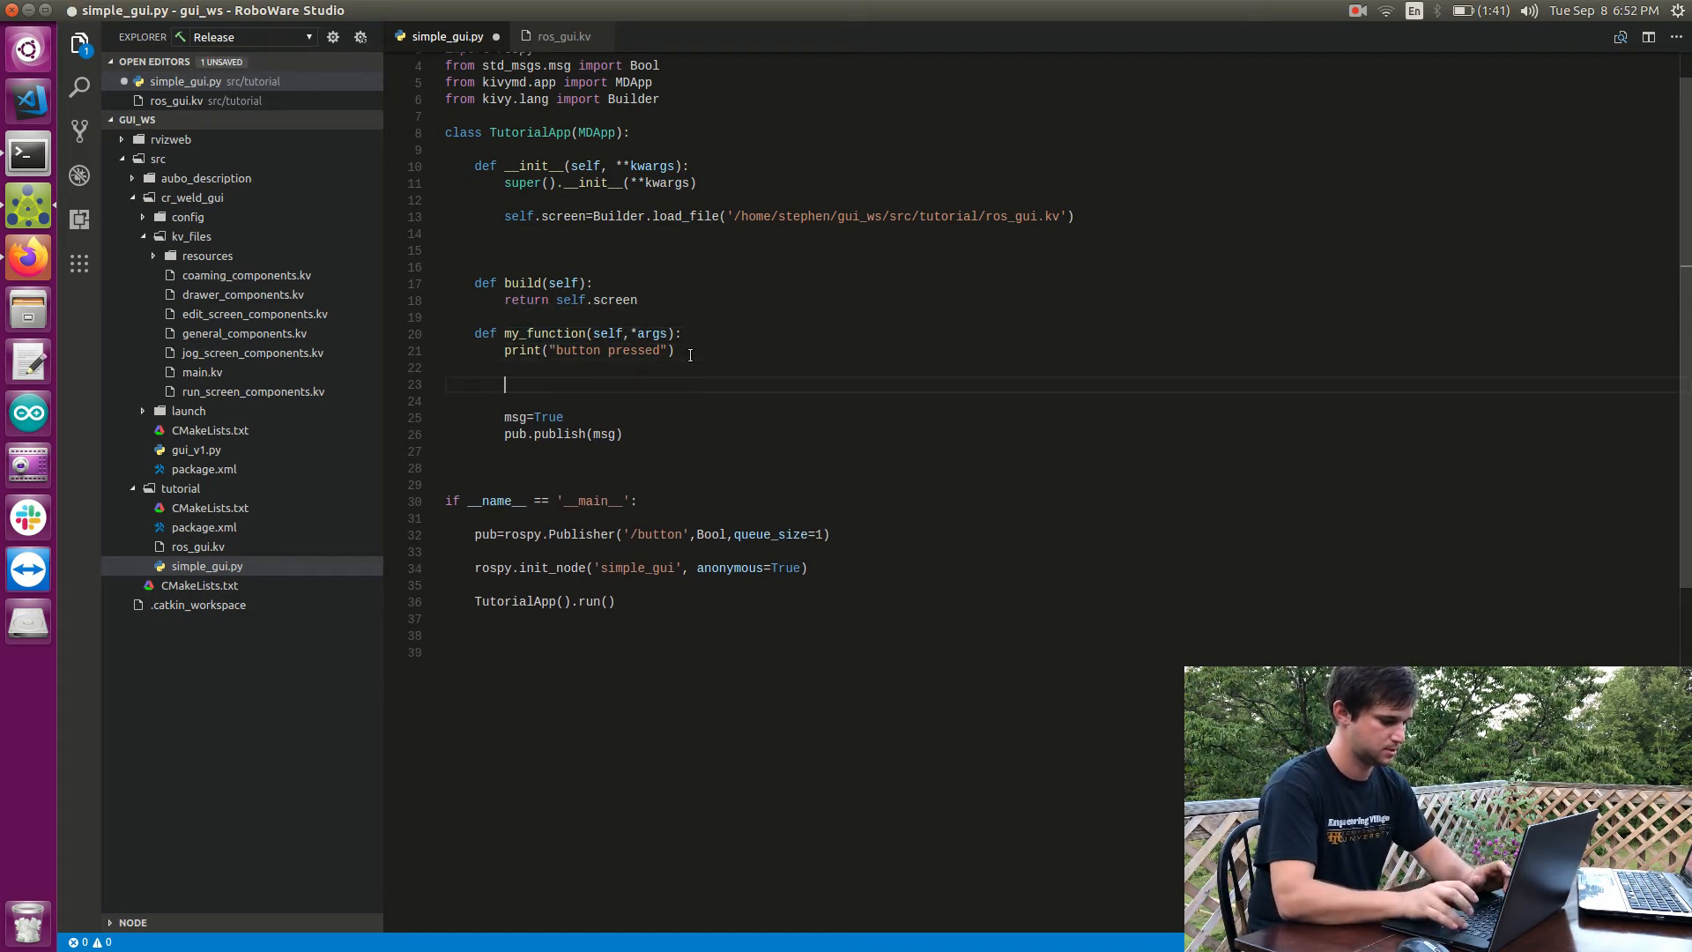
type("self.scre")
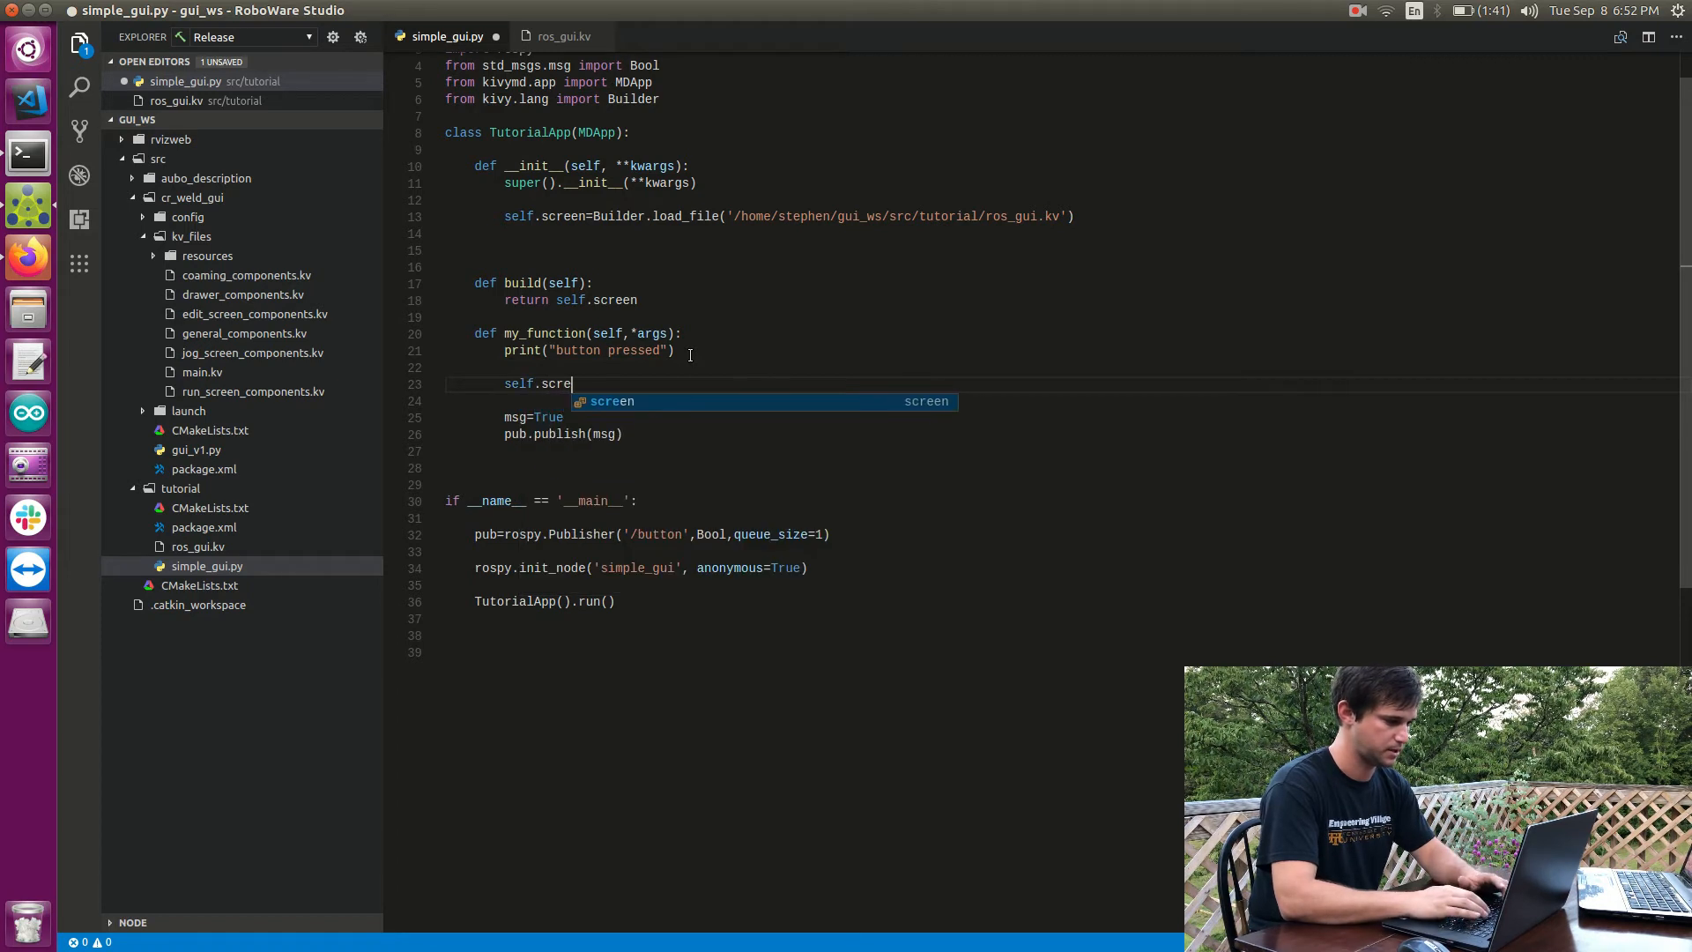
type("en")
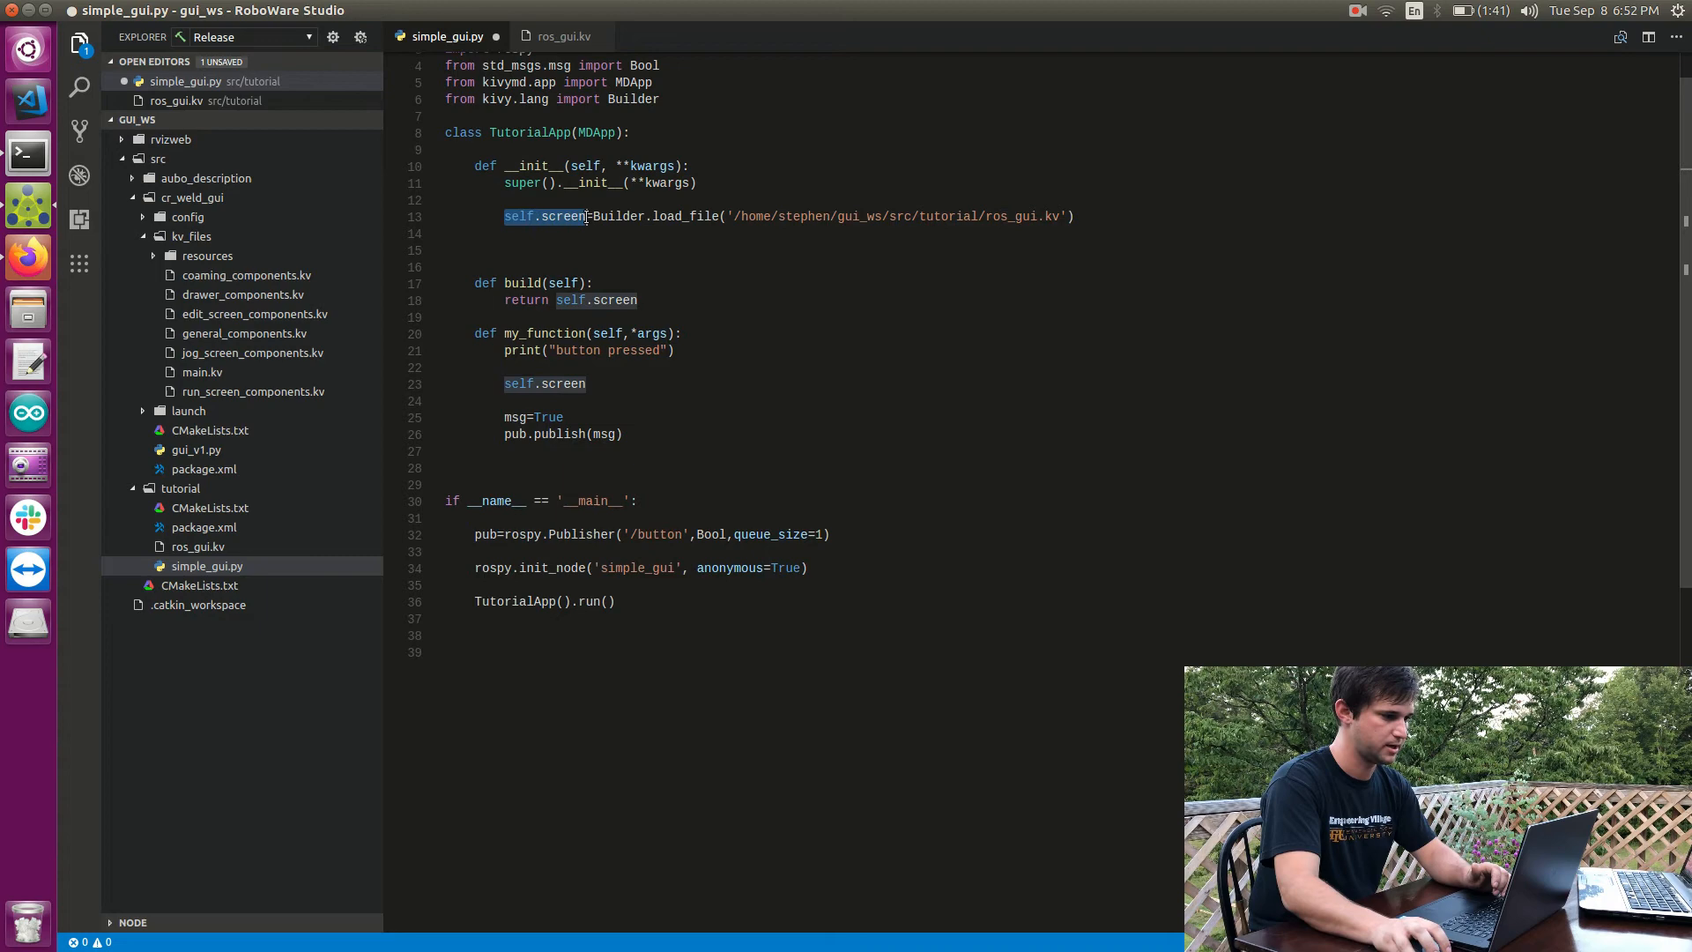
left_click(560, 35)
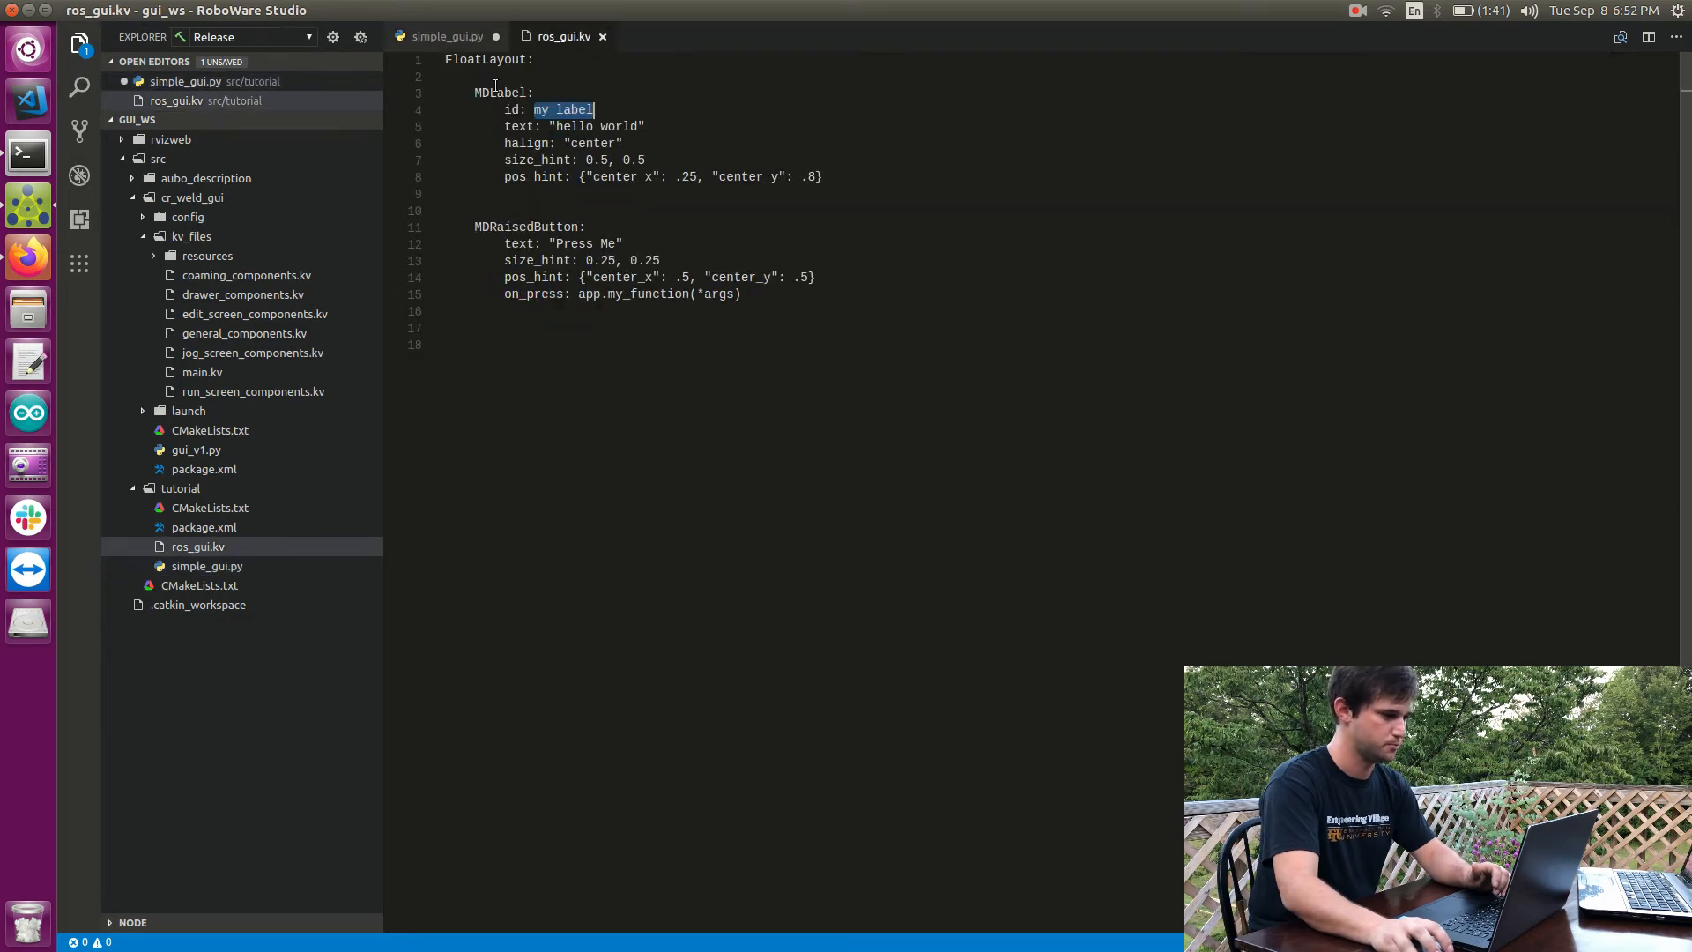
left_click(444, 36)
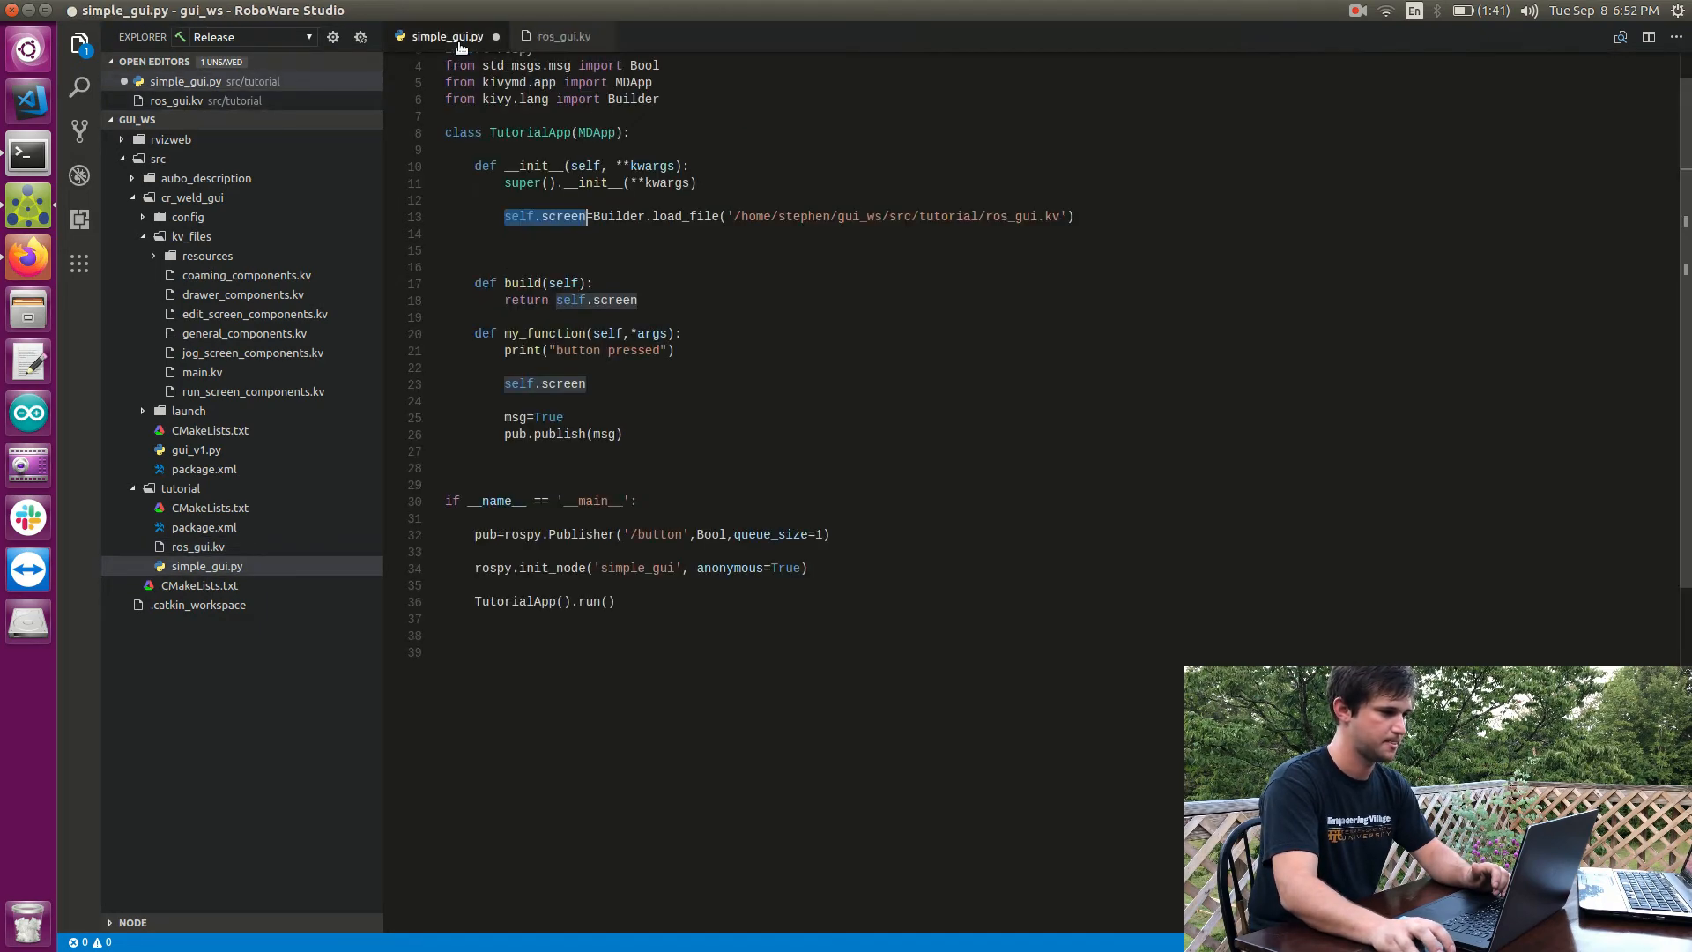
type(".")
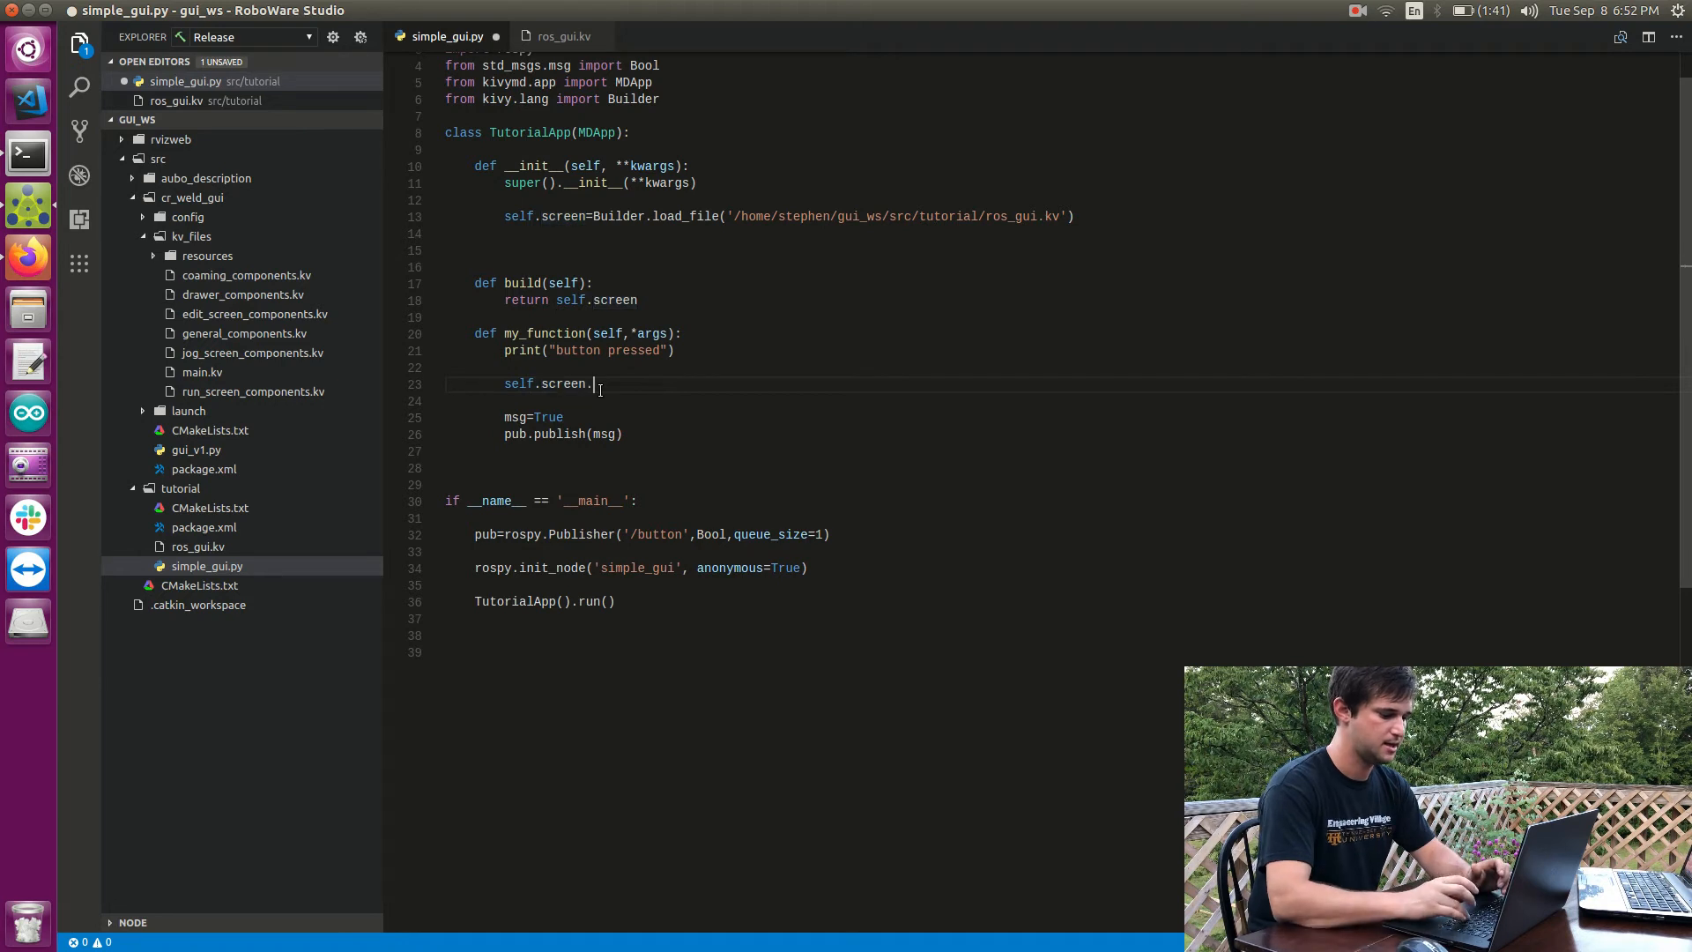
type("ids")
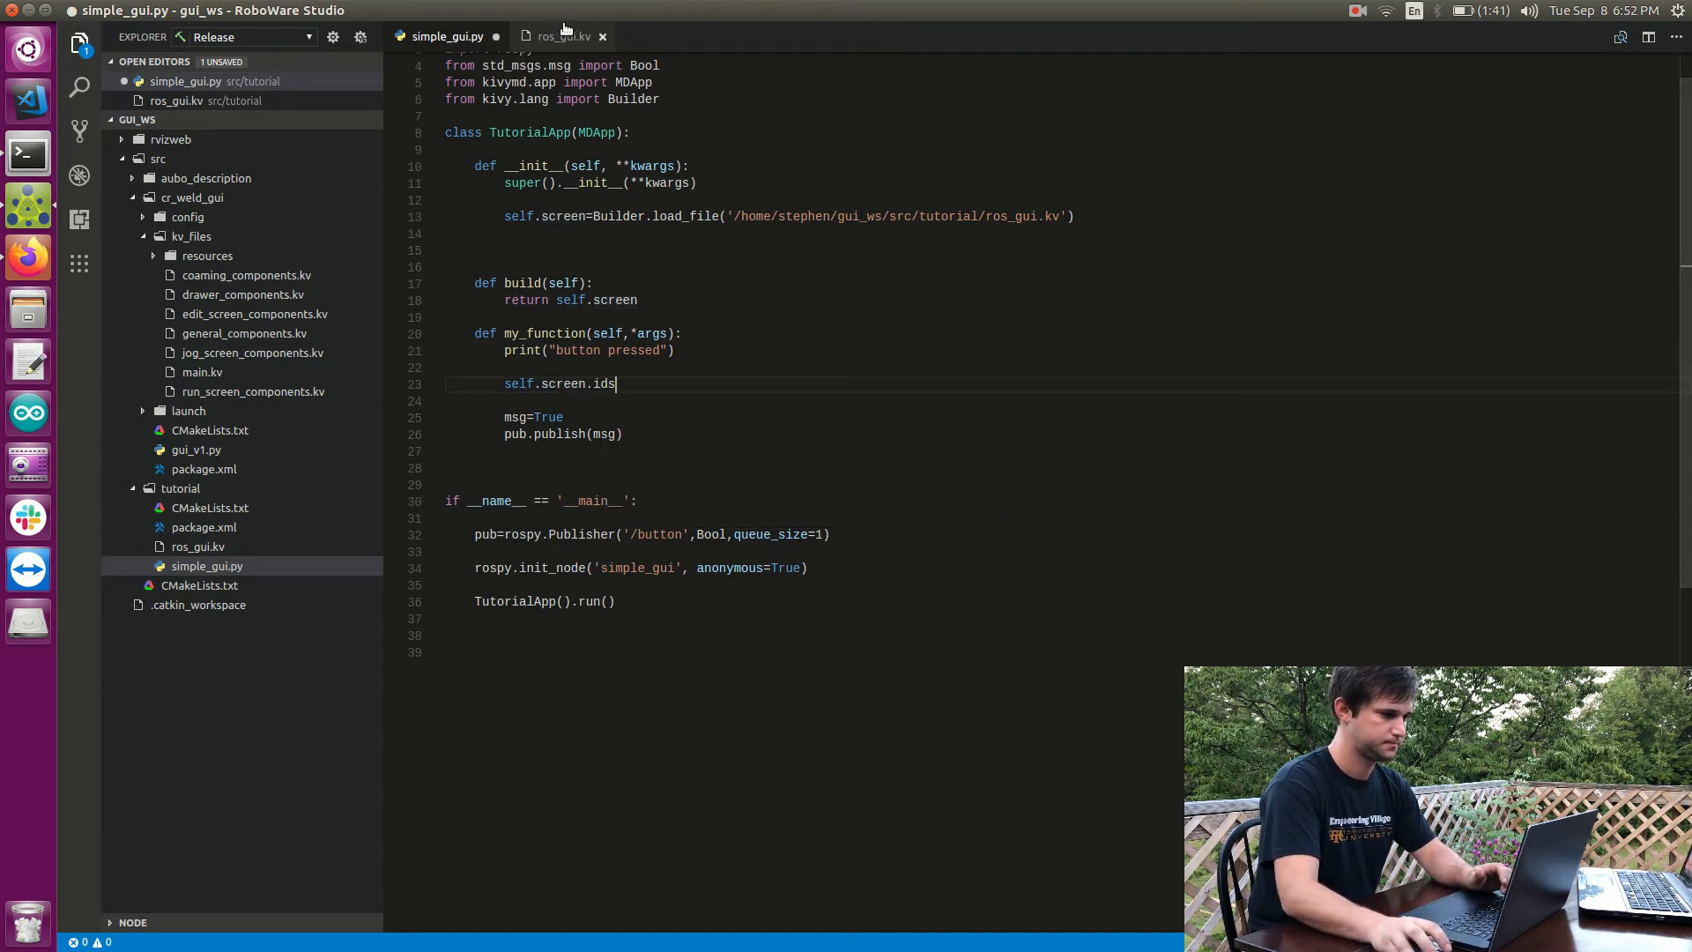
type(".m")
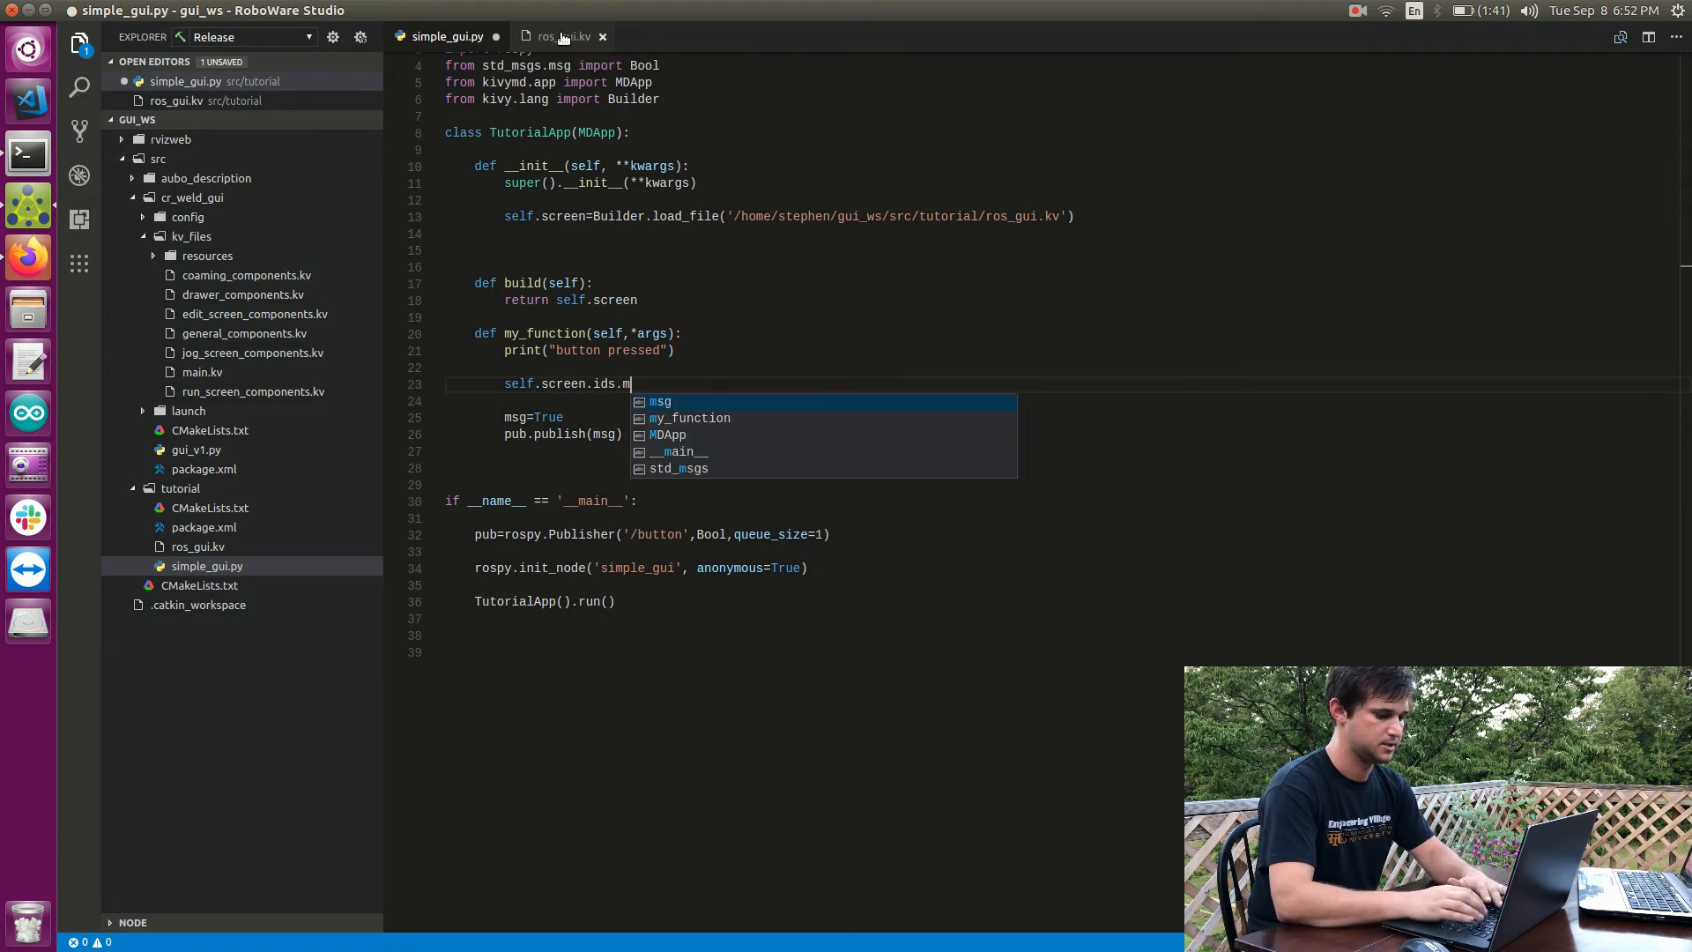
type("y_label")
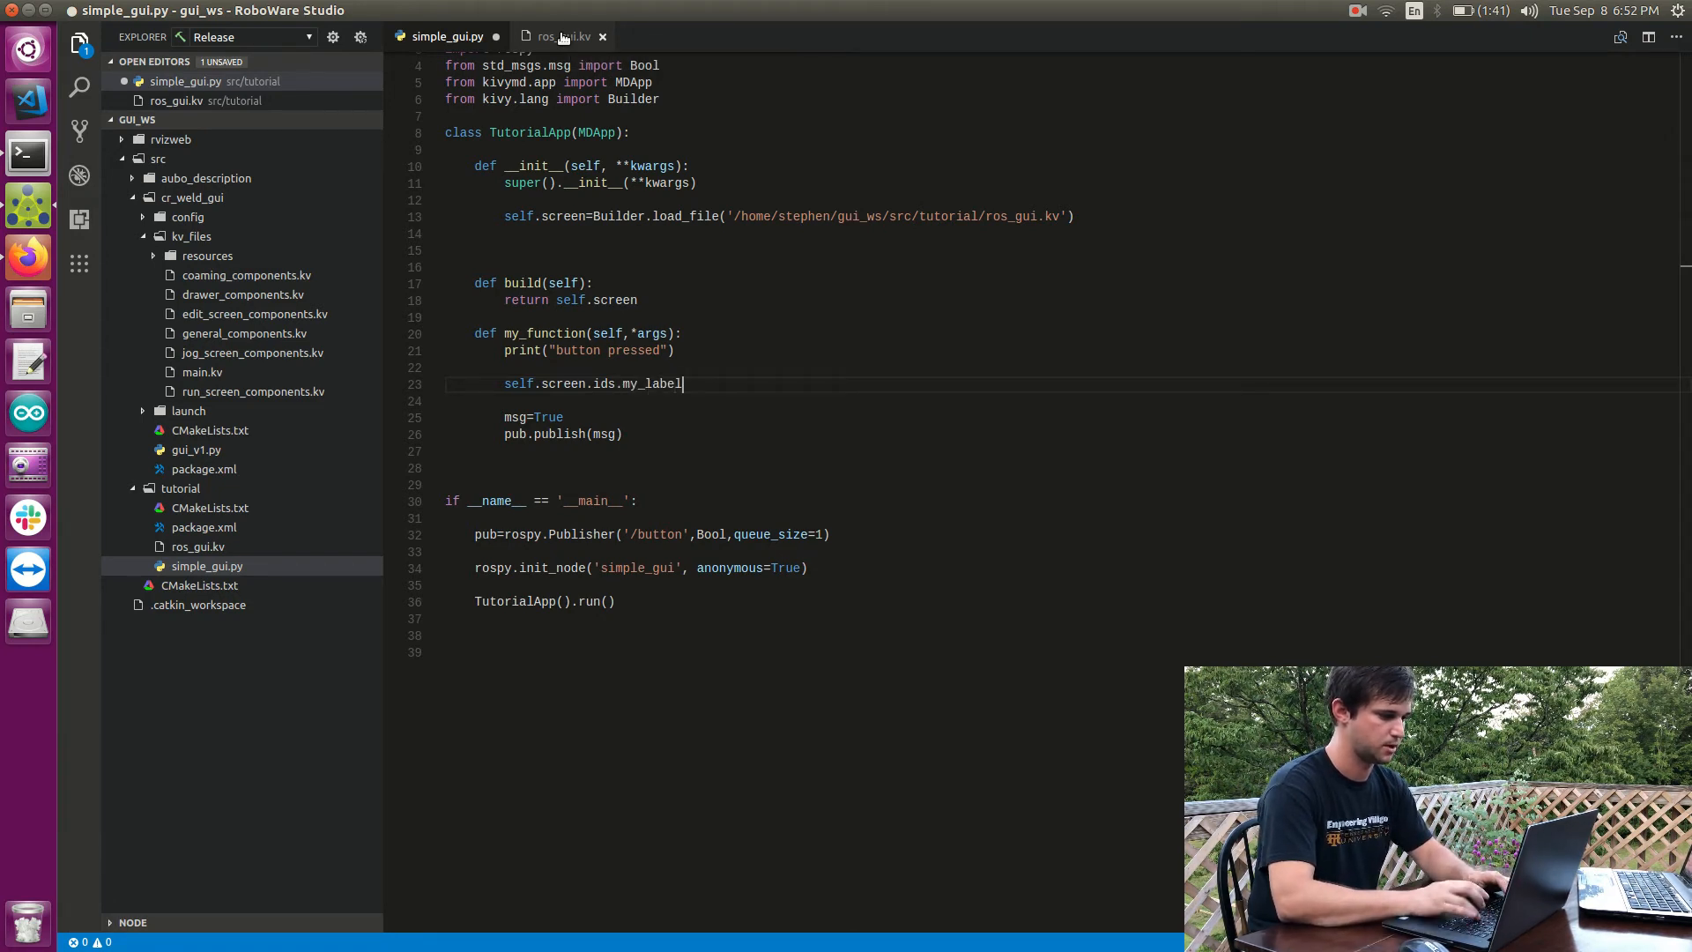
Step: Complete the line as self.screen.ids.my_label.text='button pressed'
left_click(560, 35)
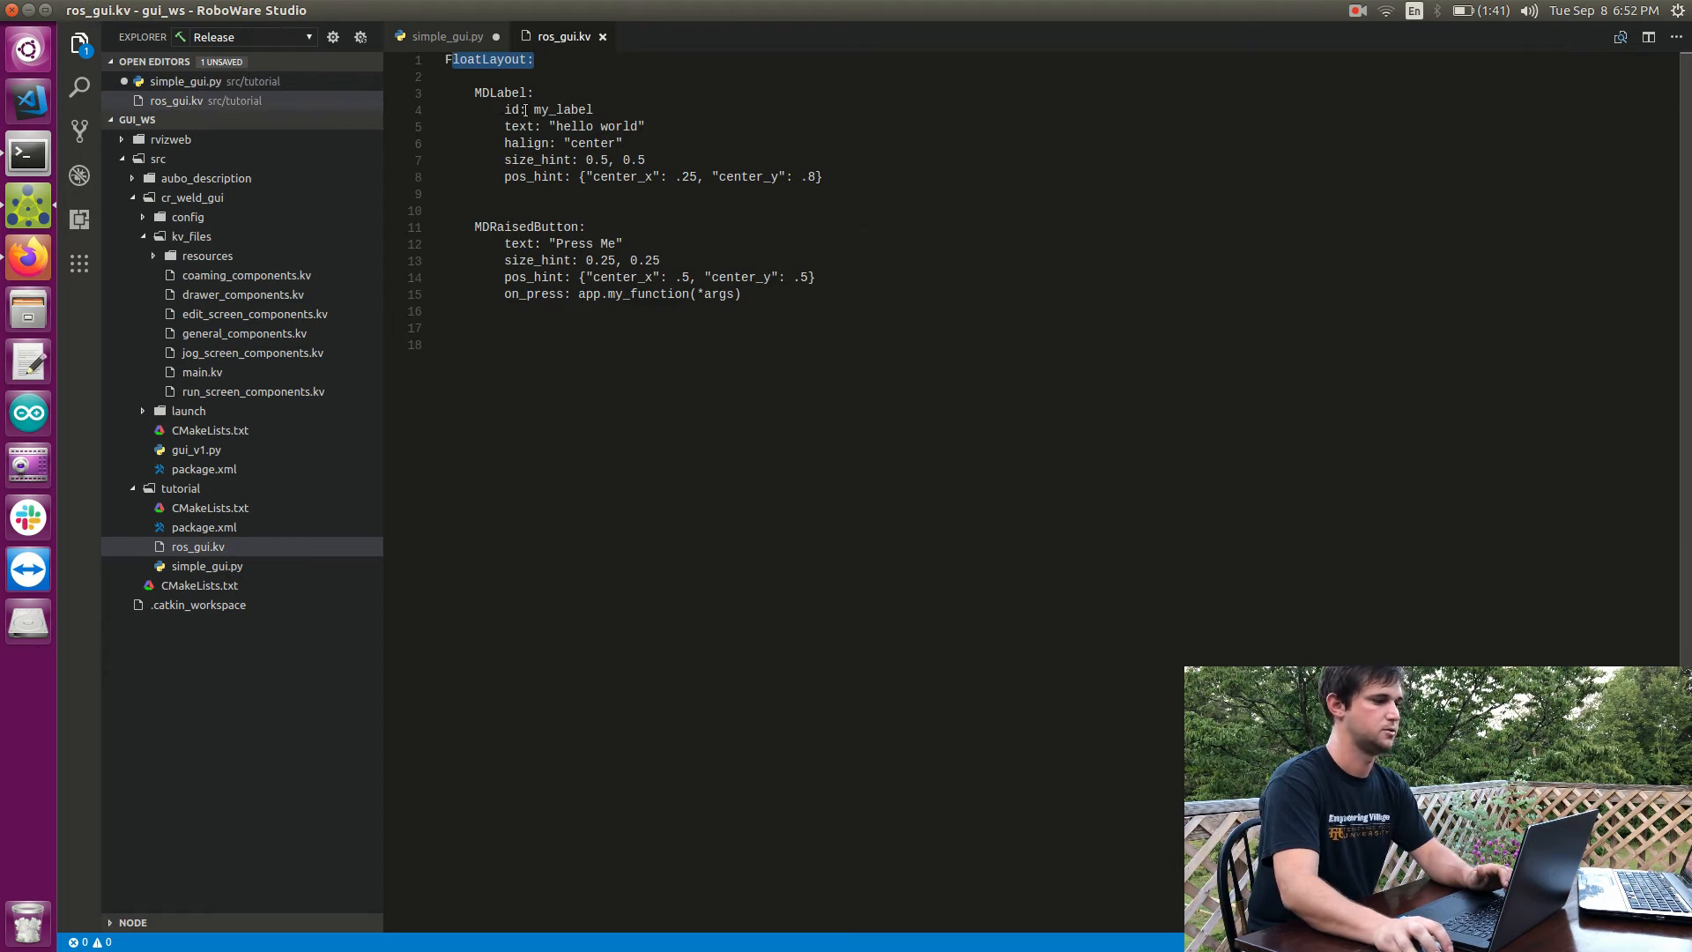
left_click(446, 35)
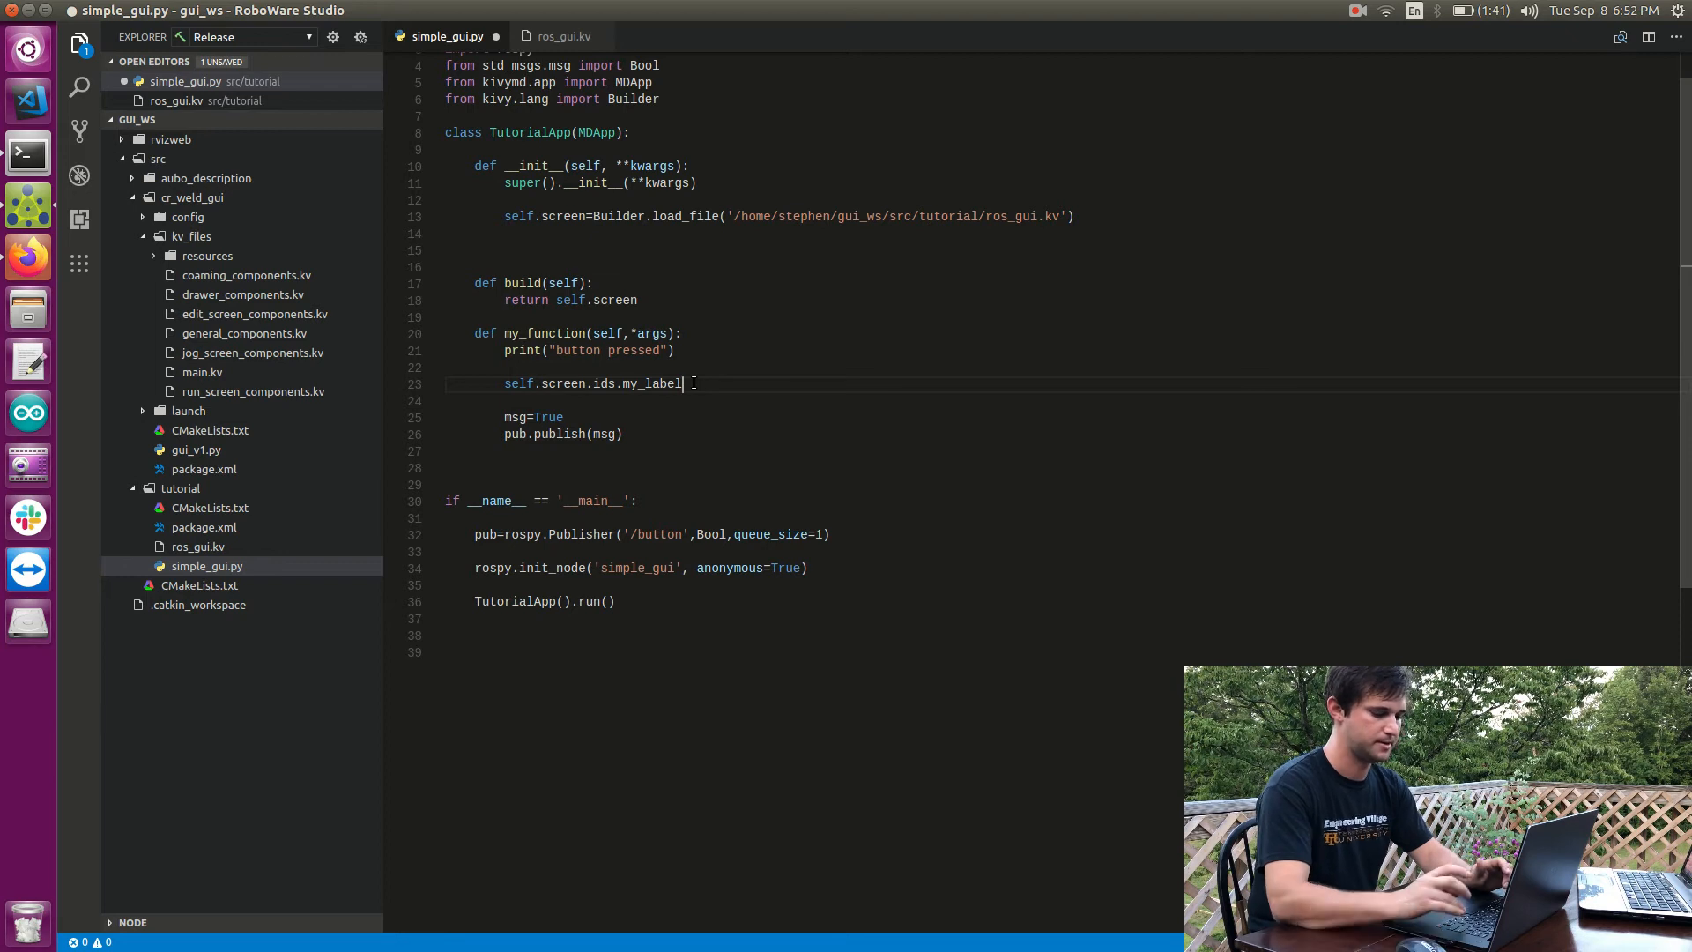
type(".ex")
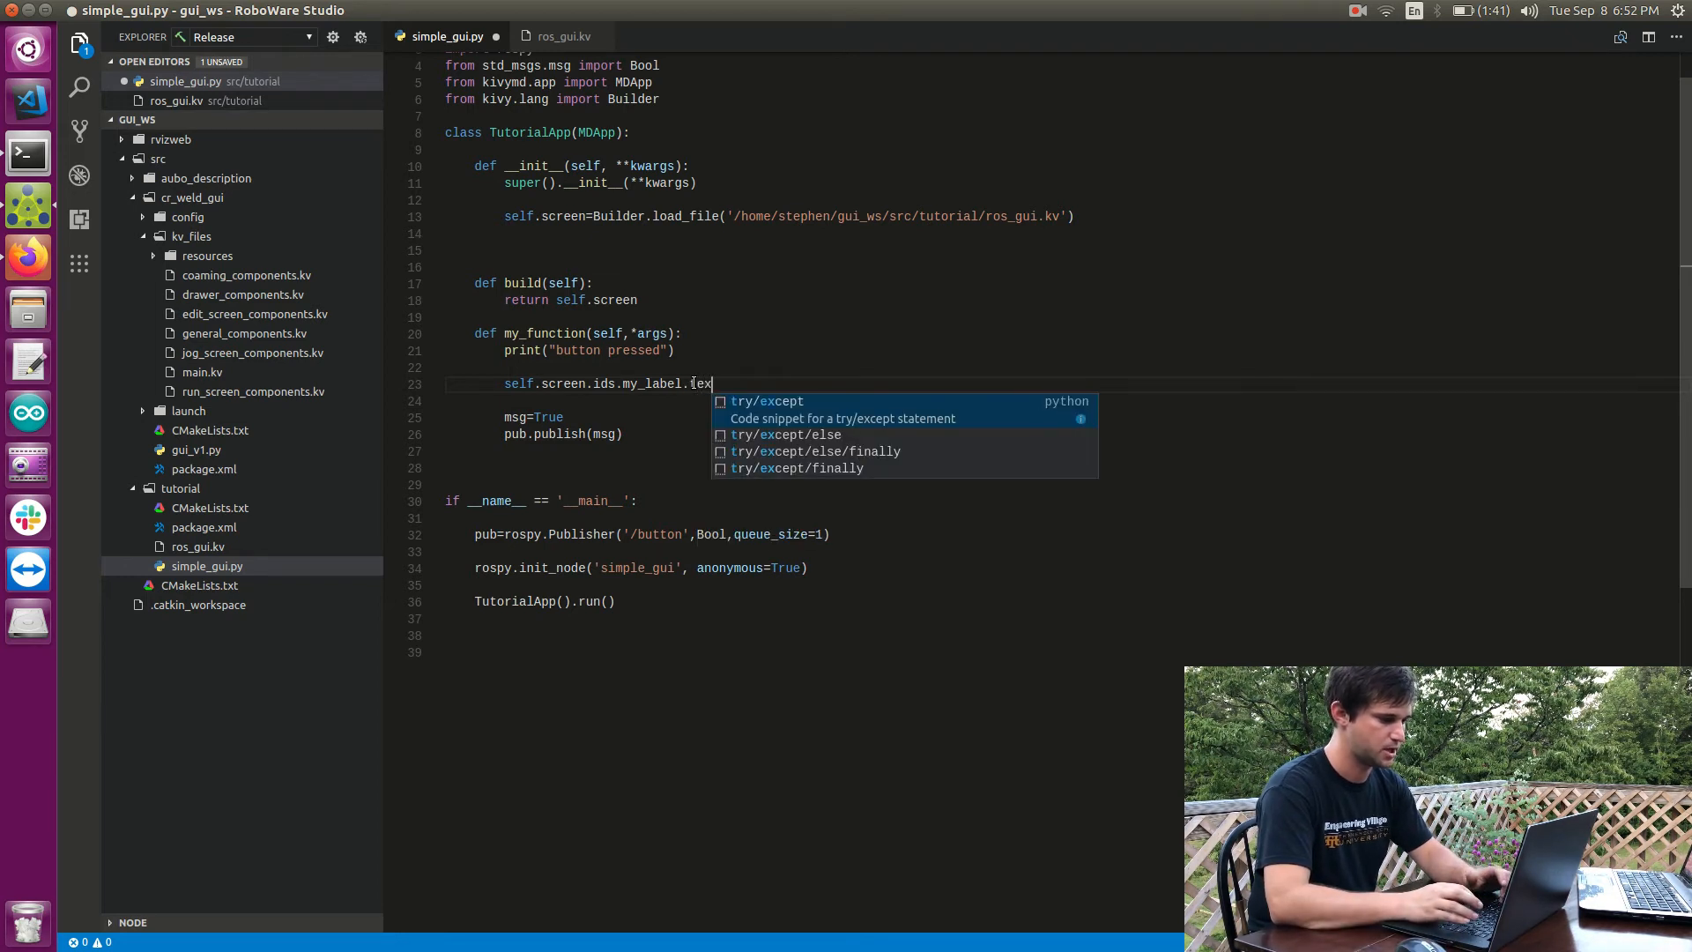
type("t=")
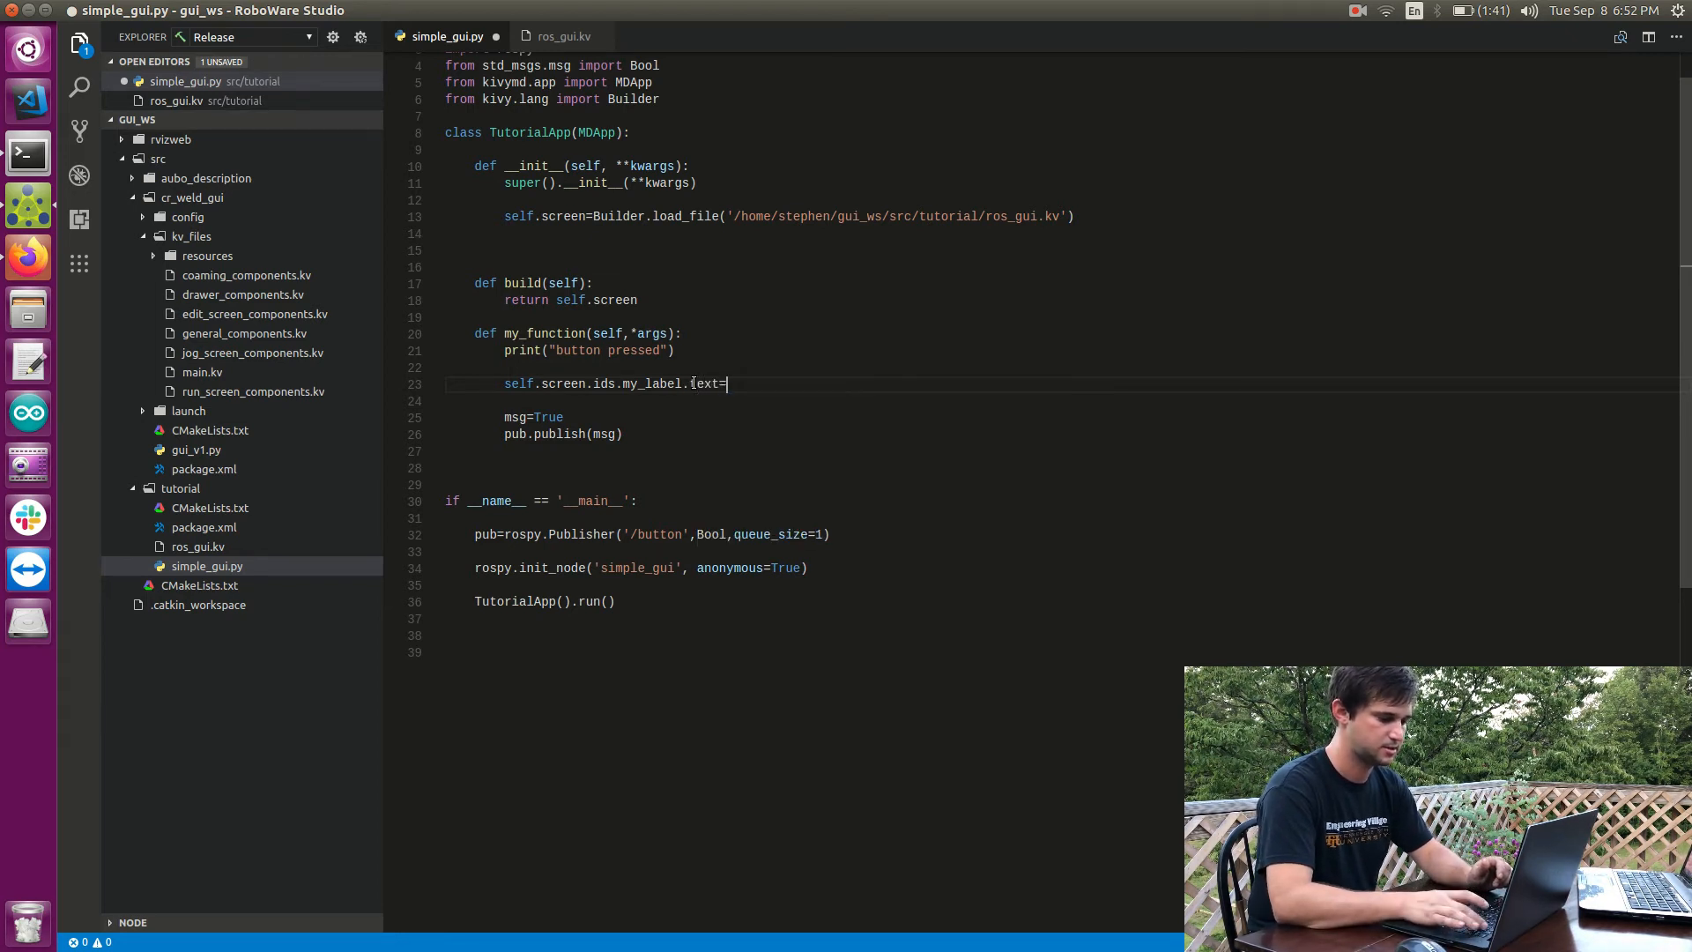
type("'button")
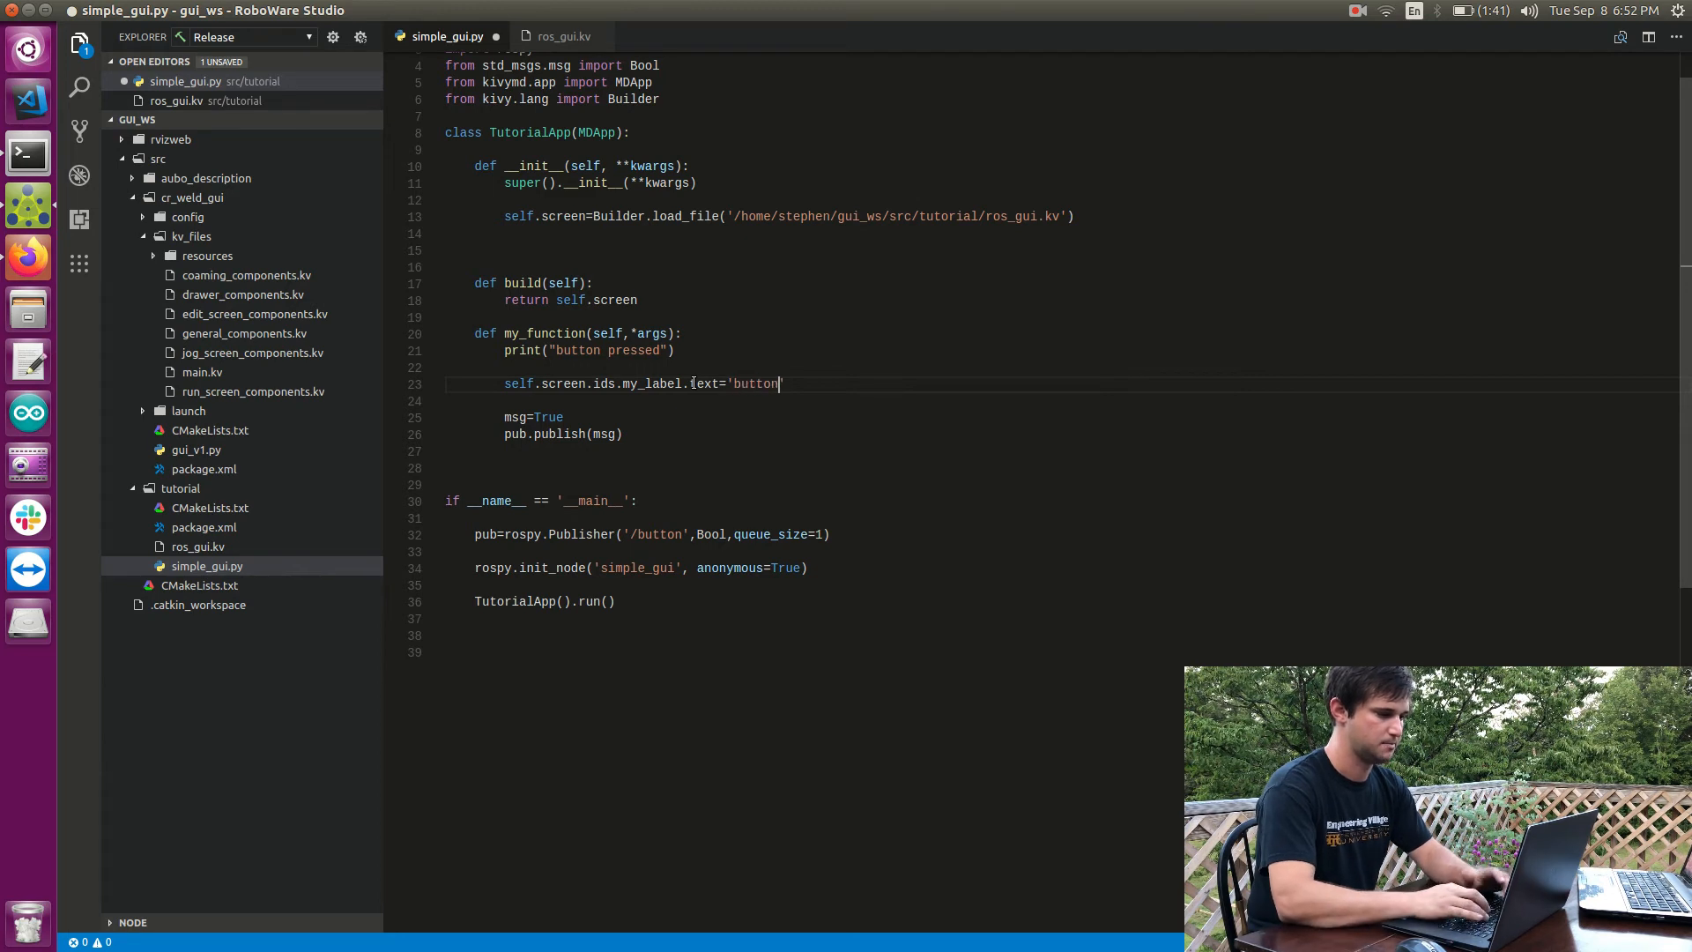
type("pressed")
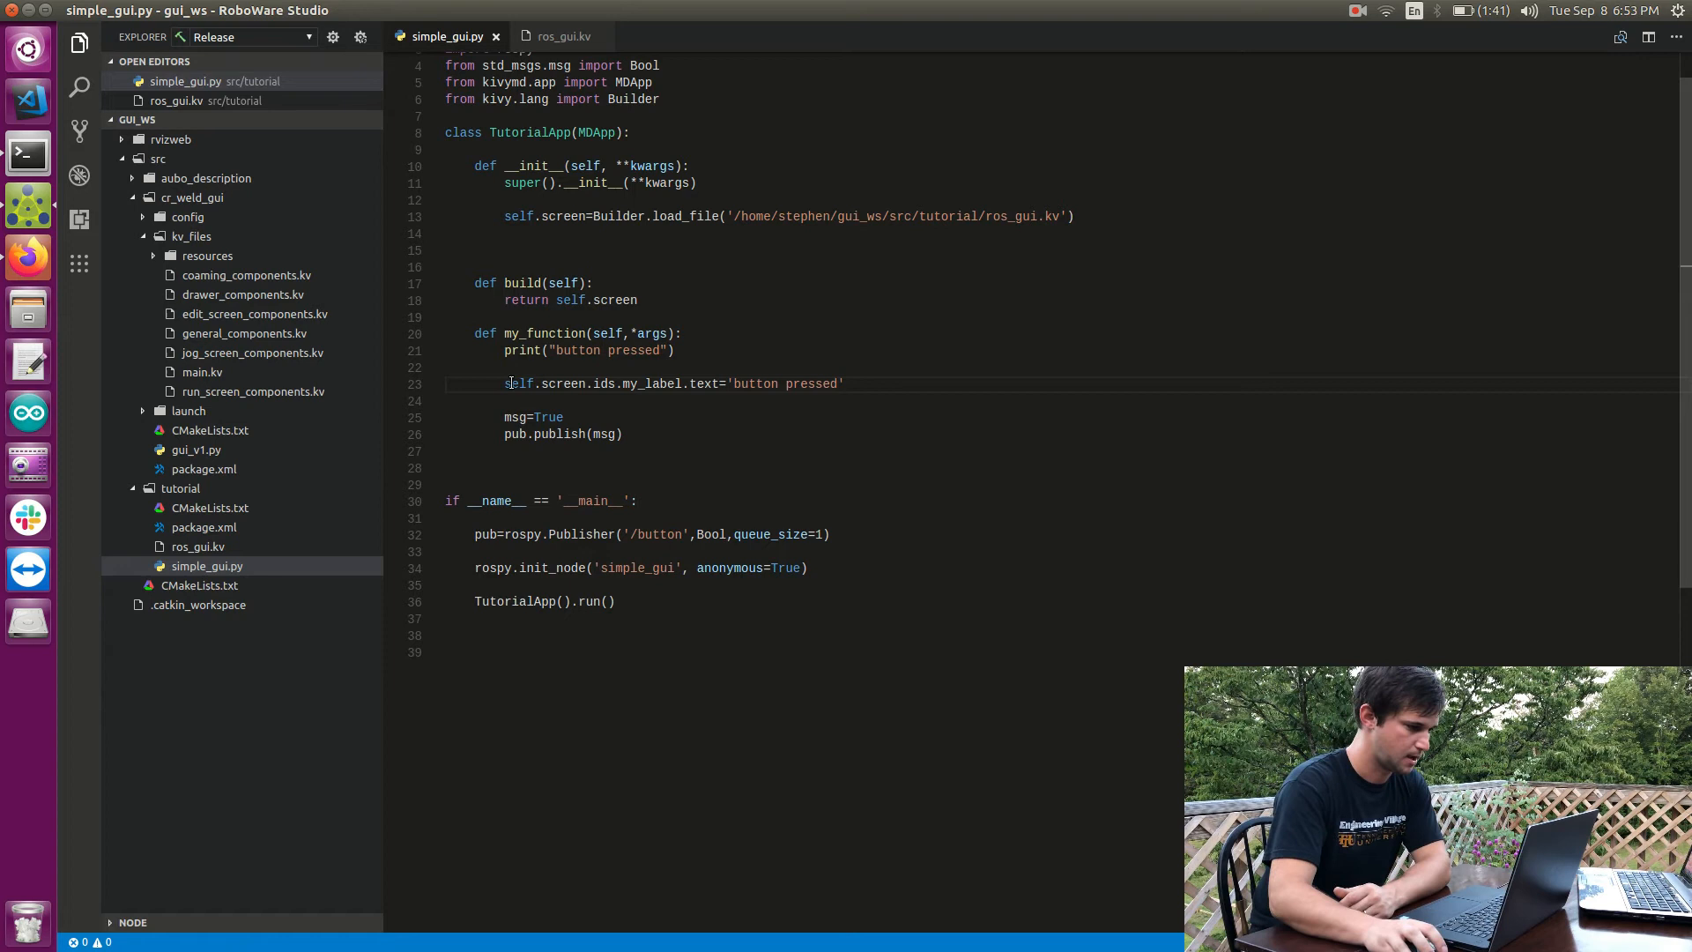
Step: Highlight self, screen and ids in the label-update line, then bring up ros_gui.kv
double_click(516, 382)
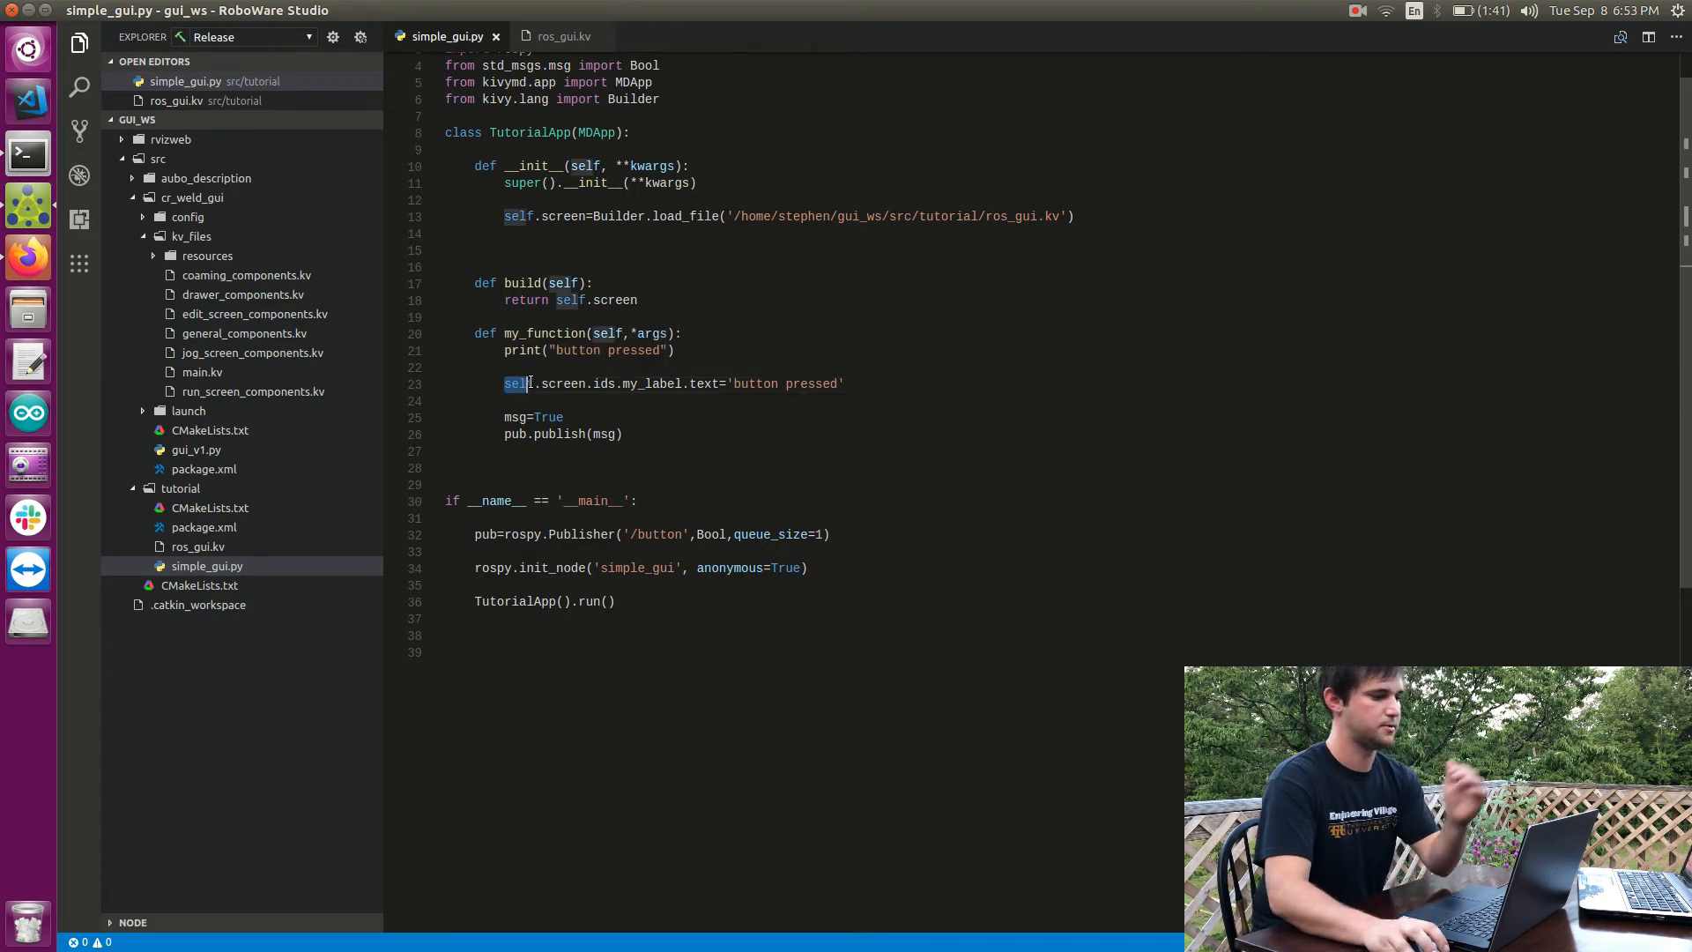
left_click_drag(534, 382, 717, 382)
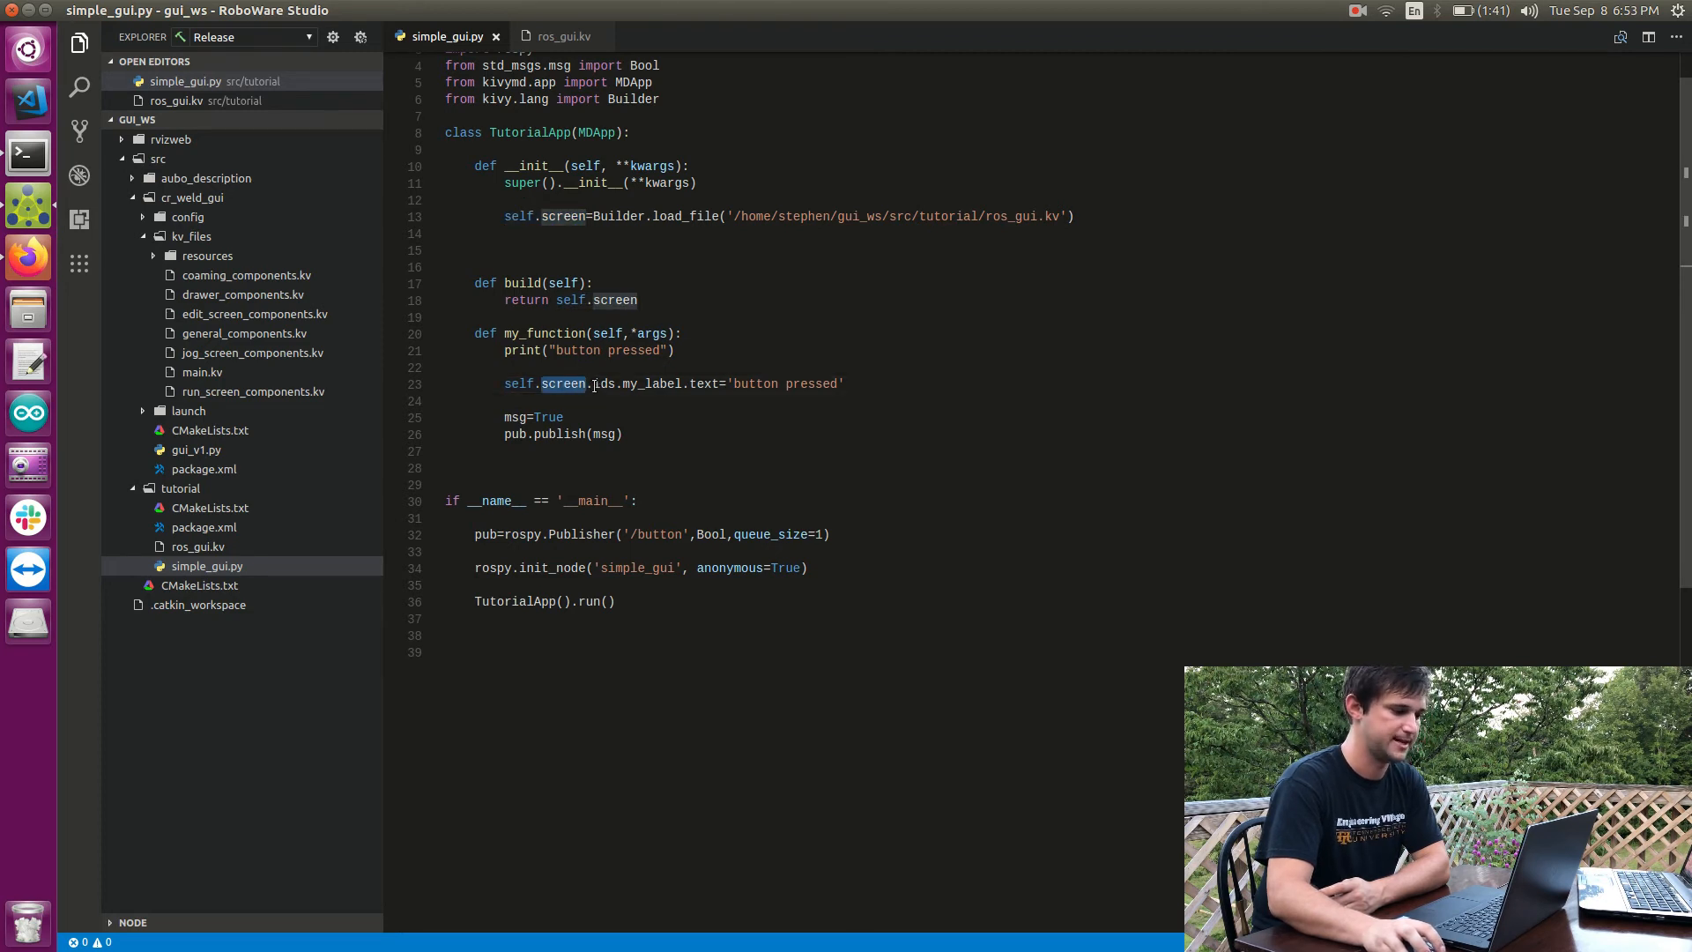
double_click(602, 382)
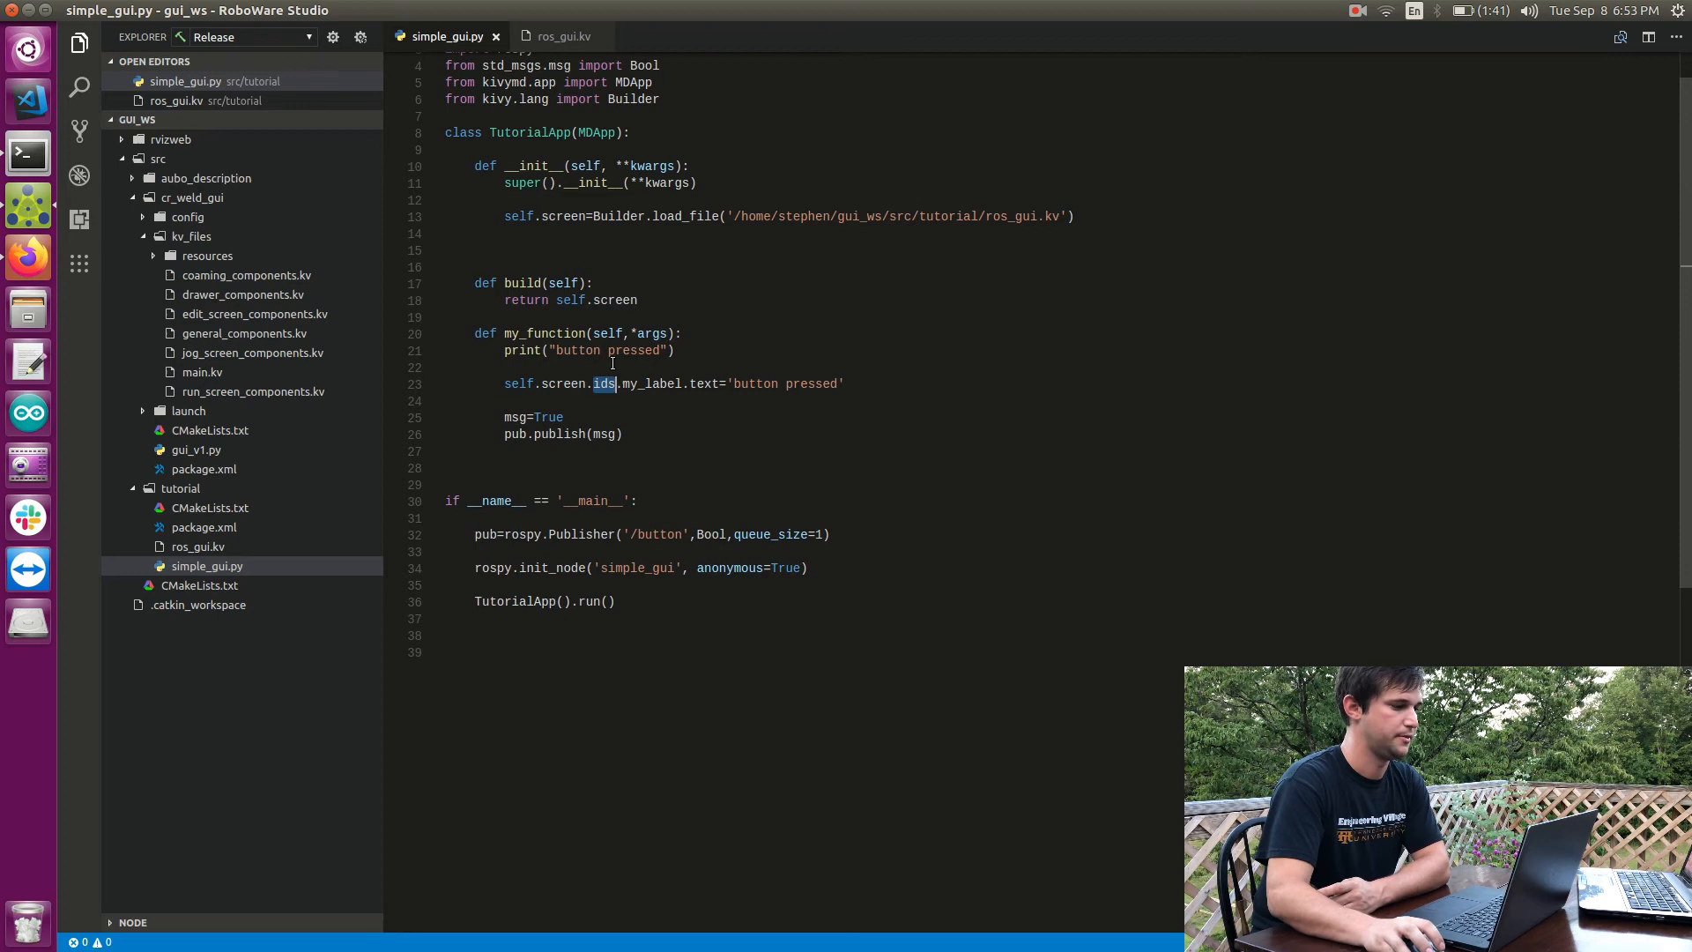
left_click(559, 36)
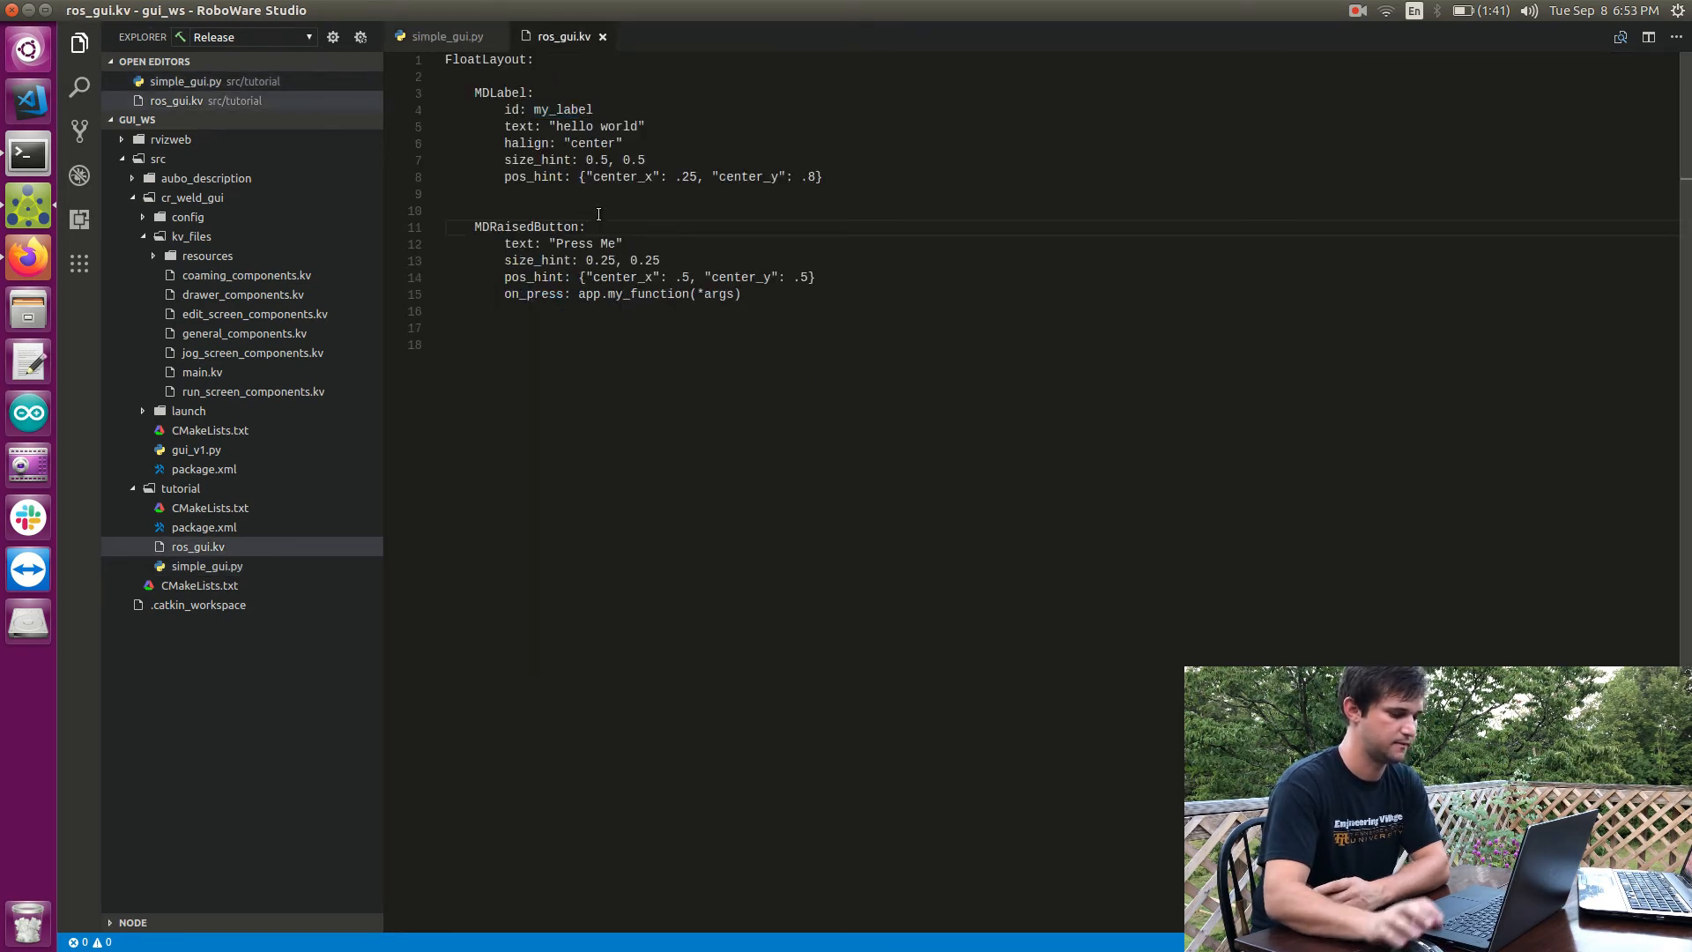
Step: Give the MDRaisedButton the id my_button, then return to simple_gui.py
type("id")
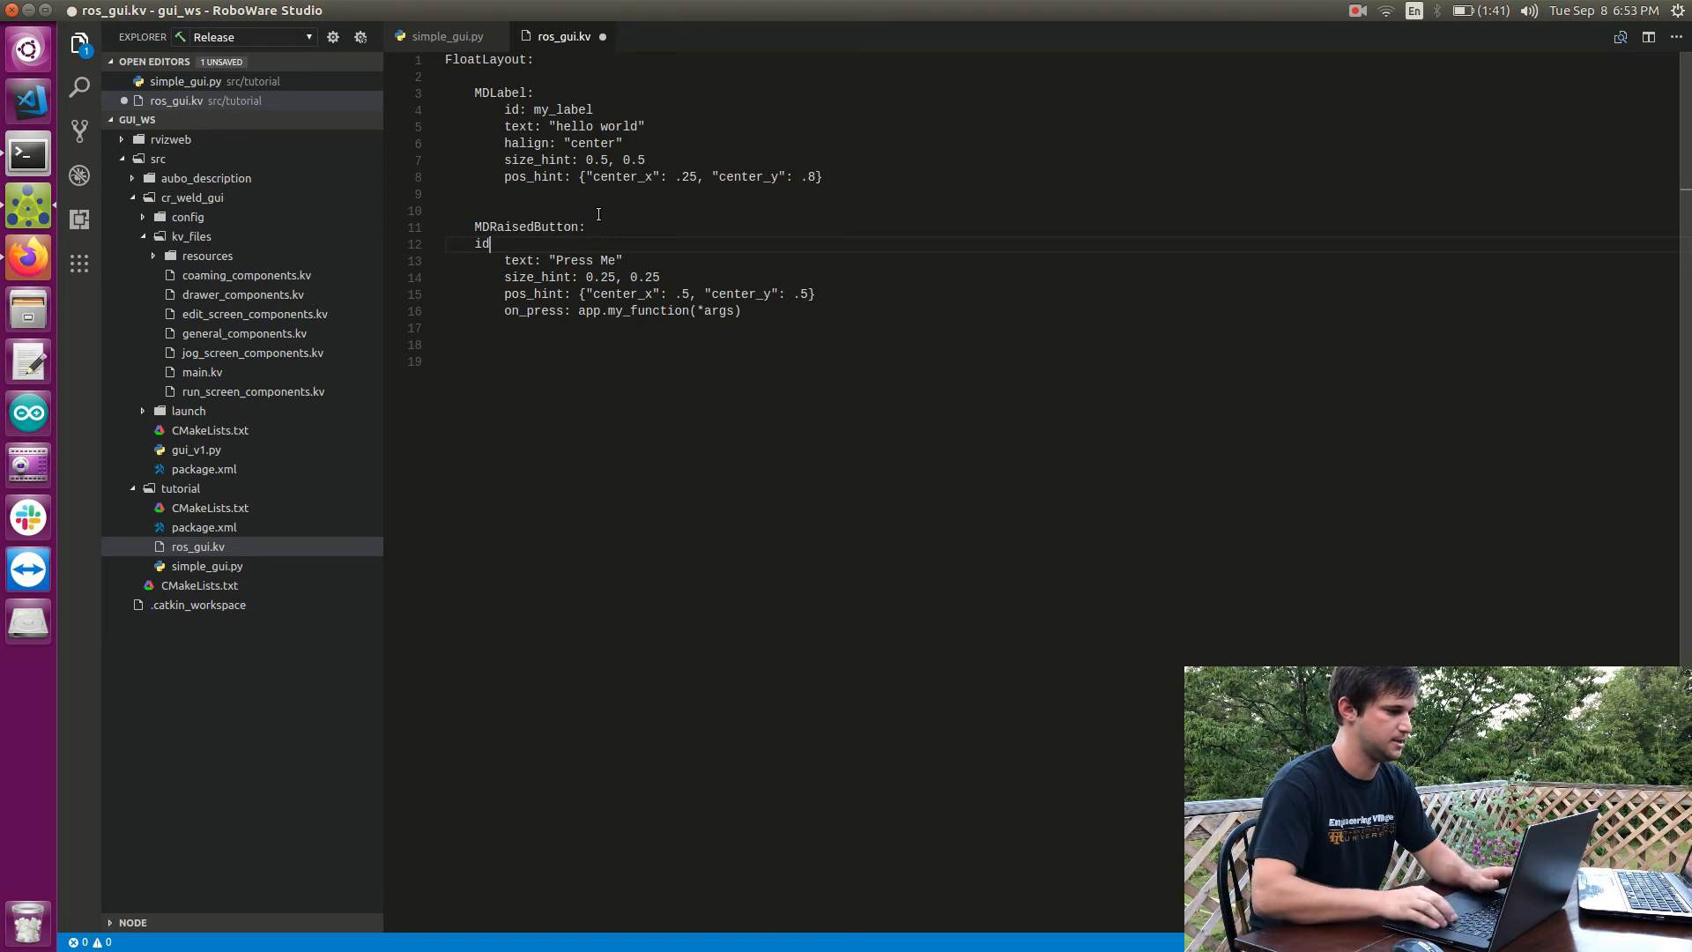
type(":")
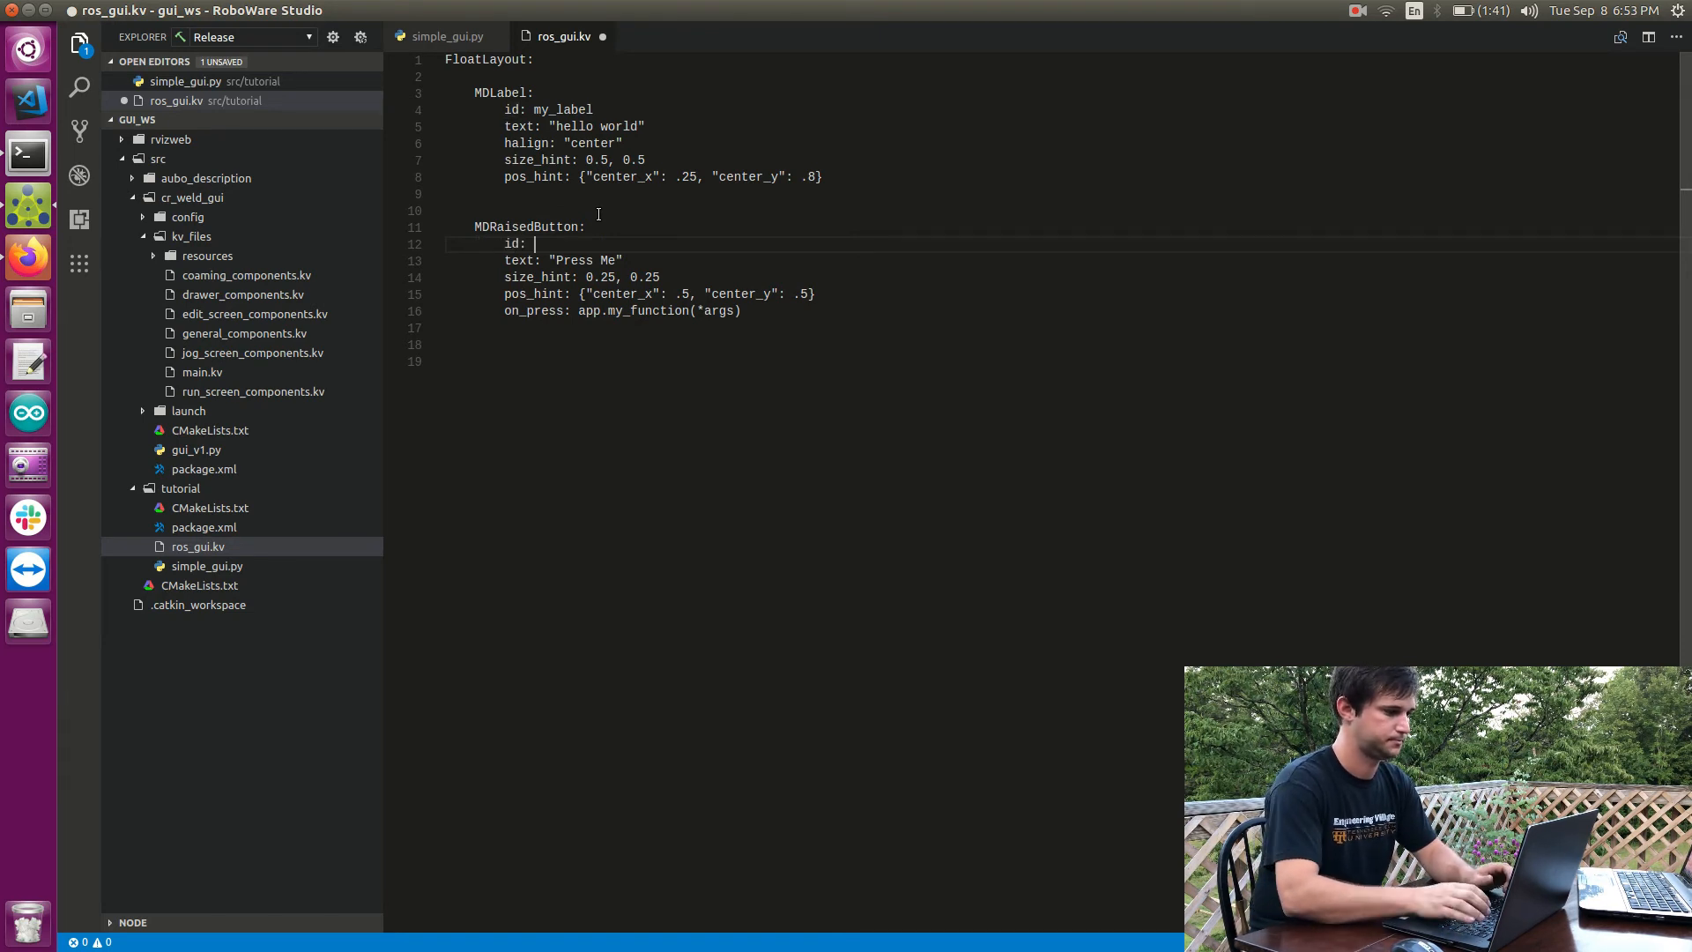
type("my_button")
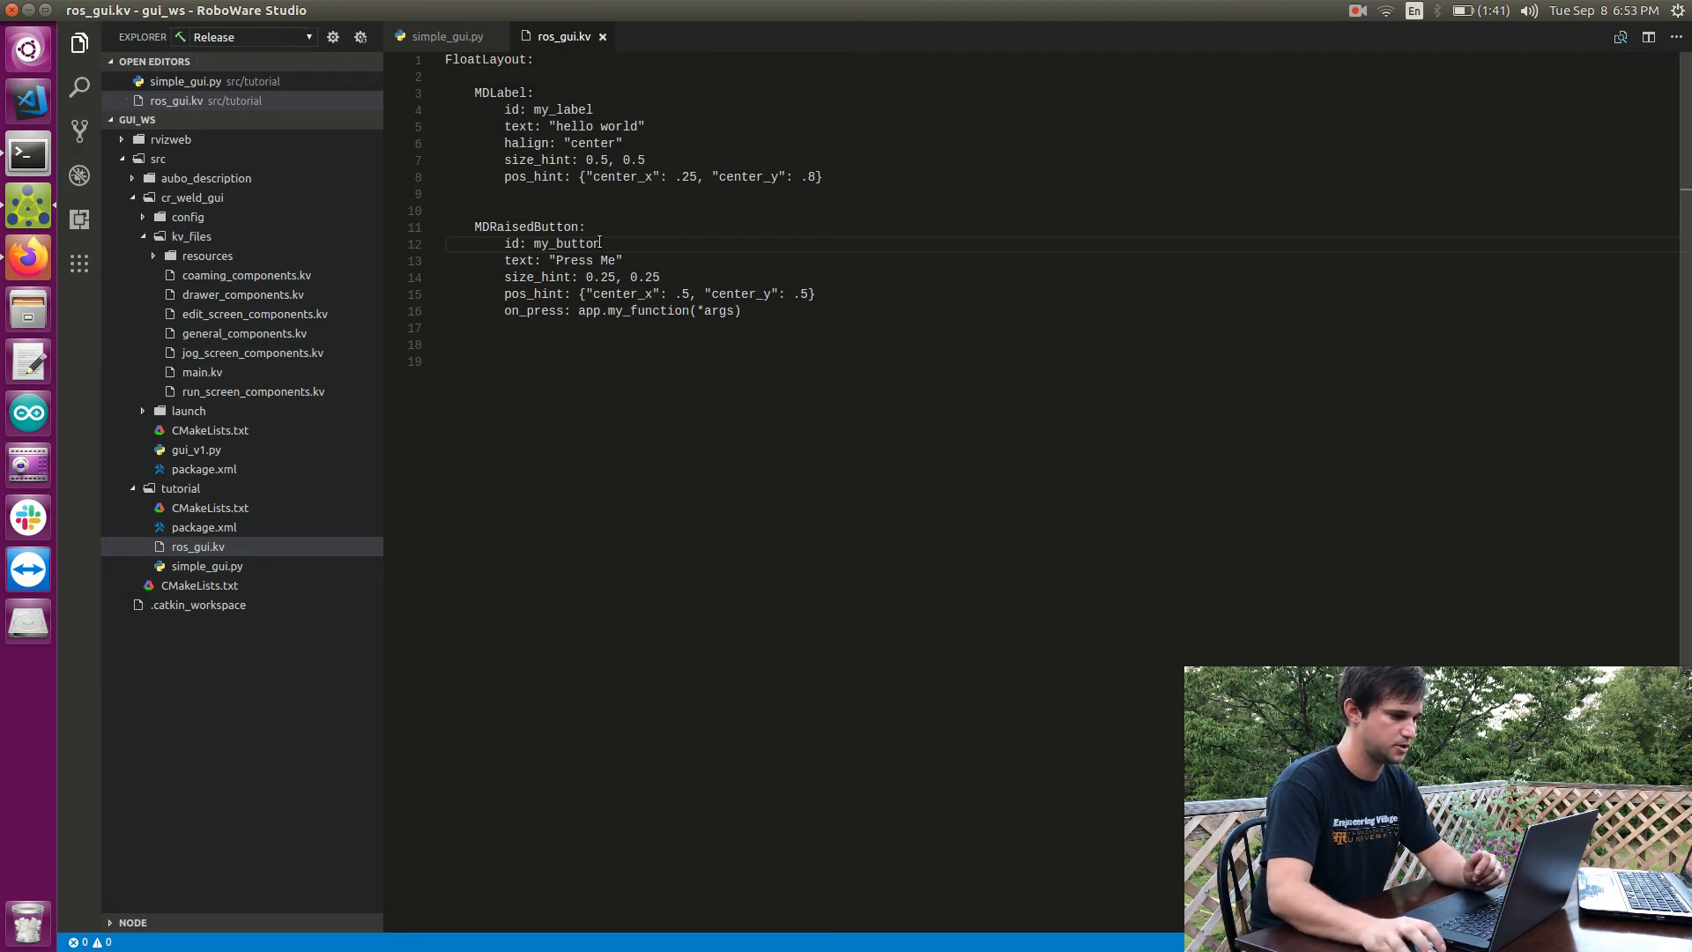
left_click(444, 35)
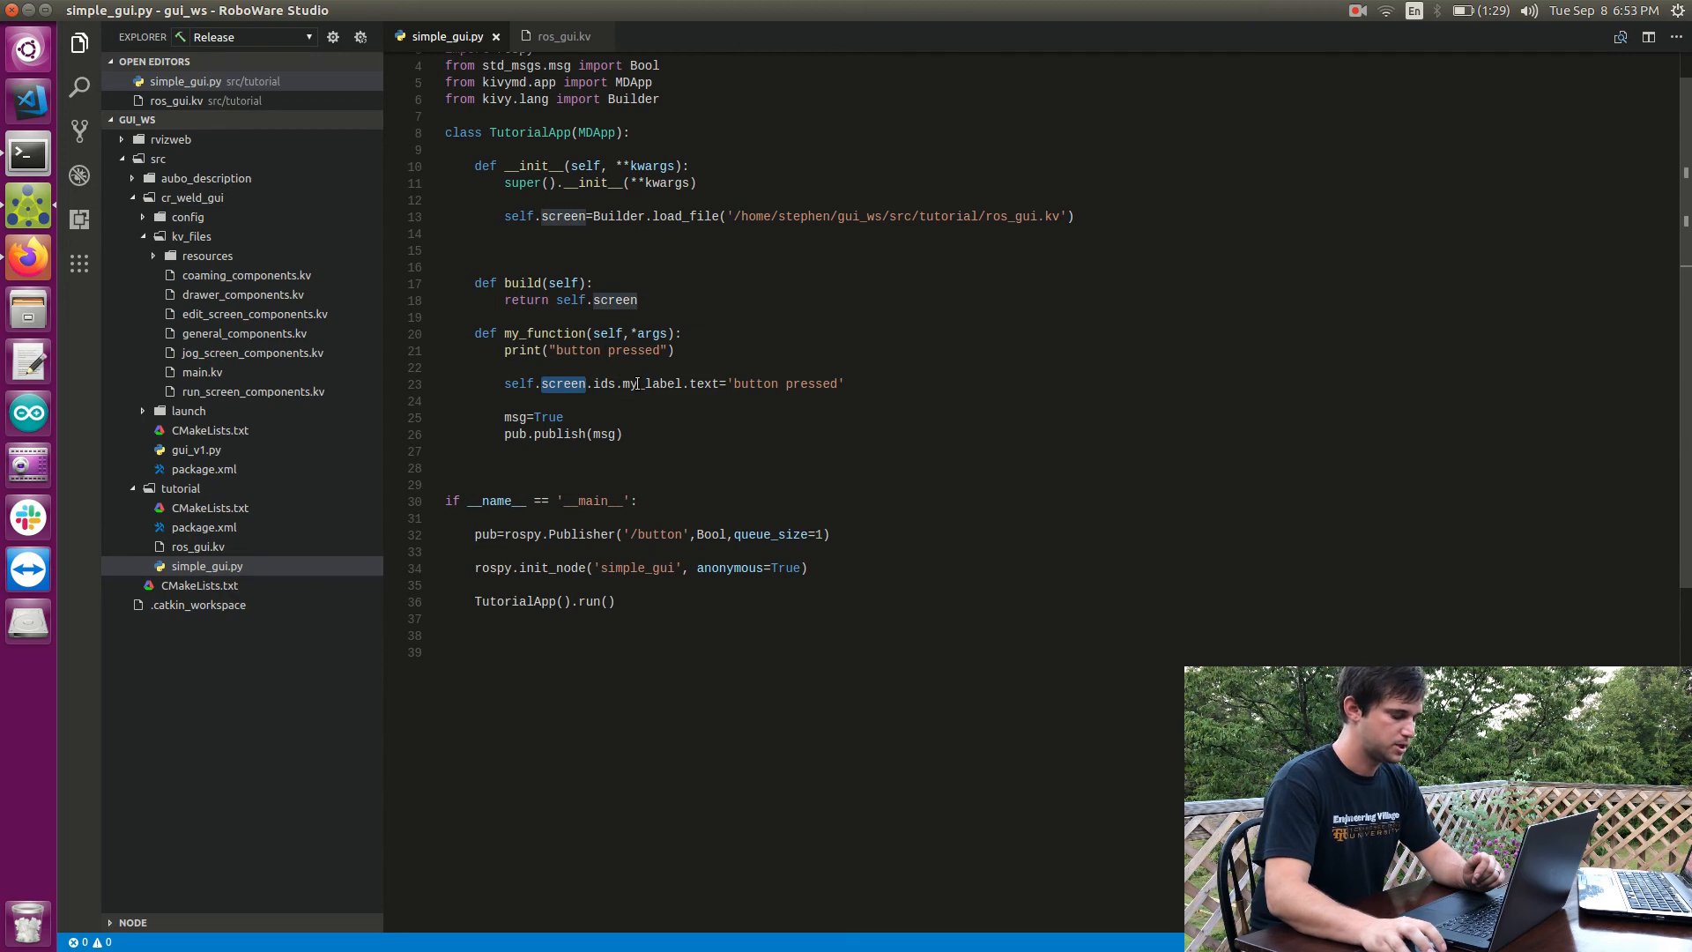
double_click(651, 382)
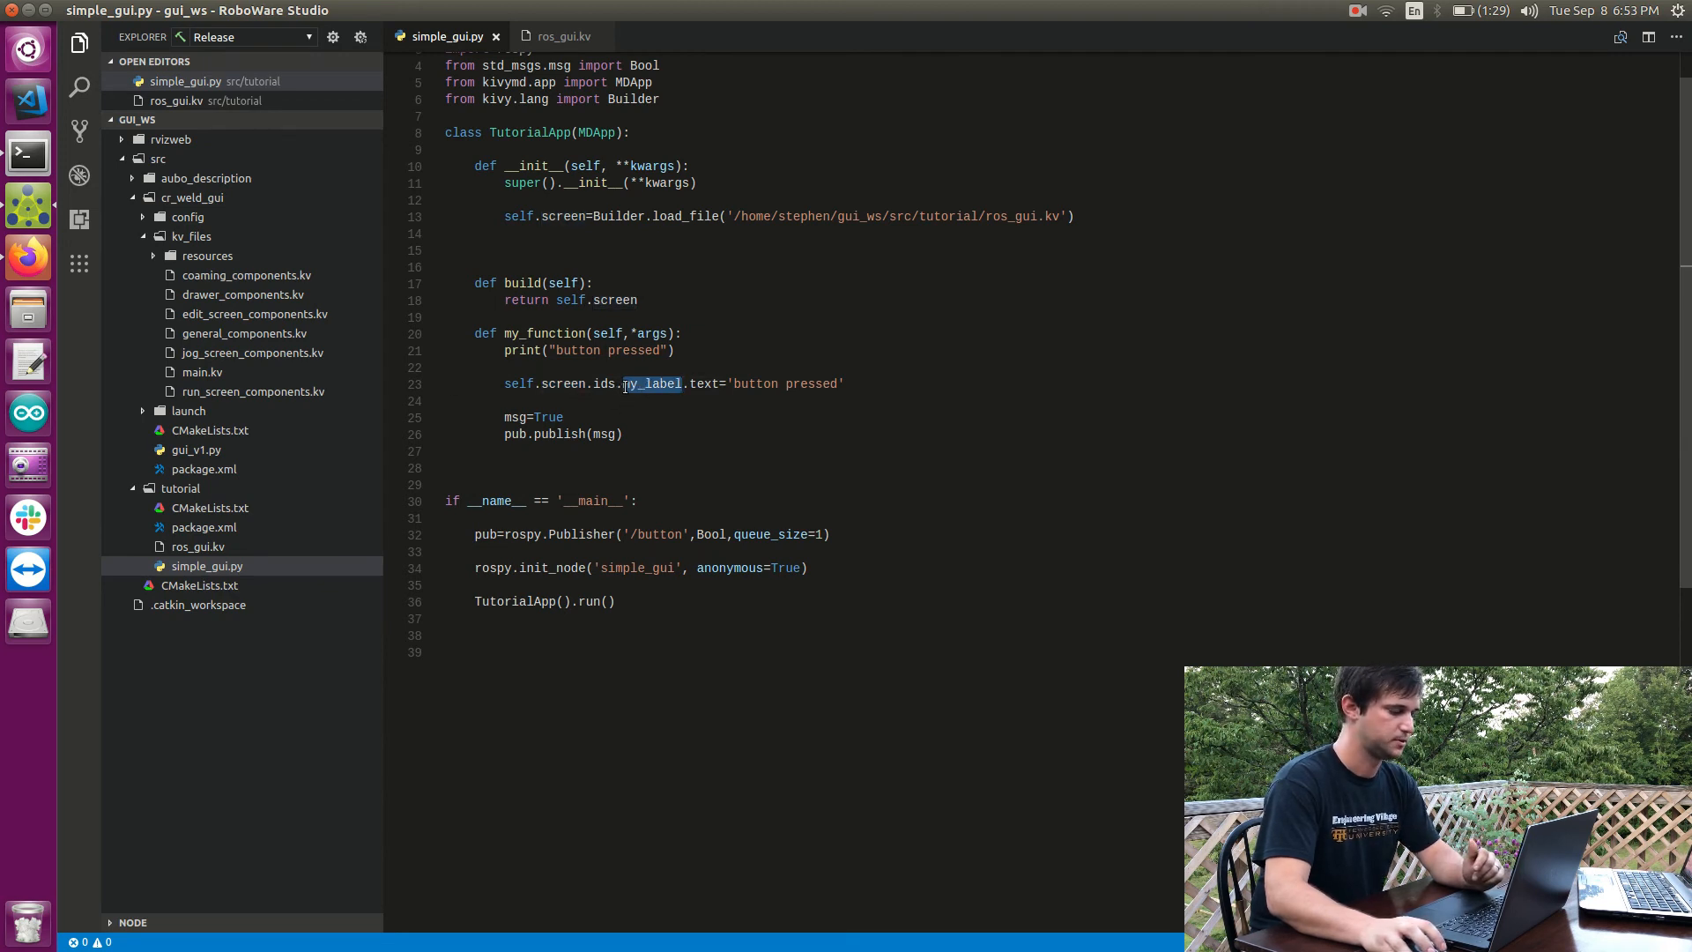
double_click(651, 384)
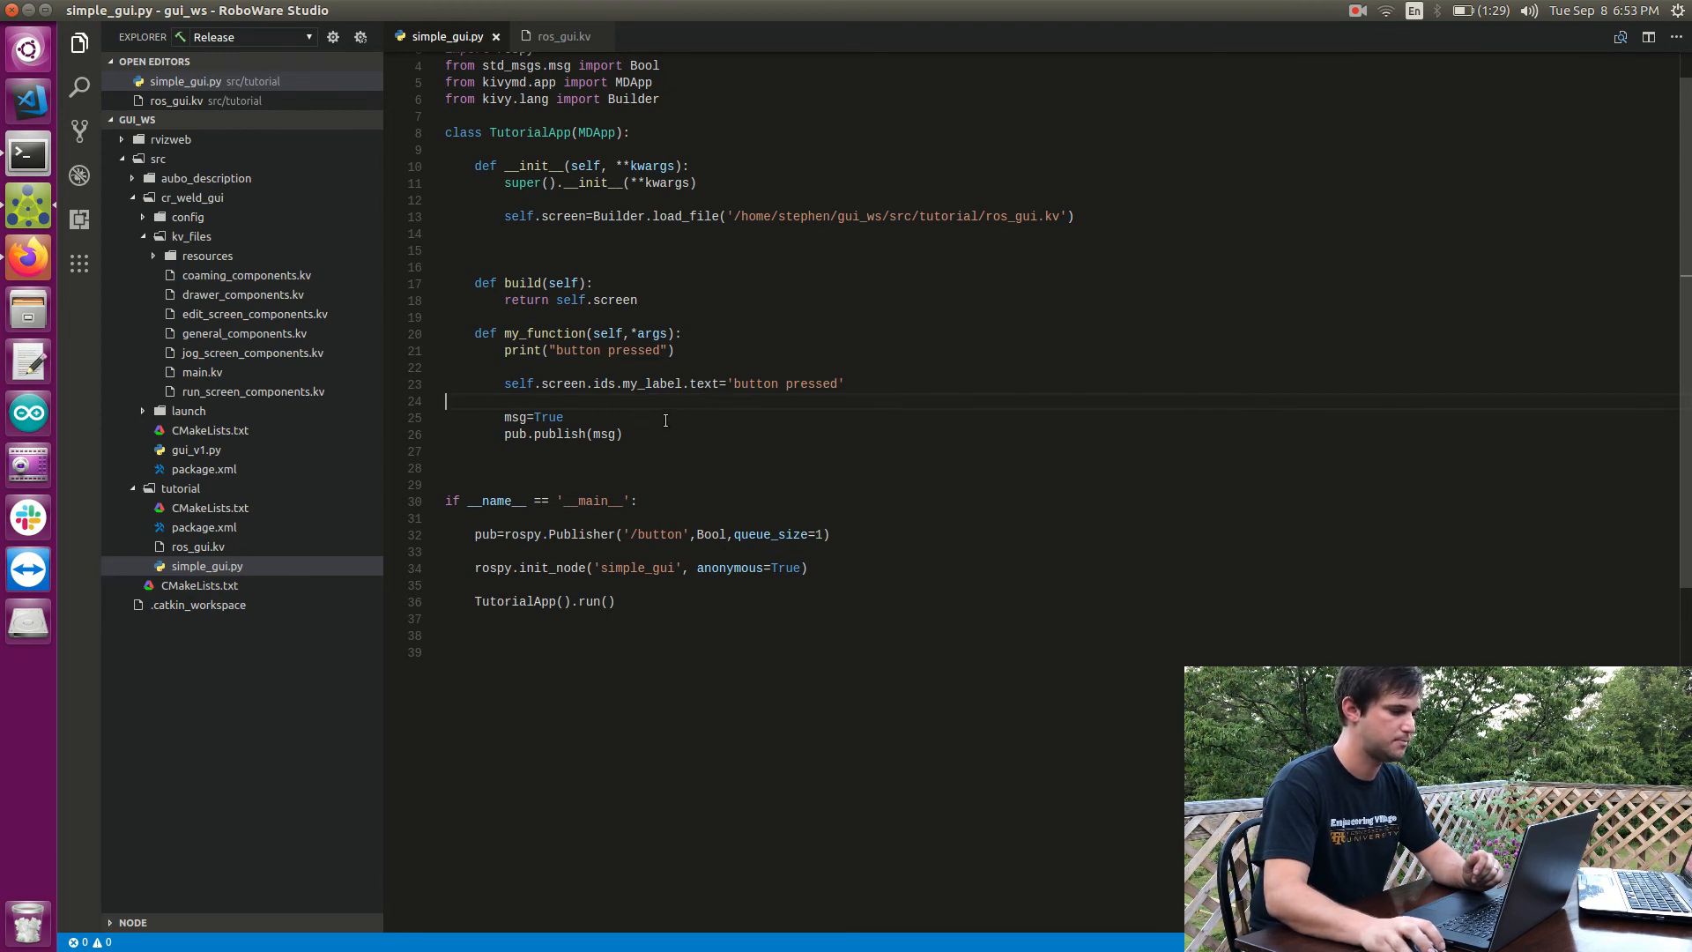
mouse_move(703, 382)
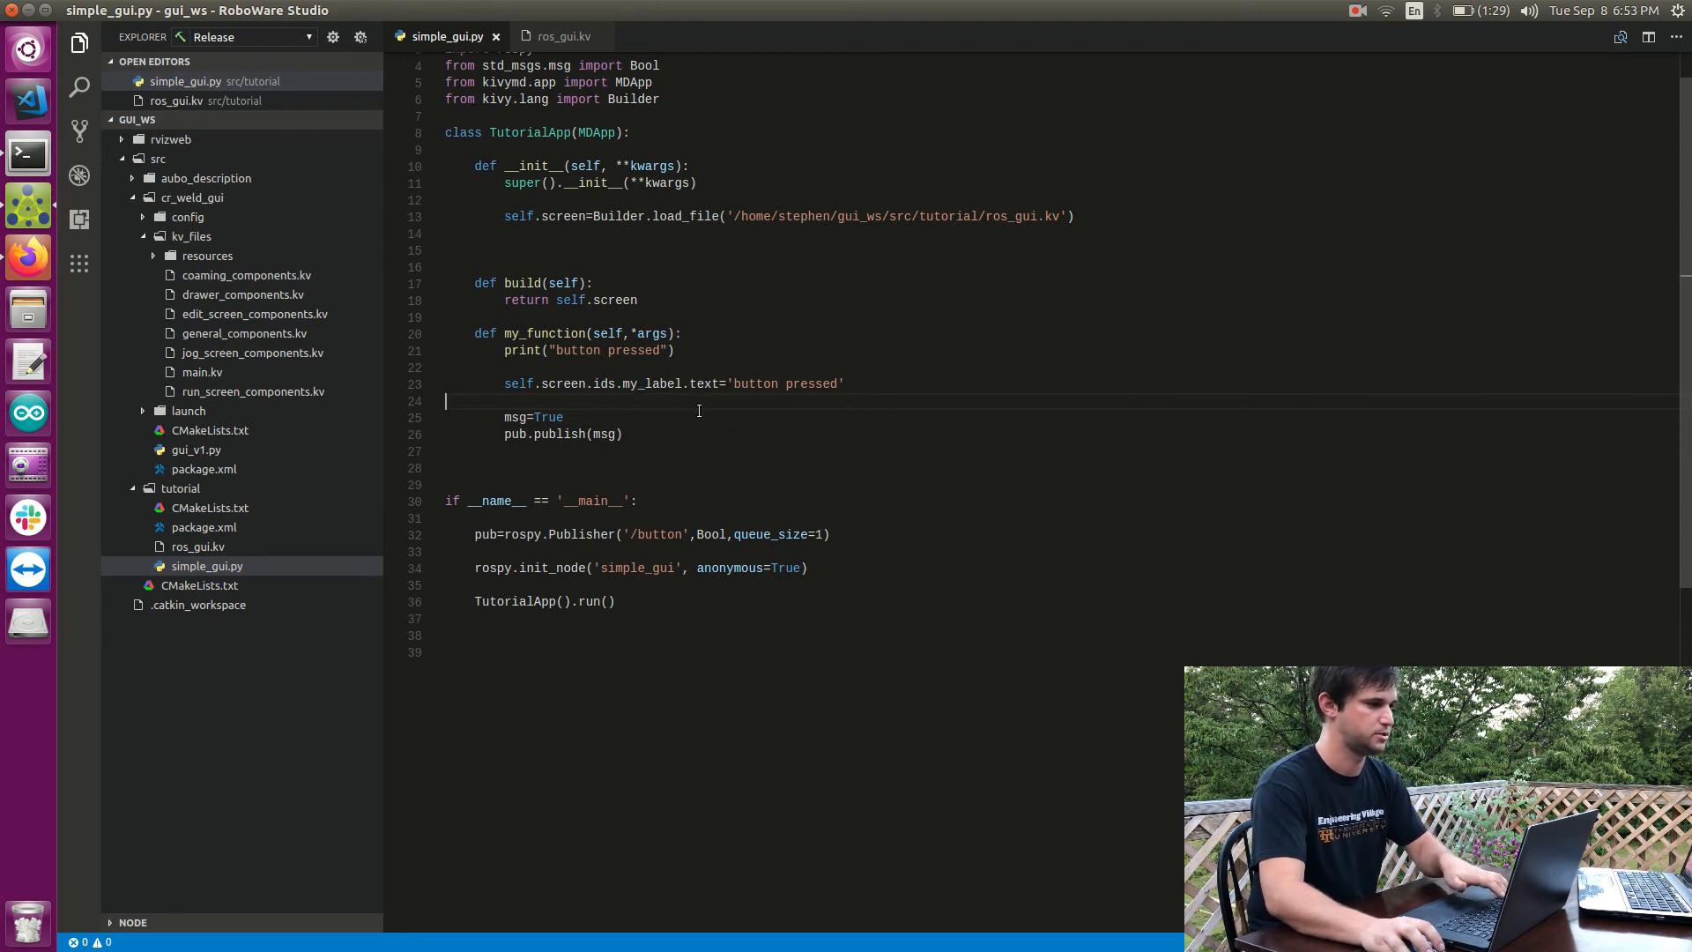
left_click(27, 152)
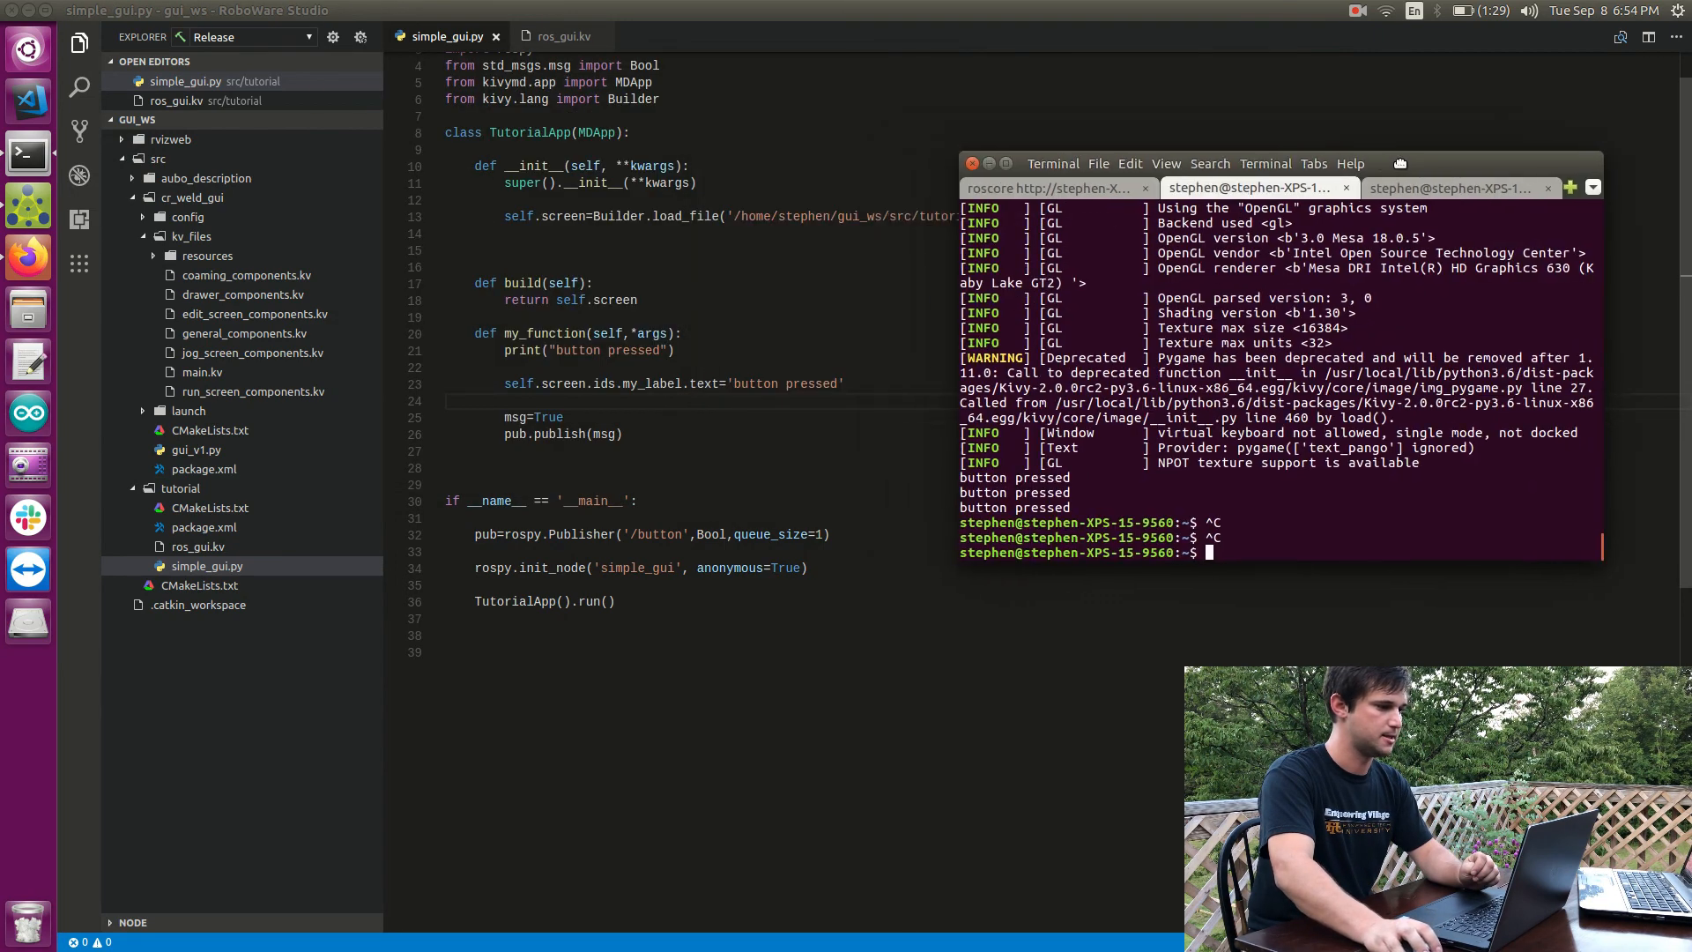
Step: Nudge the terminal window up to show the run log, then bring ros_gui.kv back up
left_click_drag(1240, 162, 1240, 143)
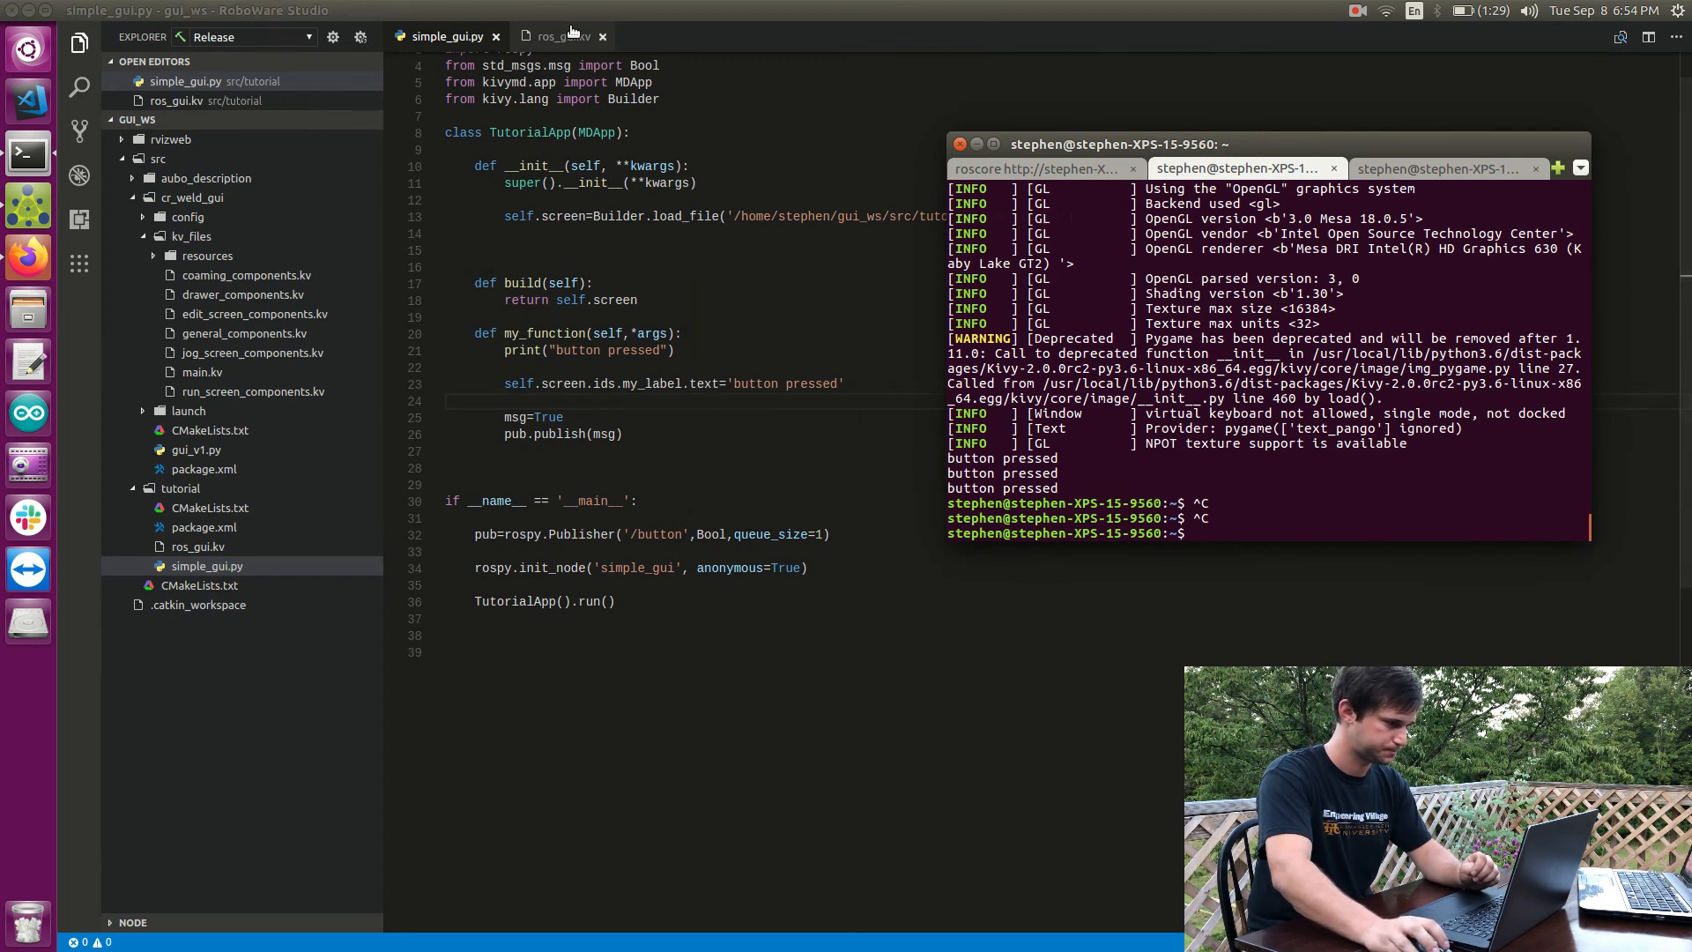
left_click(561, 36)
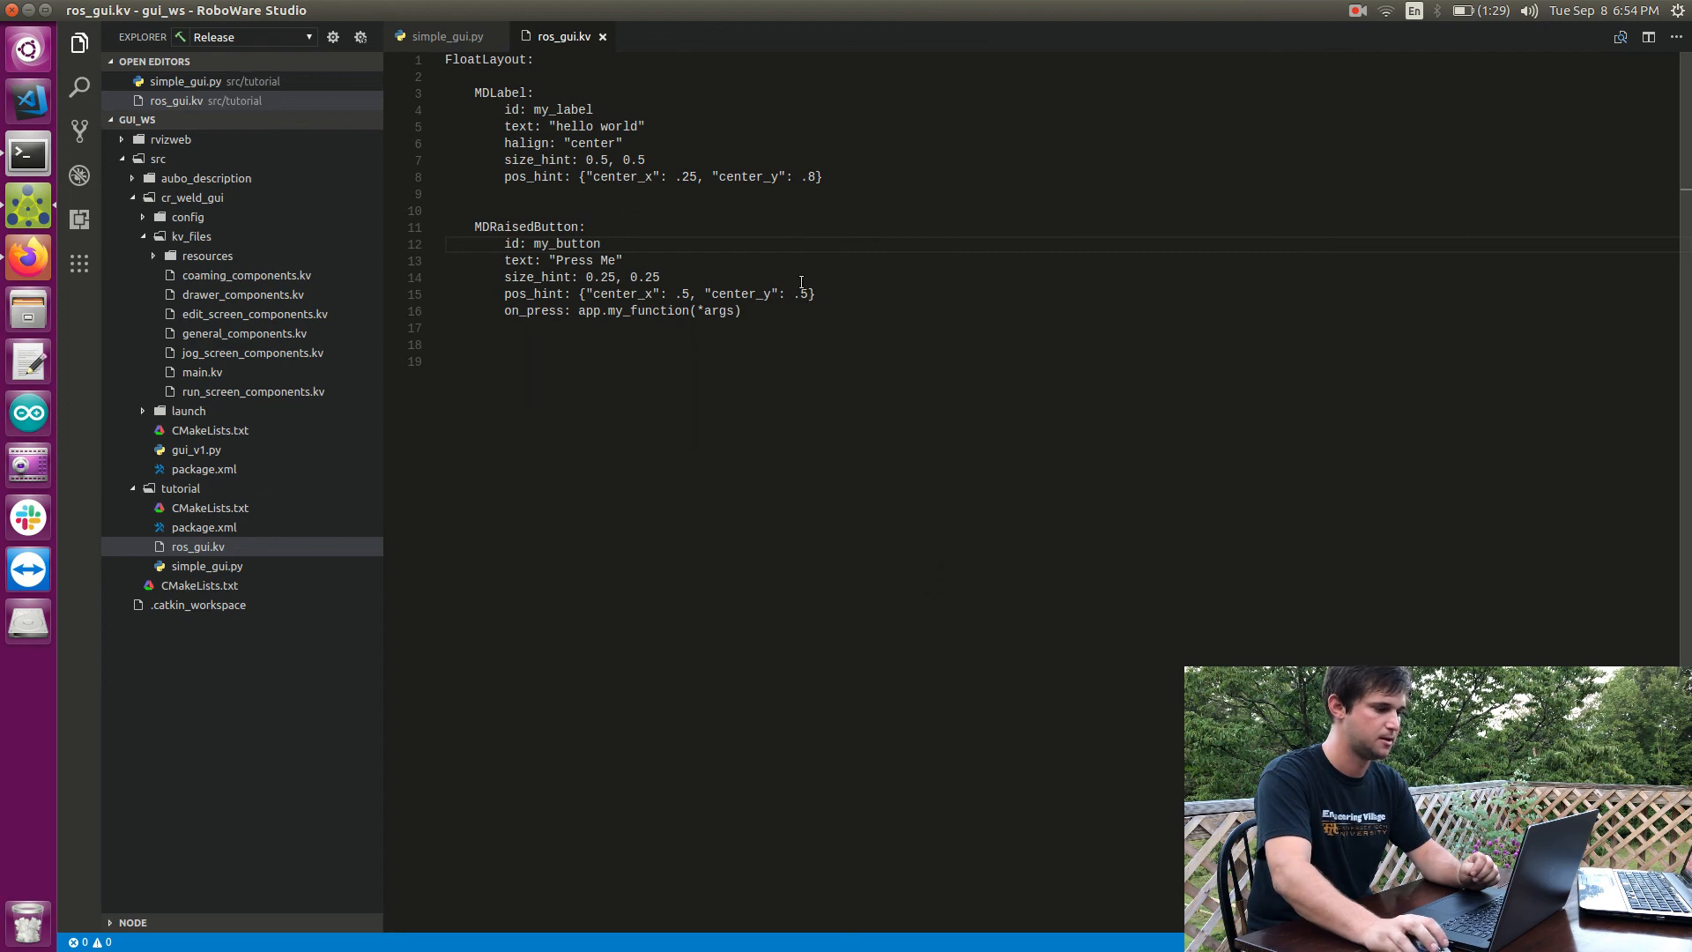
Step: Select the entire contents of ros_gui.kv with Ctrl+A
key("ctrl+a")
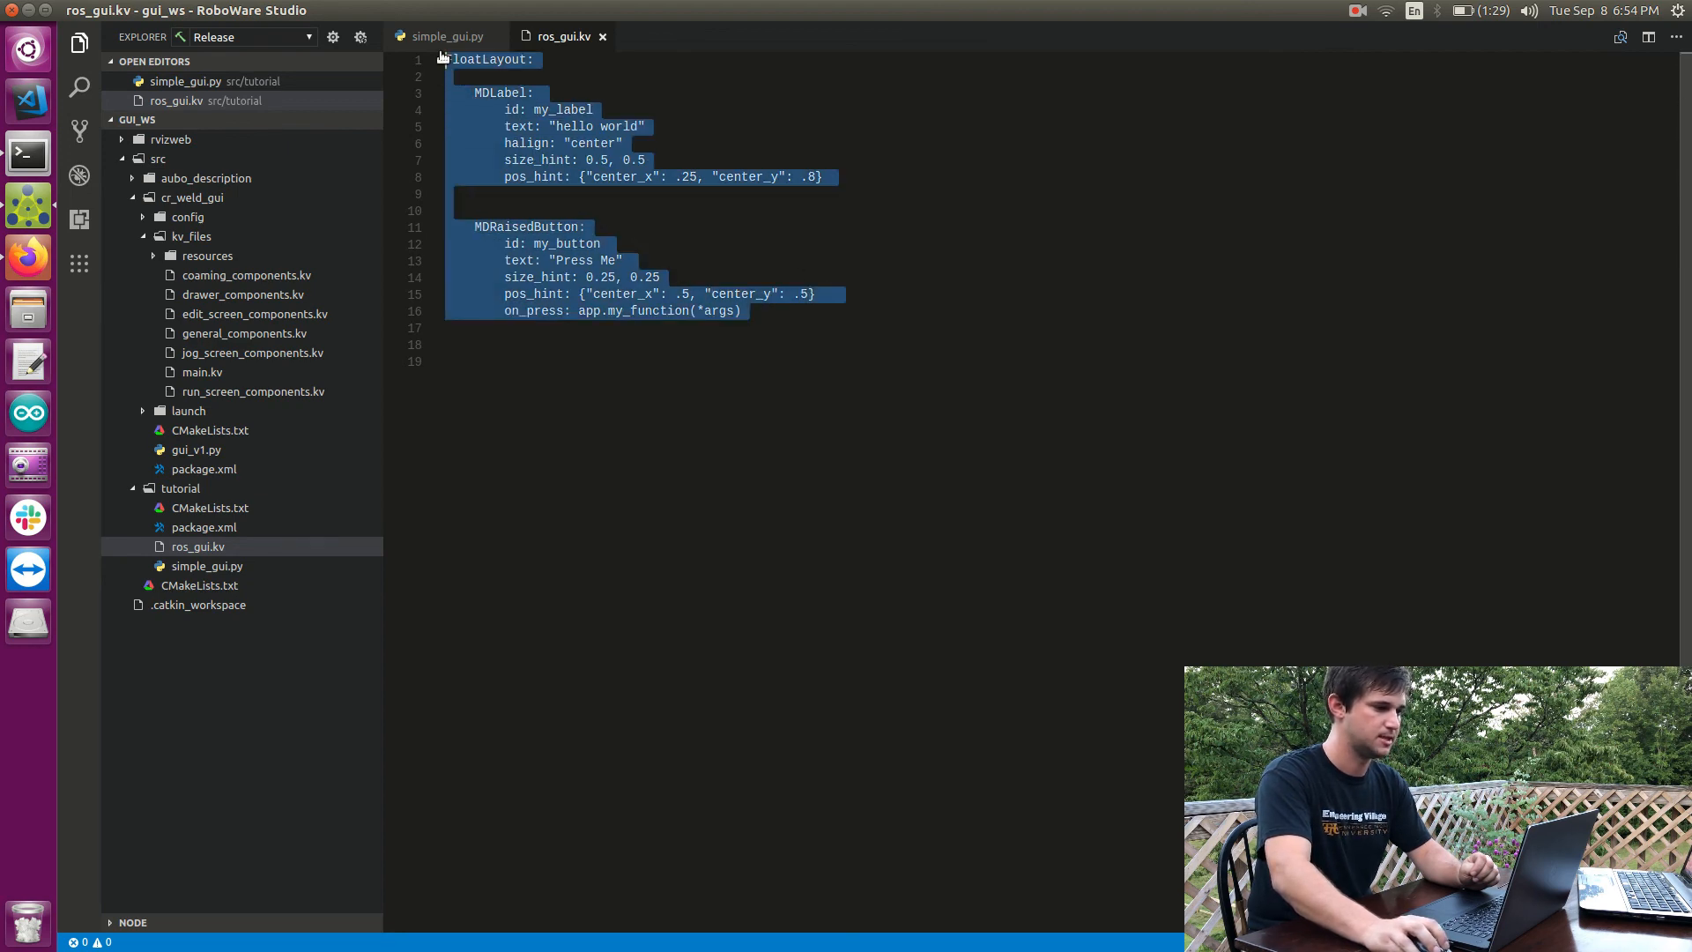